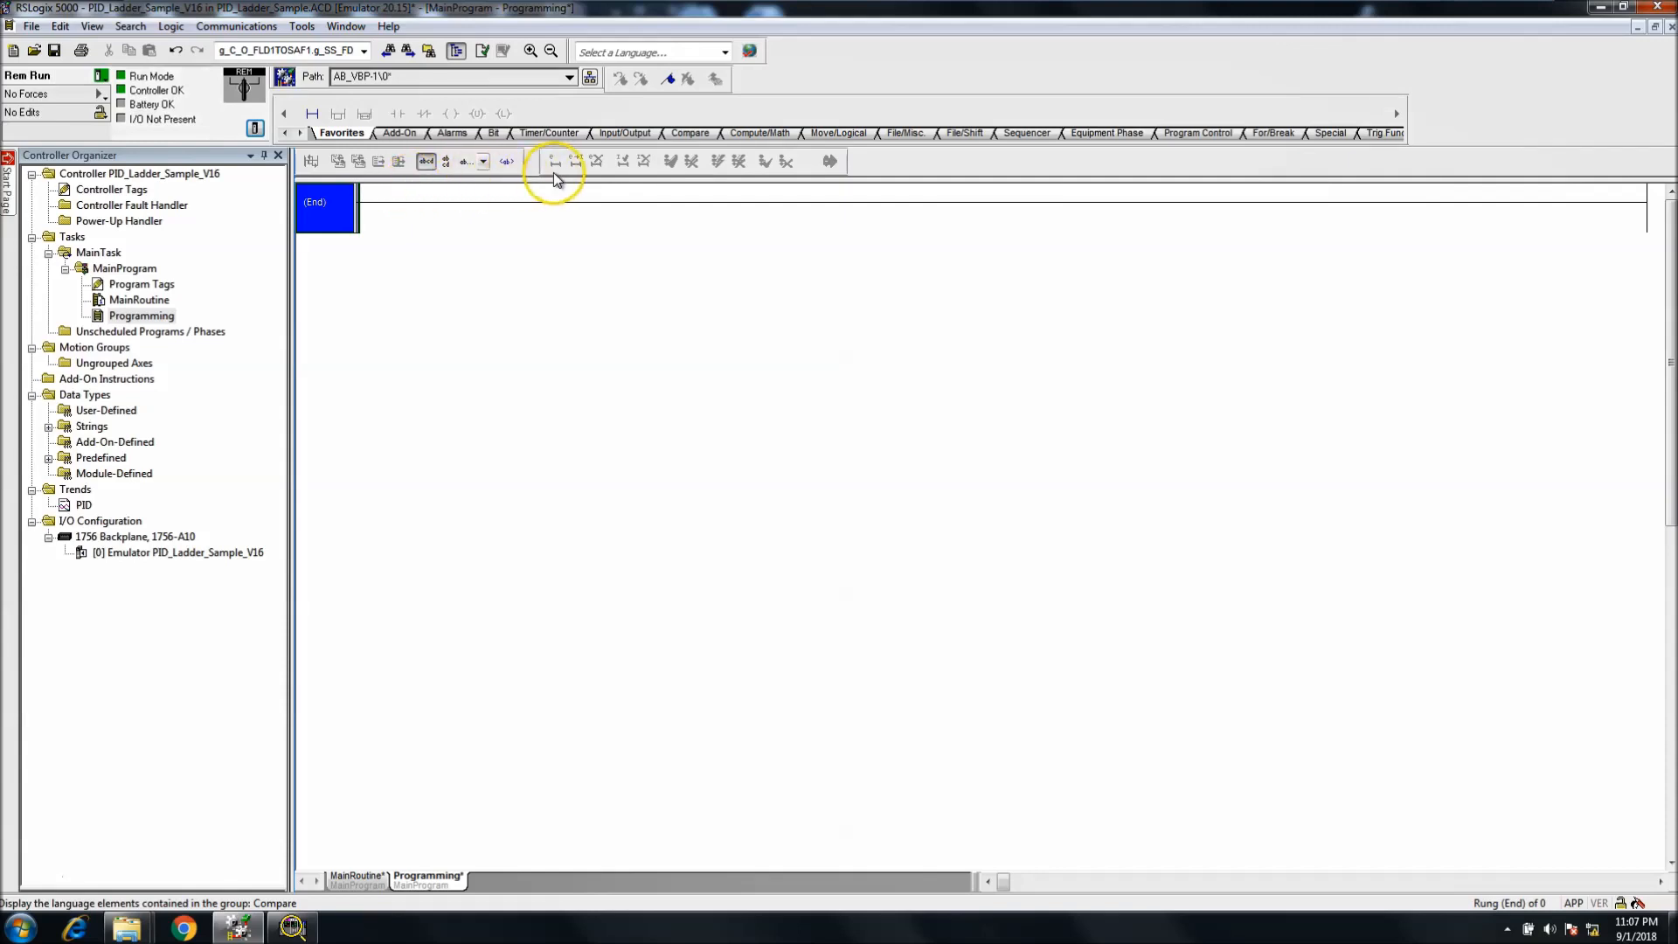
Step: Add a new rung above End holding a Negate (NEG) instruction from the Compute/Math set
click(766, 131)
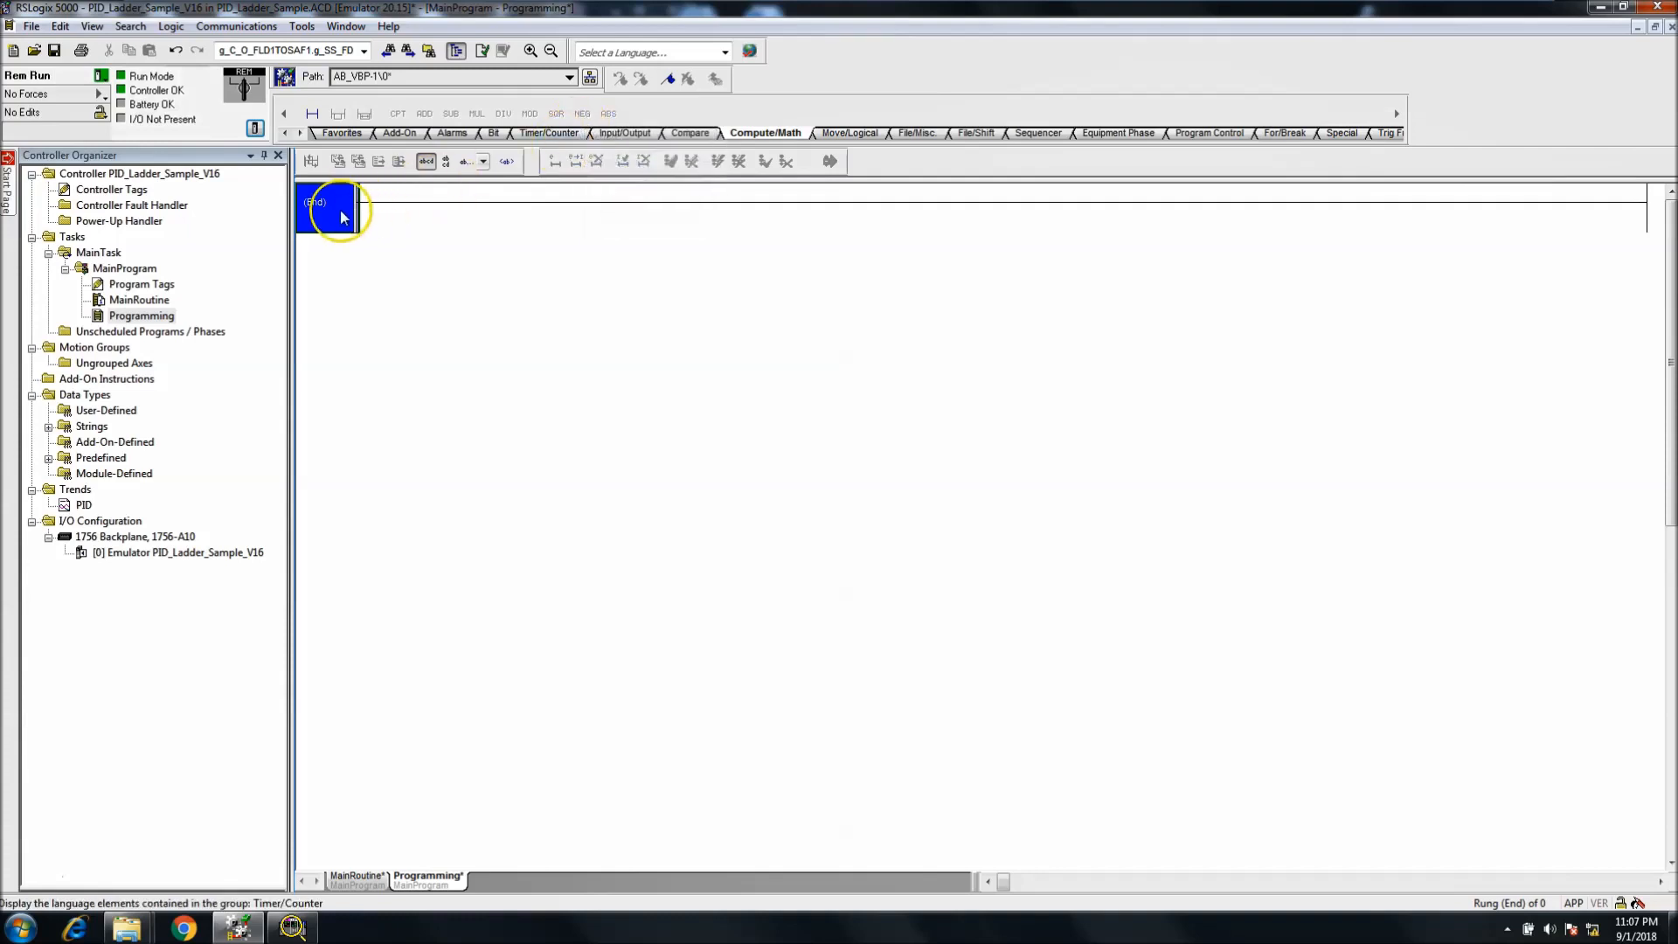
right_click(327, 208)
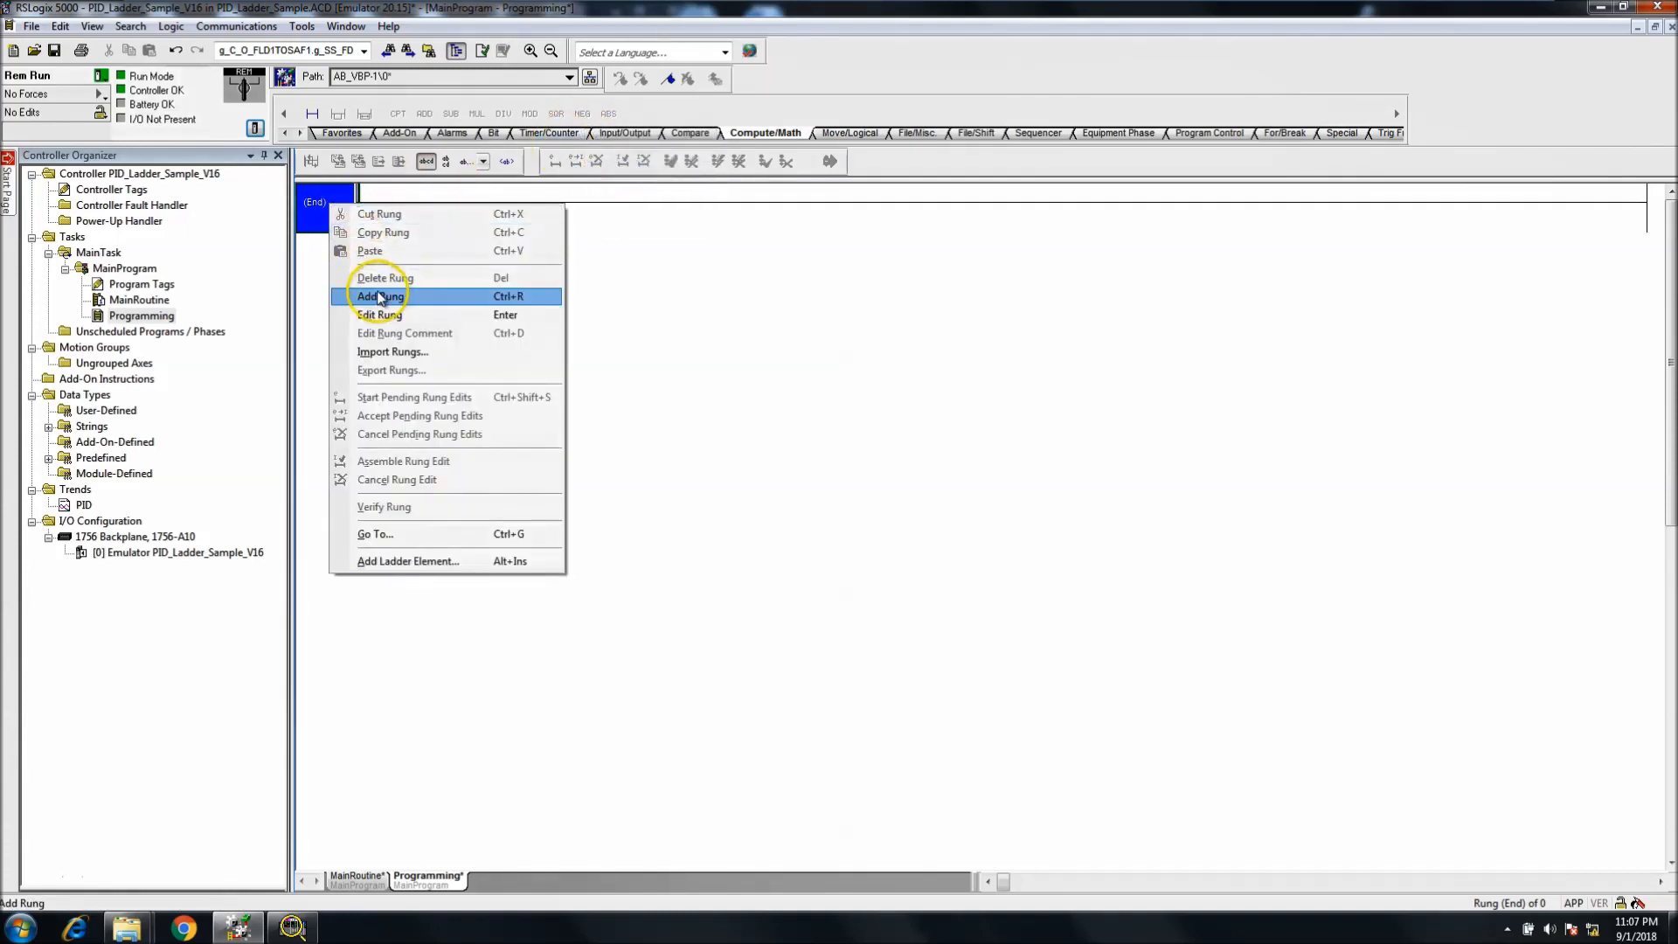
click(377, 297)
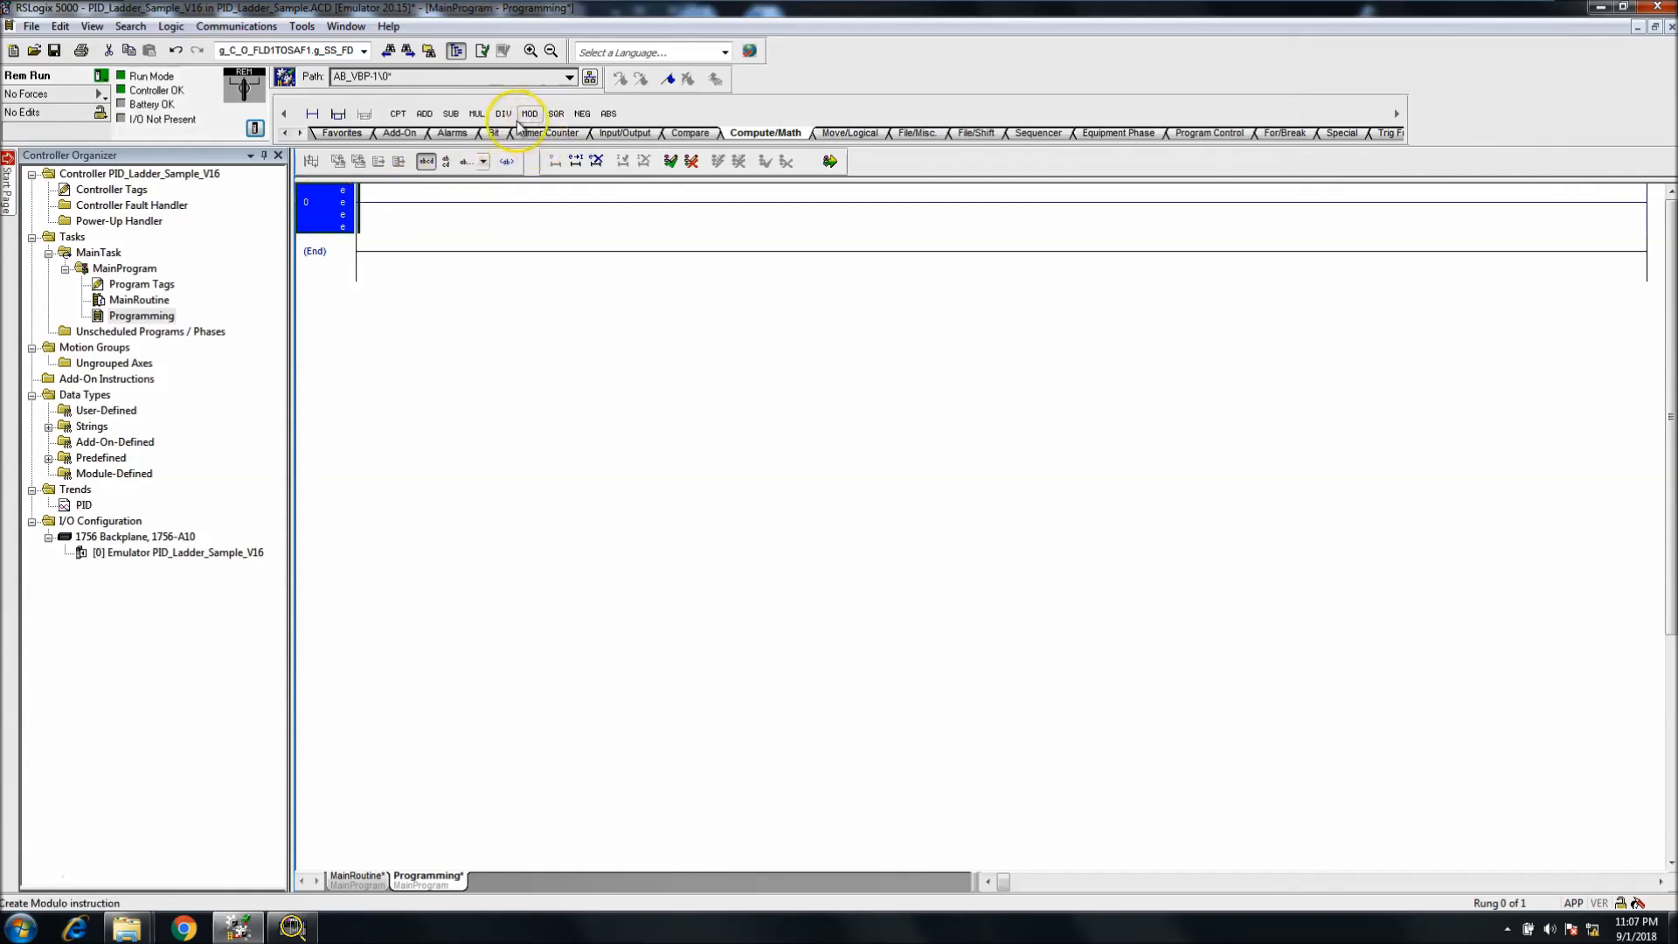
click(581, 113)
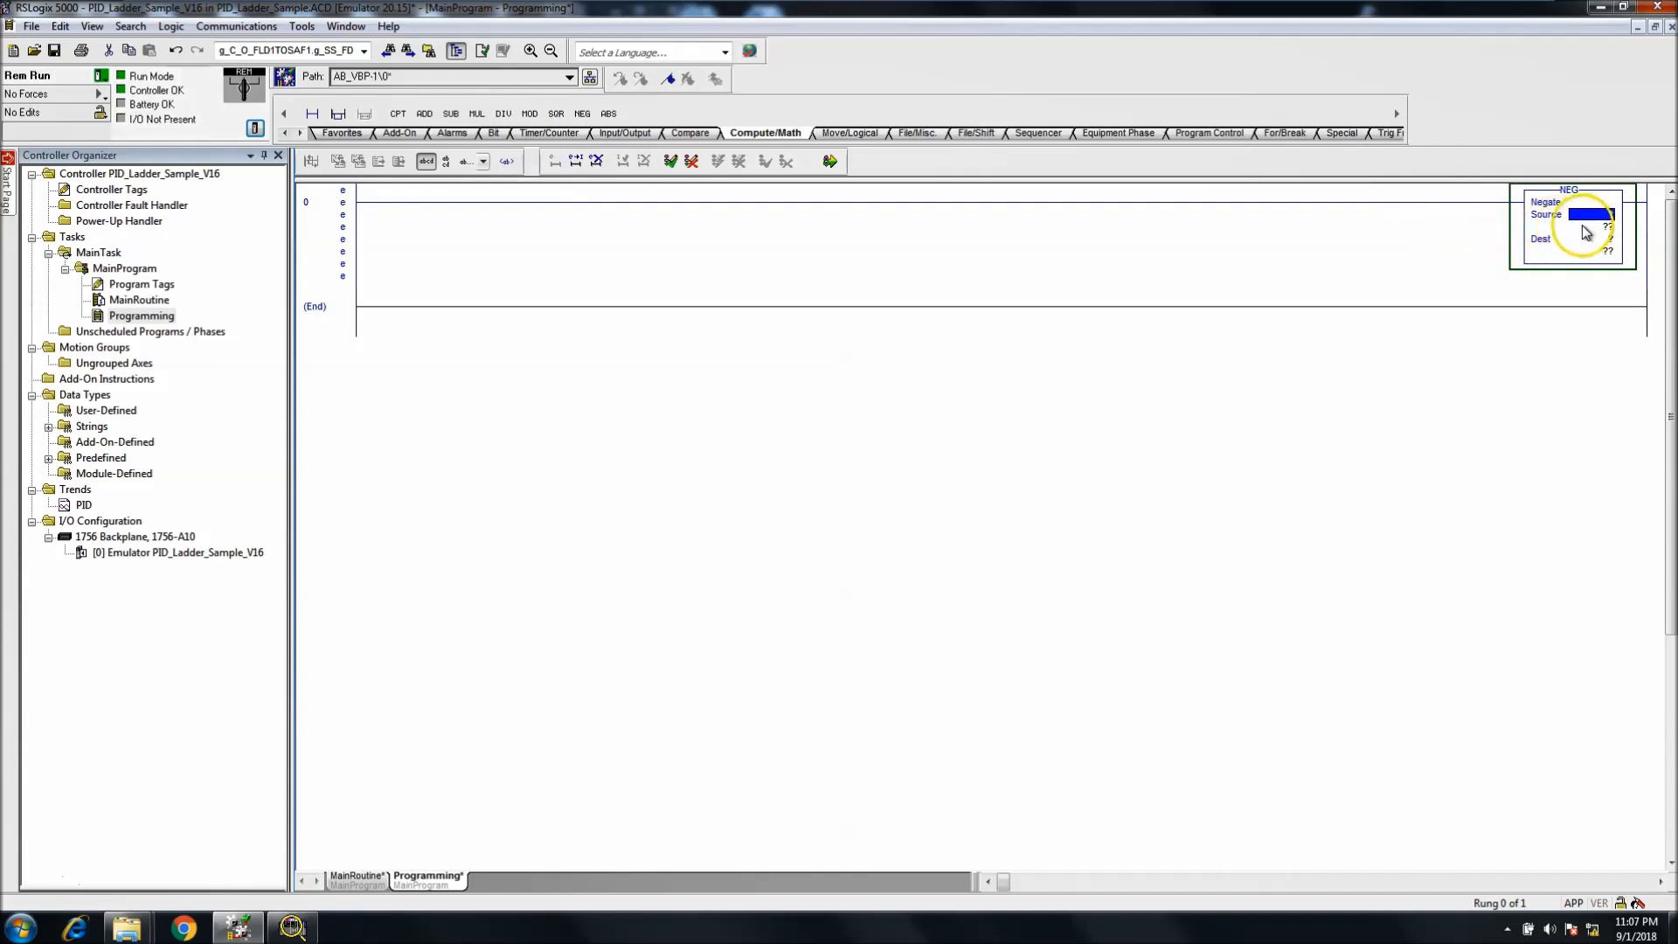
Step: Create REAL tag RealValue as the NEG source and set it to 1000.0
right_click(1583, 231)
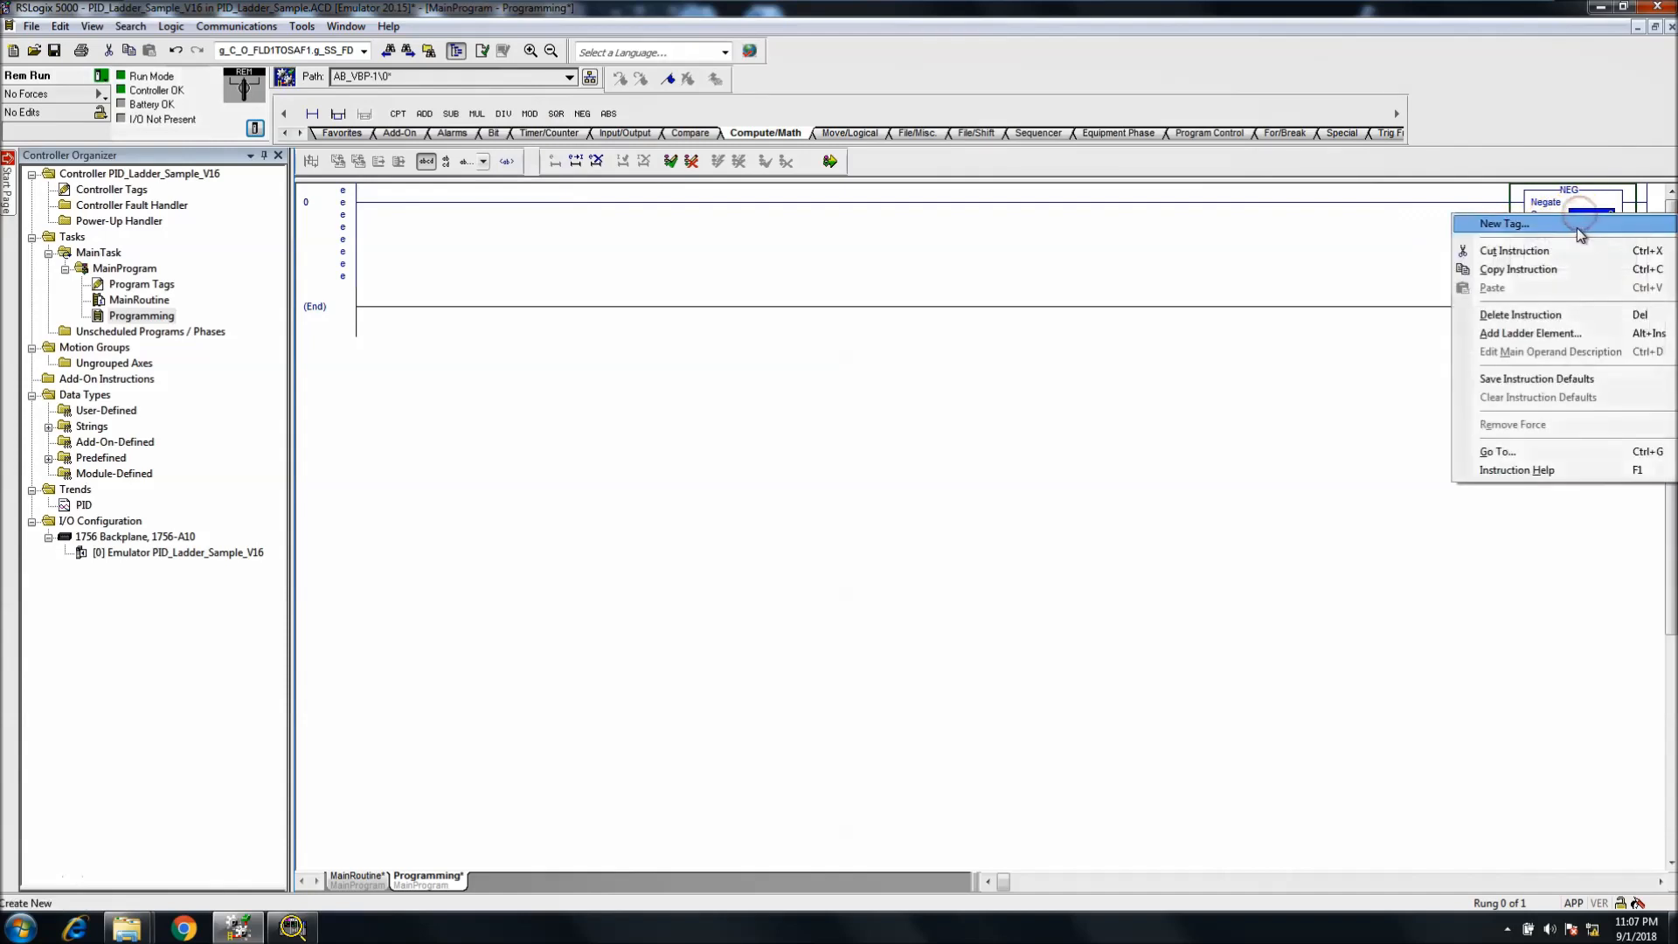
click(1504, 223)
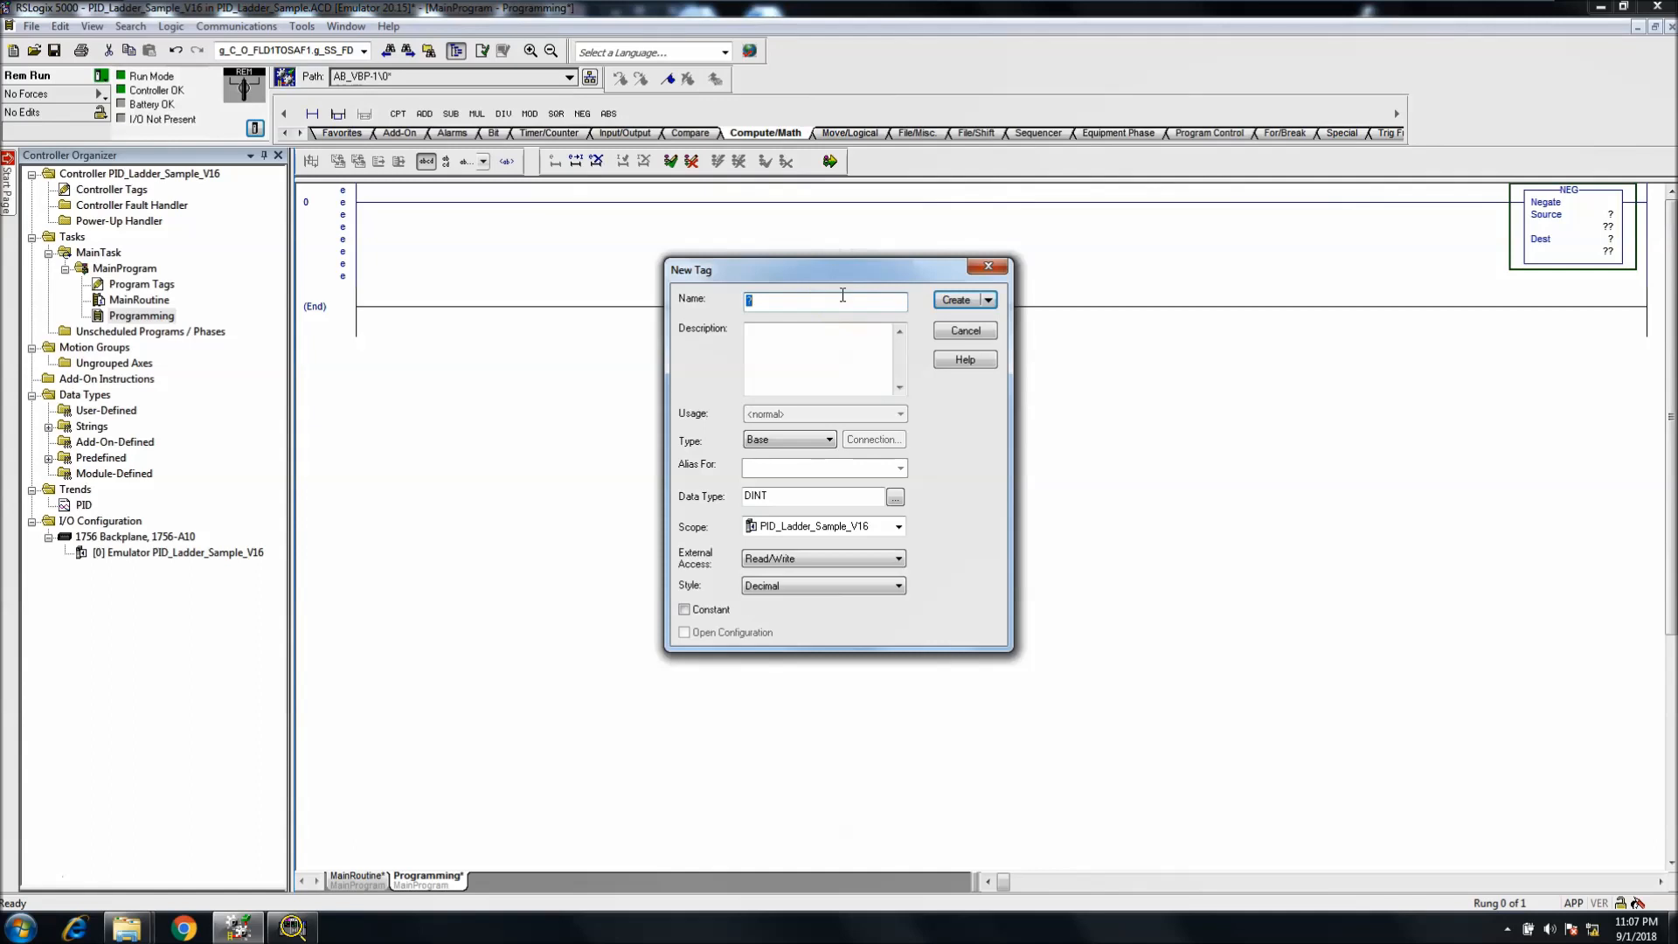
mouse_move(946, 225)
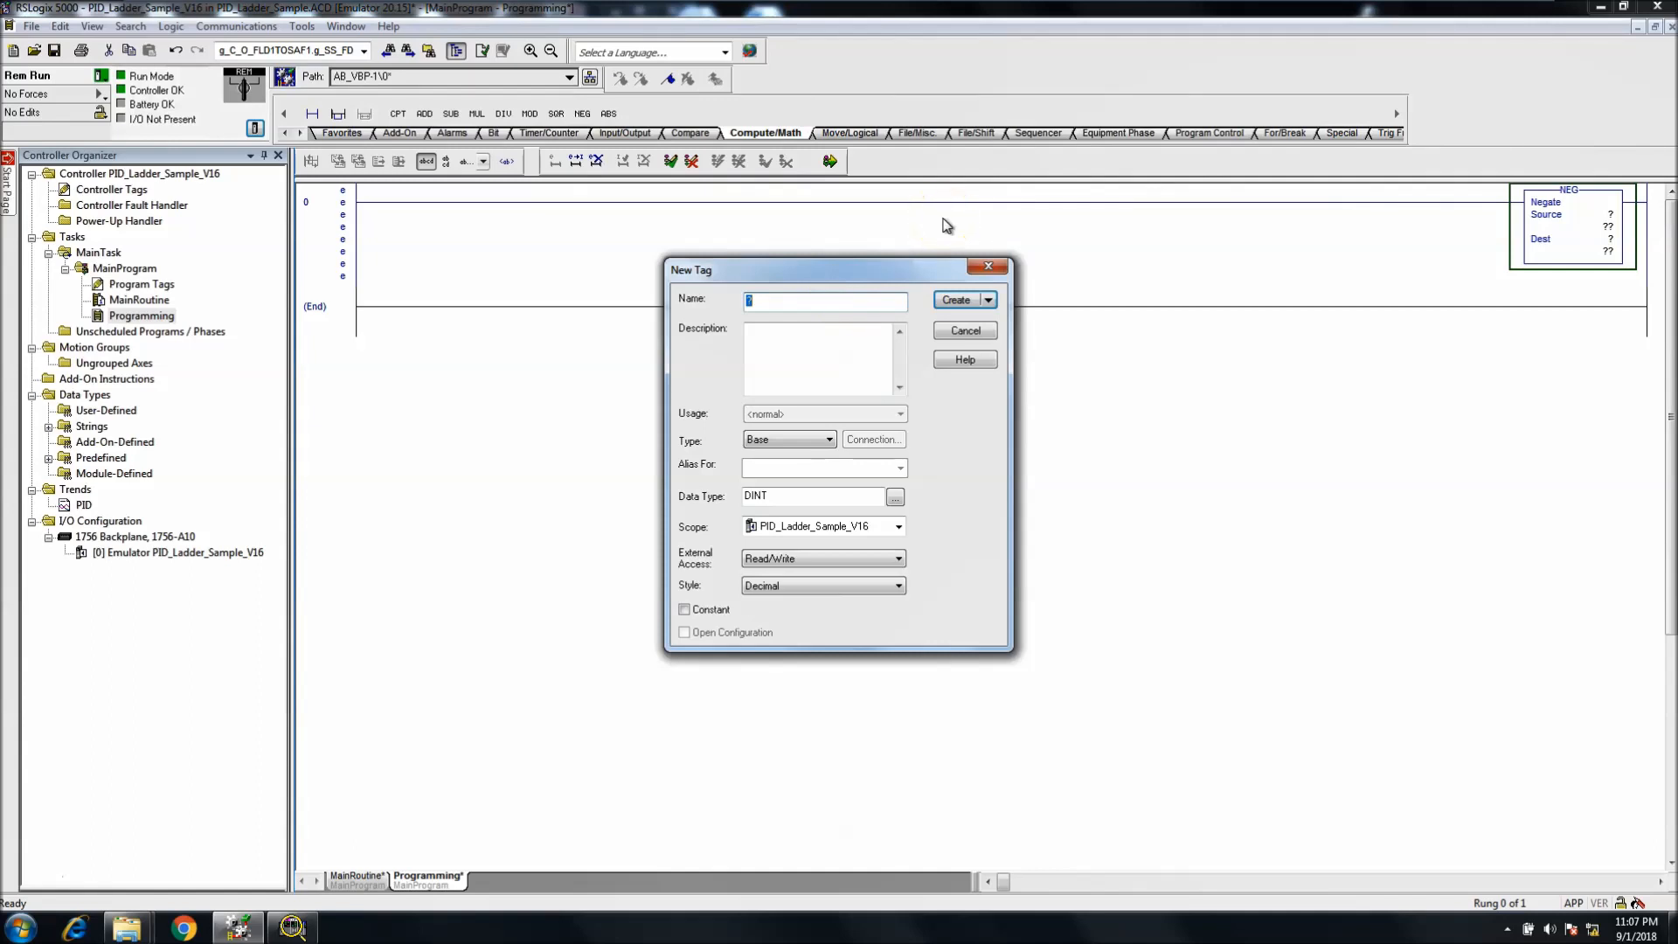
text(Real)
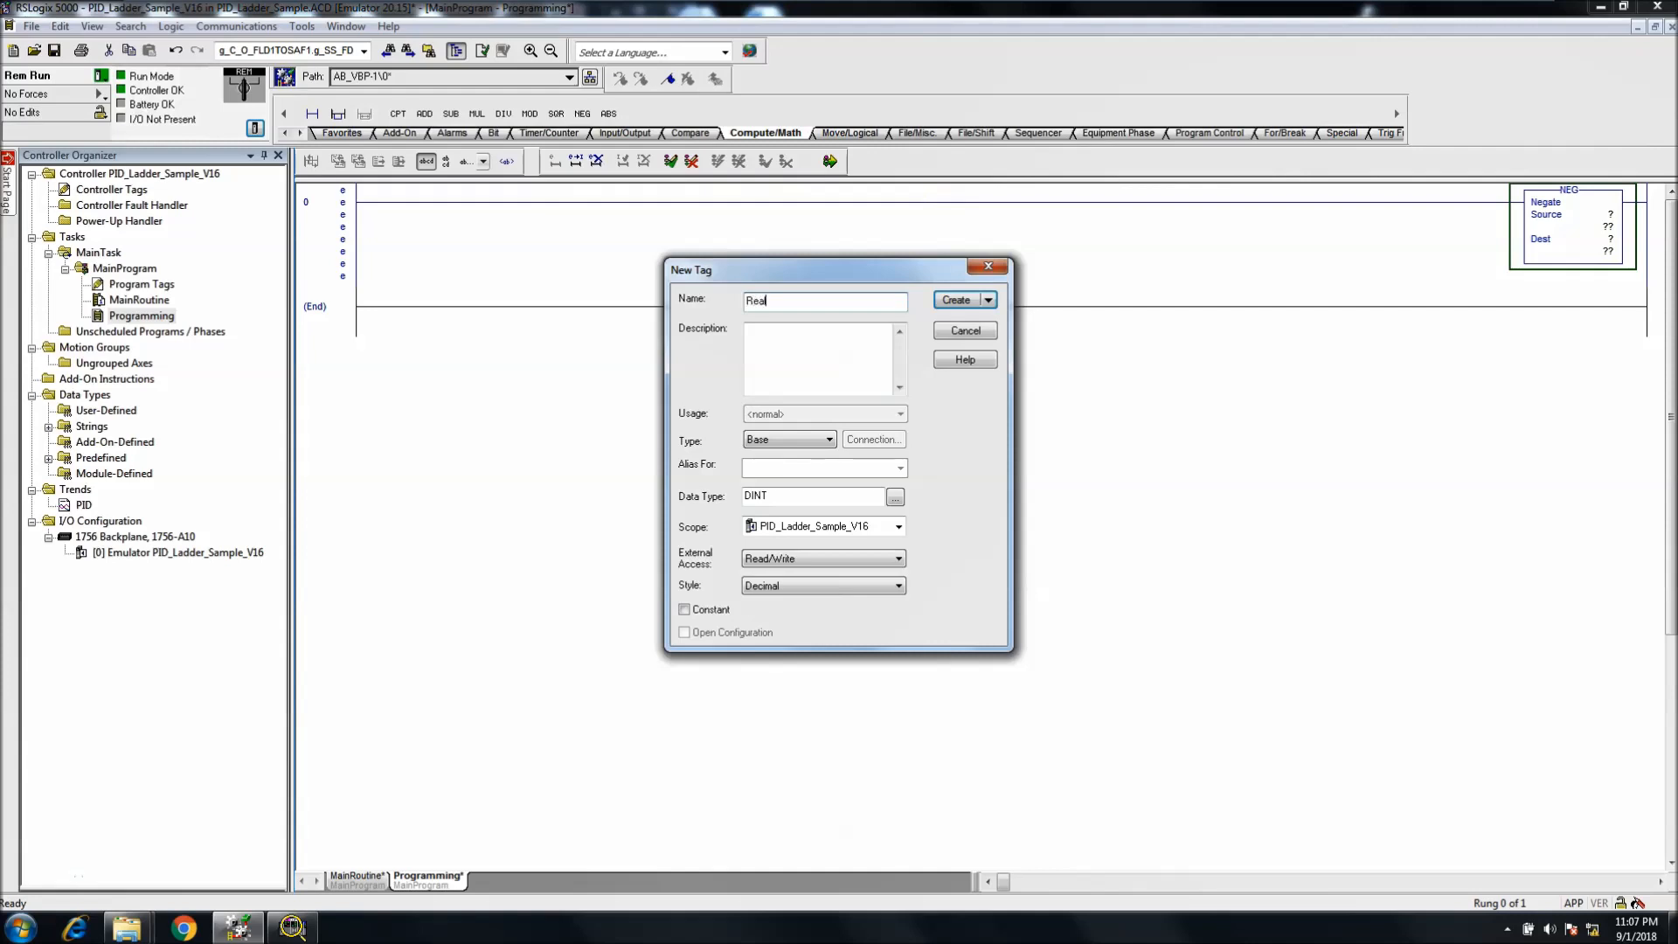
text(M)
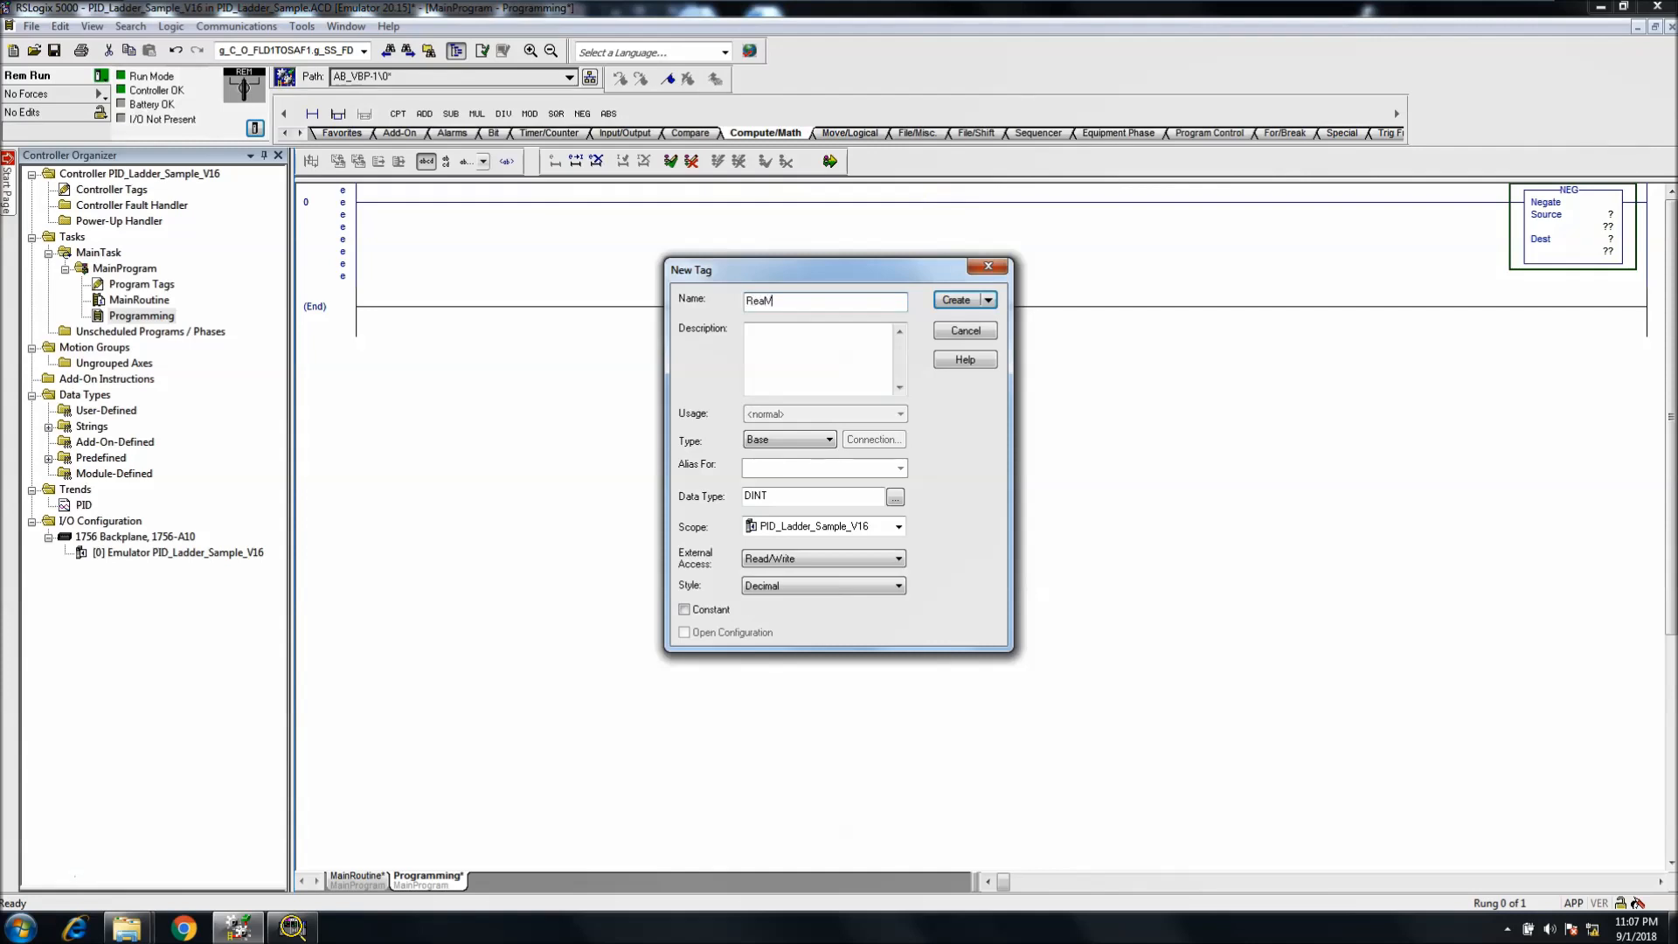
text(alue)
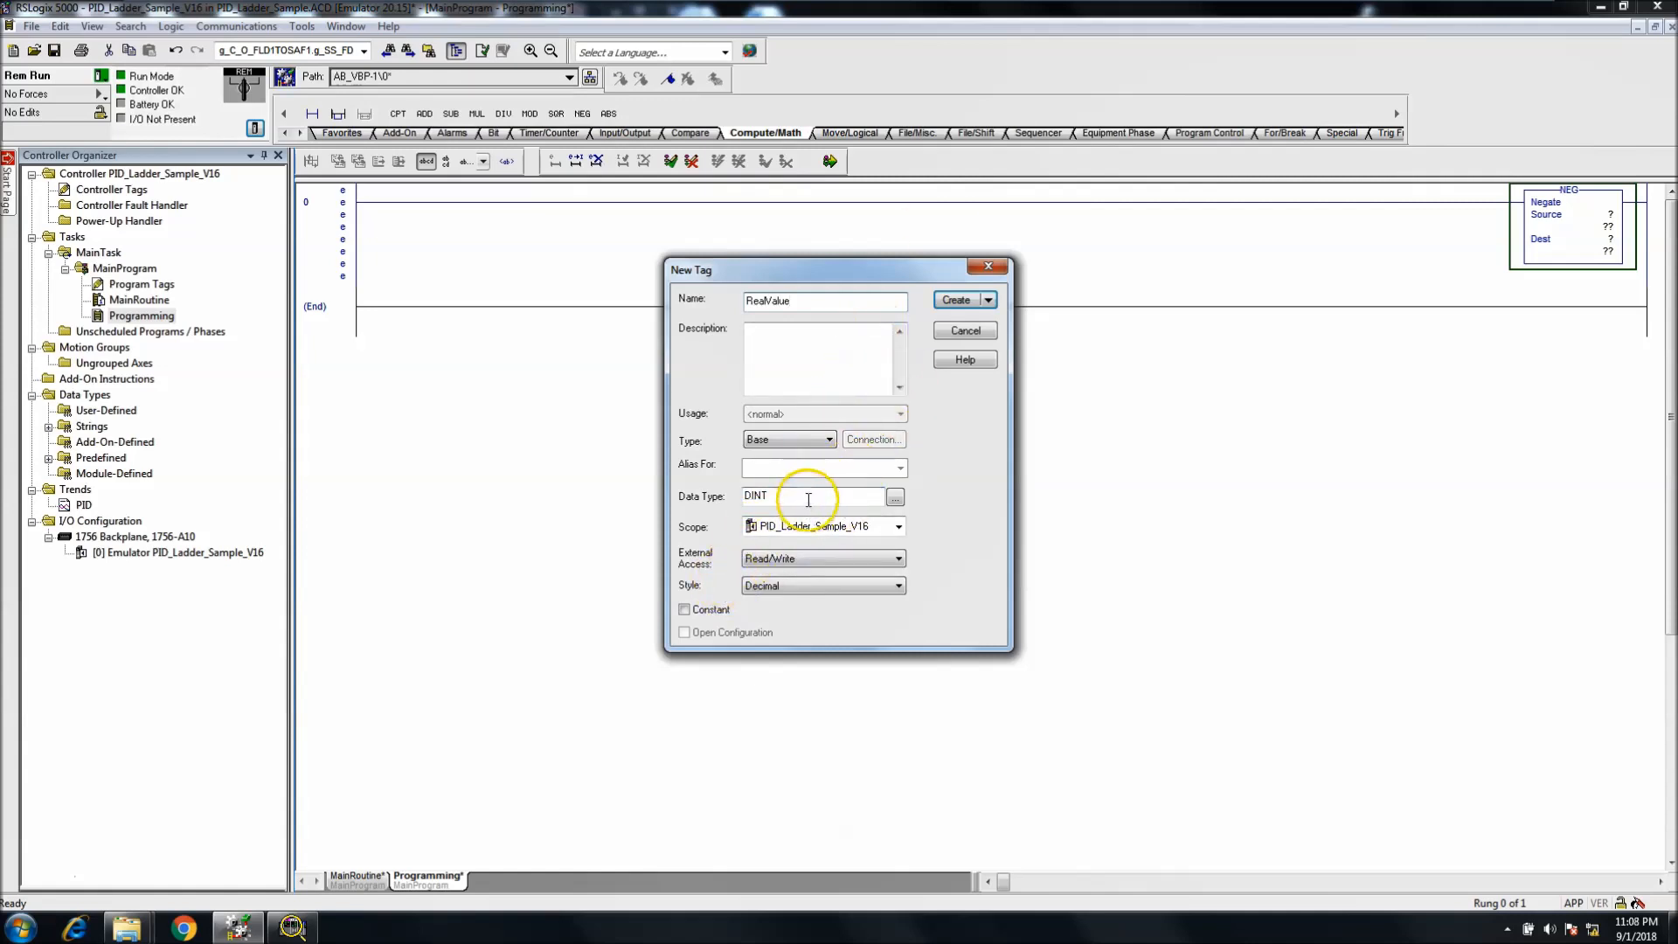
text(REAL)
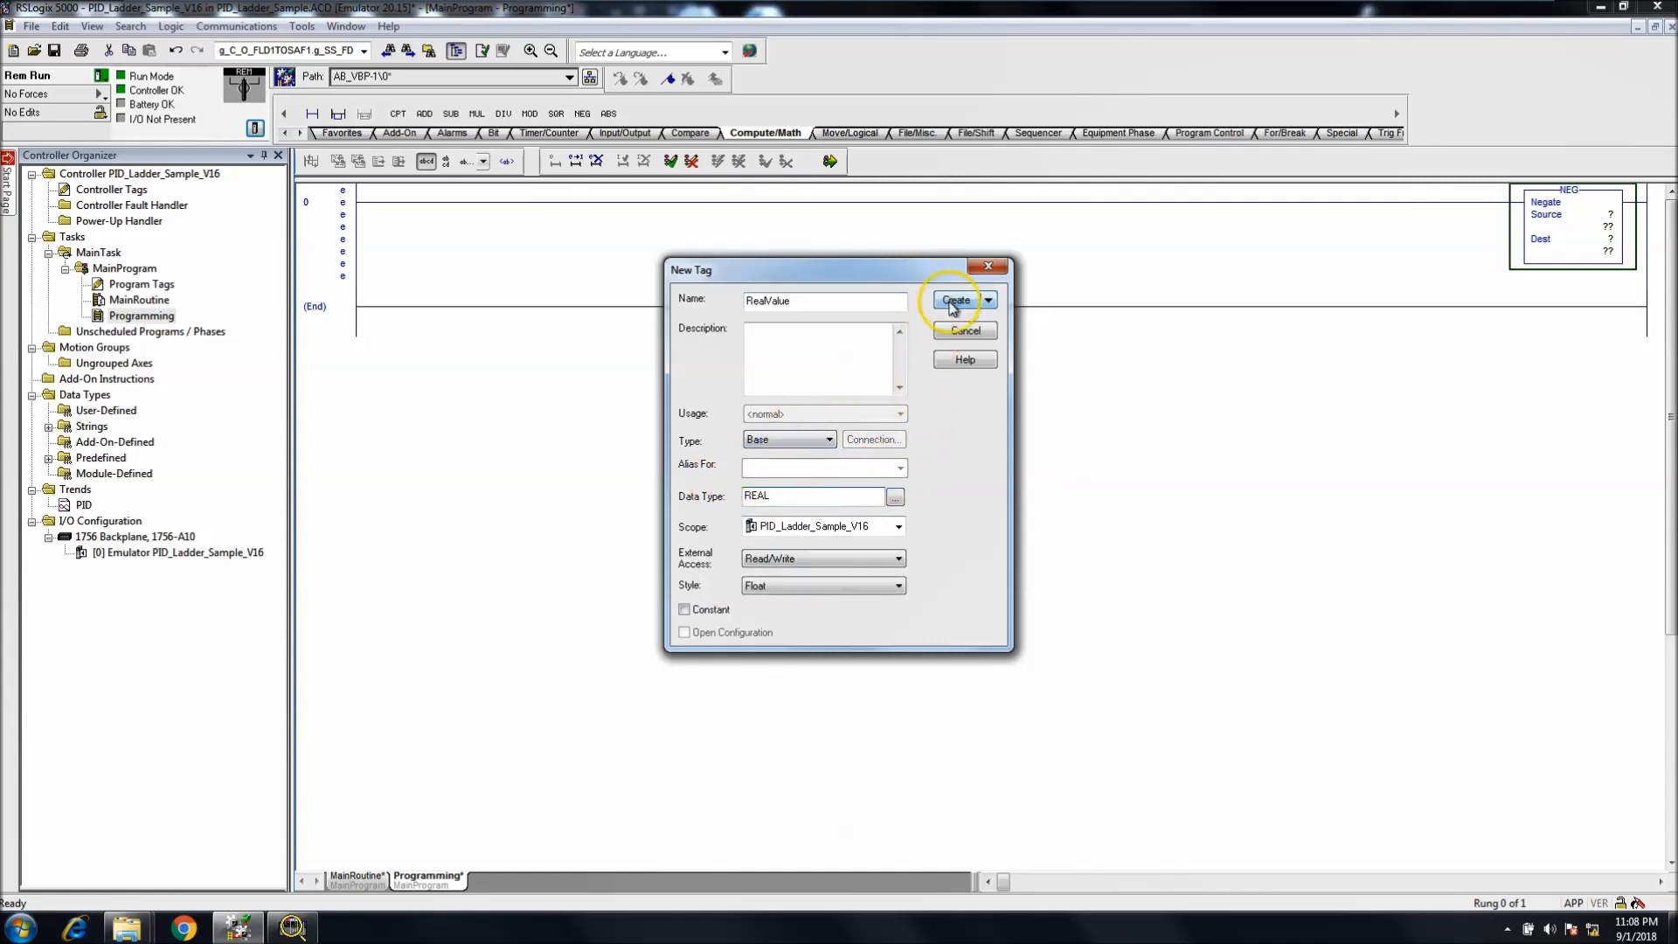
click(955, 301)
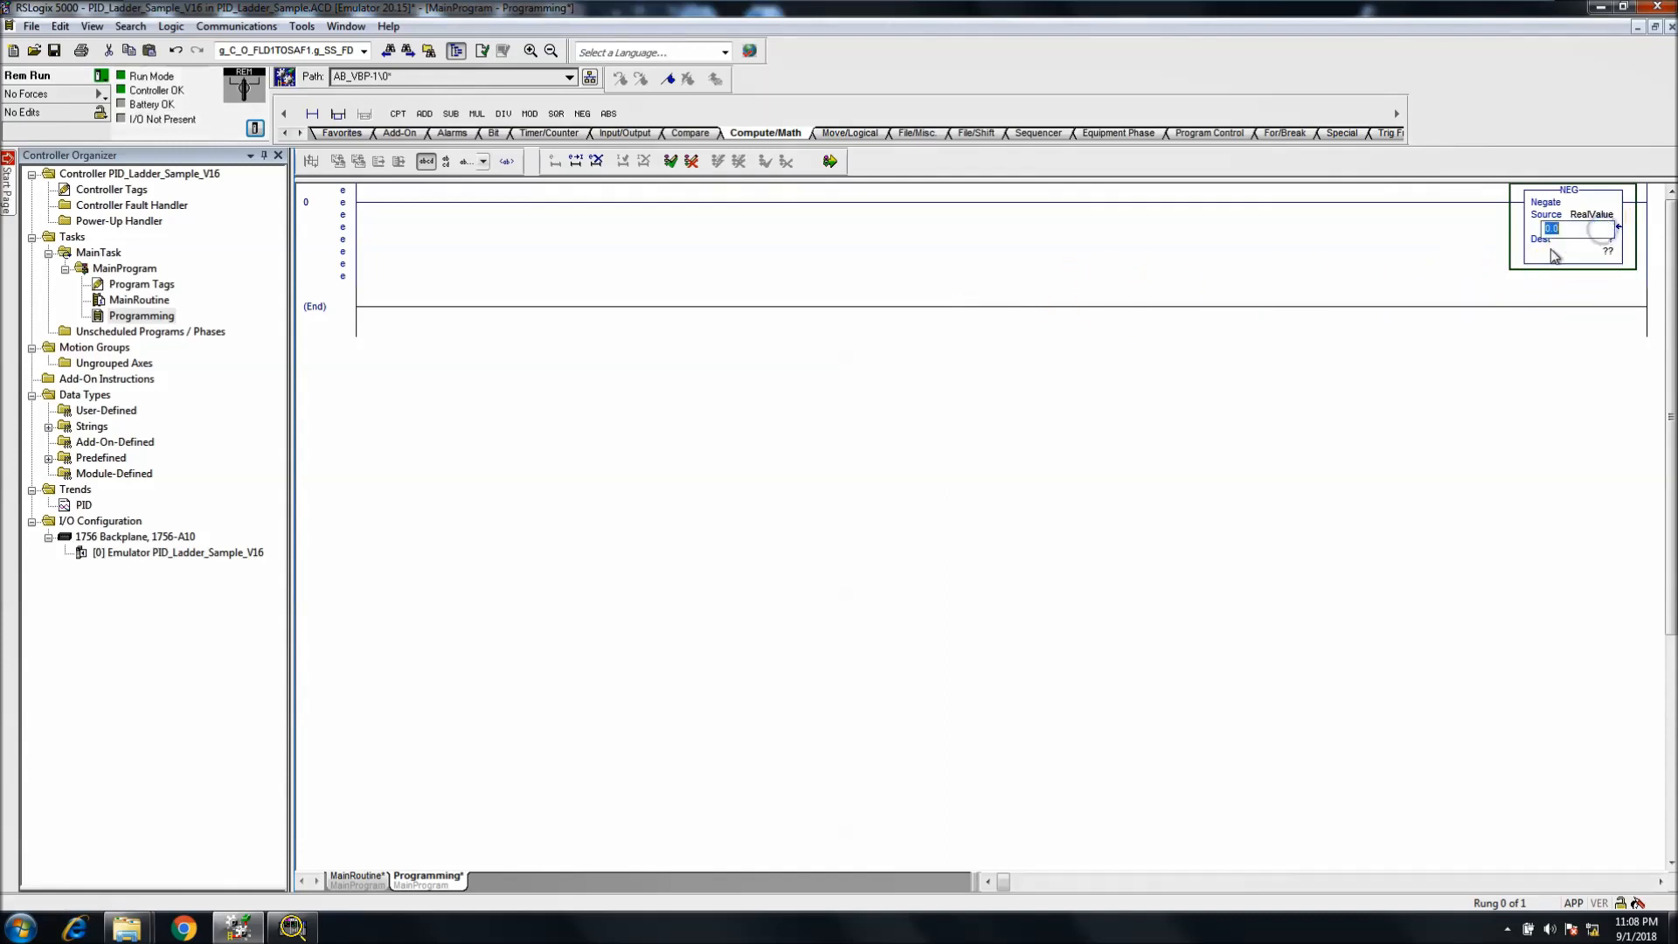
text(100)
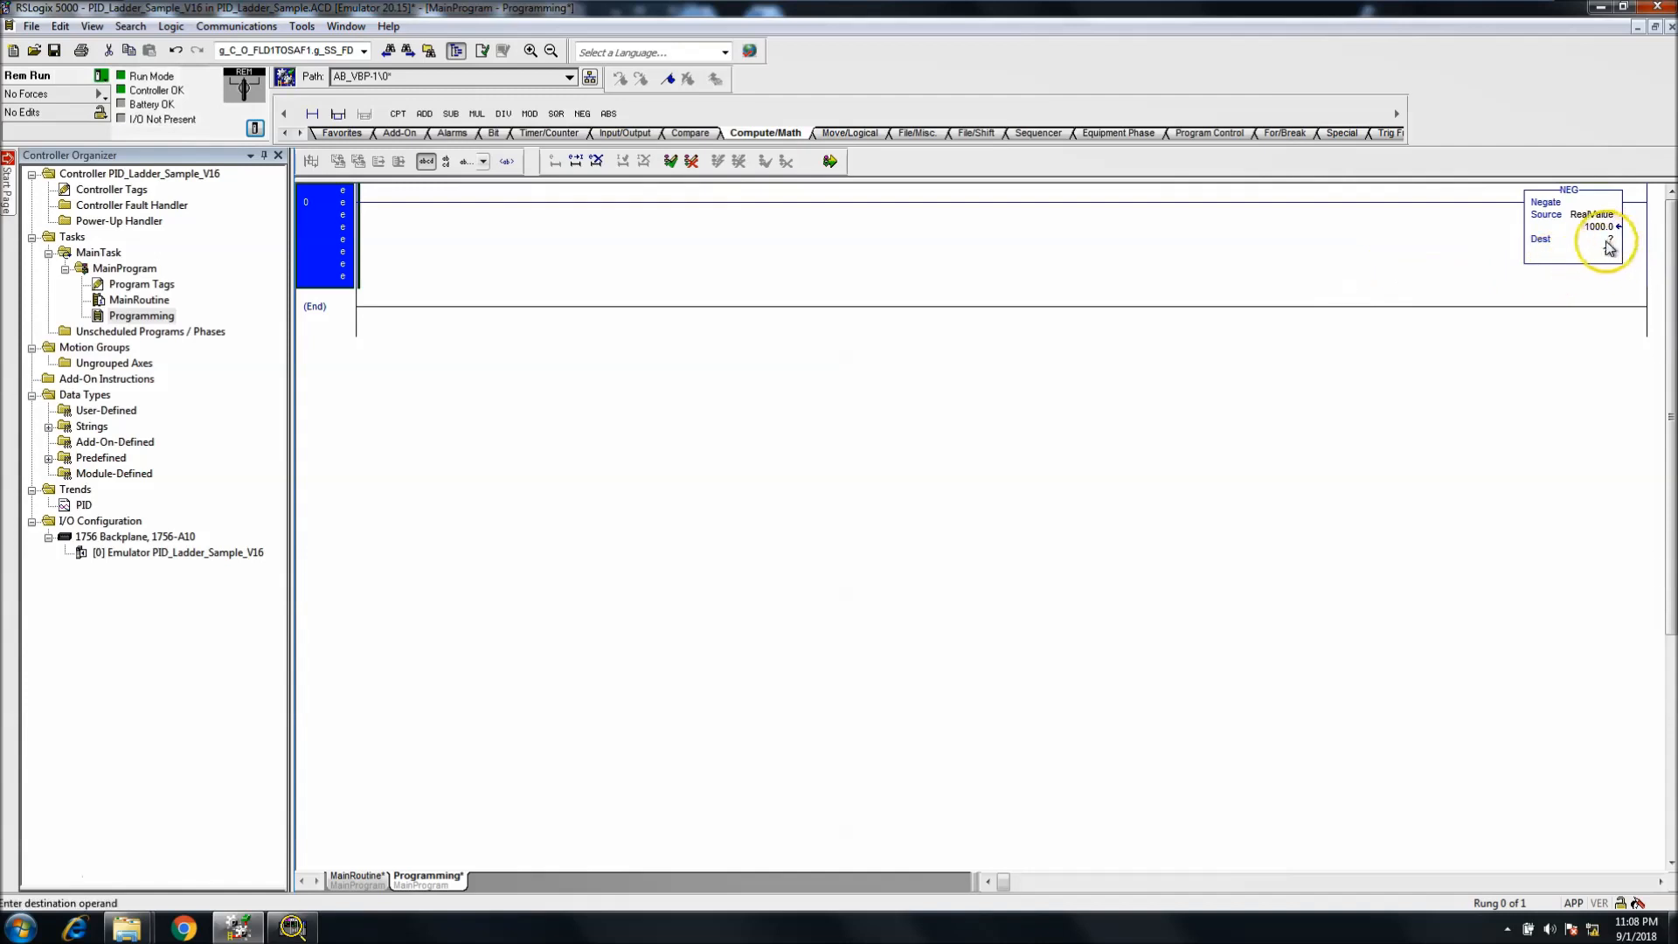
Step: Create REAL tag Negated_RealValue as the NEG destination
click(1610, 239)
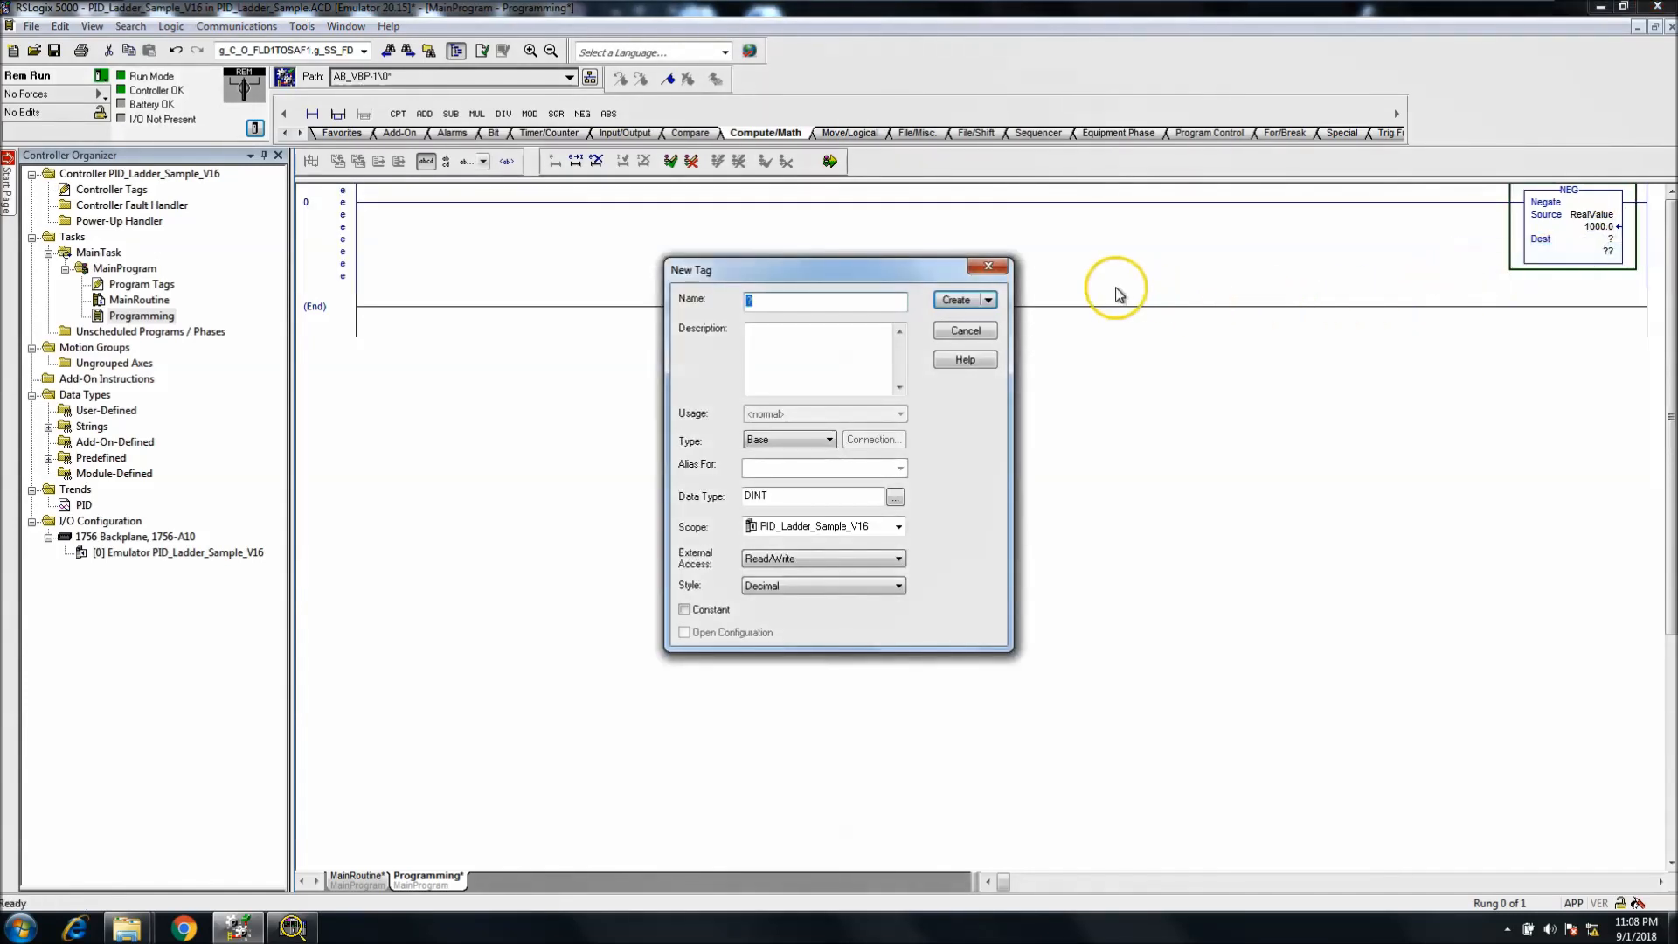
mouse_move(1195, 247)
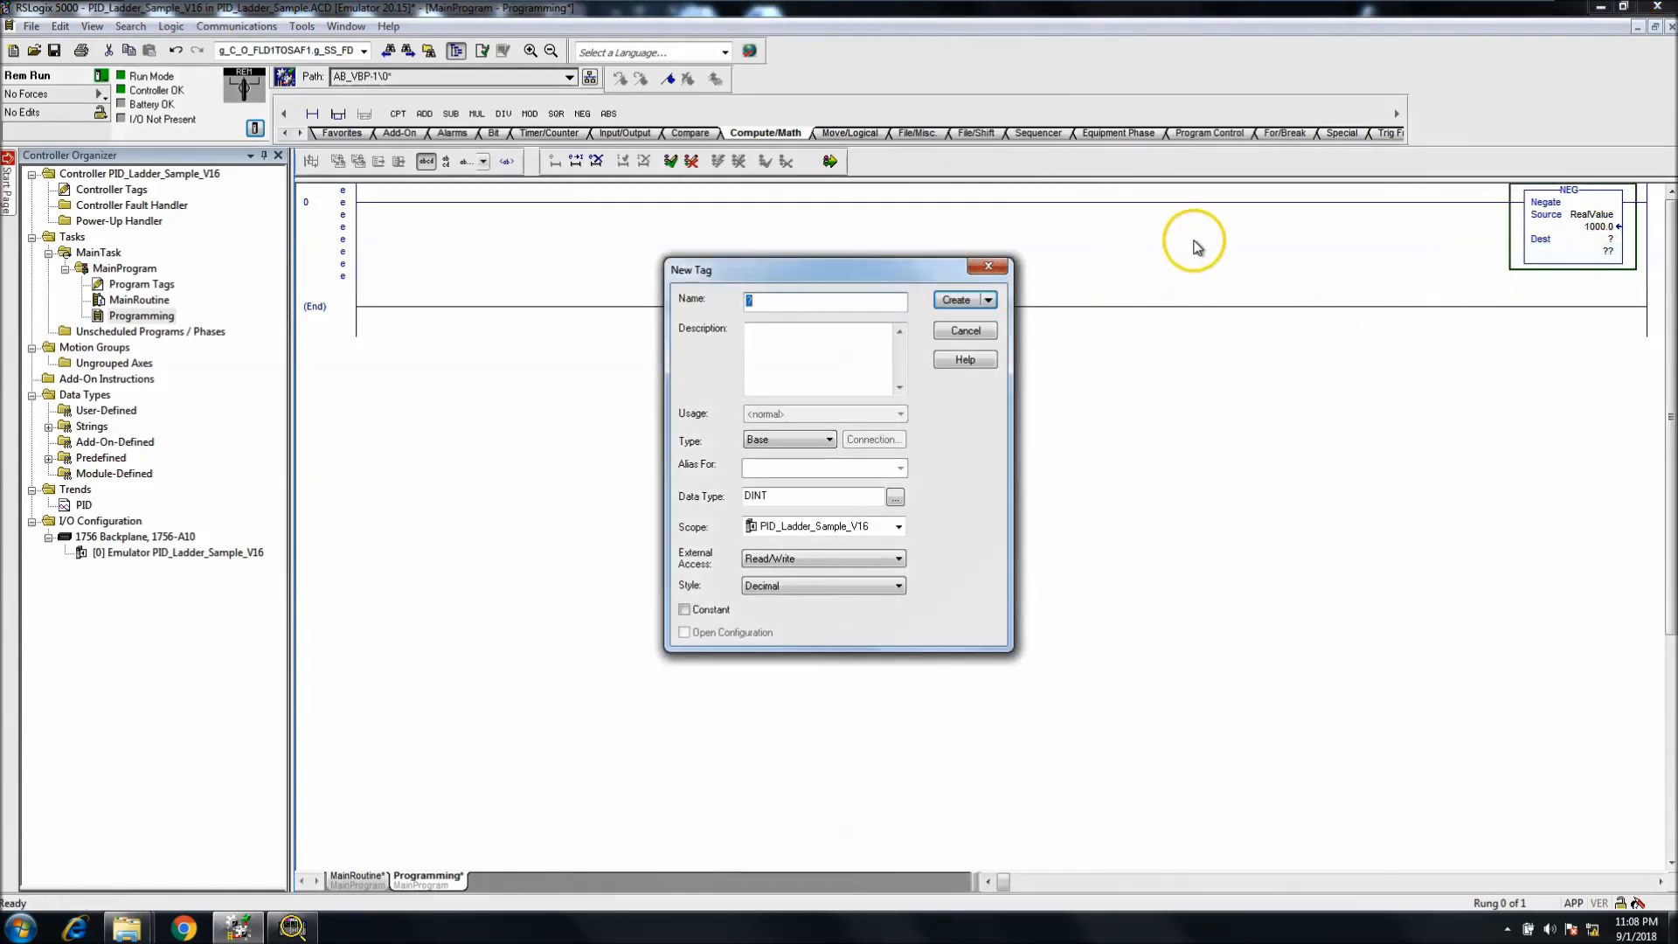
text(Neg)
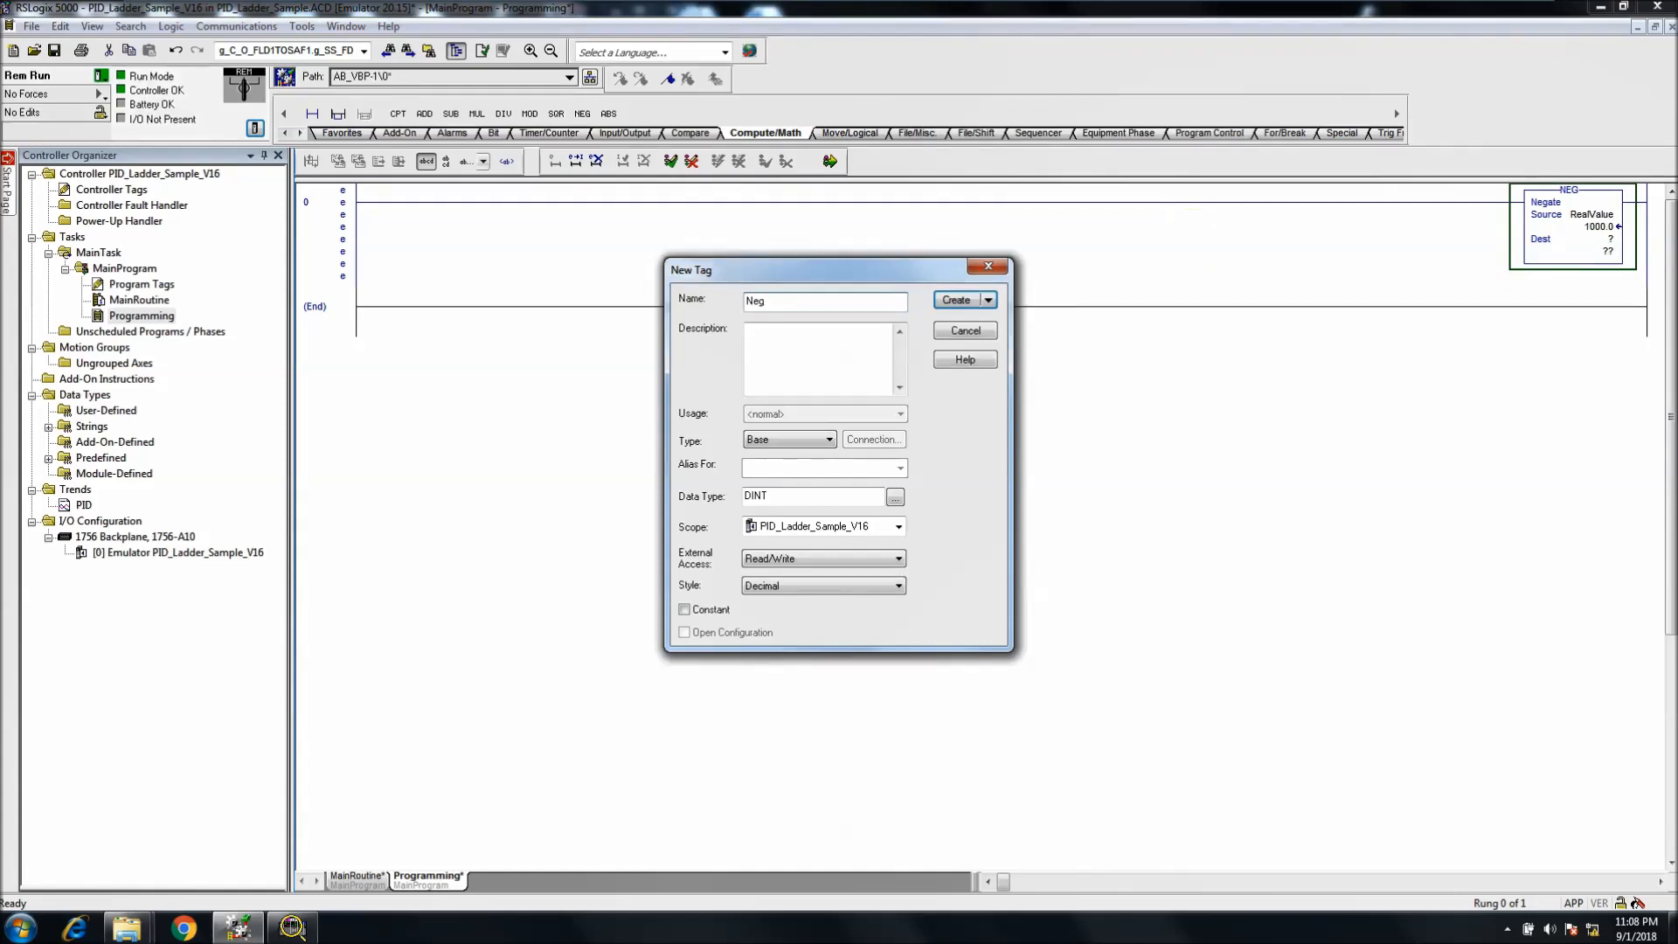
mouse_move(1196, 247)
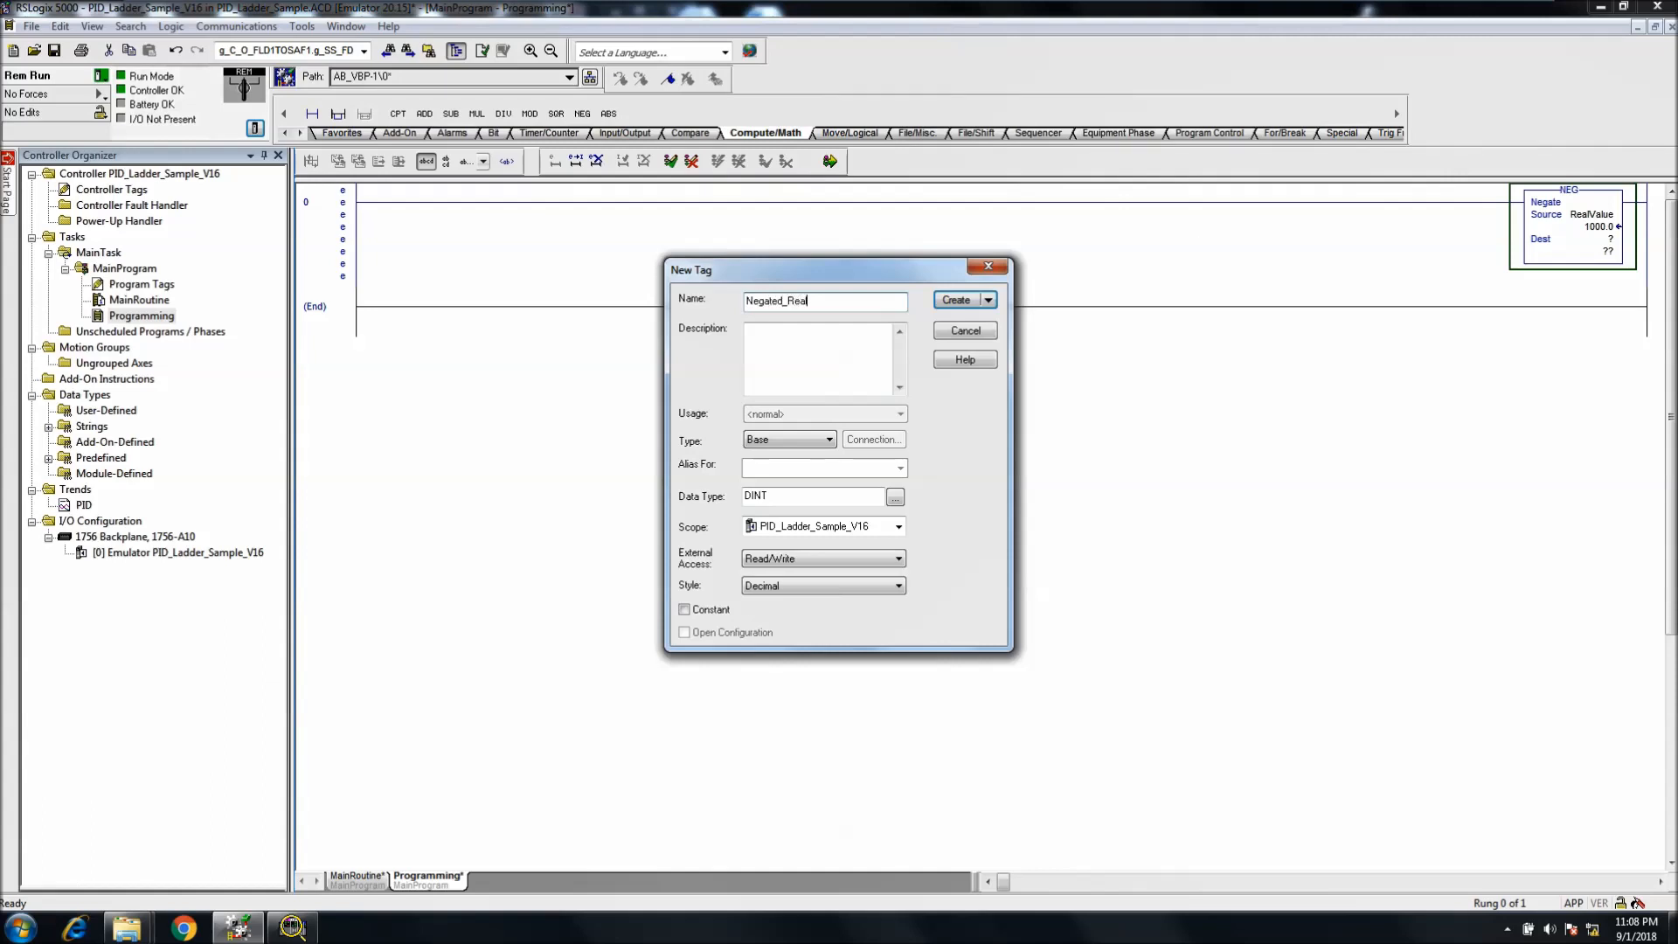
text(Value)
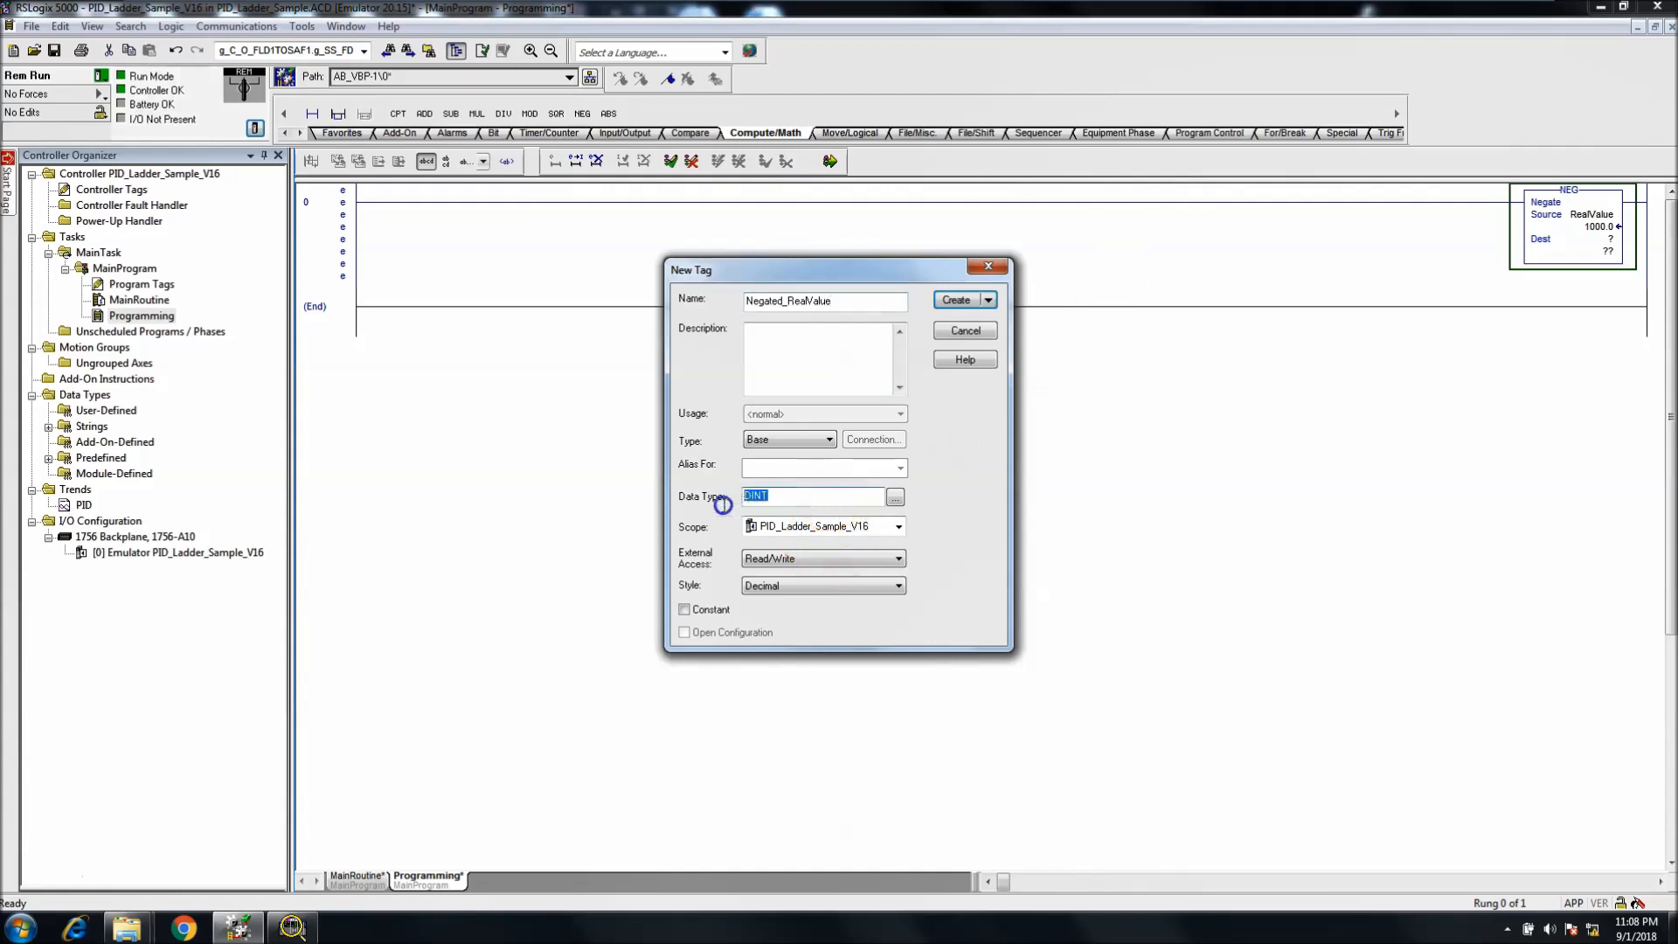
text(REAL)
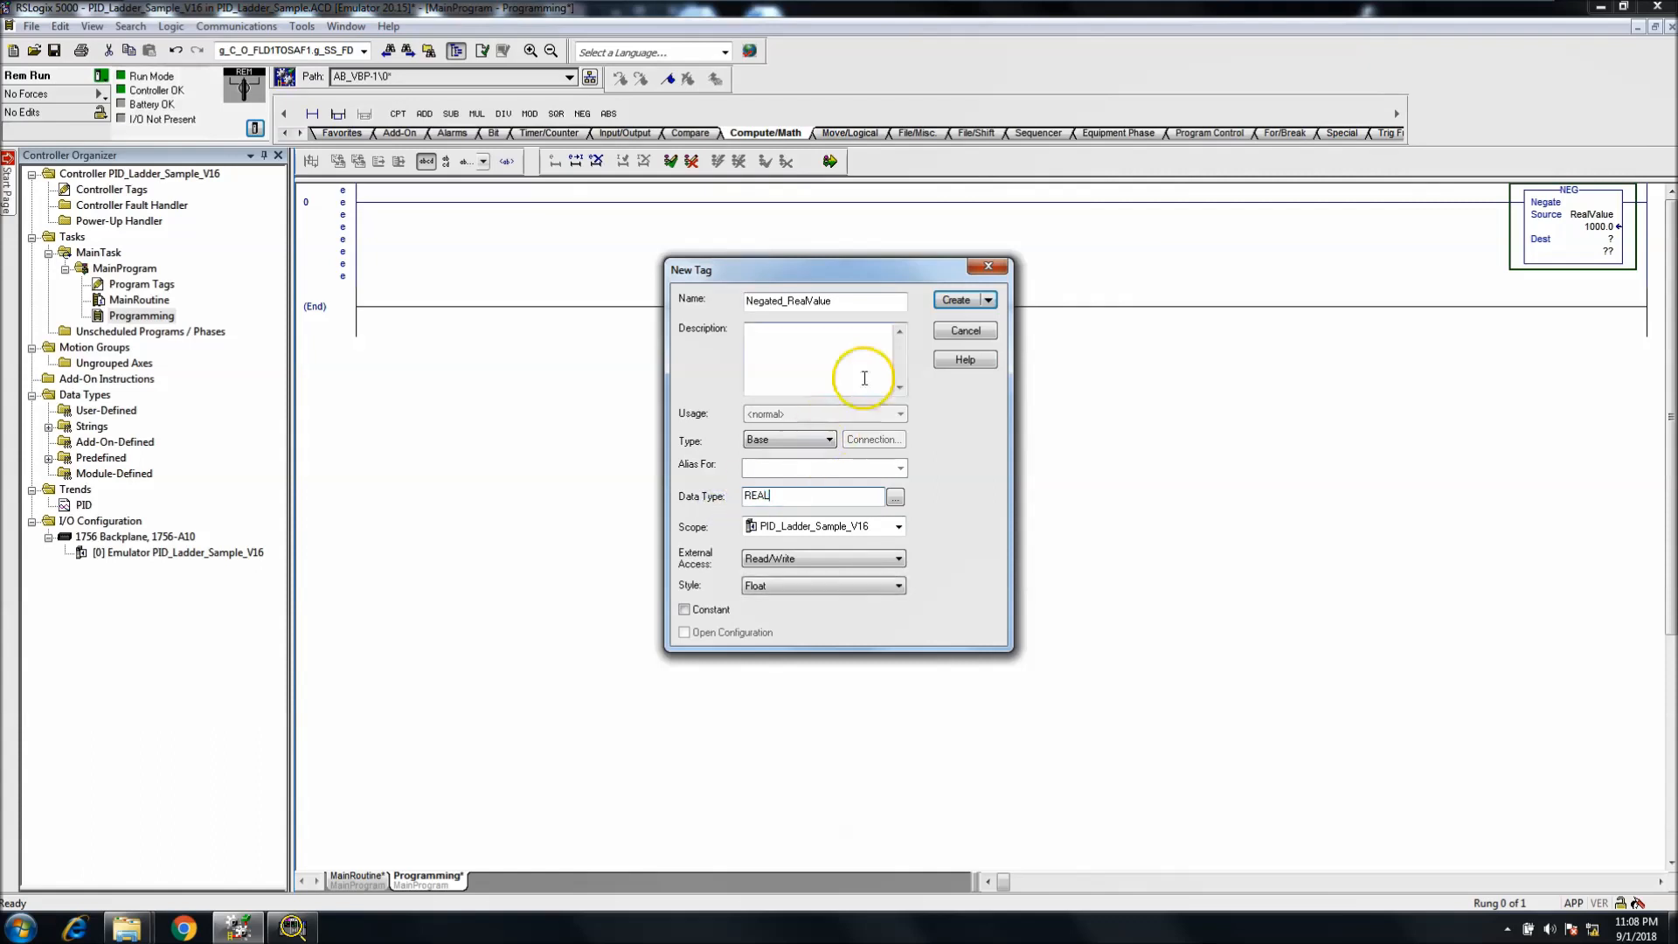
click(955, 299)
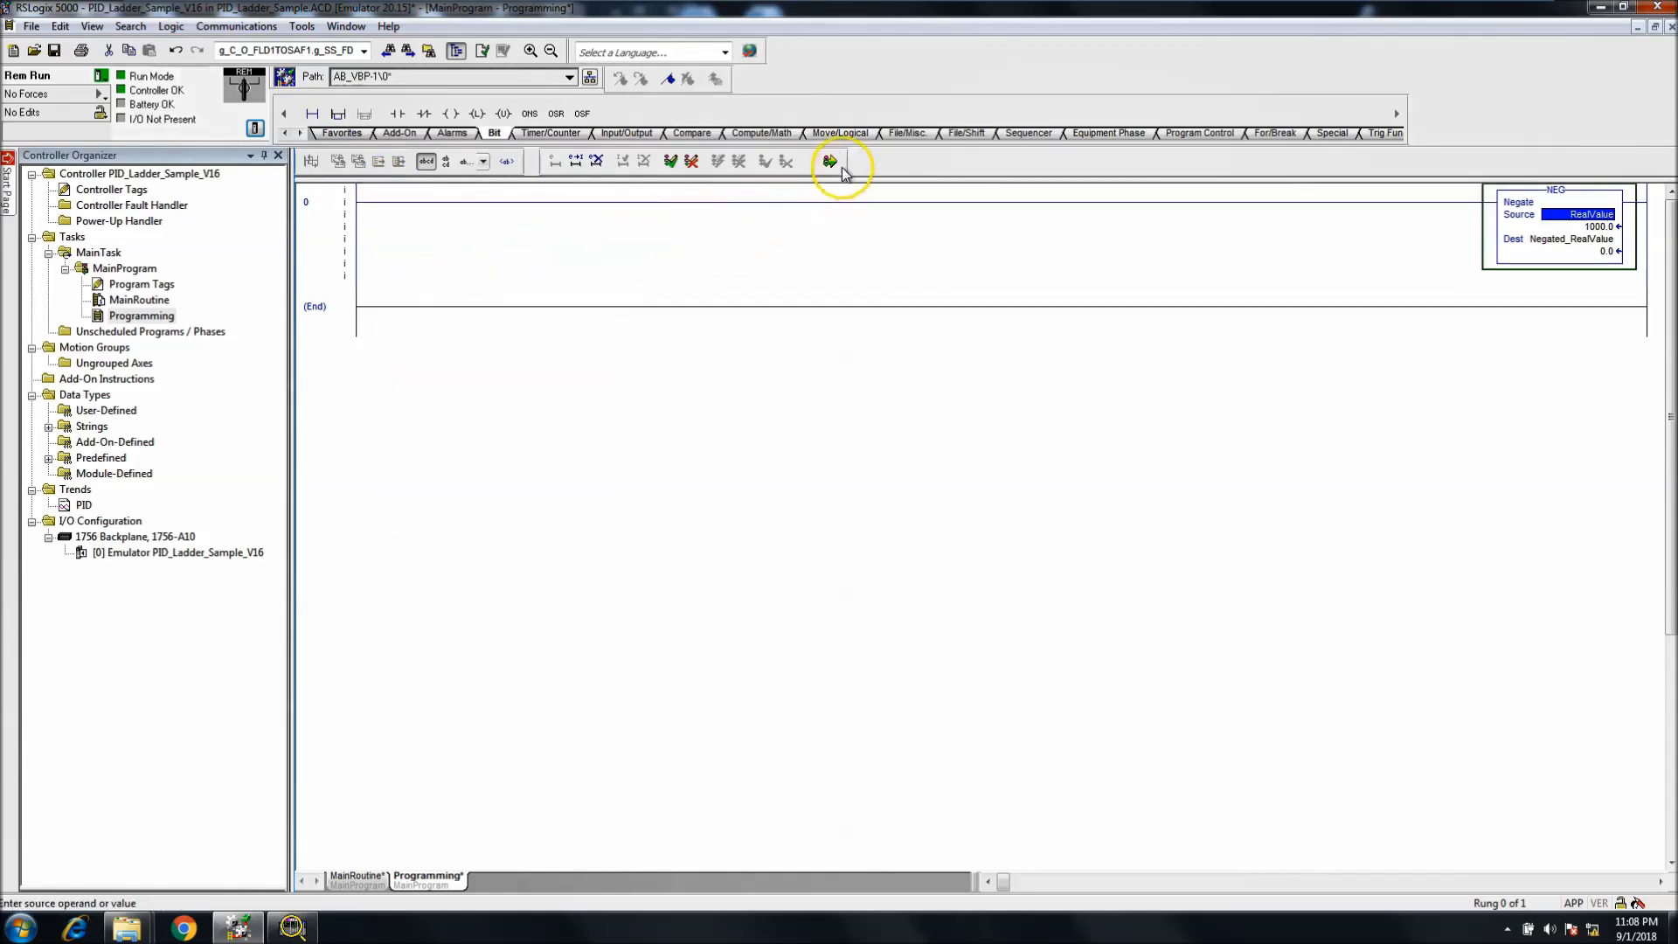
mouse_move(829, 161)
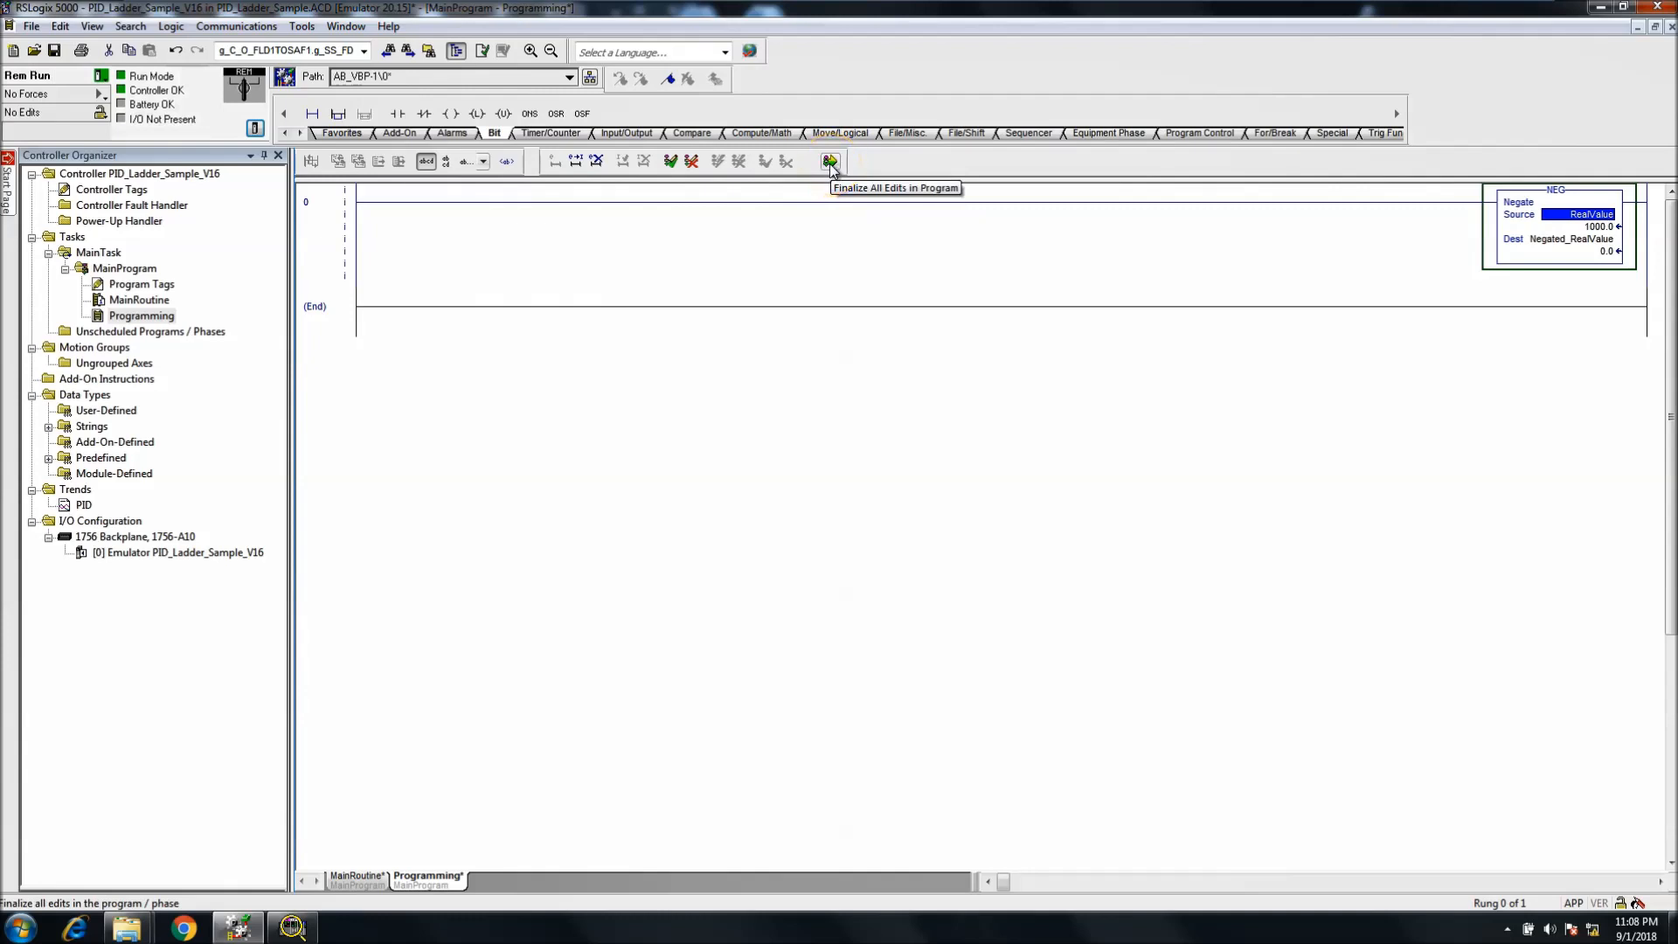
Step: Finalize all program edits so Negated_RealValue reads -1000.0
click(828, 161)
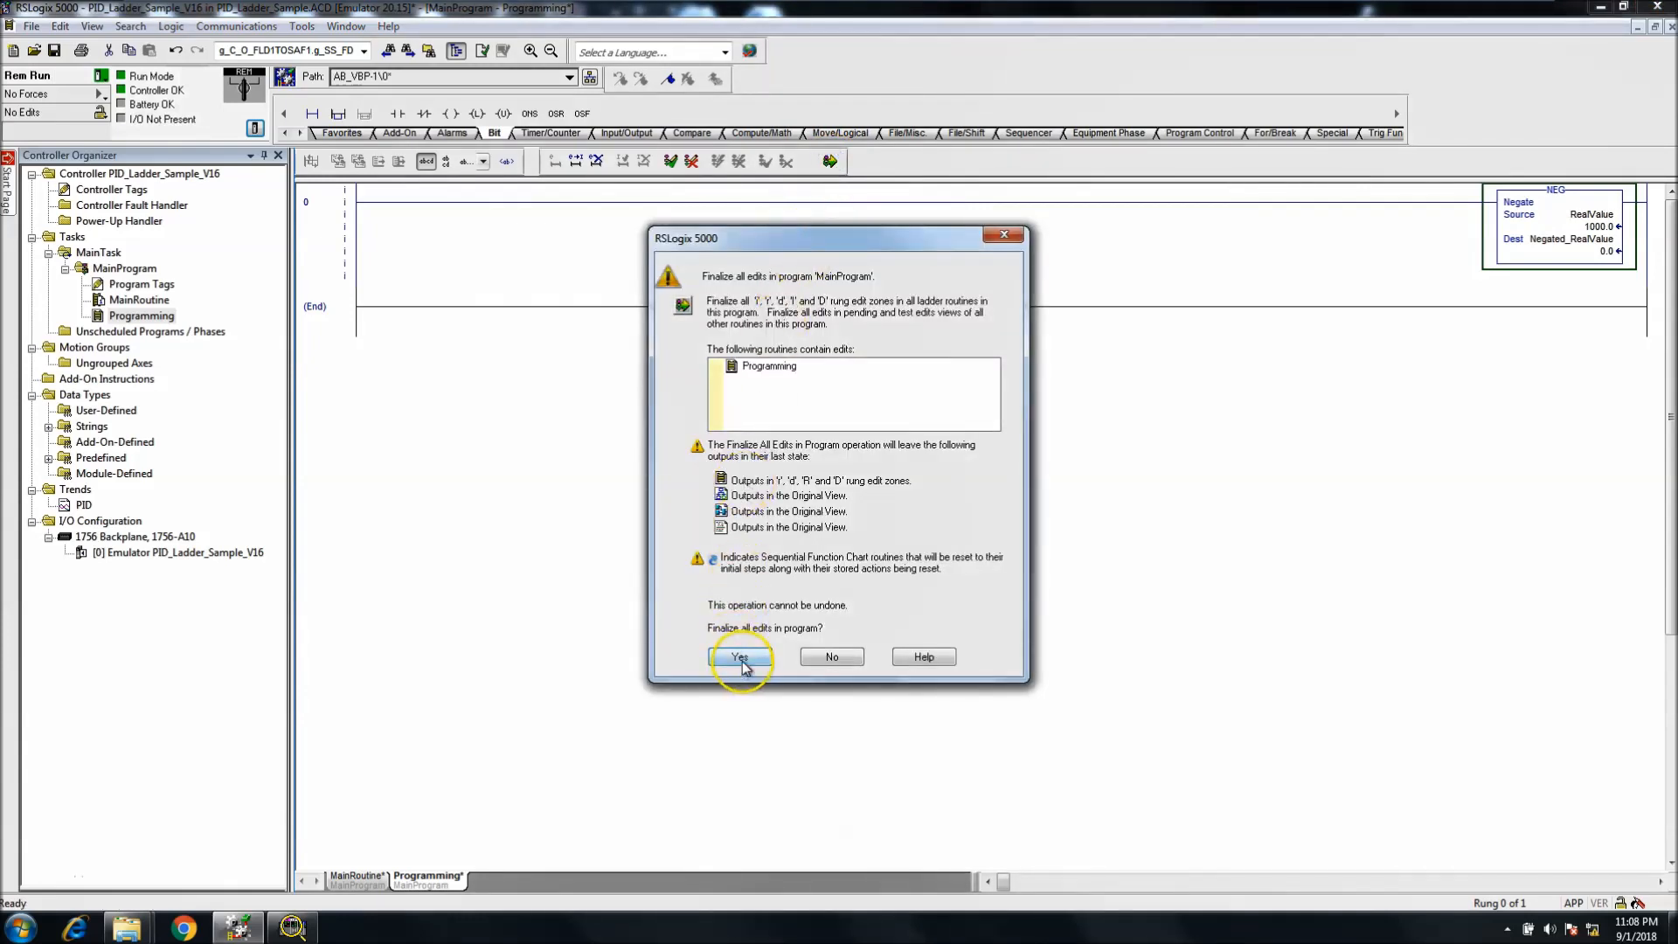
click(739, 655)
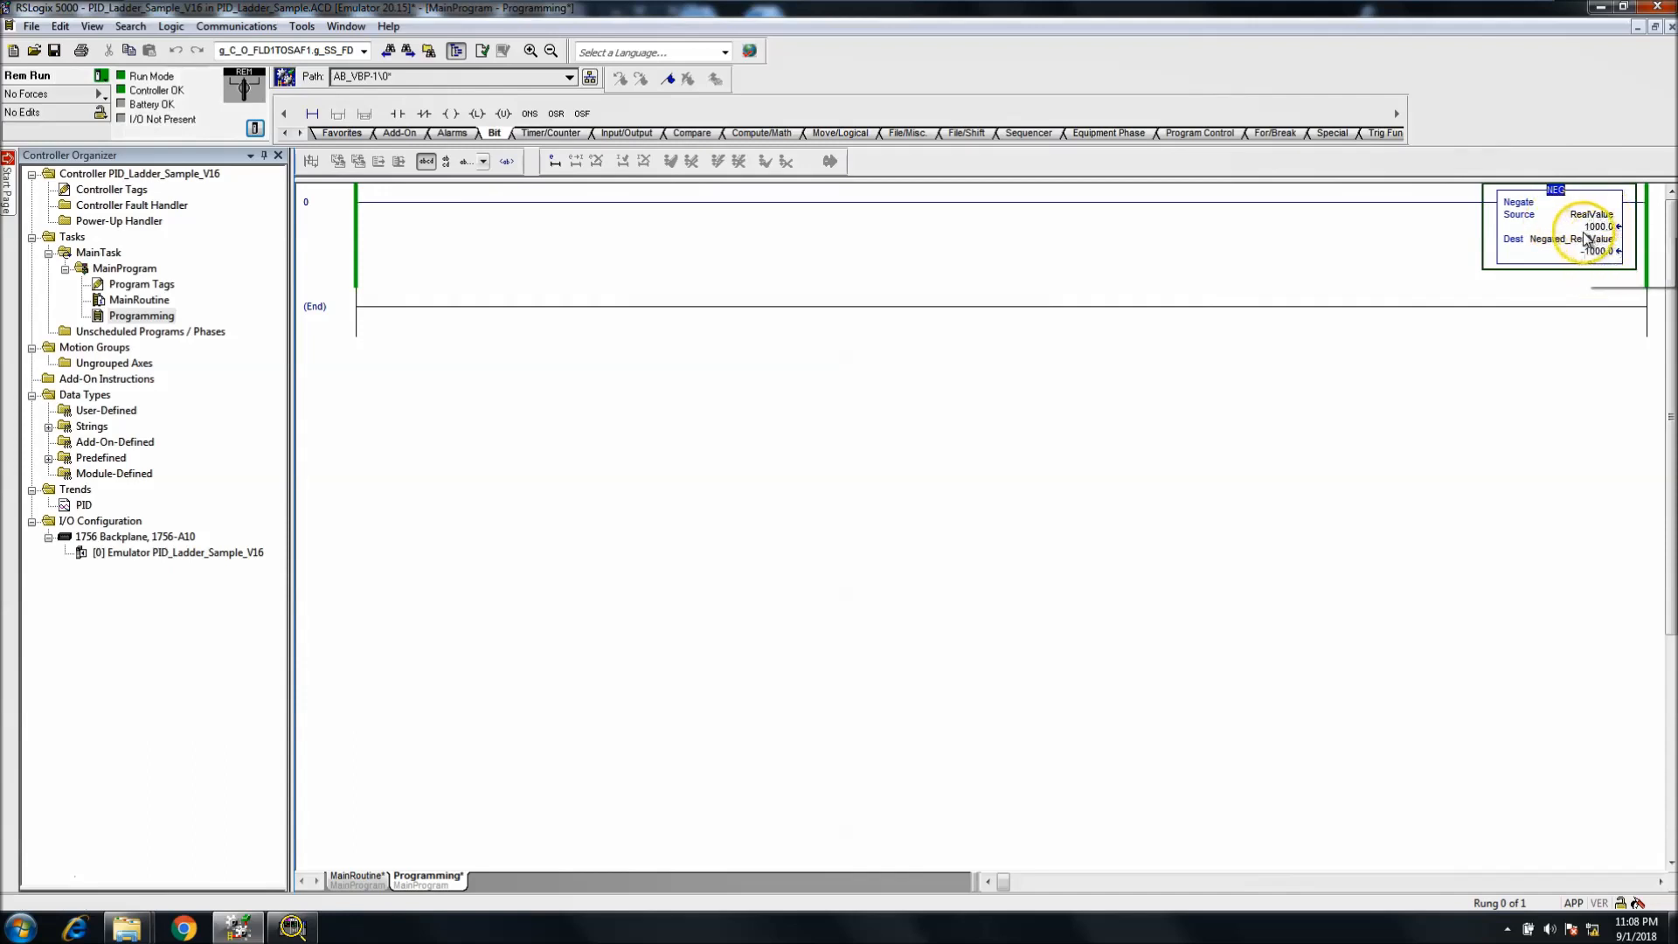
mouse_move(1618, 267)
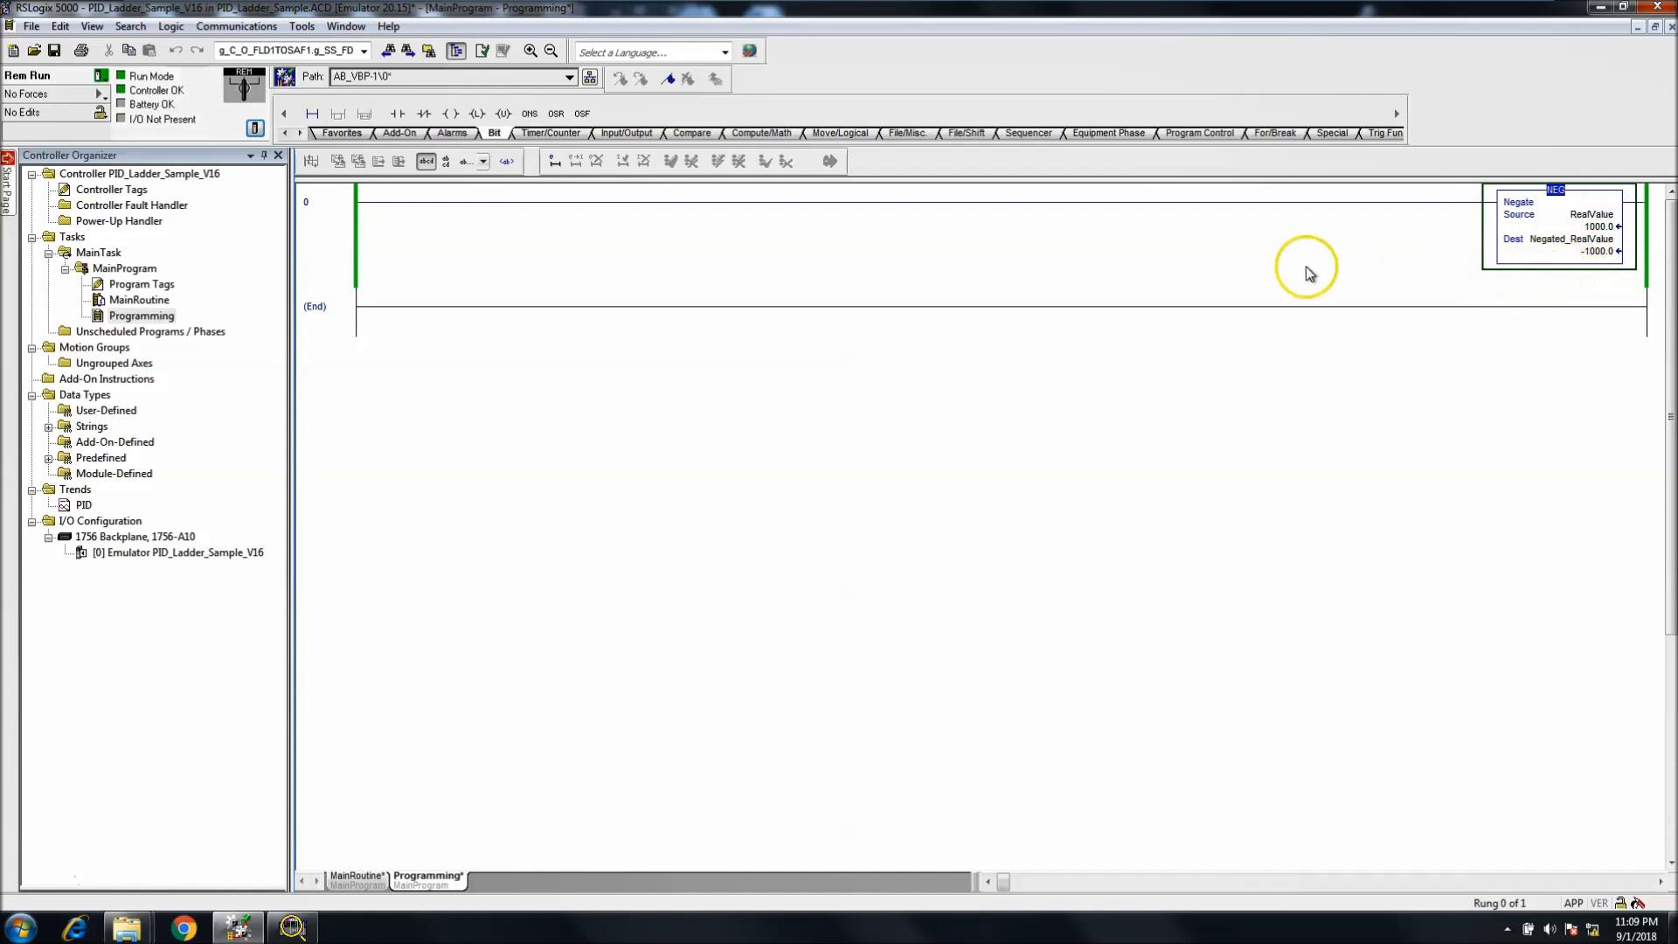
mouse_move(336, 243)
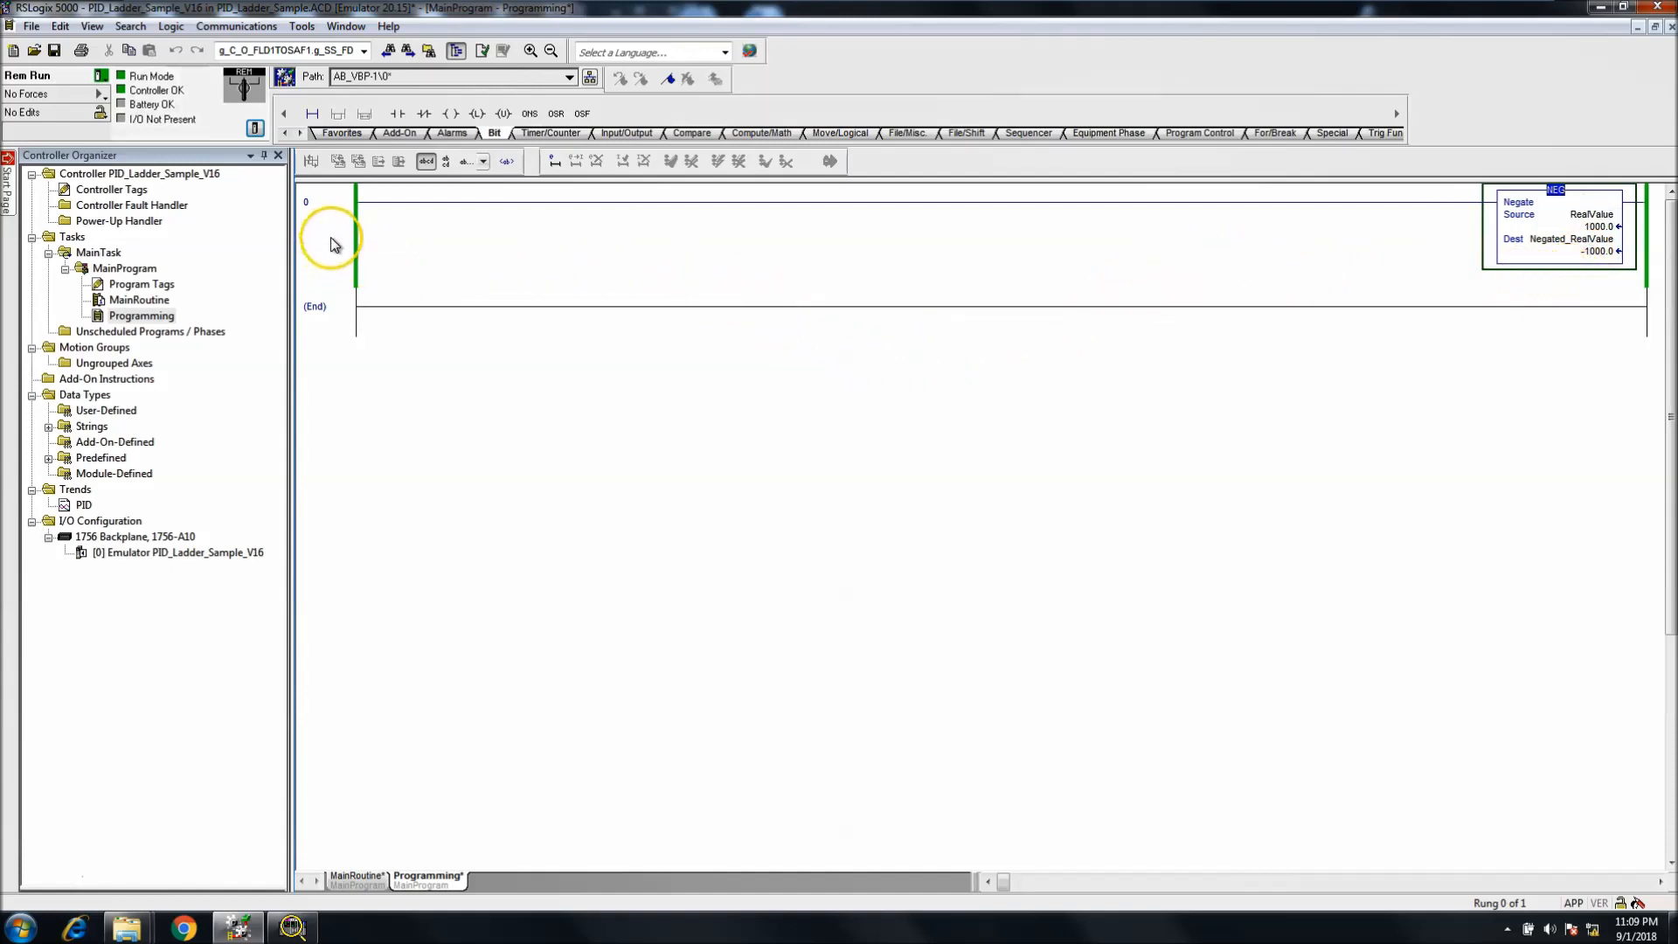
Step: Add another NEG rung below rung 0 taking Negated_RealValue as its source
right_click(327, 236)
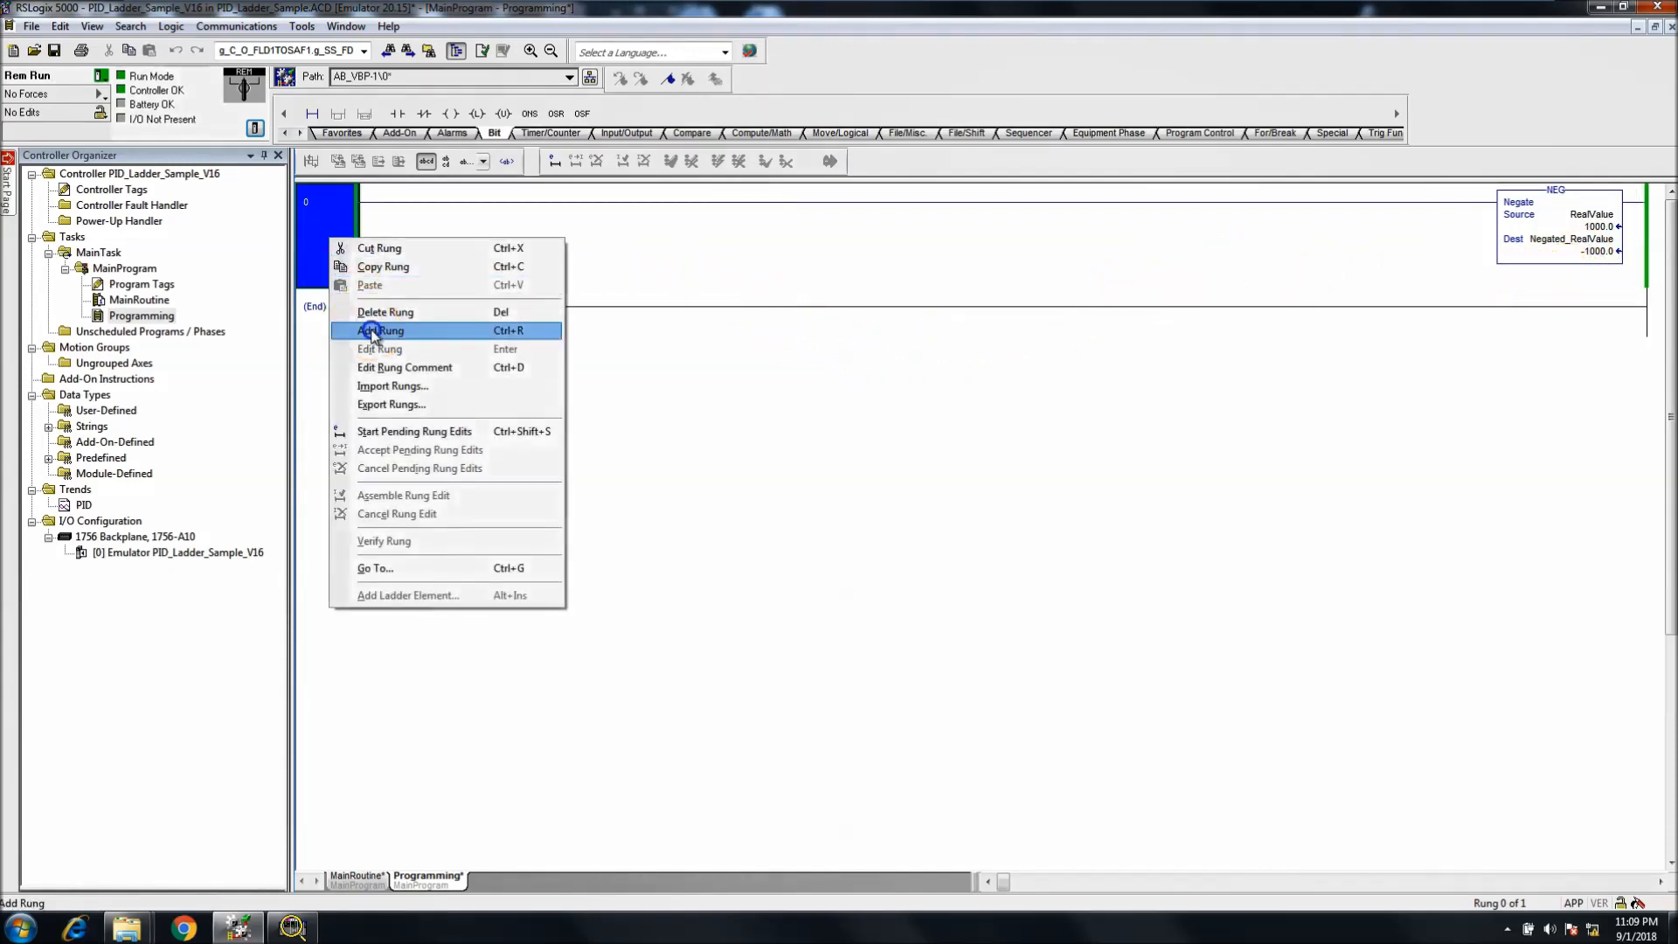
click(380, 330)
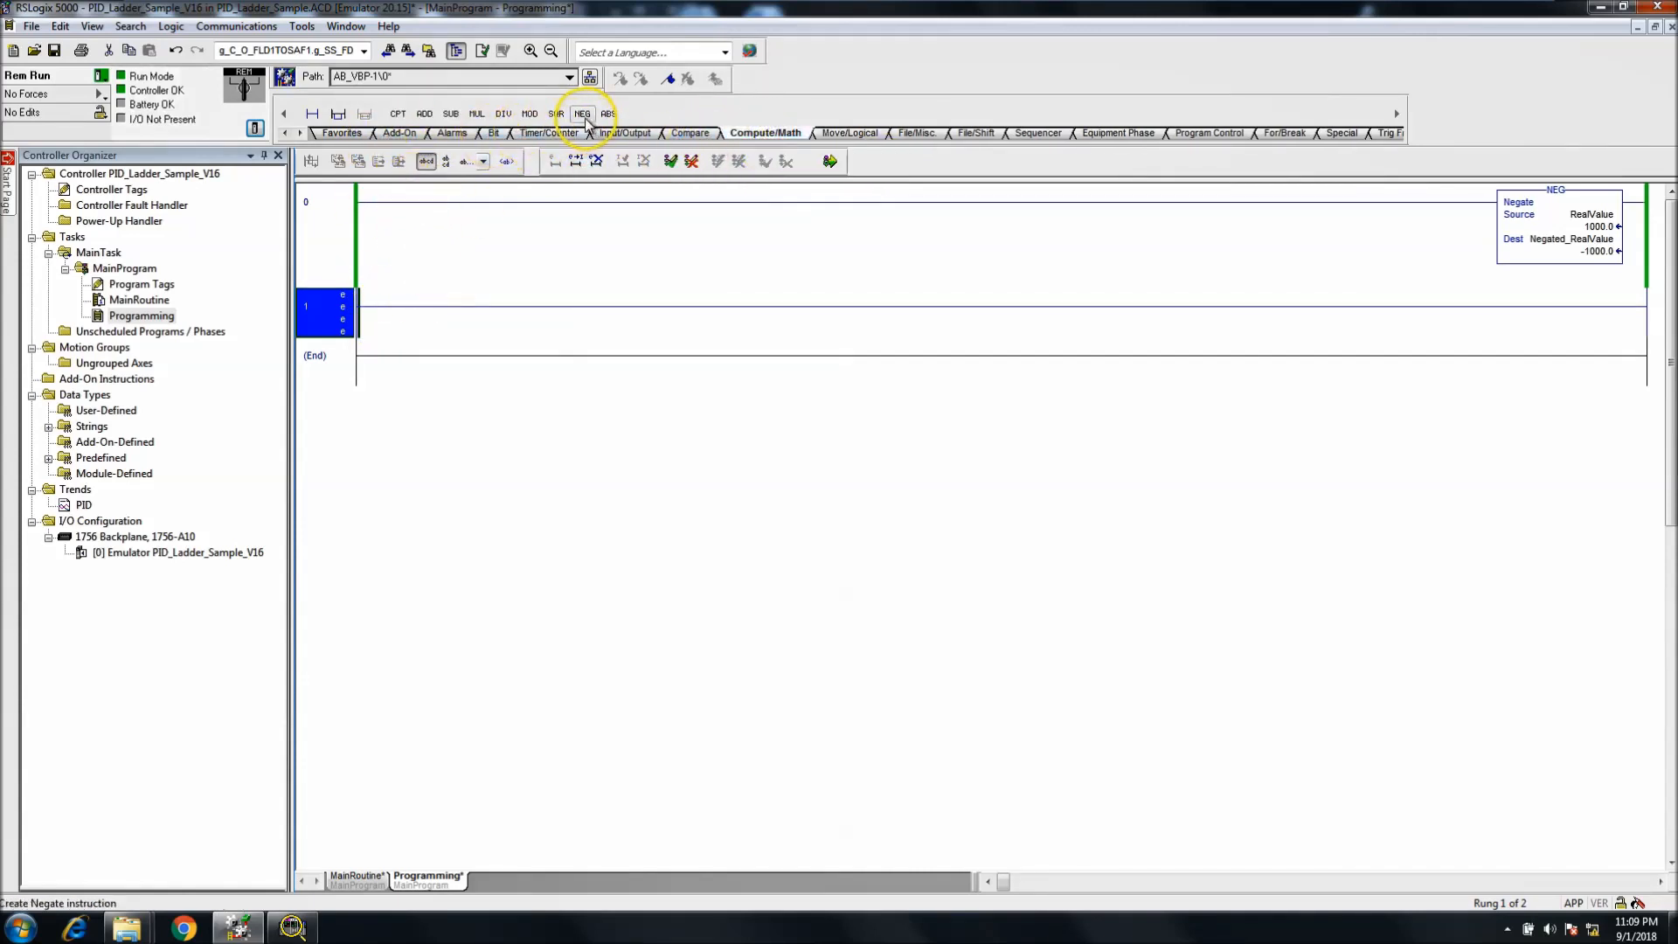
click(581, 113)
text(Negated_RealValue)
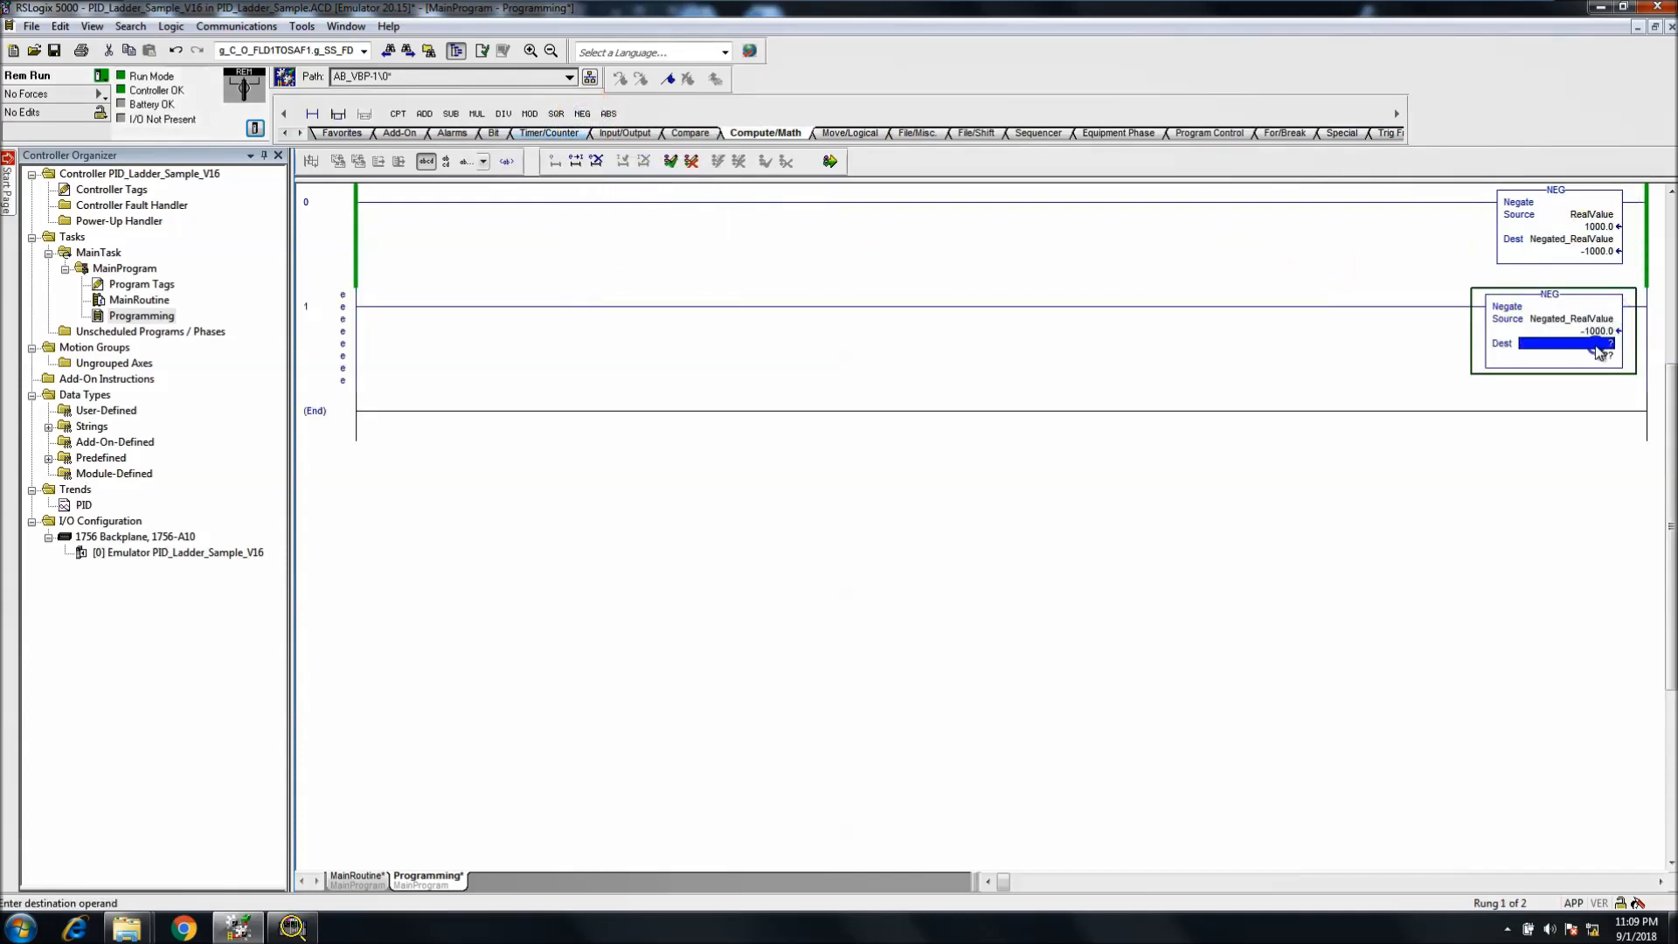
click(1591, 214)
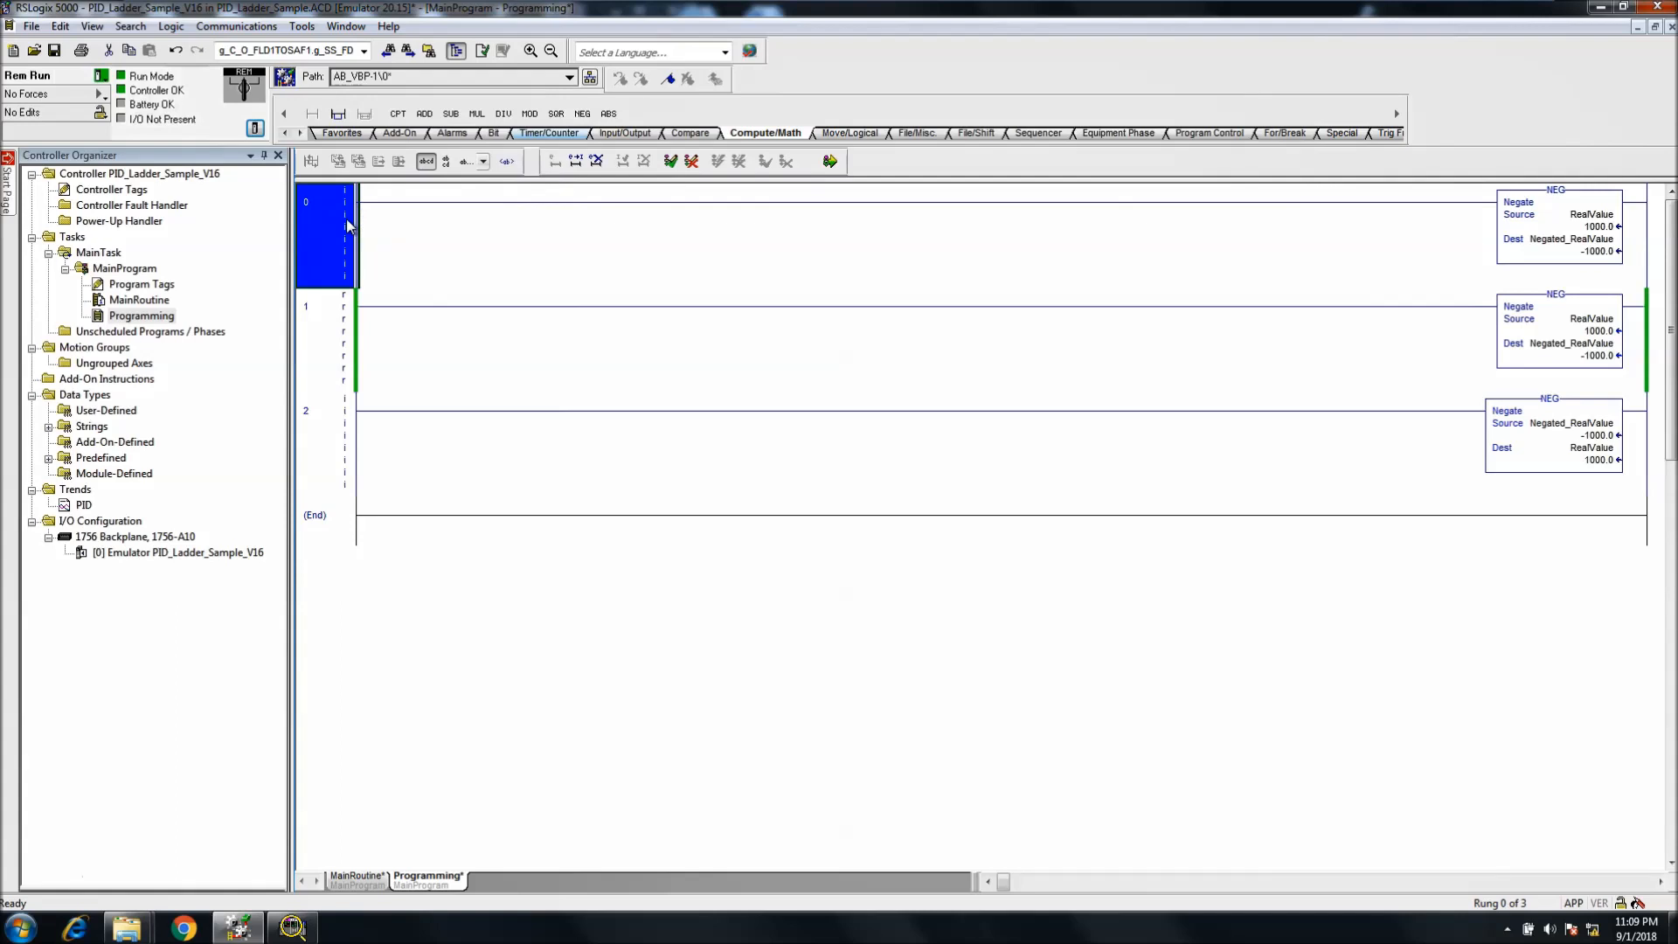
Step: End rung 0 with an OTE coil on new BOOL tag NegateDone
click(493, 133)
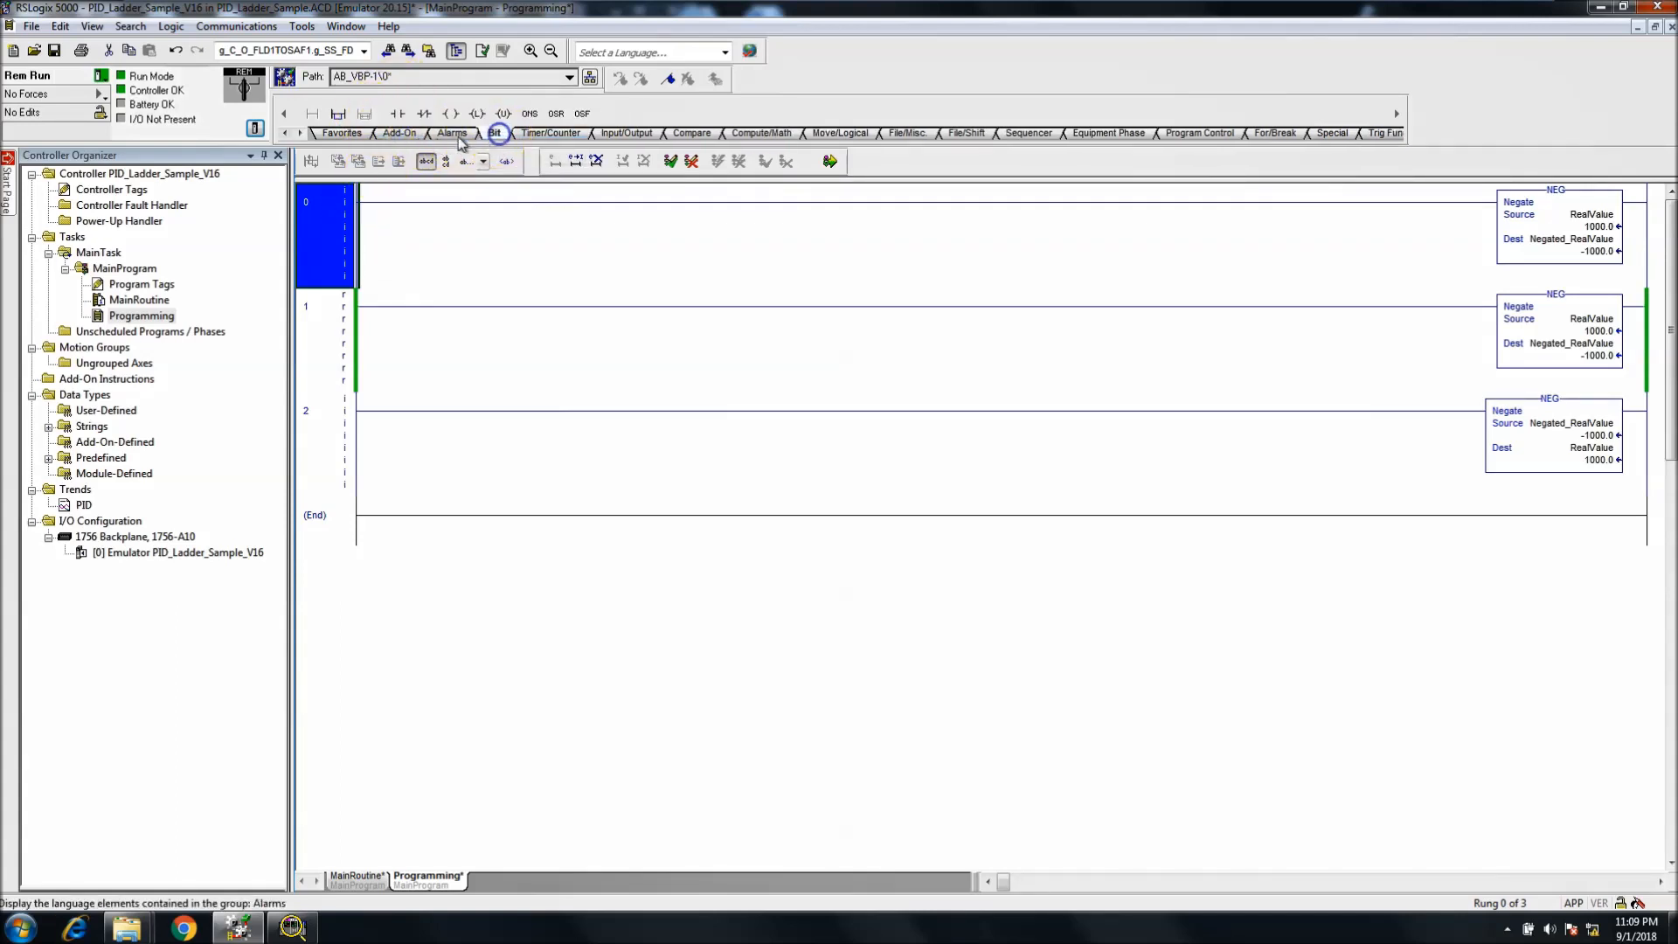
mouse_move(453, 114)
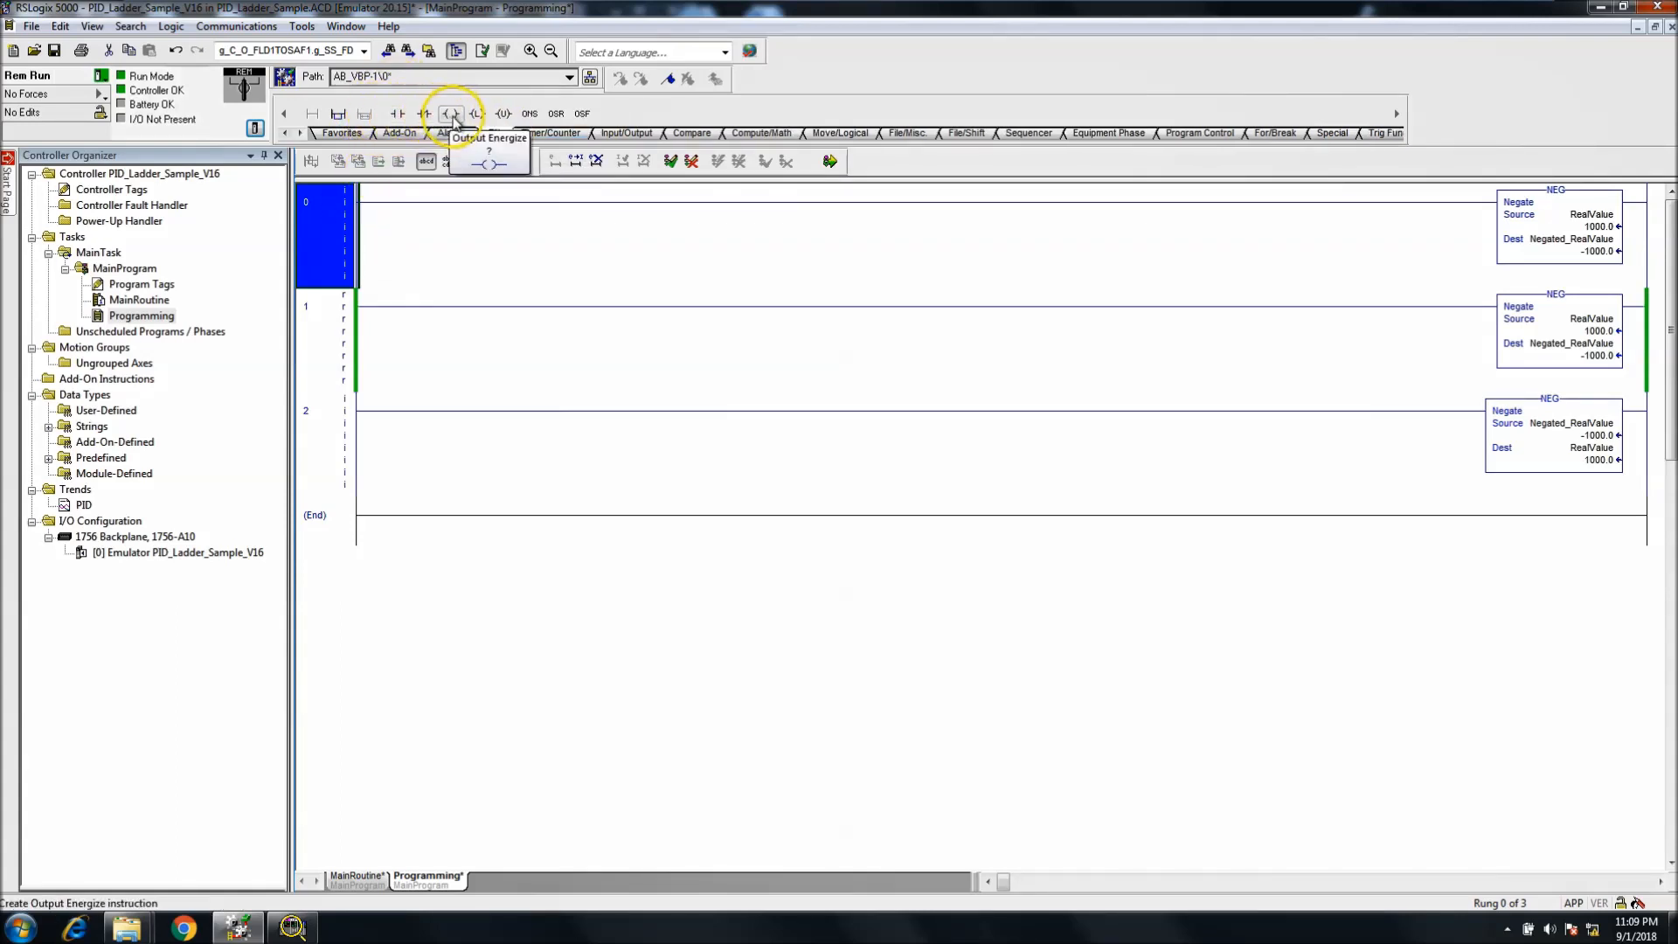
click(453, 113)
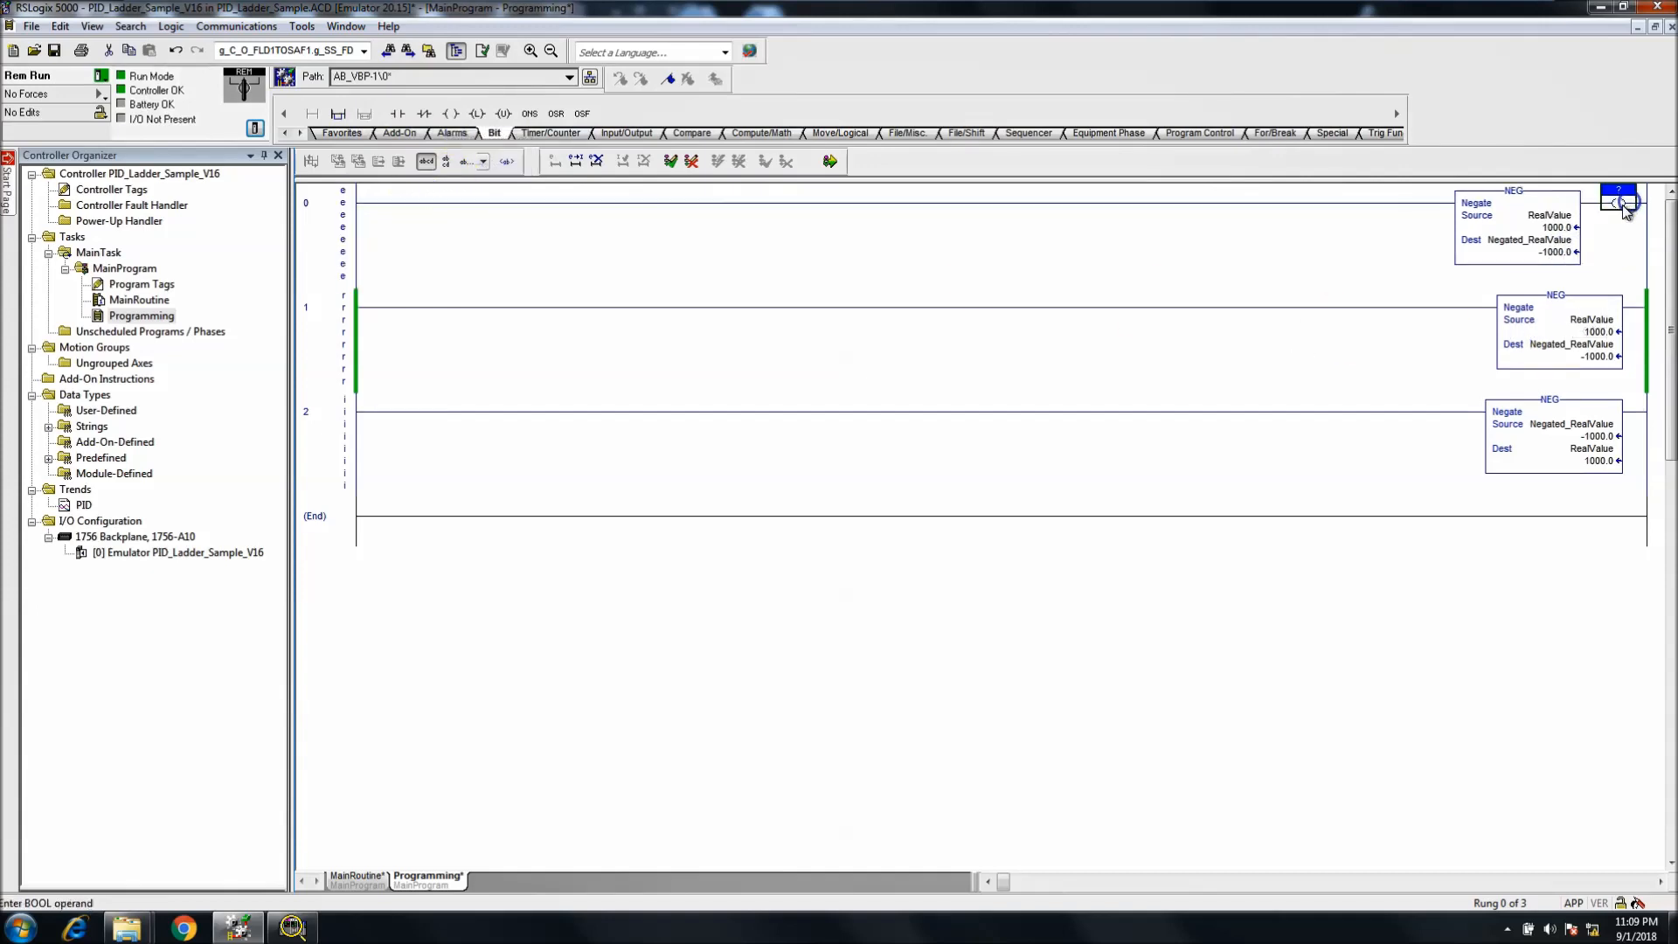
click(1622, 201)
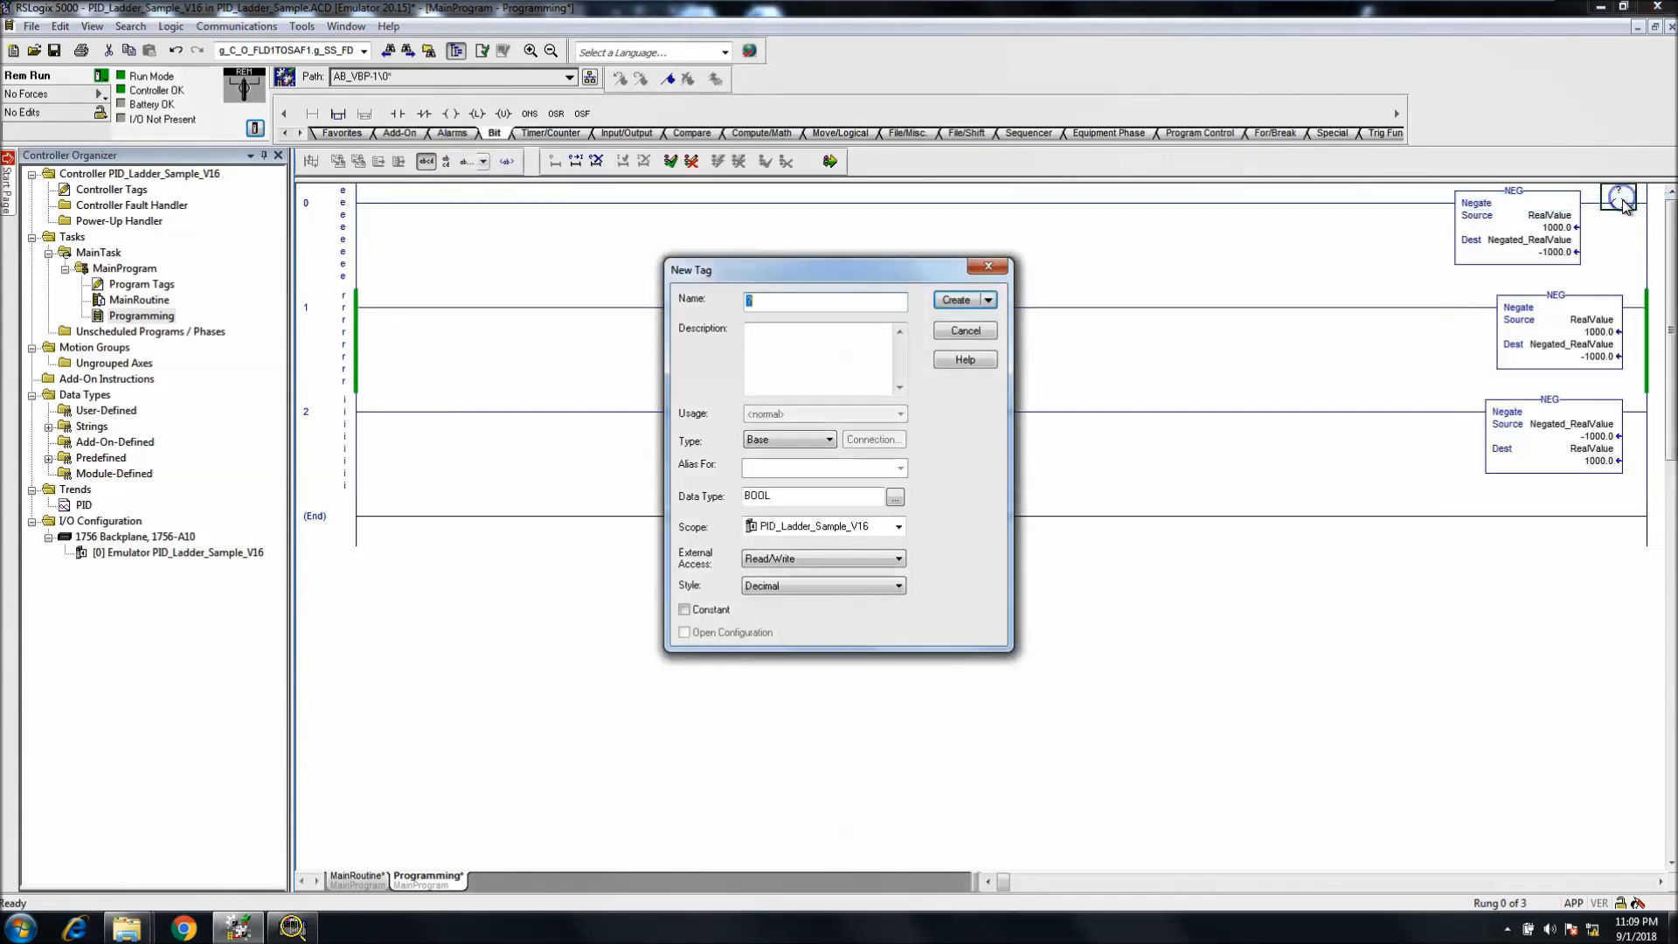
text(N)
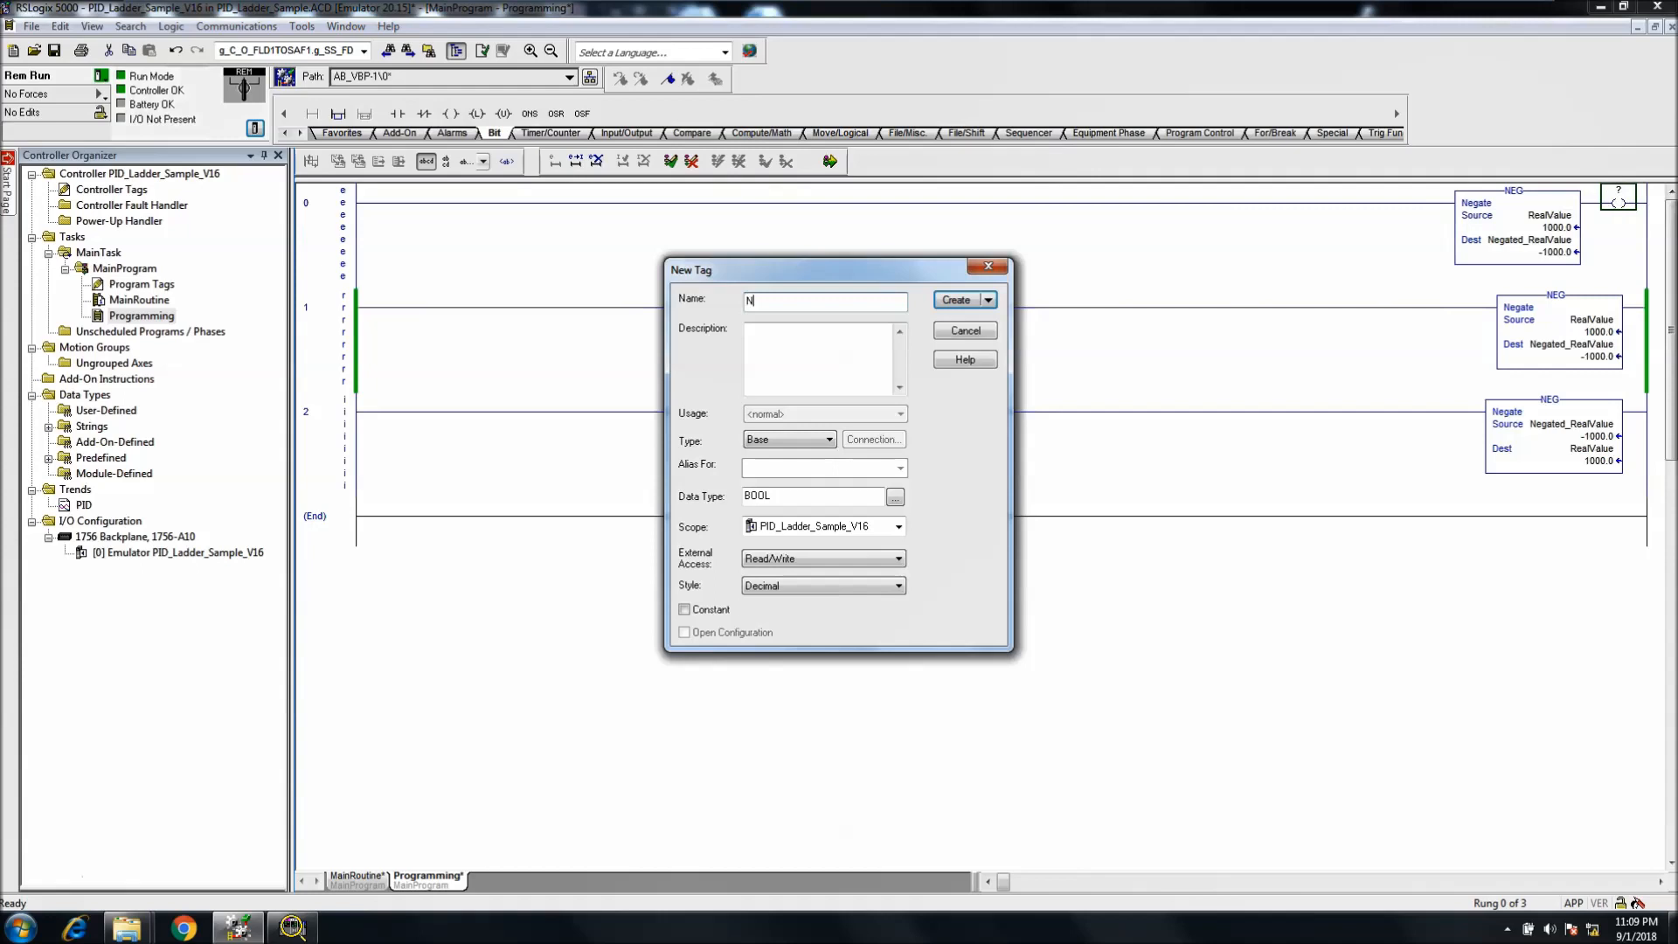
text(egateDone)
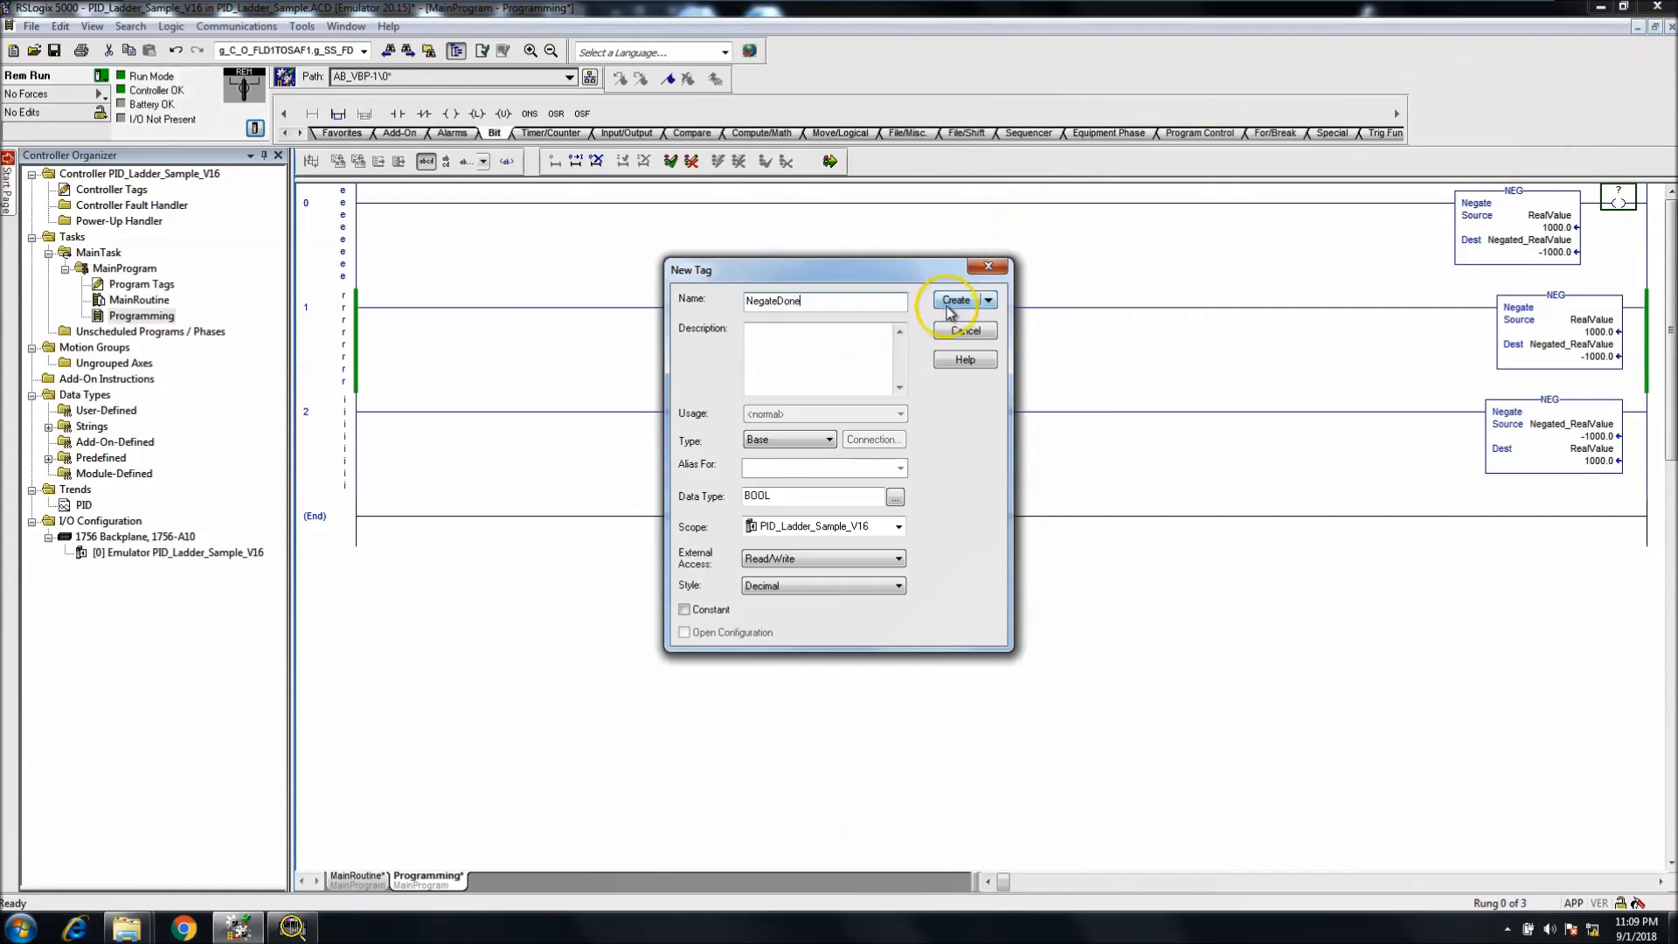
click(954, 301)
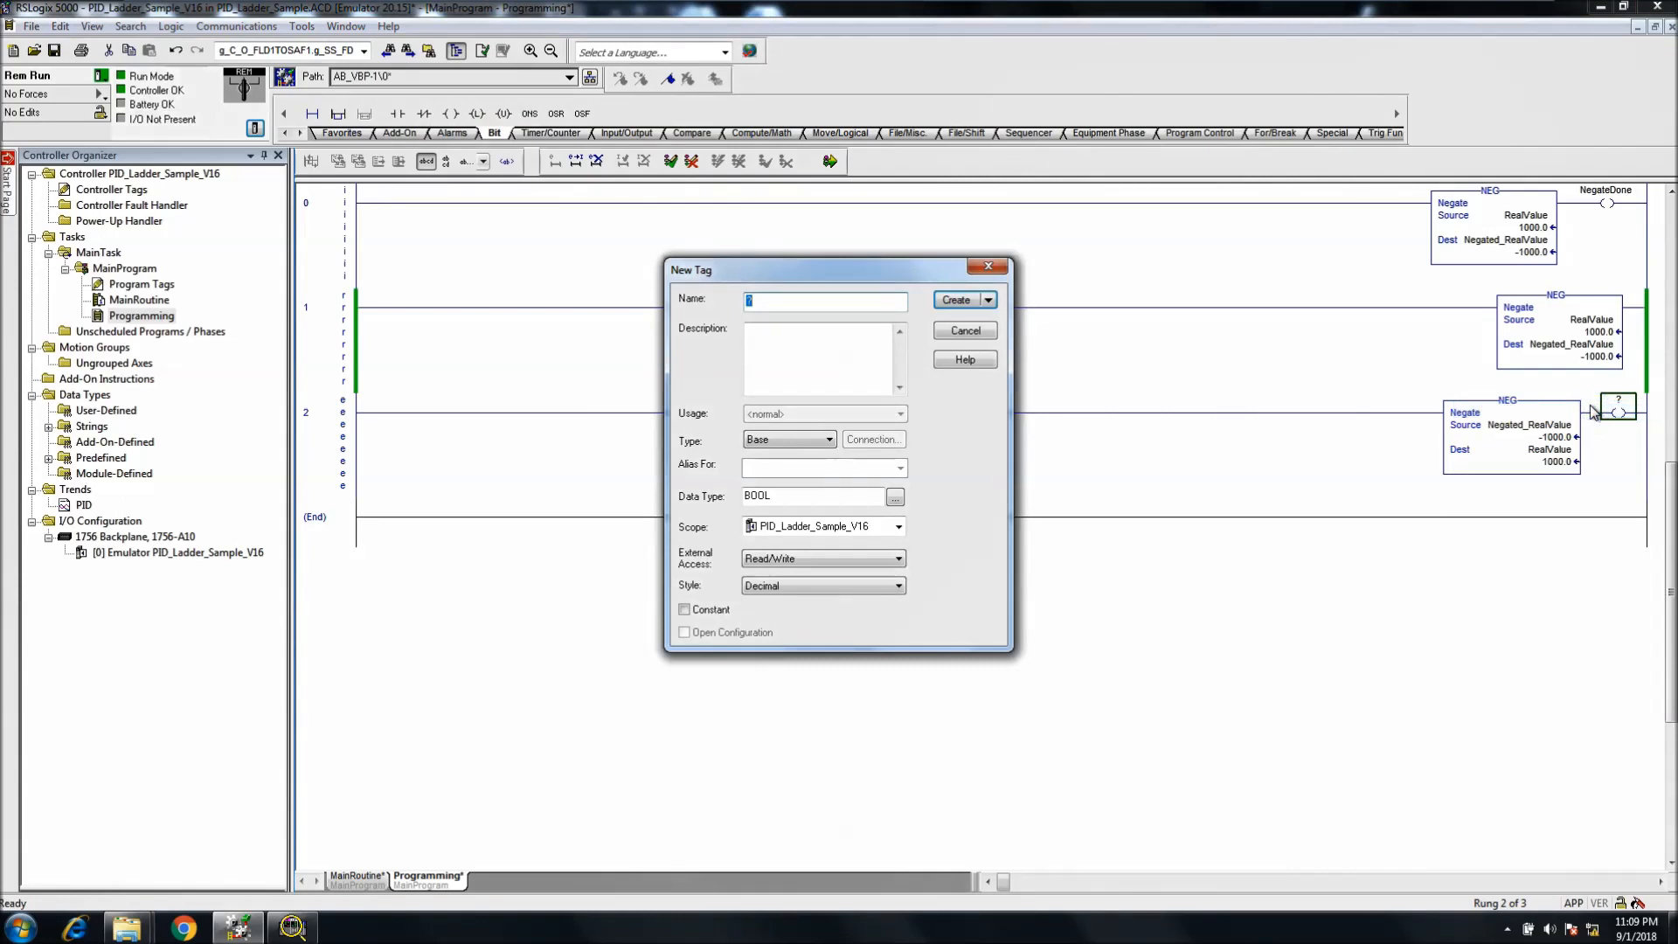
Step: Create BOOL tag ReturnNegate_Done for rung 2's output coil
text(ReturnNegate_DOne)
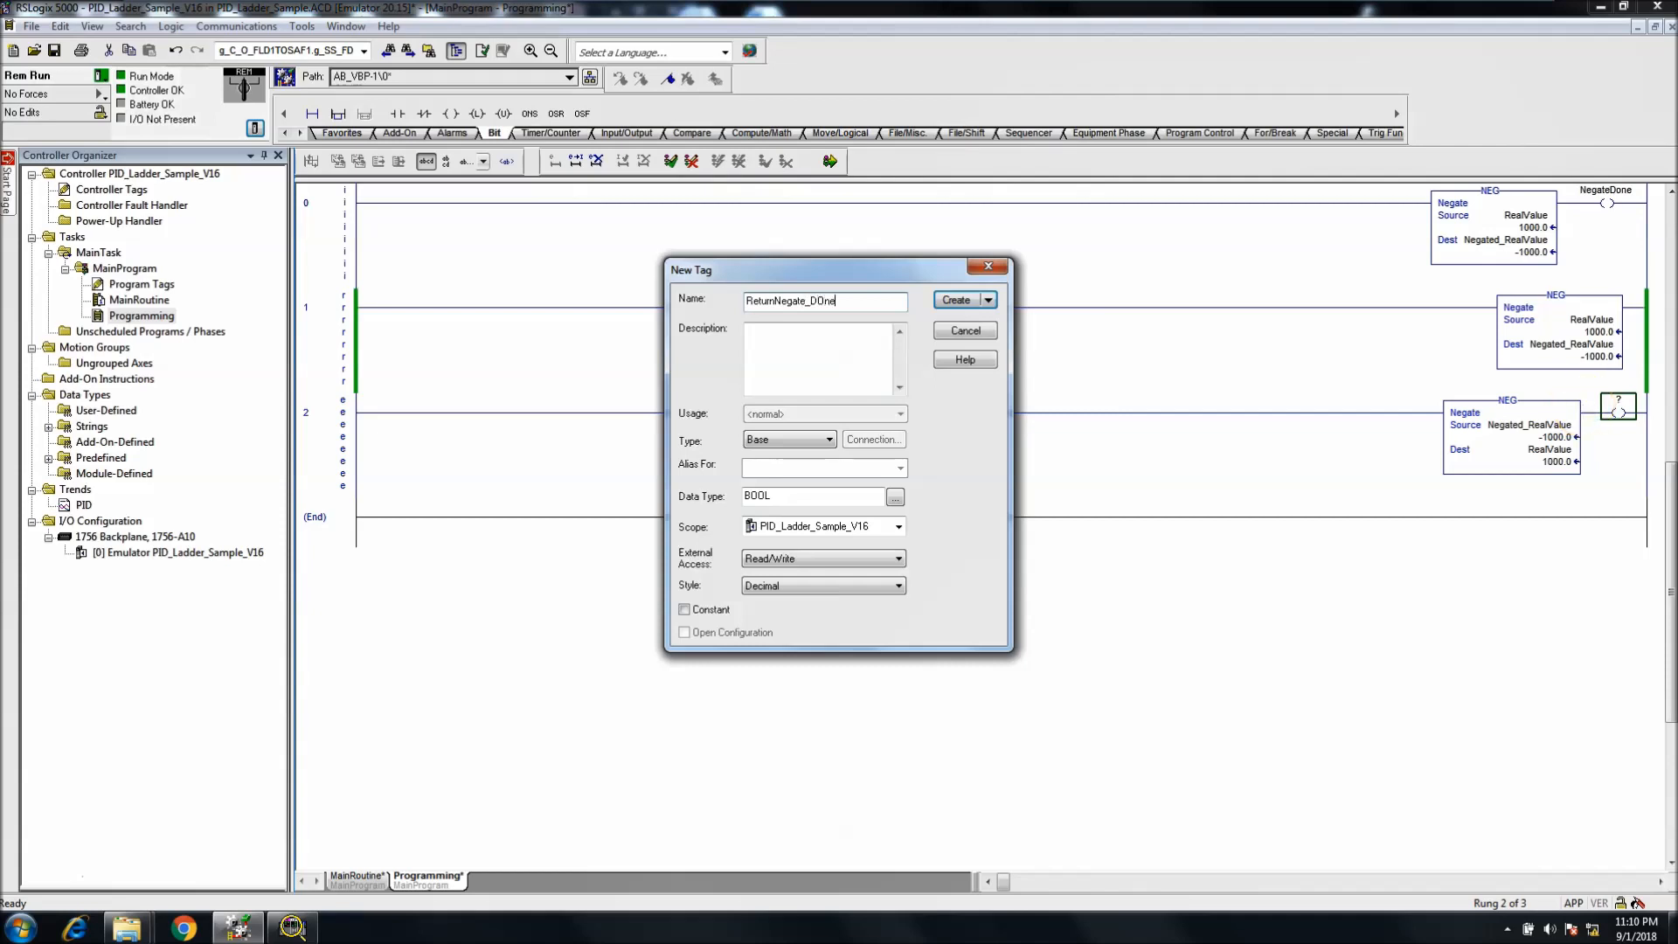
key(BackSpace)
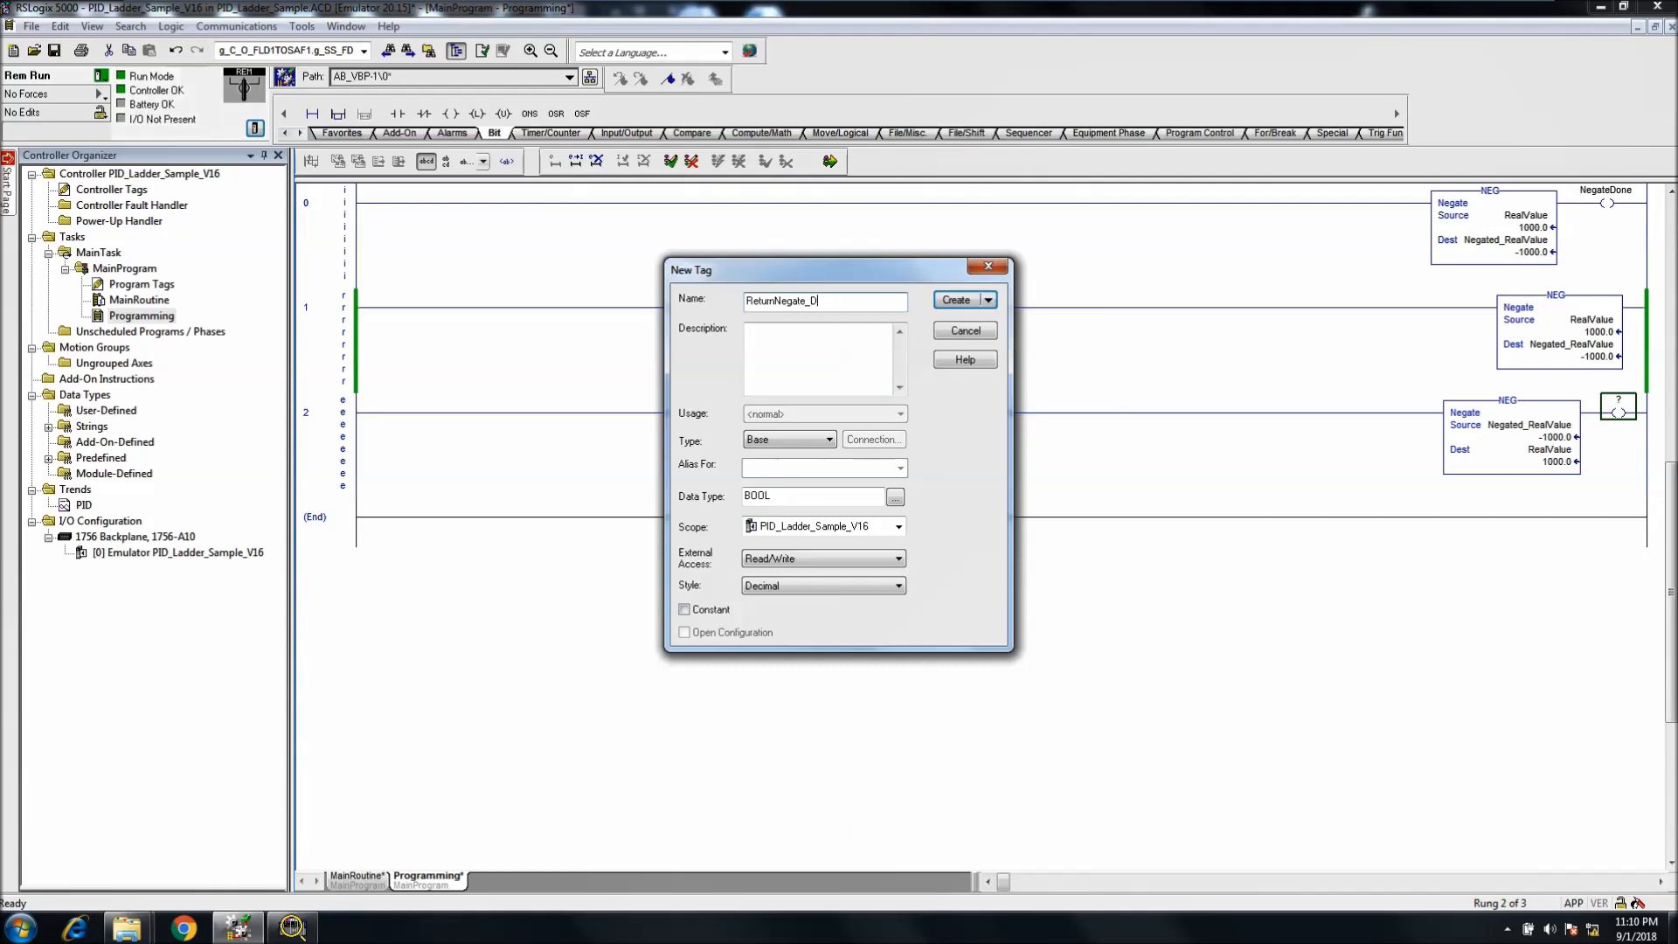
text(one)
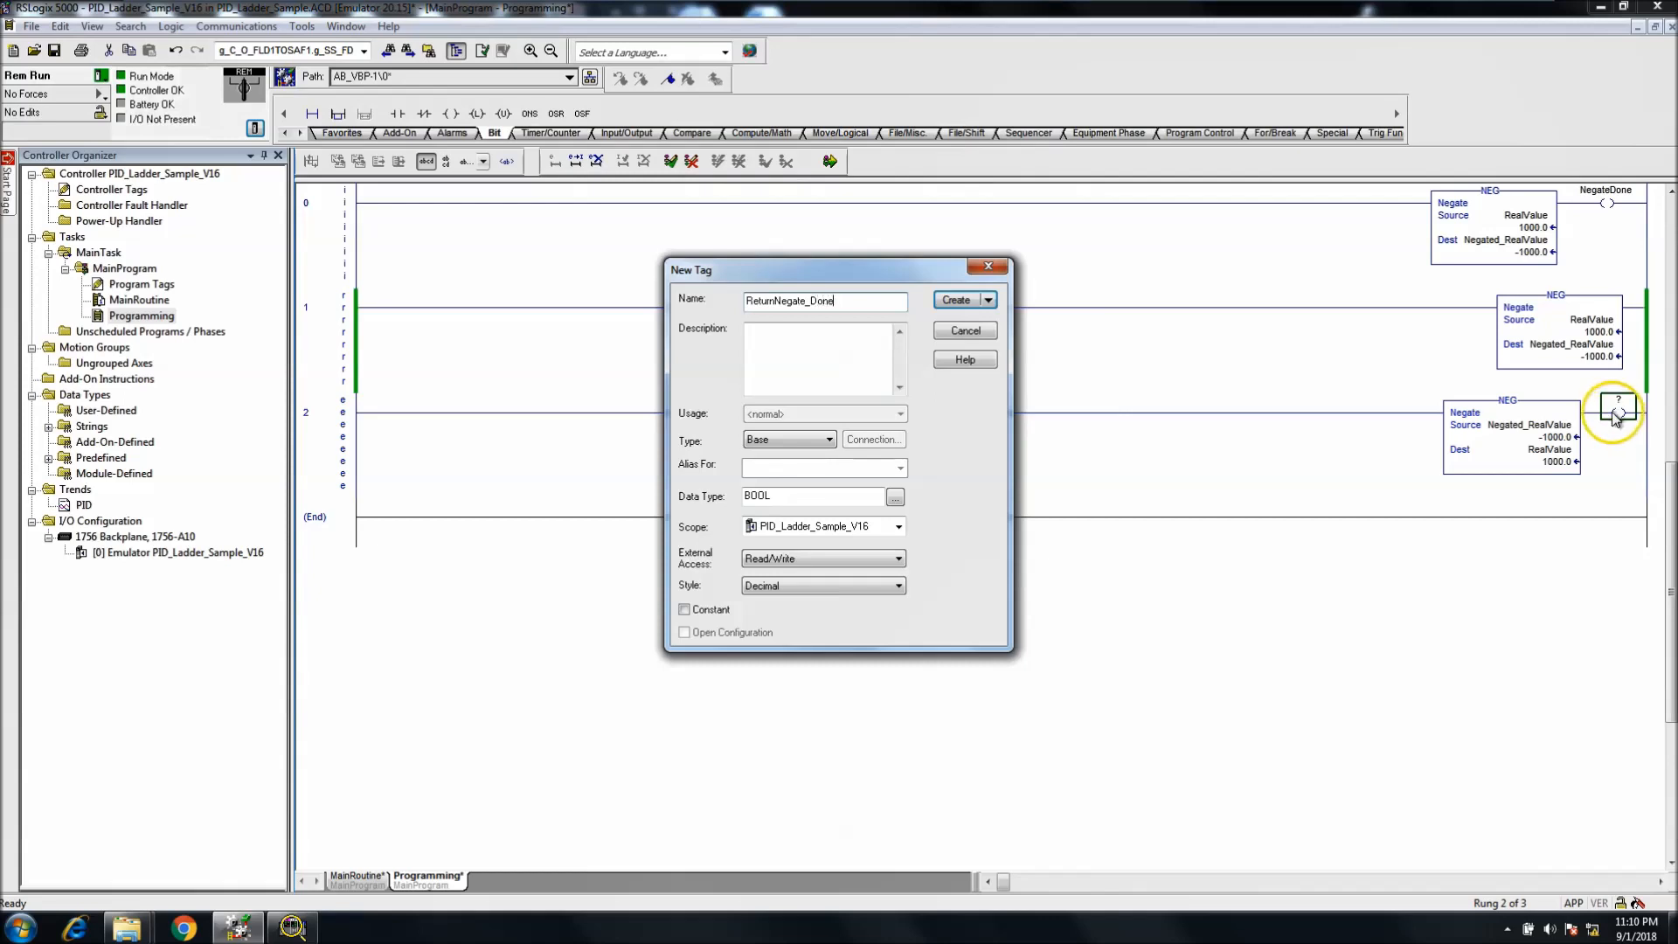
click(955, 299)
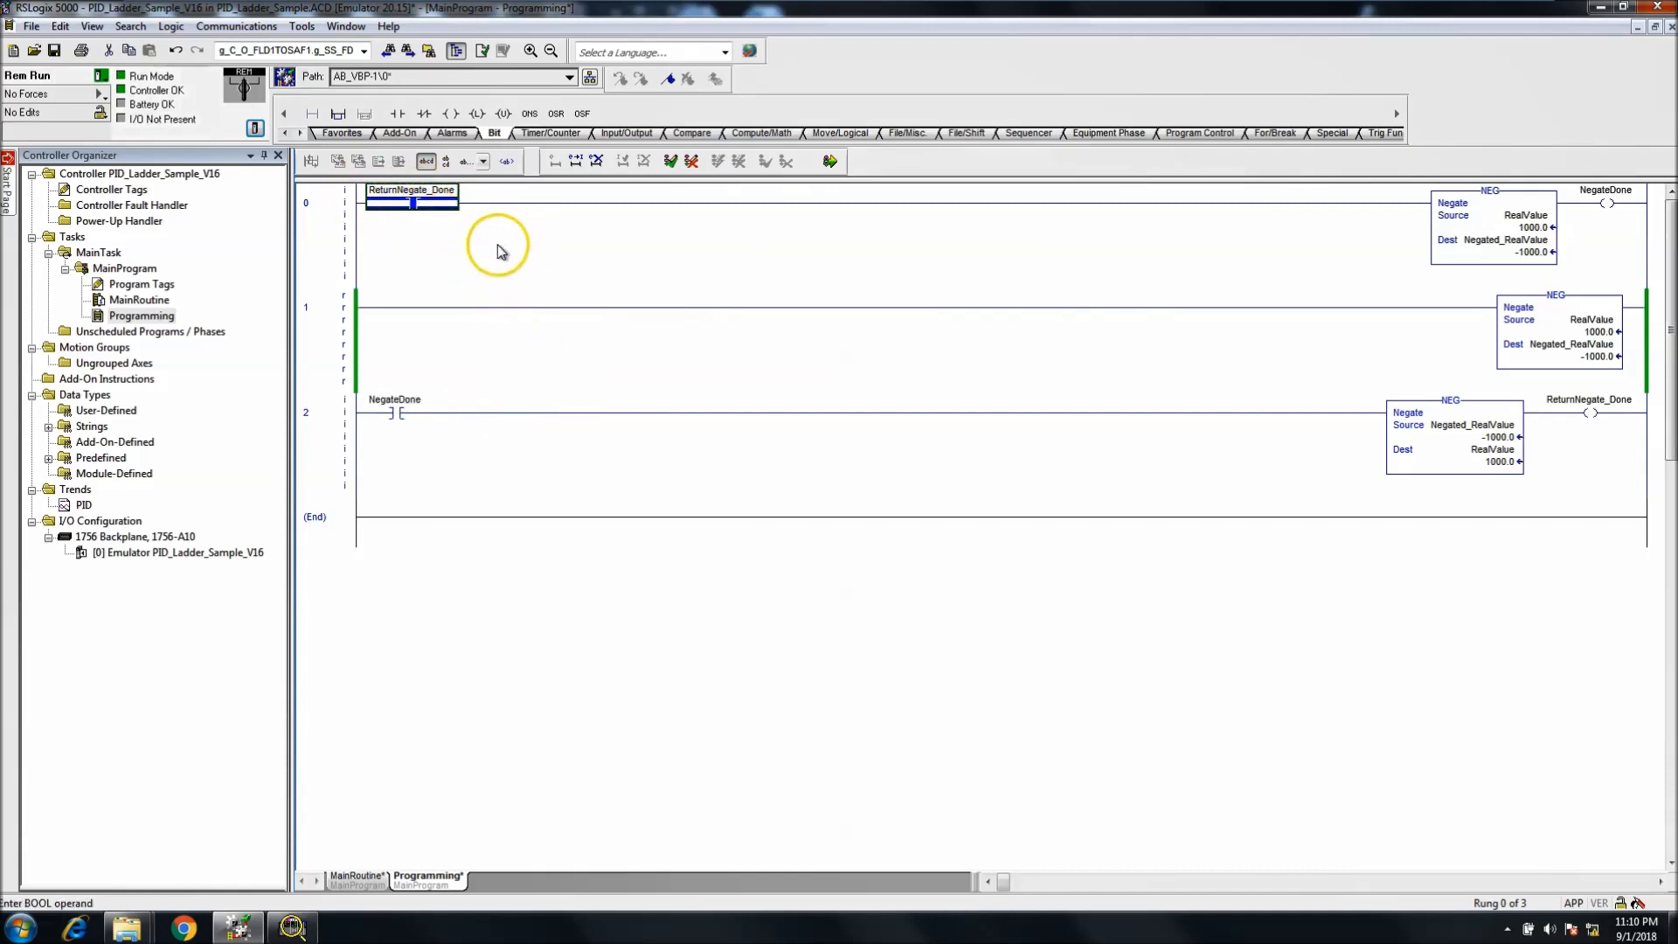
mouse_move(408, 247)
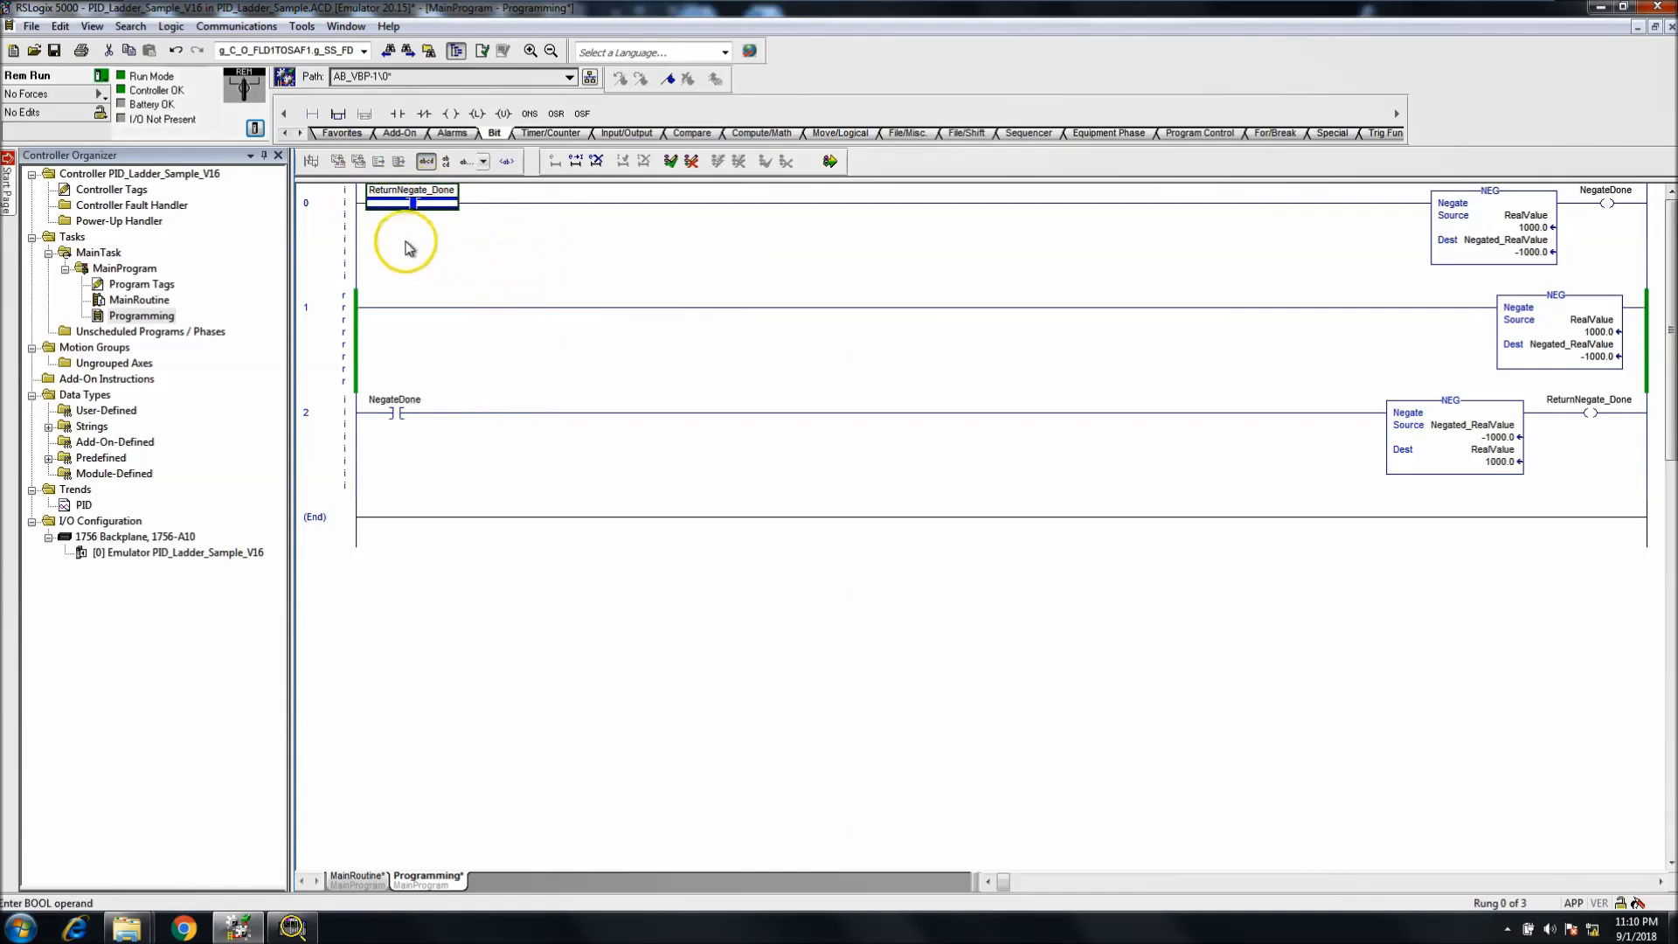
mouse_move(509, 299)
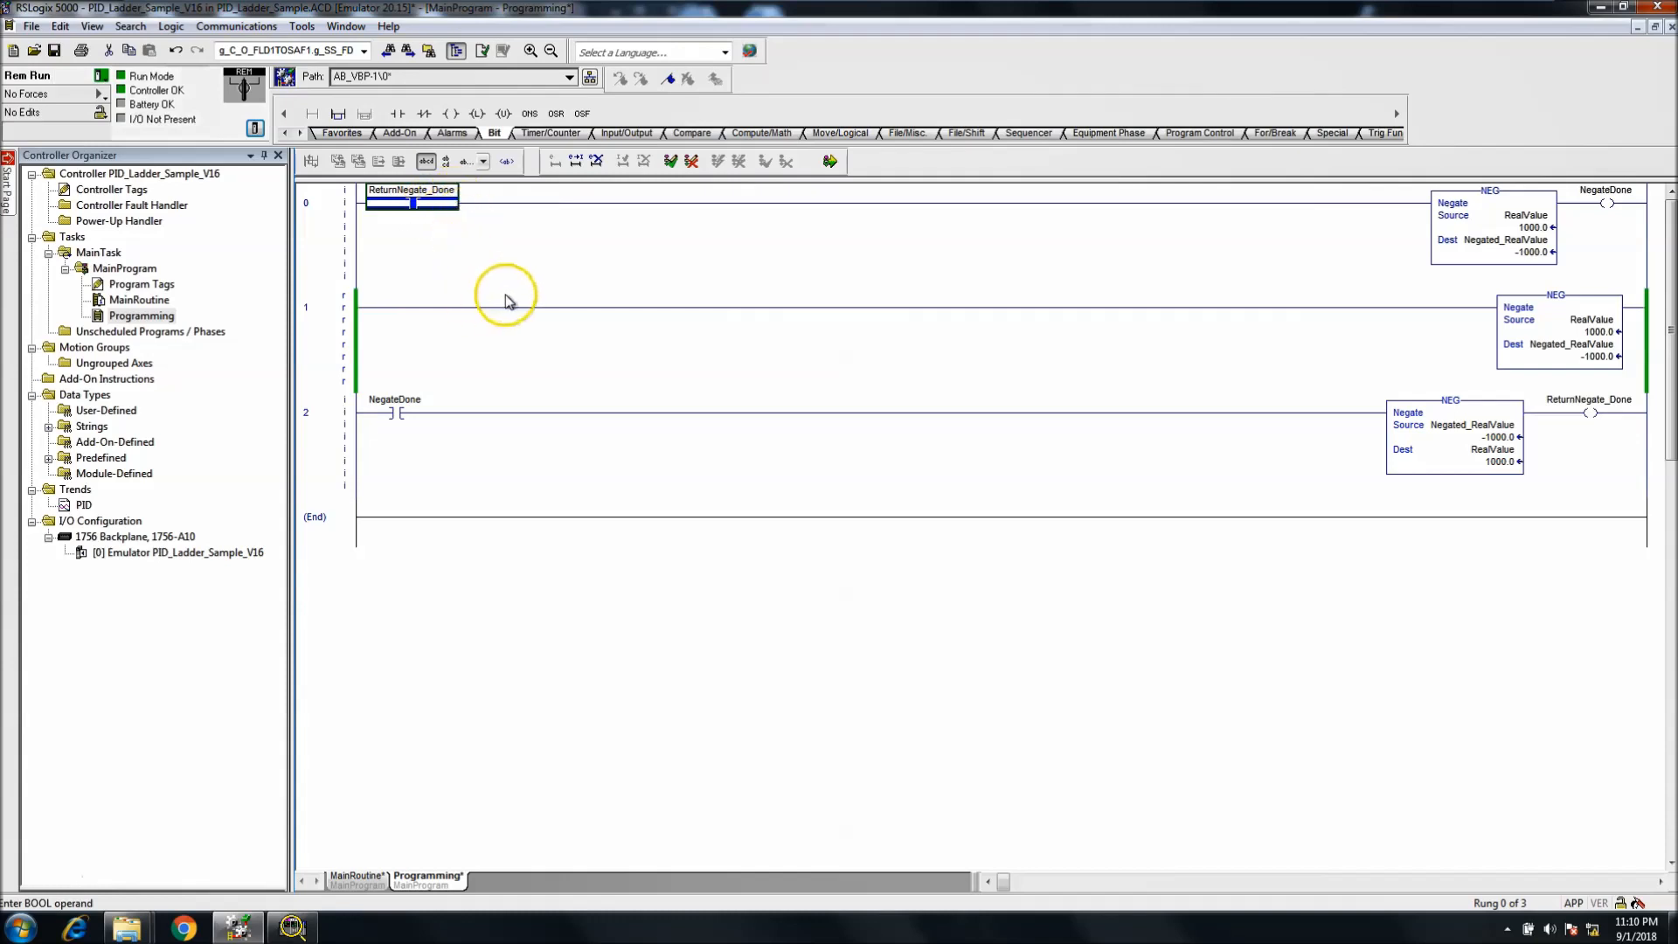
mouse_move(607, 246)
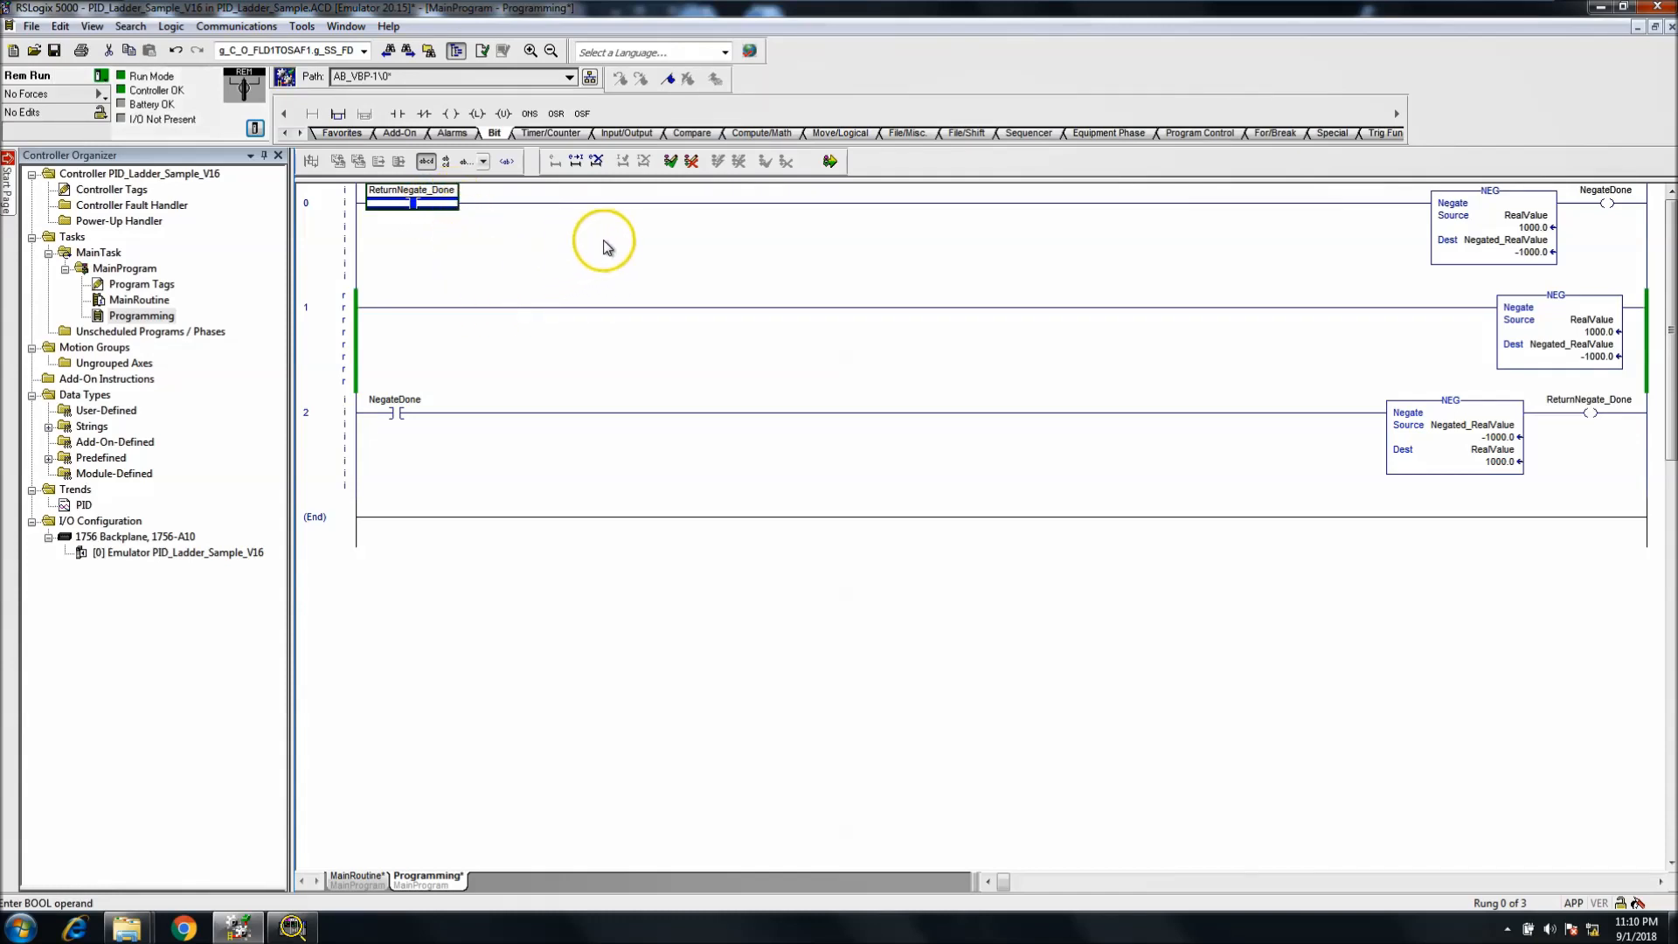
mouse_move(1561, 297)
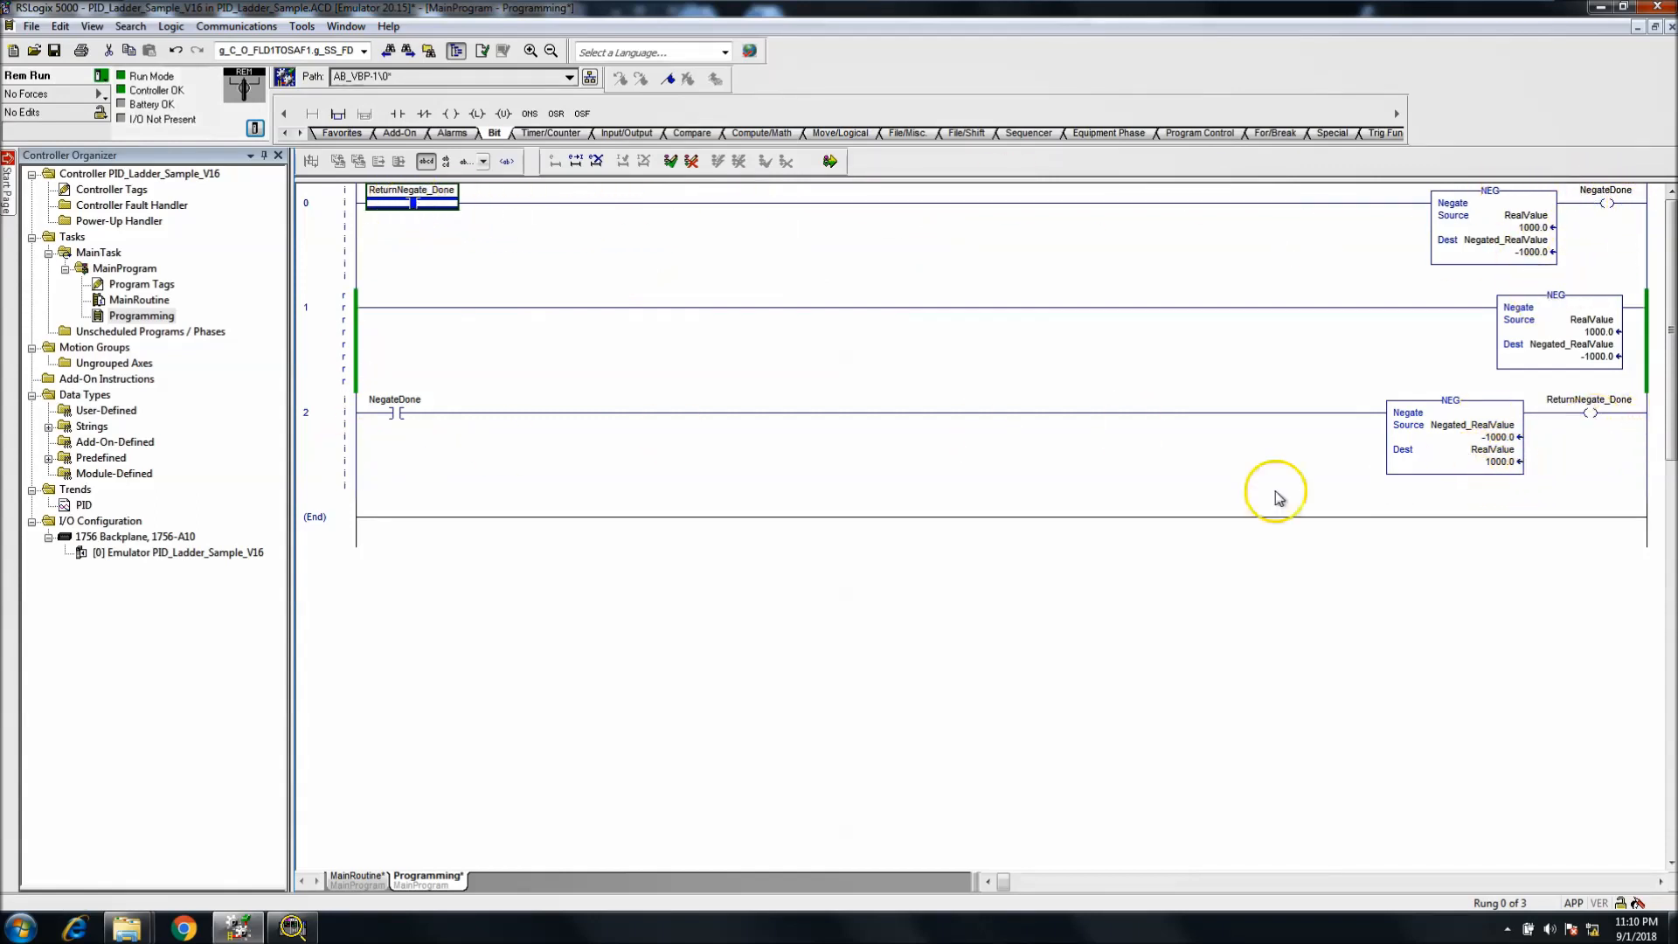
mouse_move(760, 446)
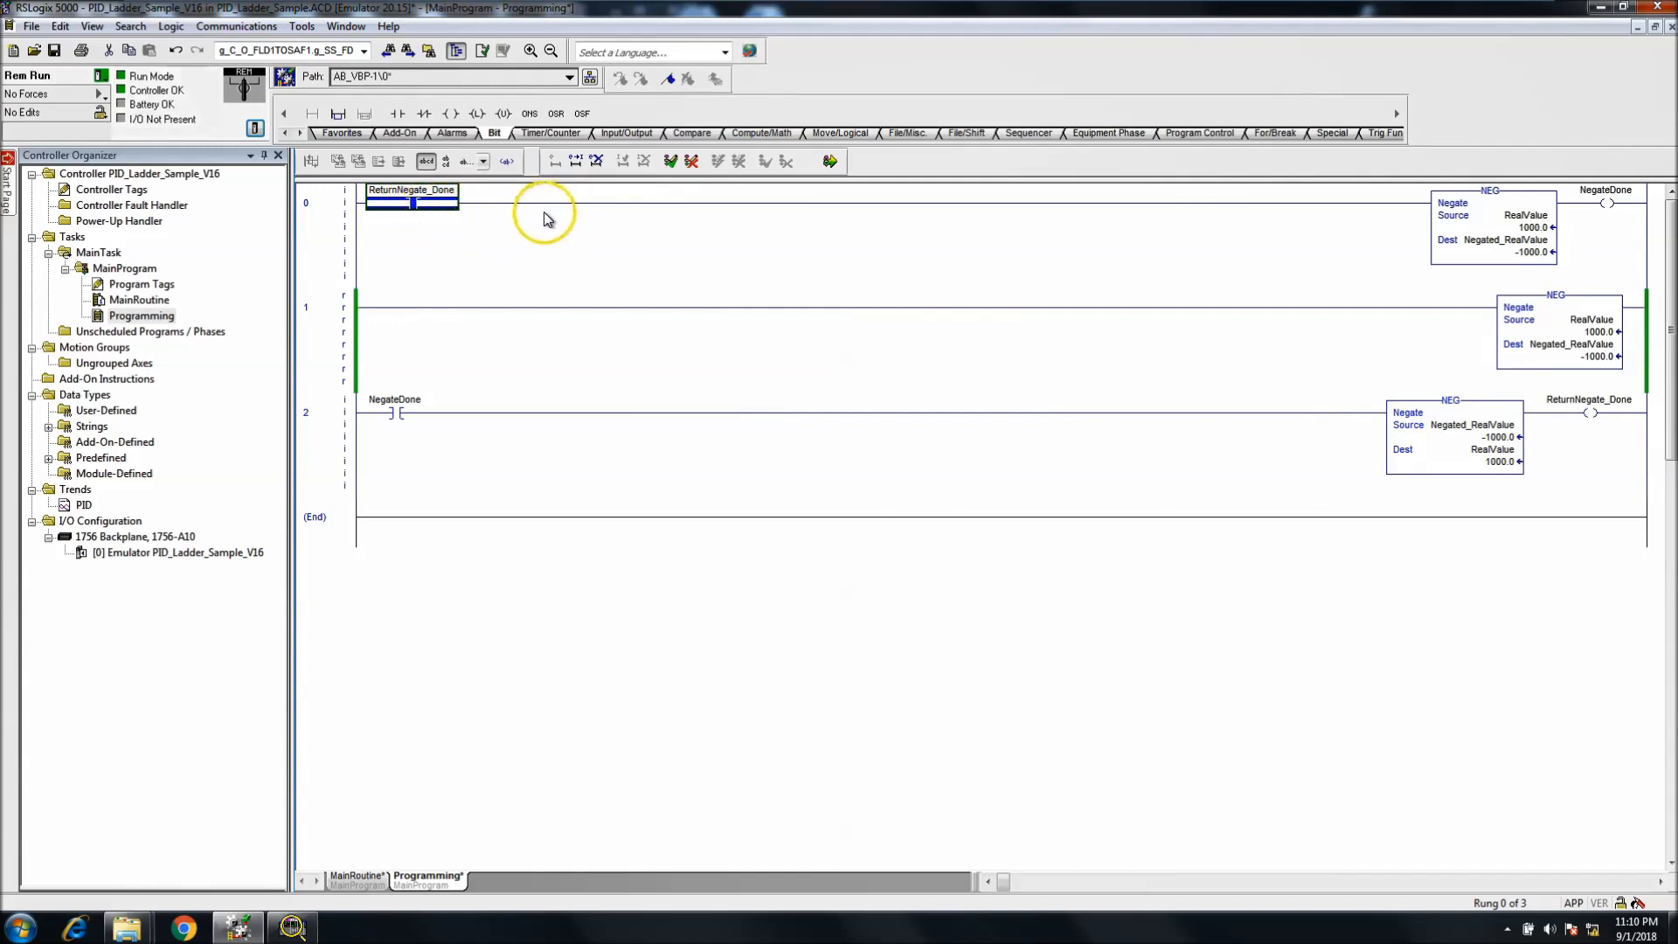
mouse_move(411, 114)
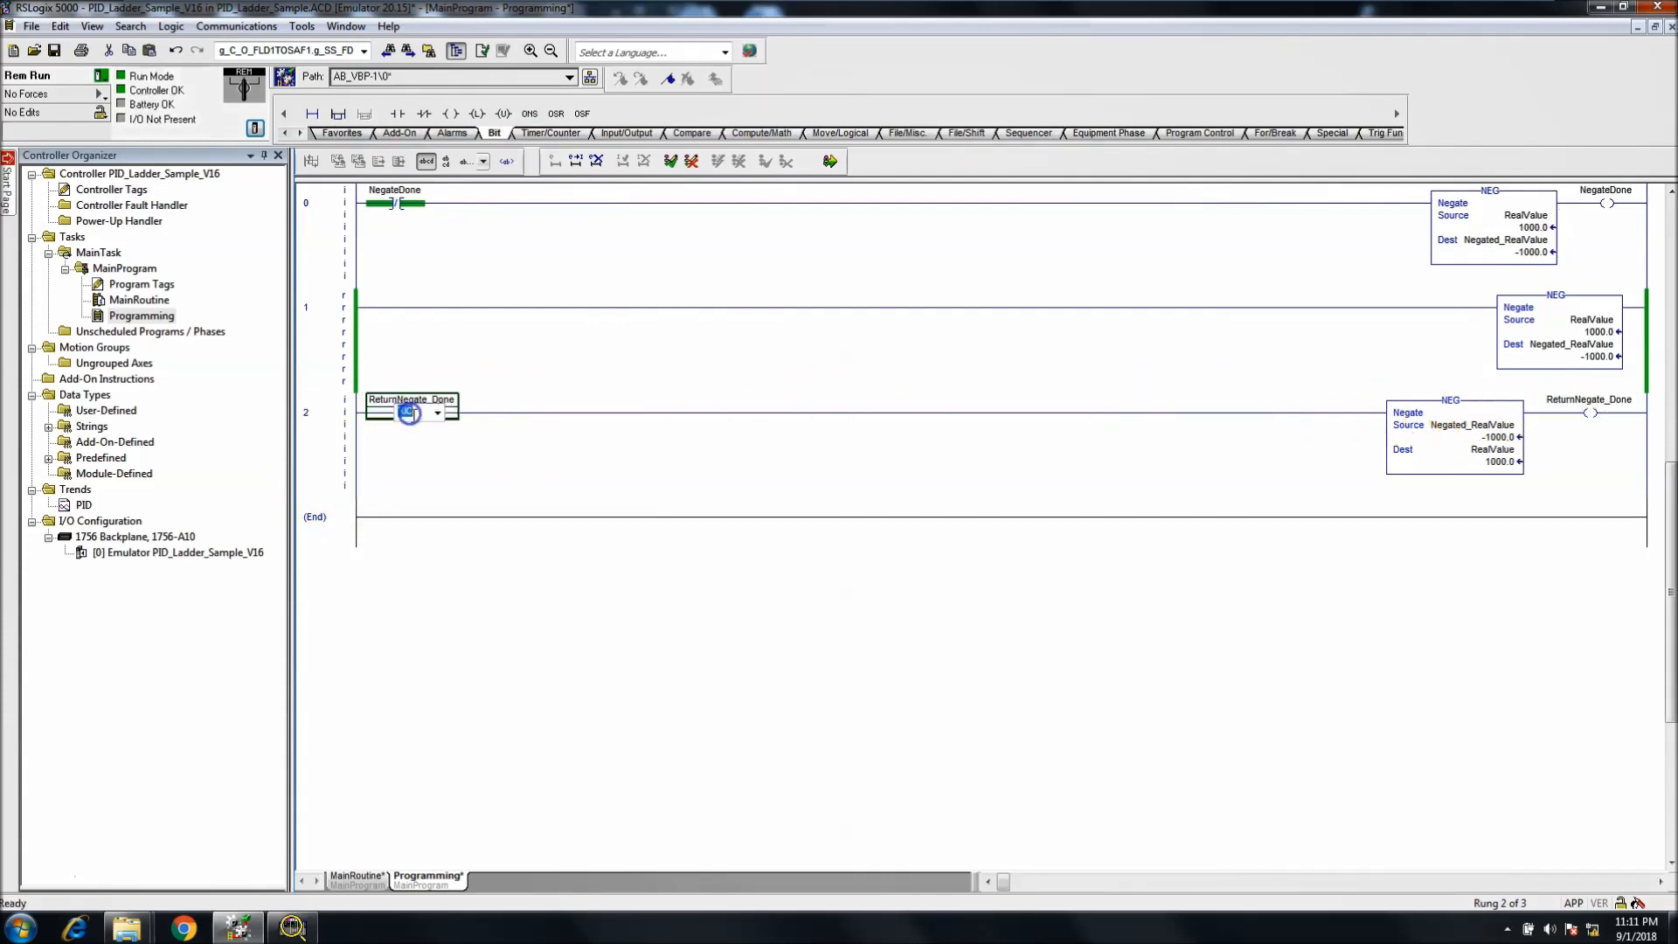
Step: Set the return rung's contact to ReturnNegate_Done and insert an empty rung at the top
click(437, 413)
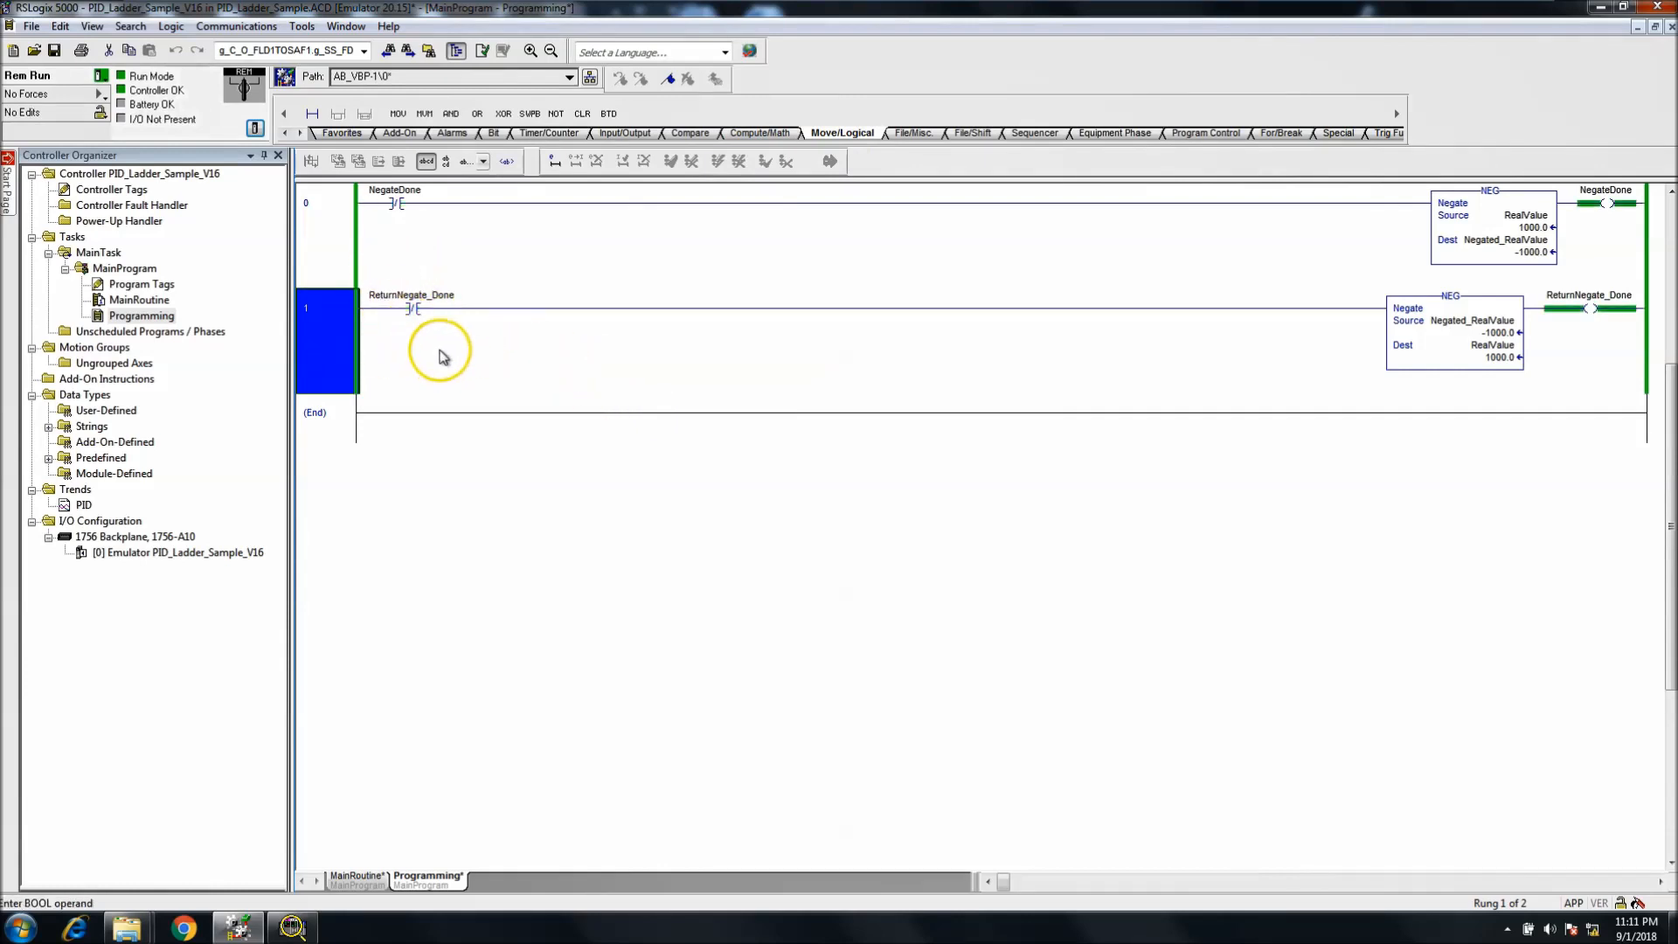
right_click(332, 203)
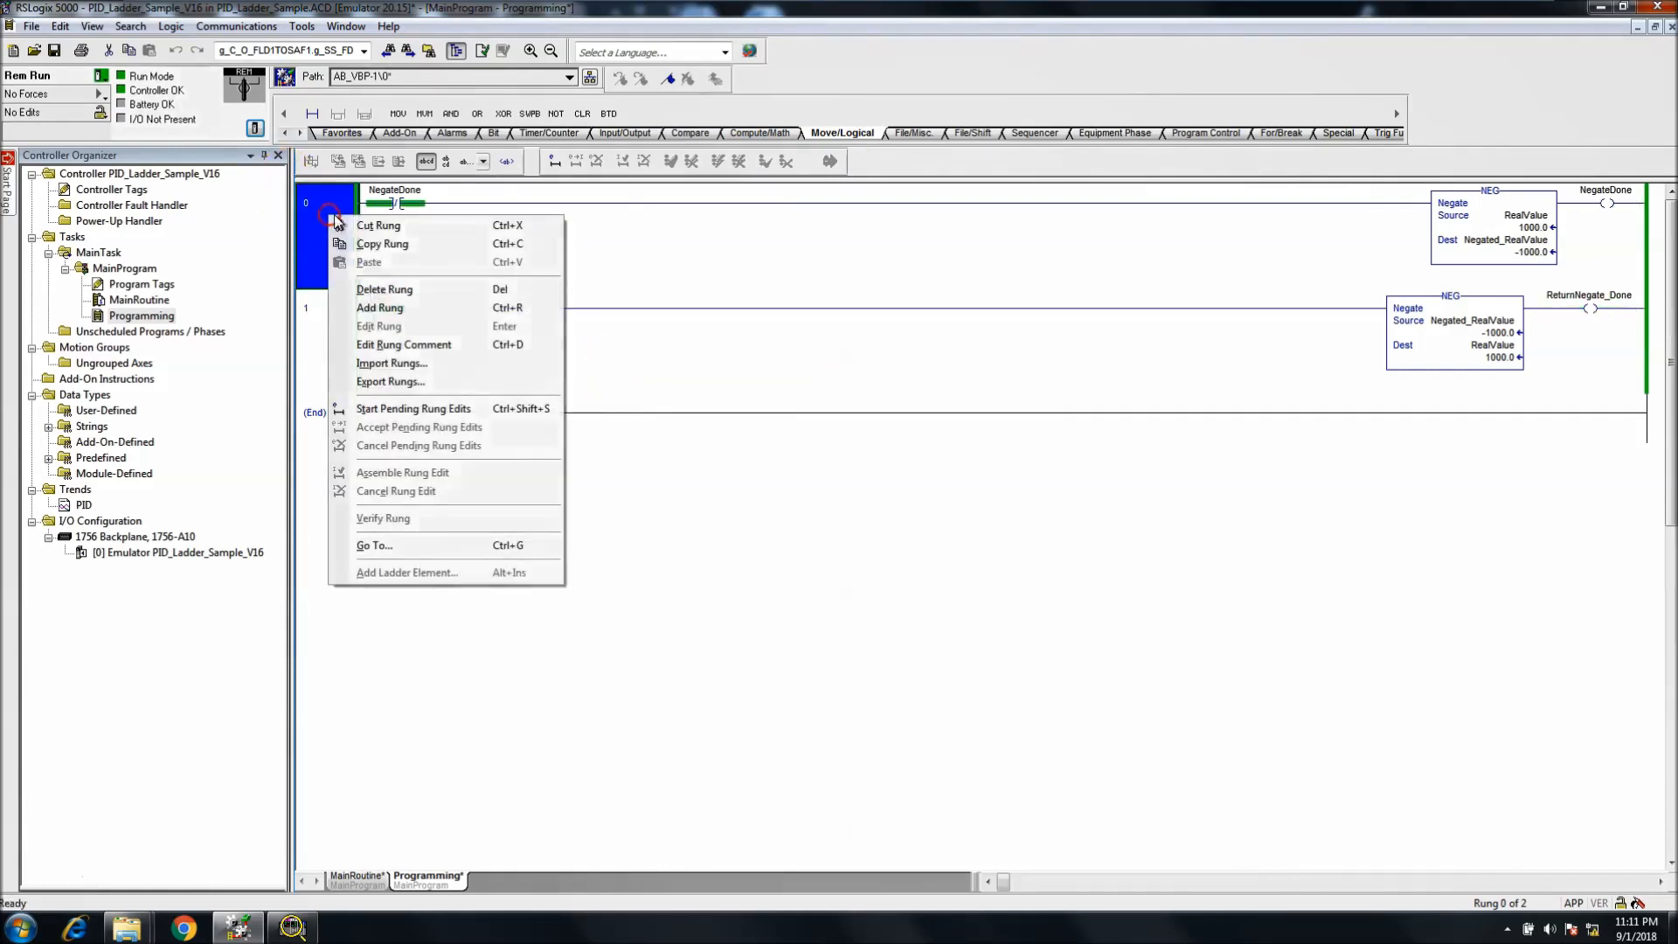
click(379, 307)
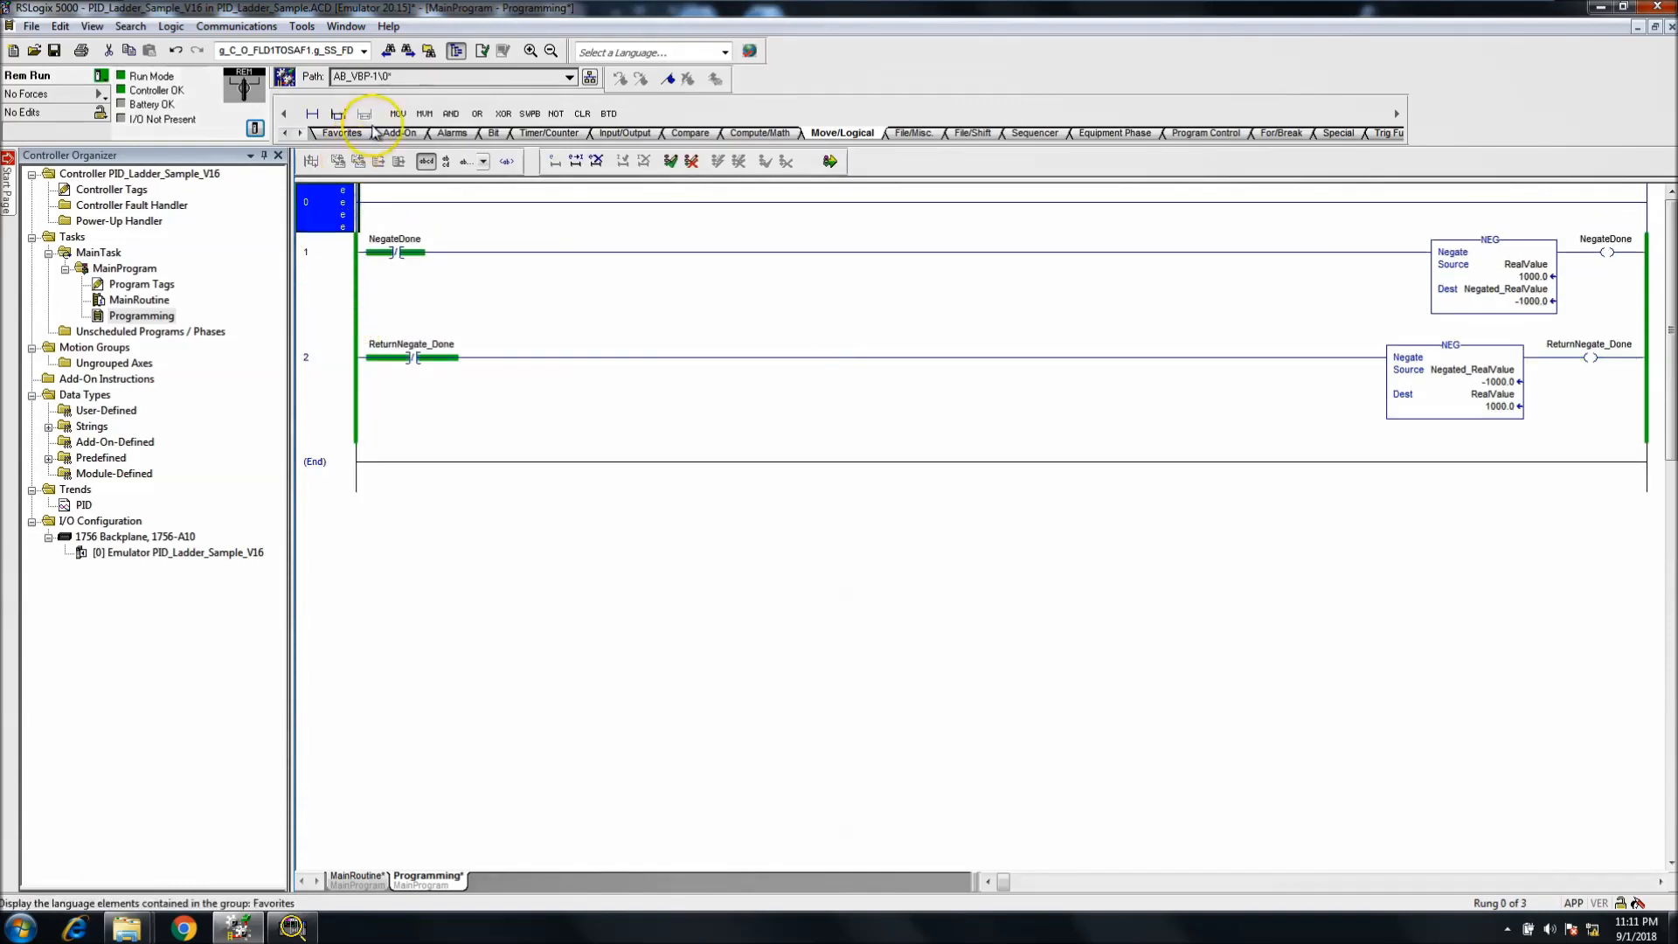
Step: Place a TON on the top rung using new TIMER tag TMR with preset 1000
click(554, 132)
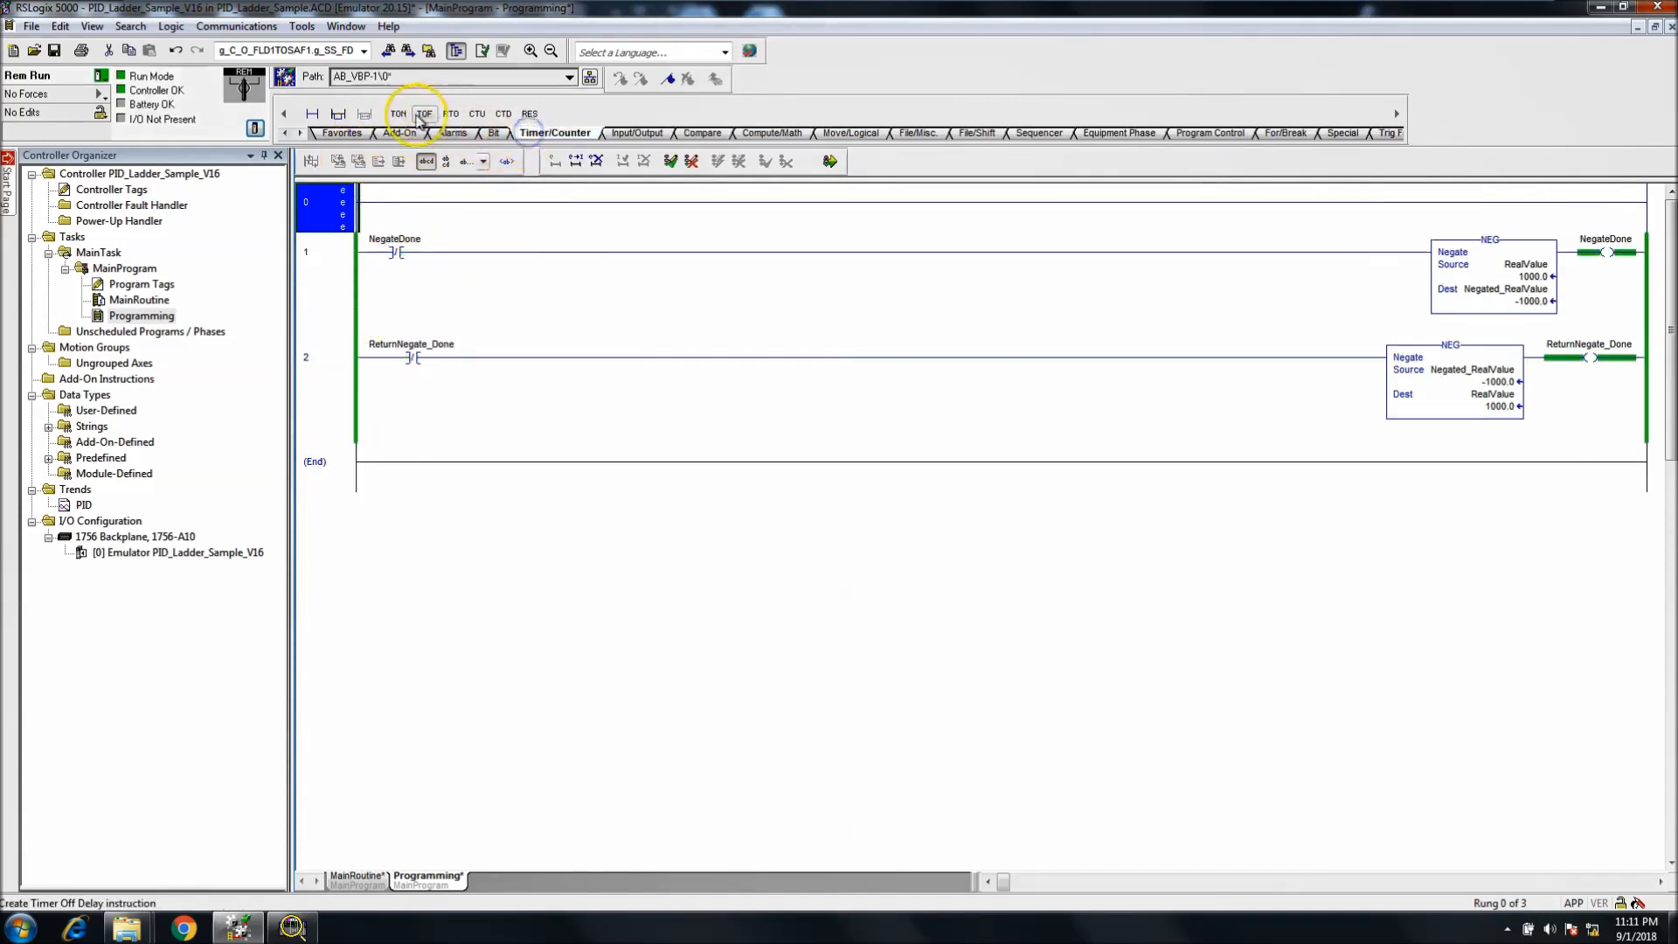
click(398, 114)
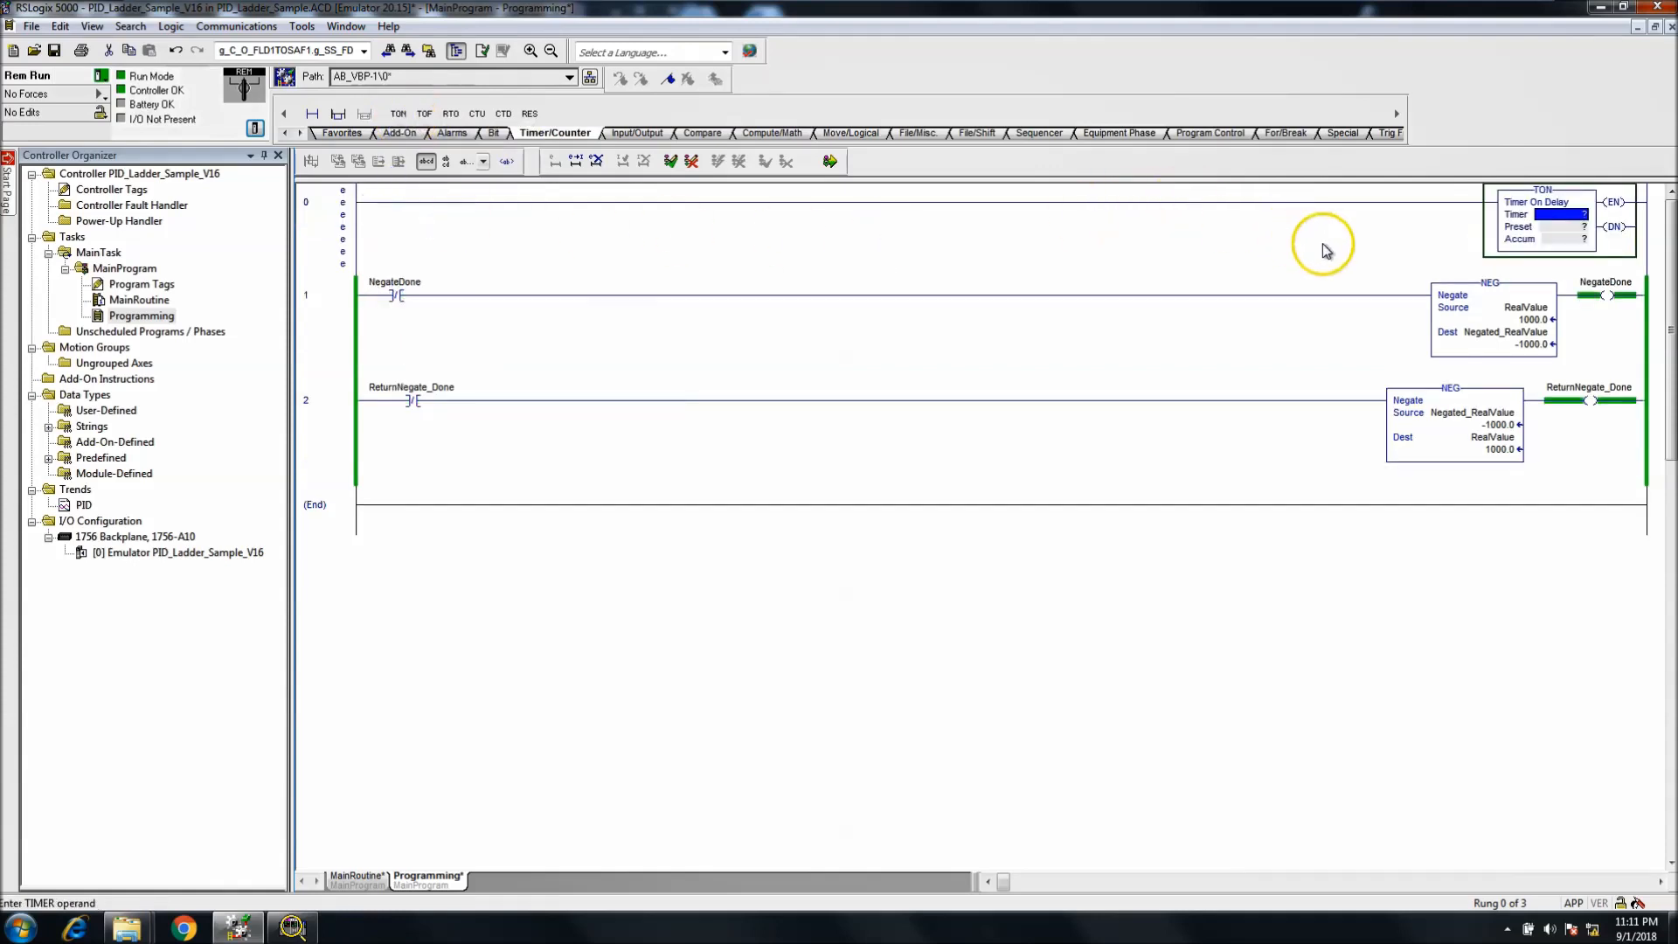
right_click(1542, 214)
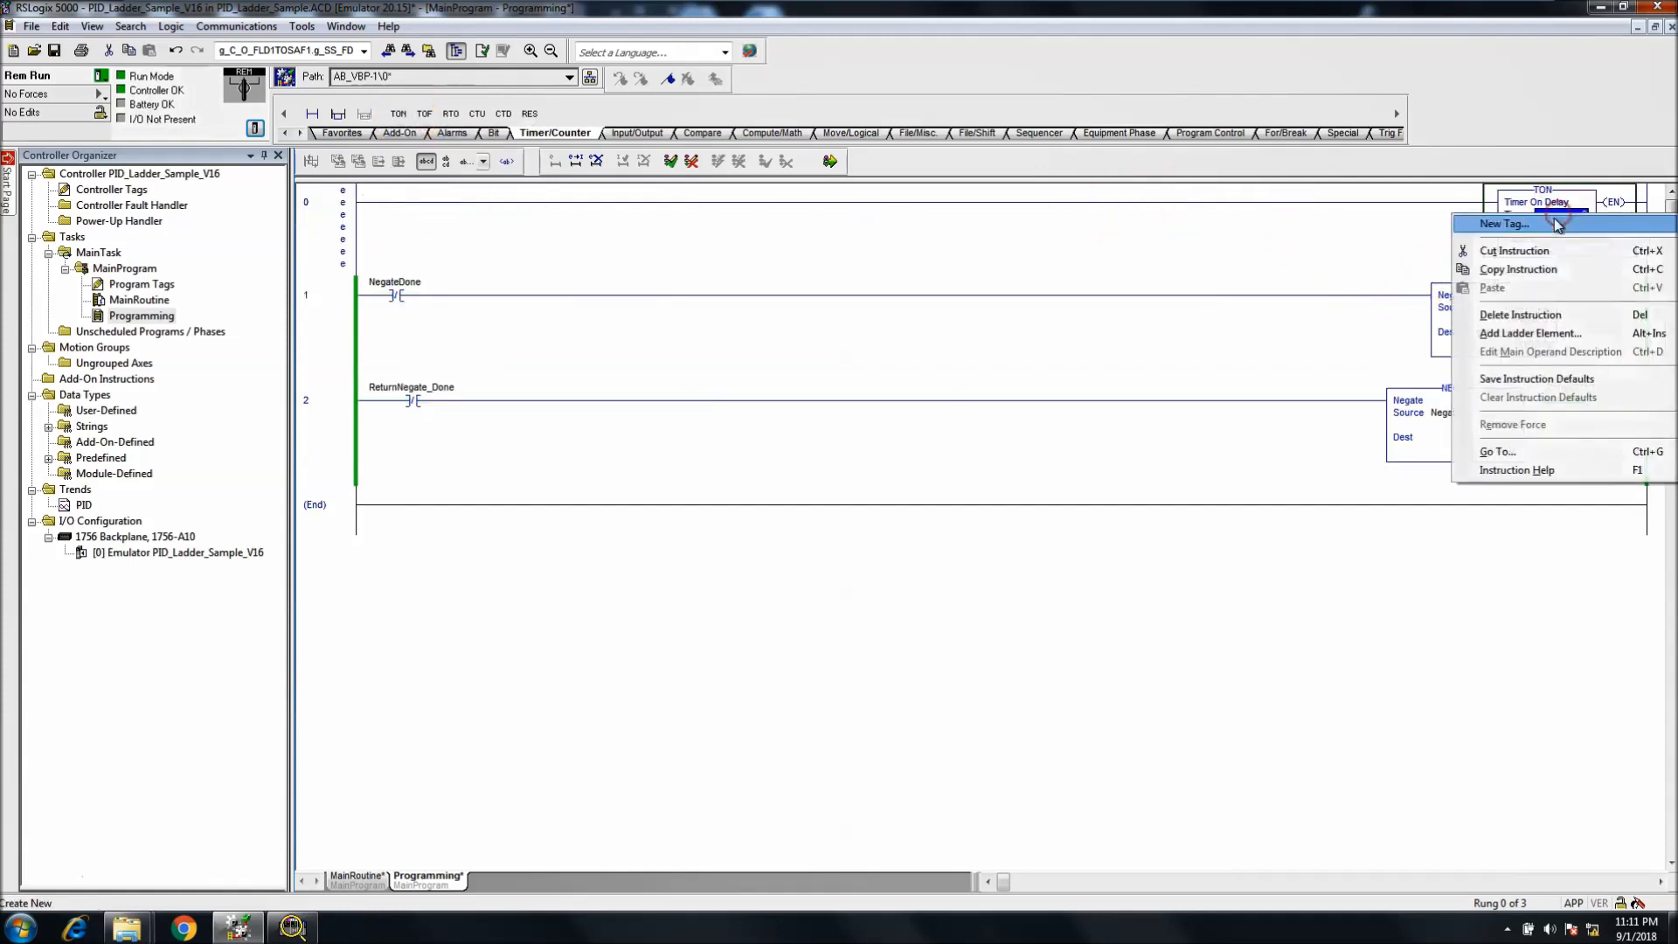
click(1503, 224)
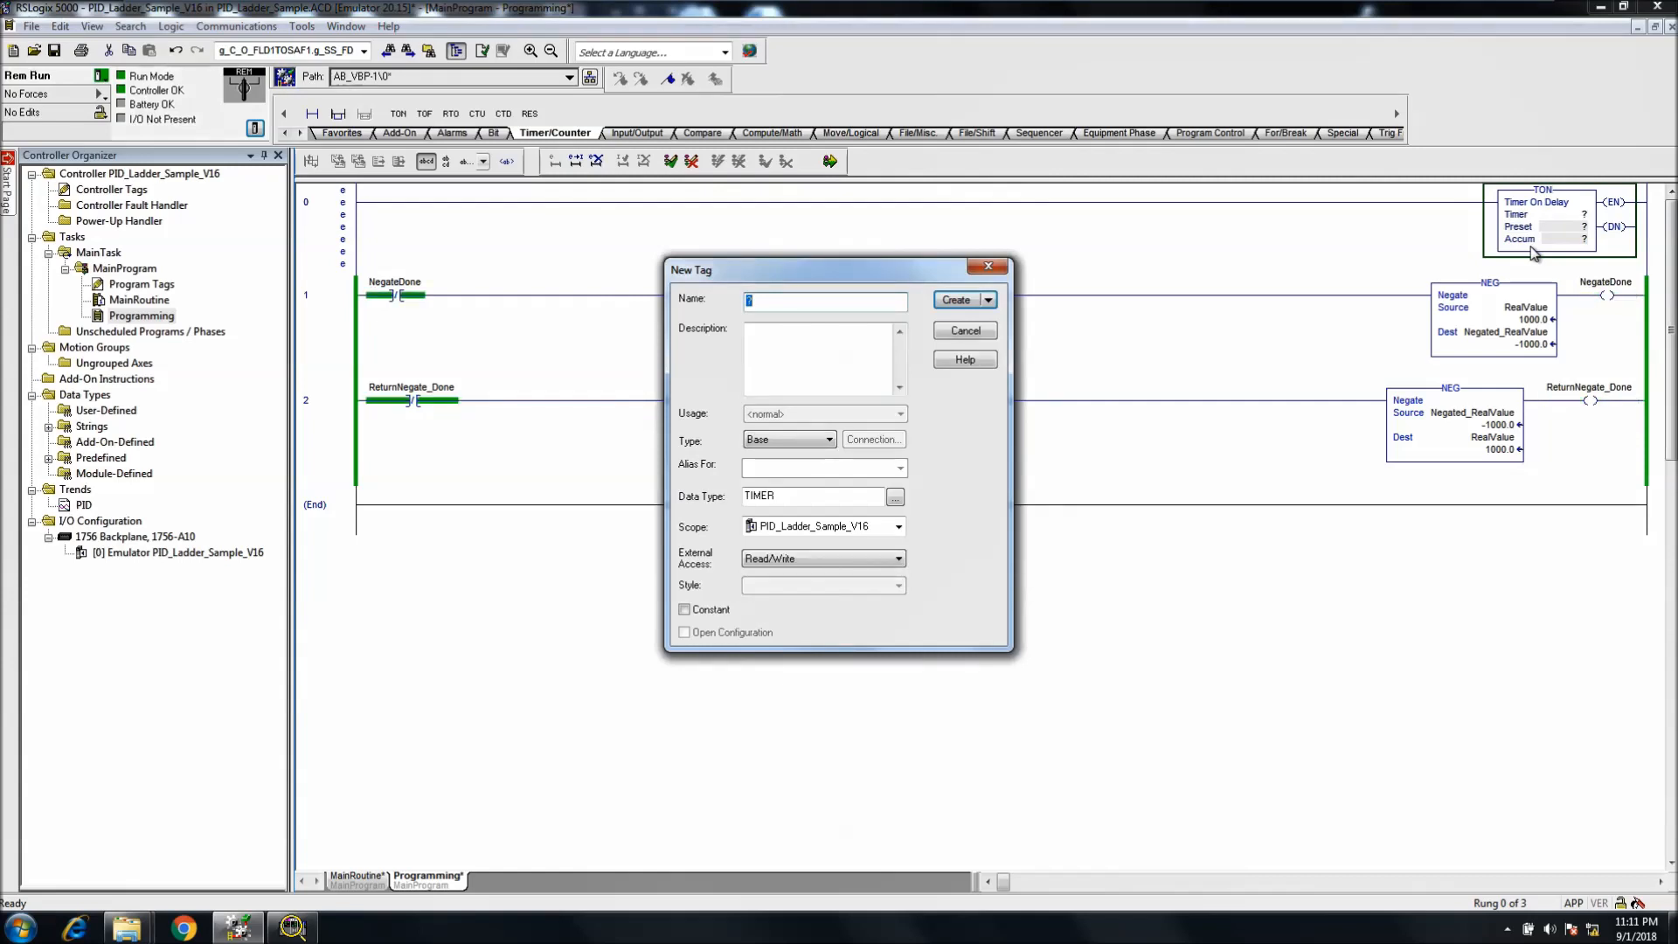
text(T)
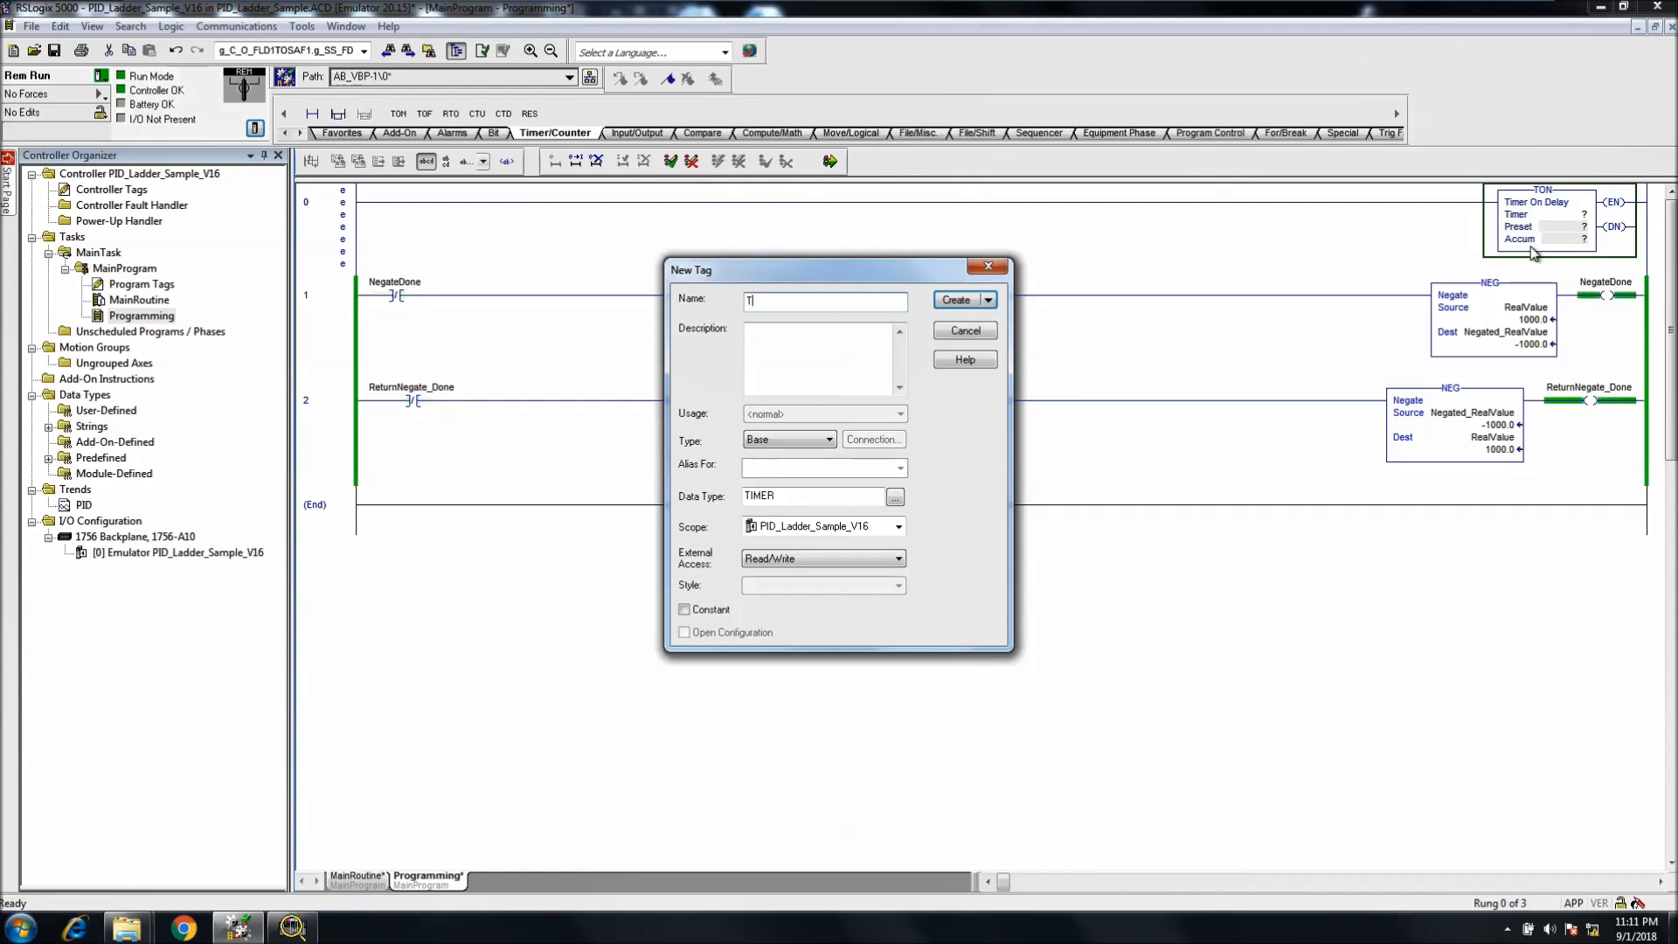
text(MR)
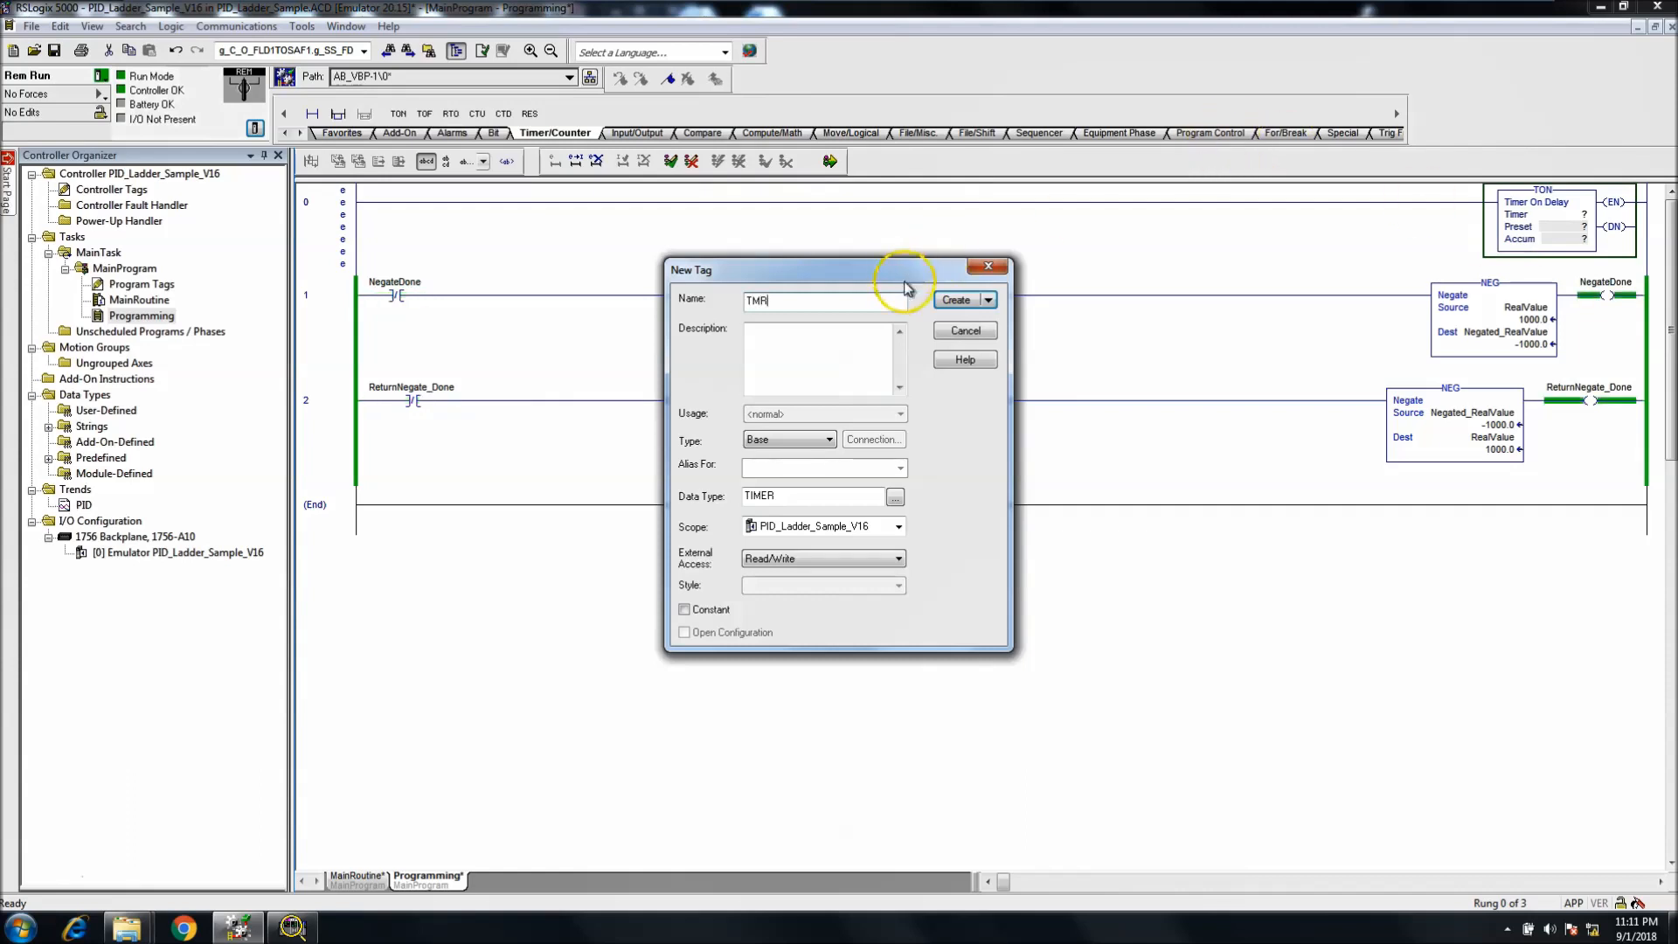
click(954, 299)
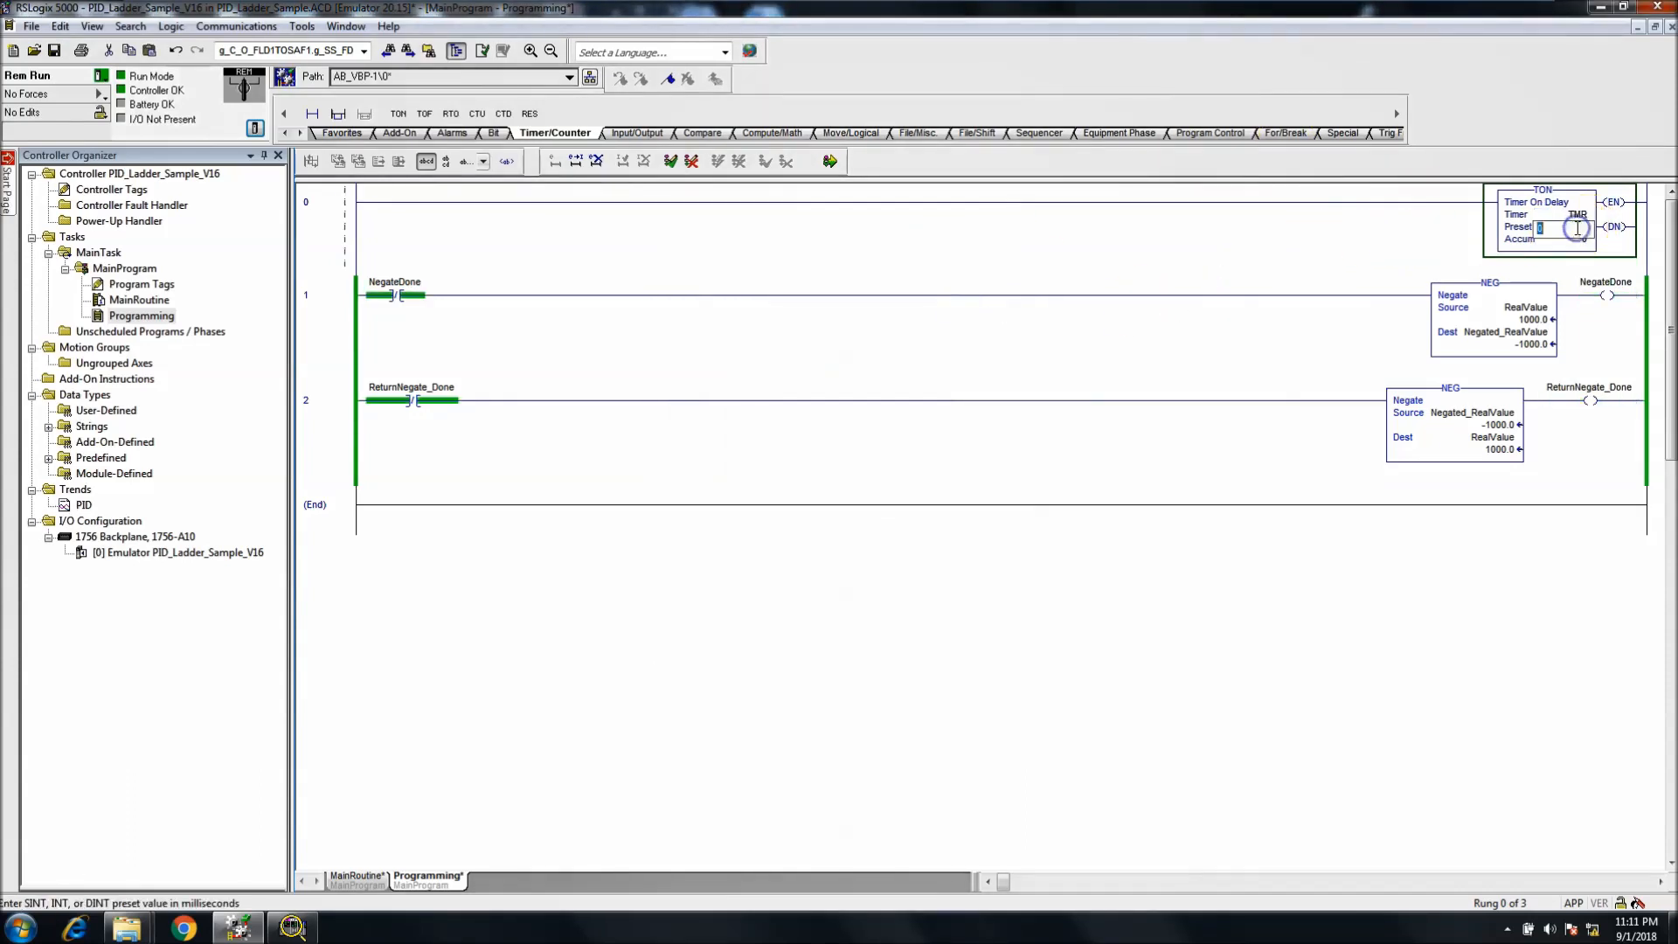
text(1000)
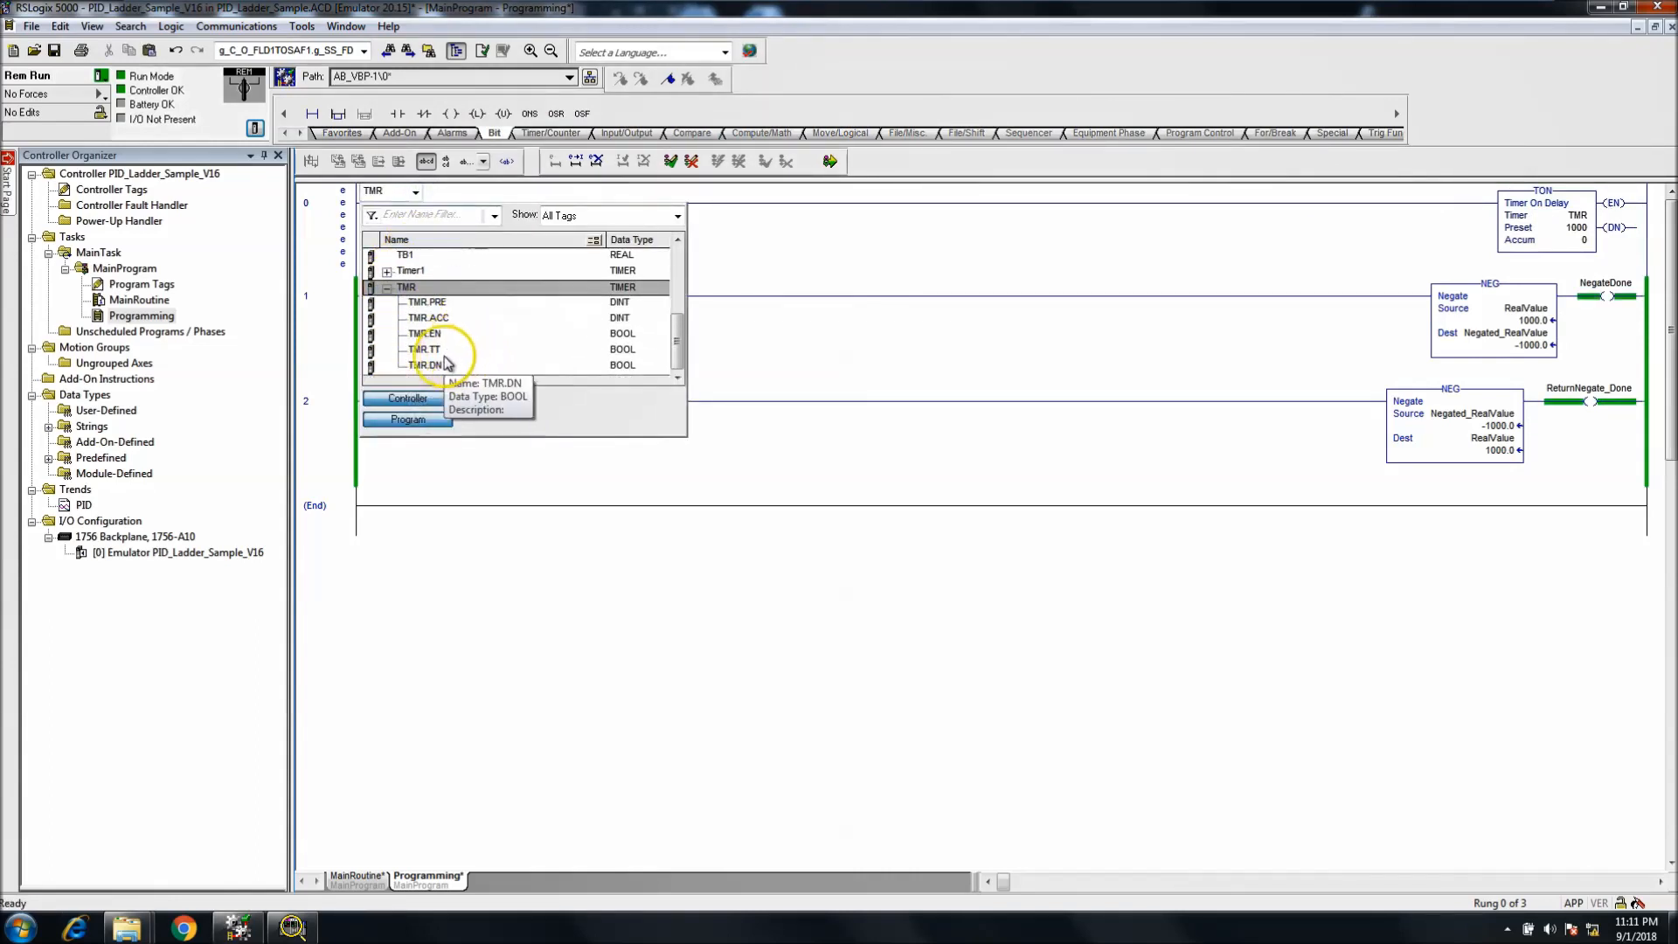
Step: Finalize all program edits so the TMR.DN-gated timer rung runs
click(833, 161)
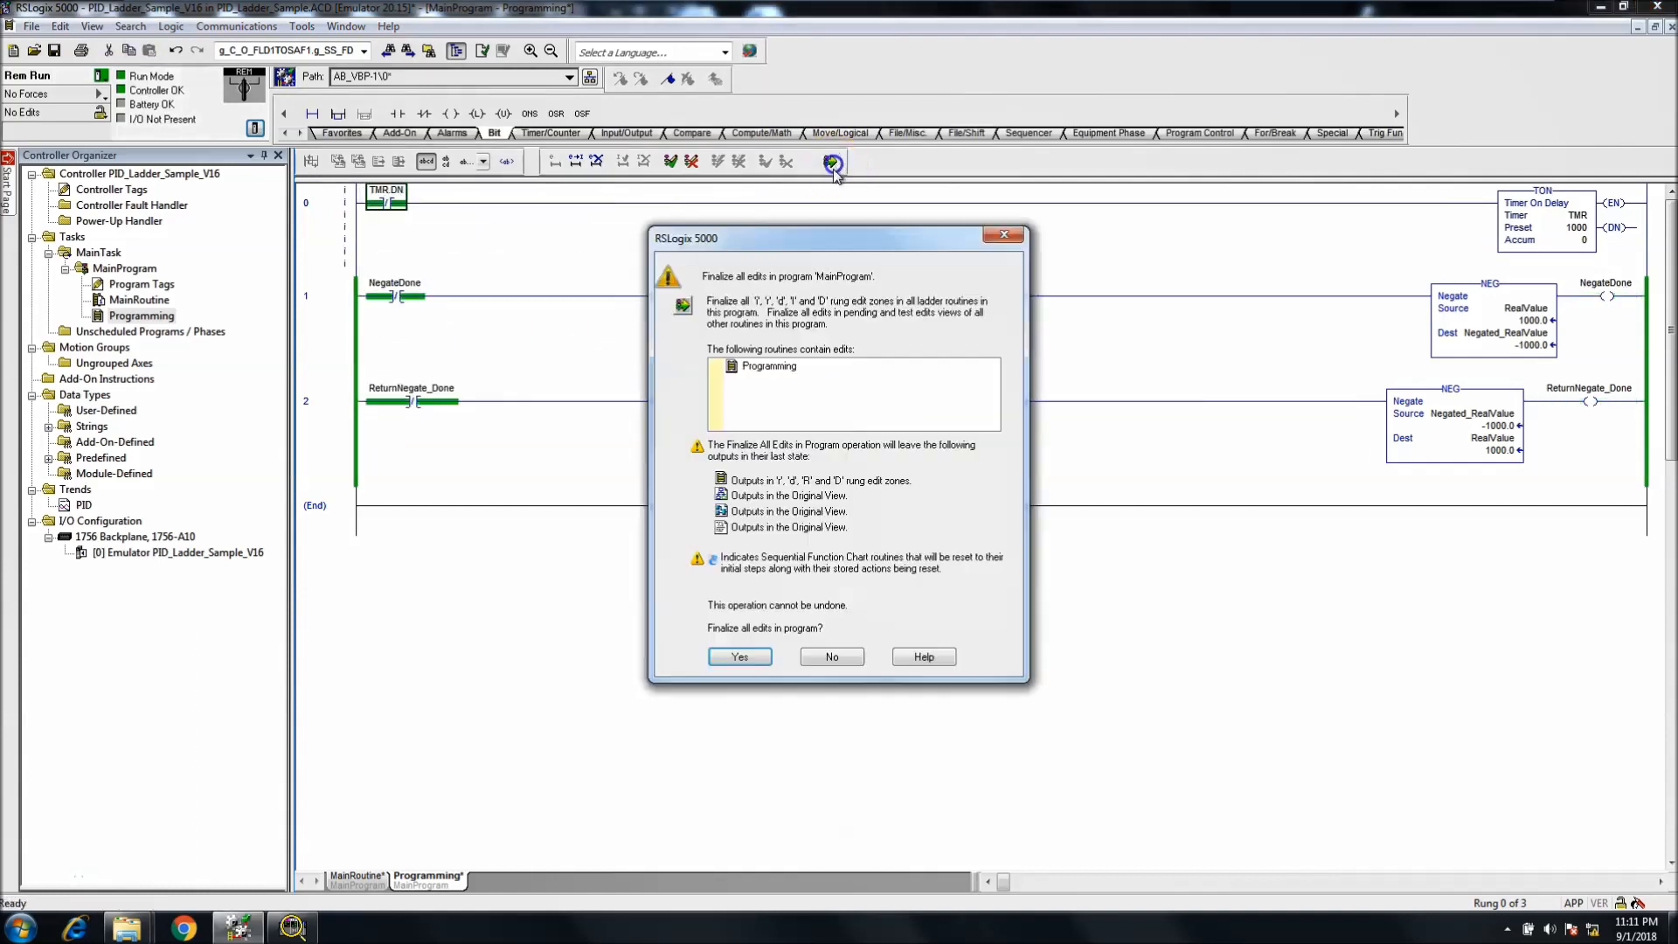
click(737, 656)
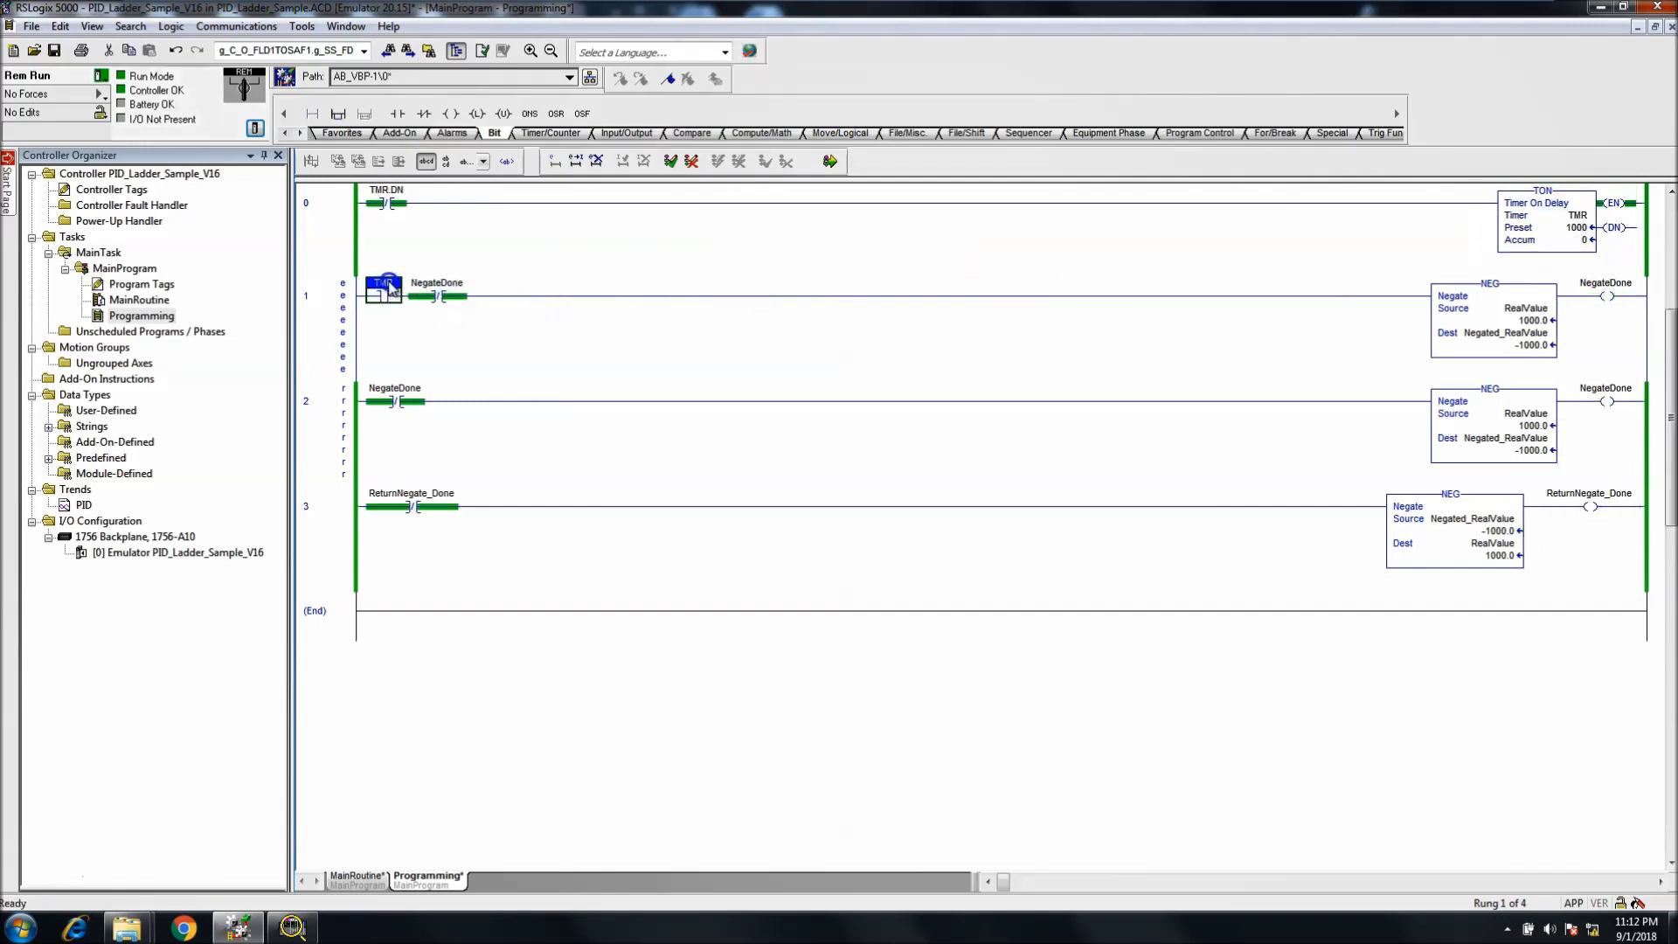
Step: Assign TMR.DN to the new contact ahead of the negate rung
click(383, 288)
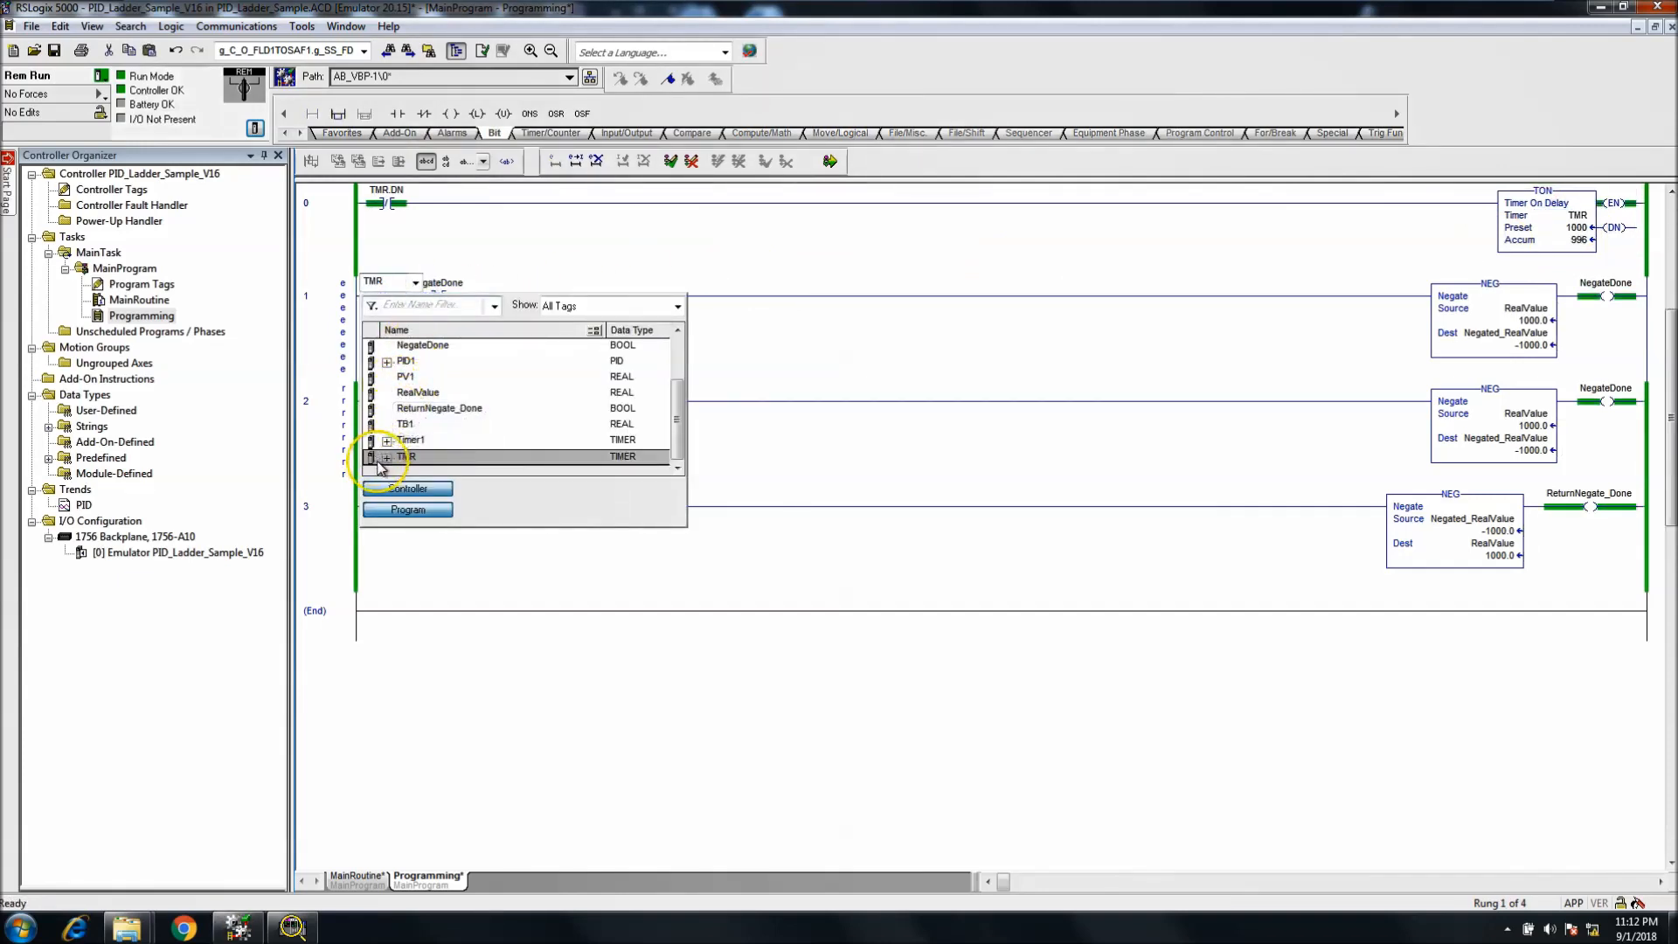
click(386, 457)
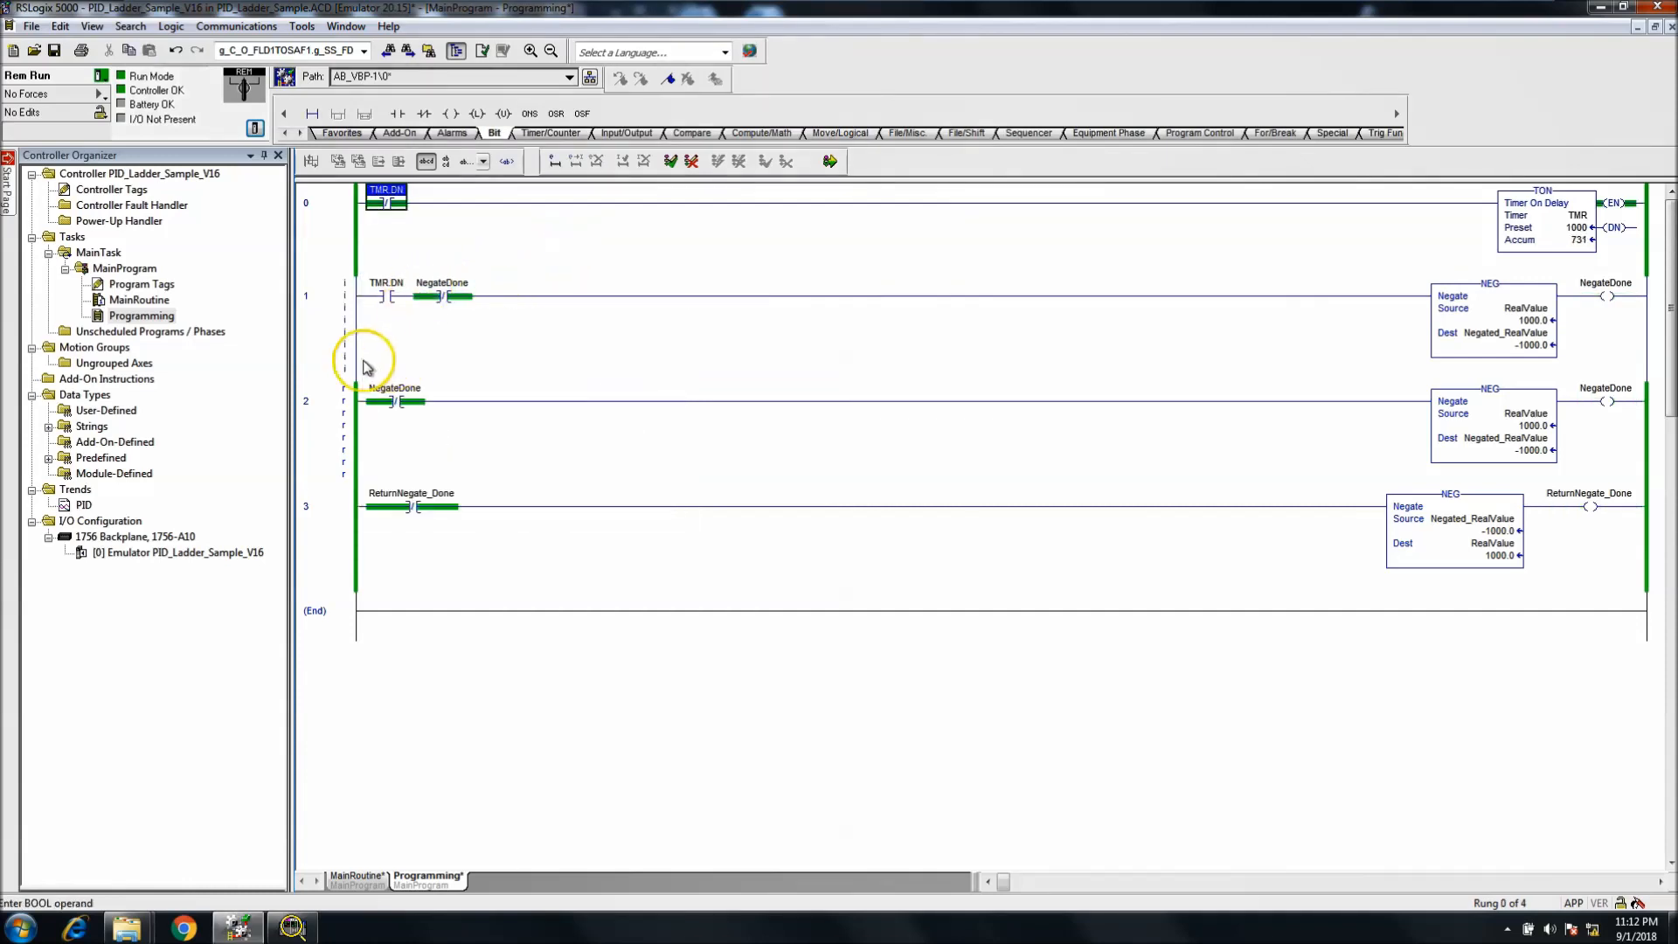
click(343, 519)
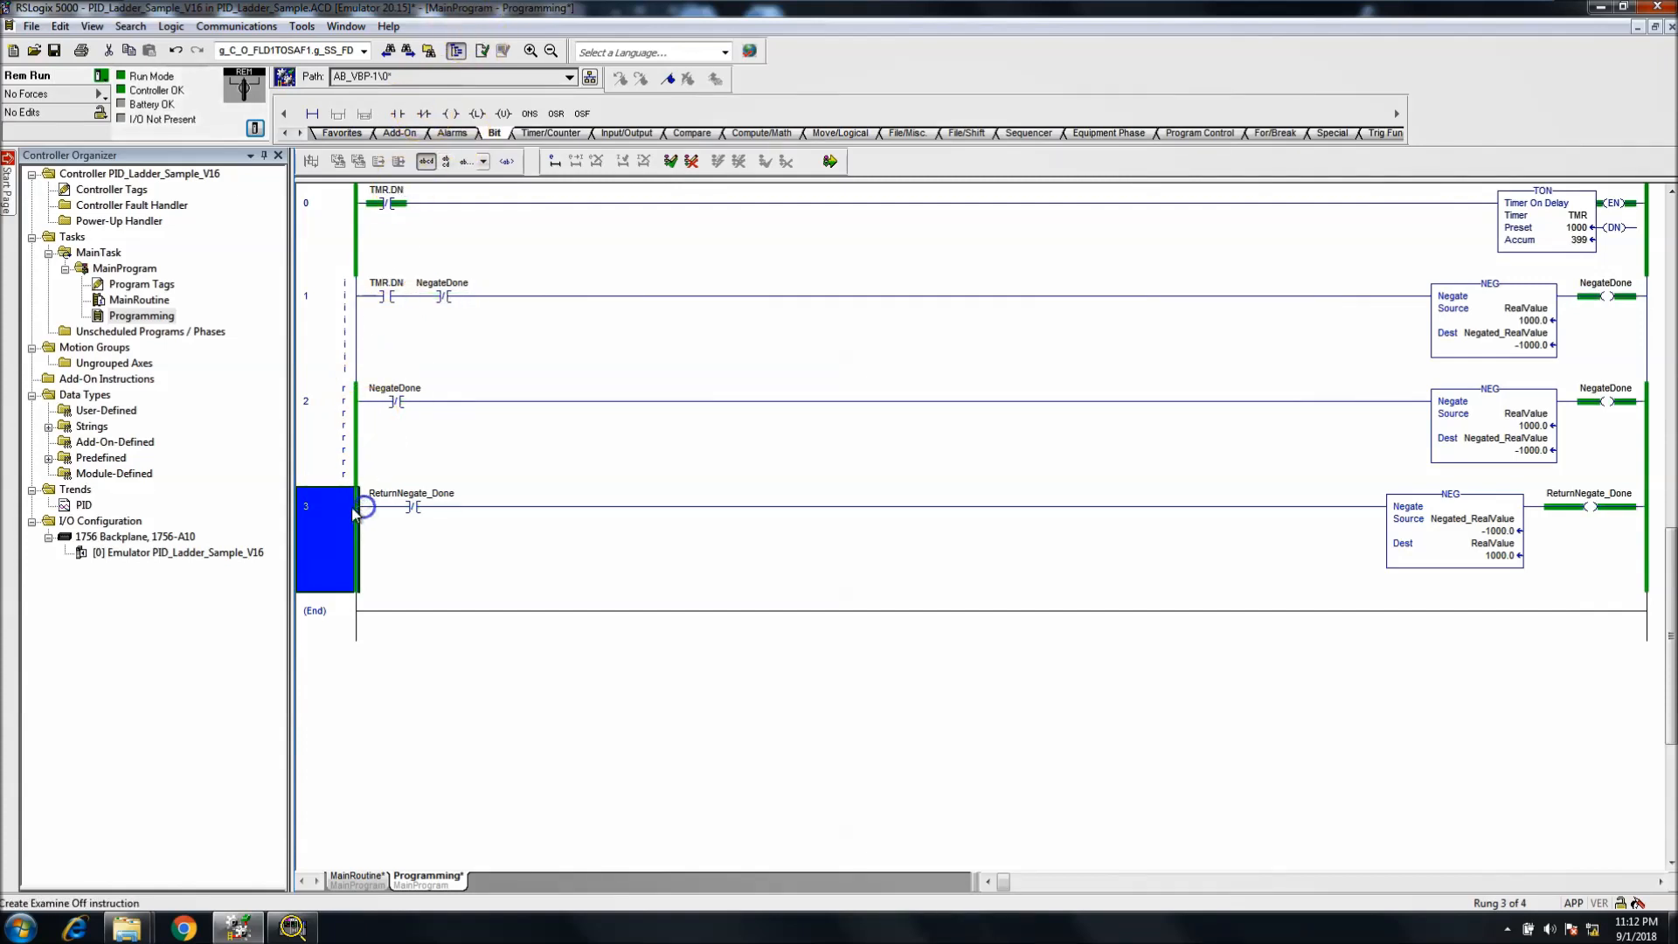
Step: Add a TMR.DN condition to rung 3 and remove the NegateDone contact on rung 1
right_click(388, 297)
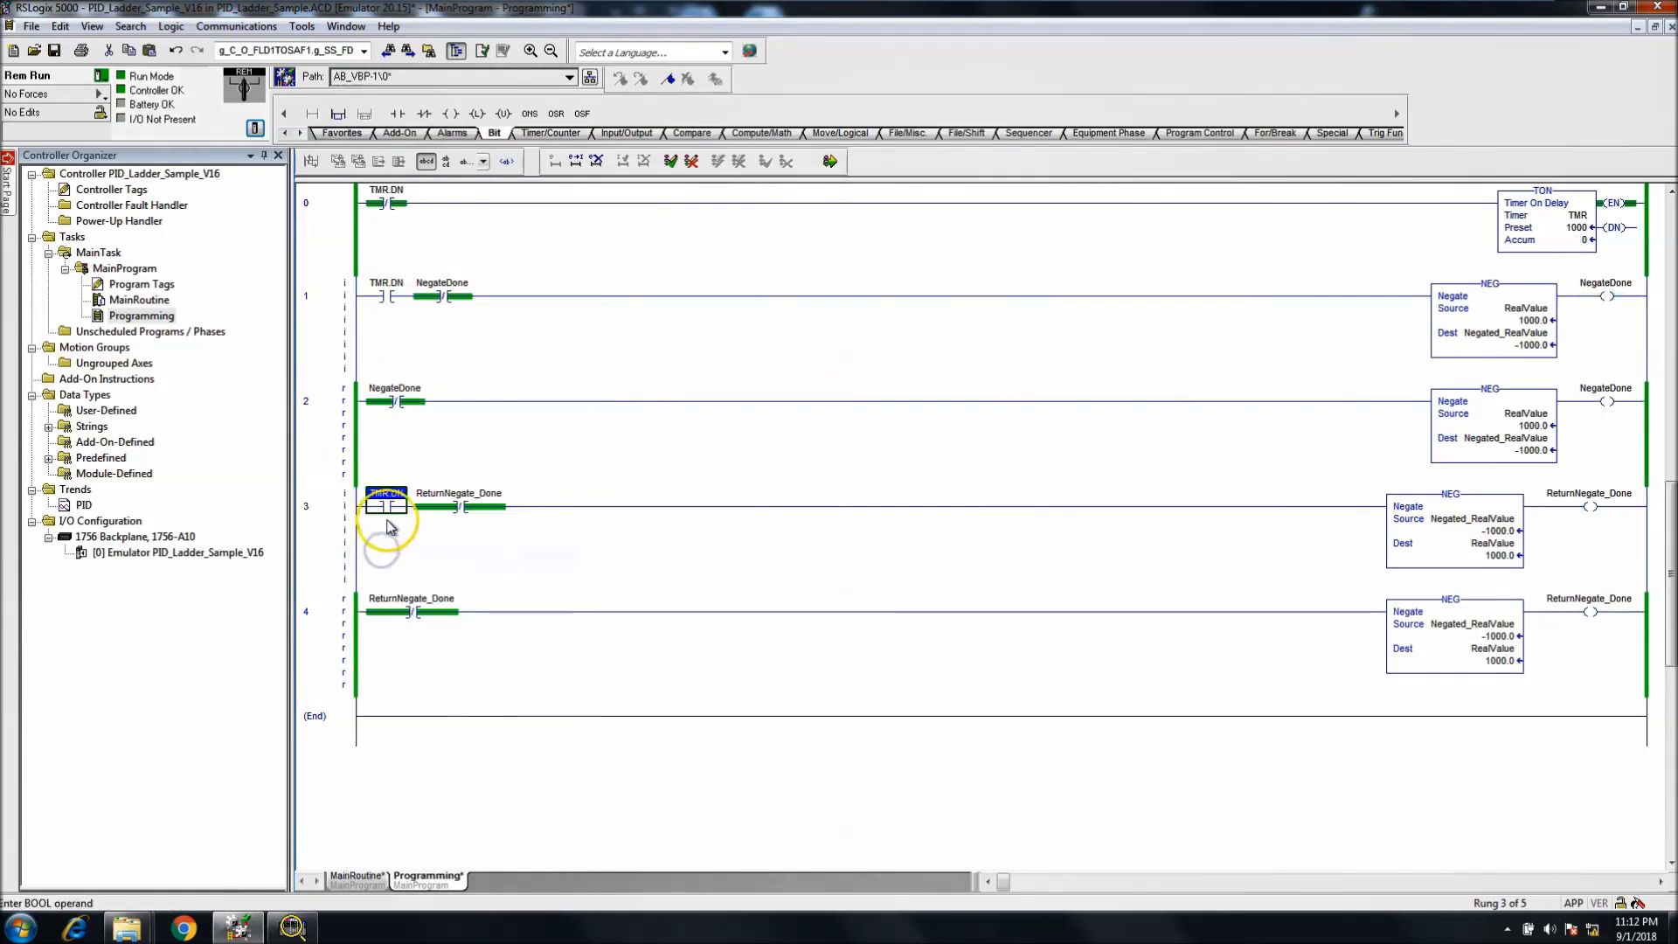
click(384, 505)
text(TMR.DN)
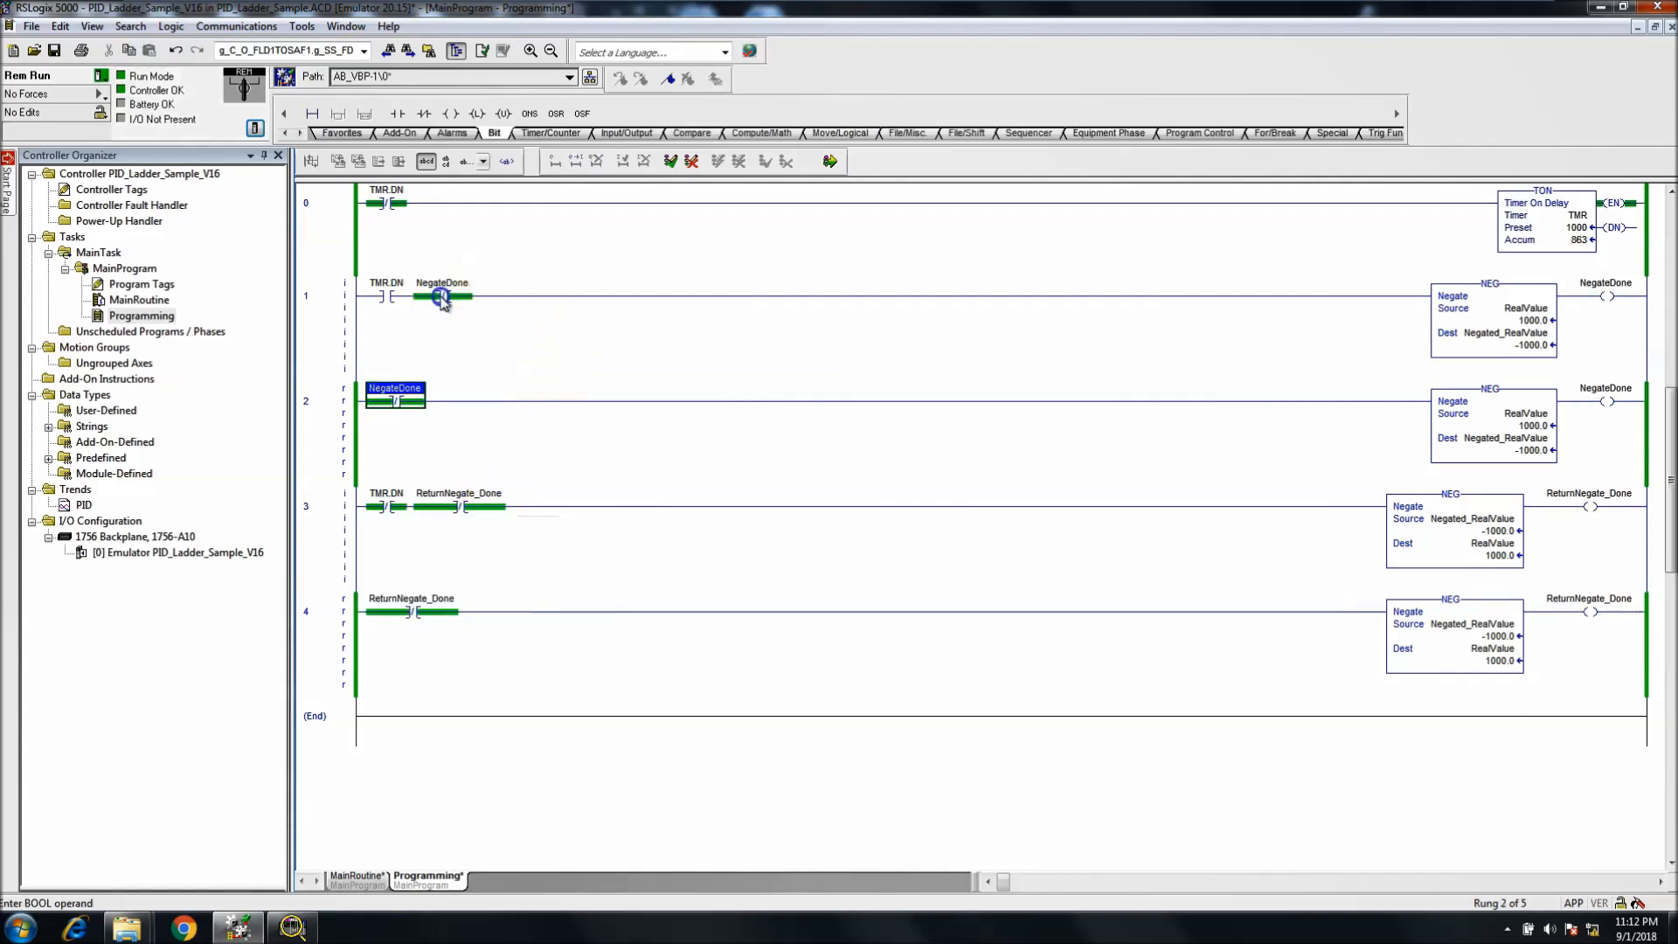
right_click(442, 297)
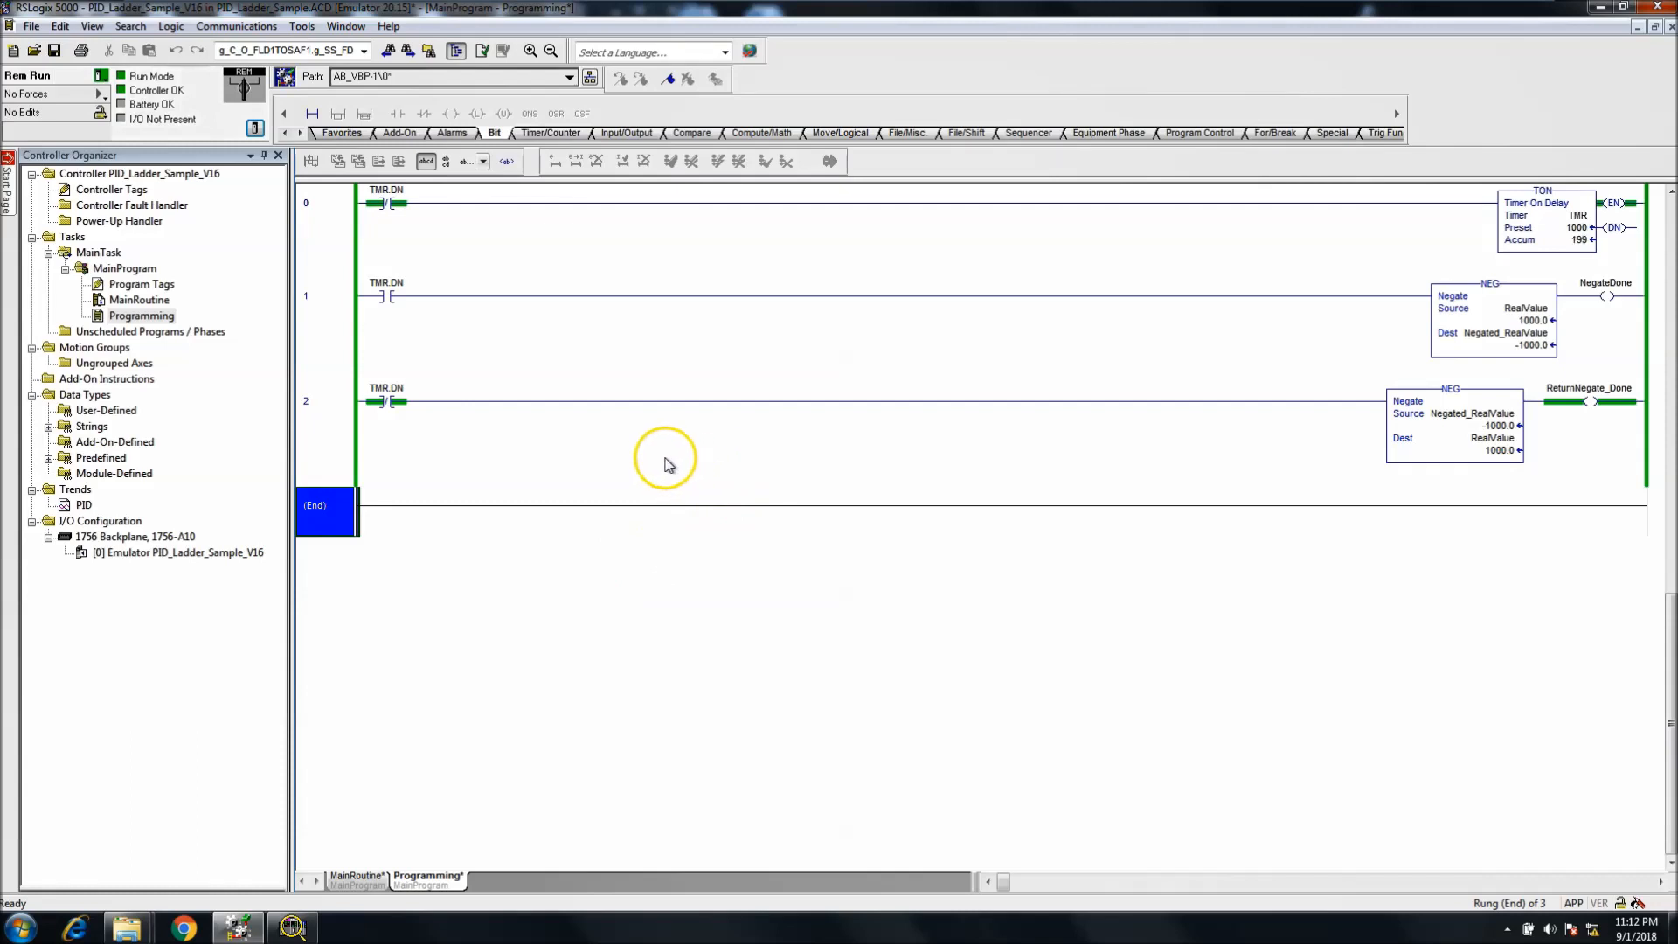
mouse_move(932, 372)
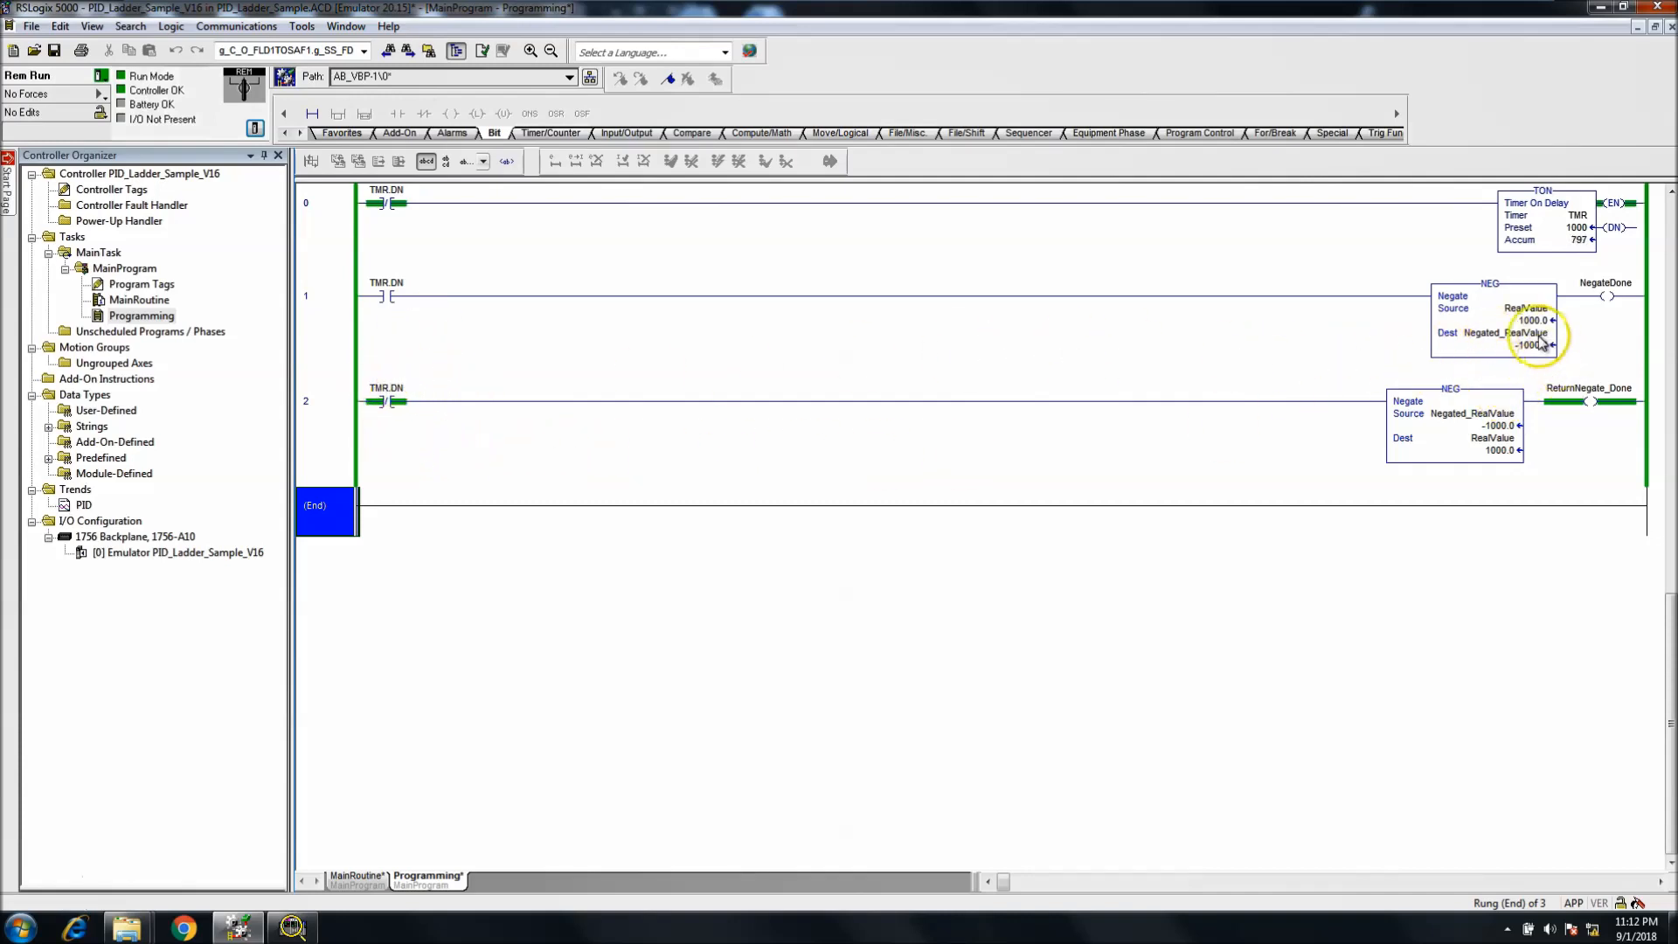
mouse_move(423, 327)
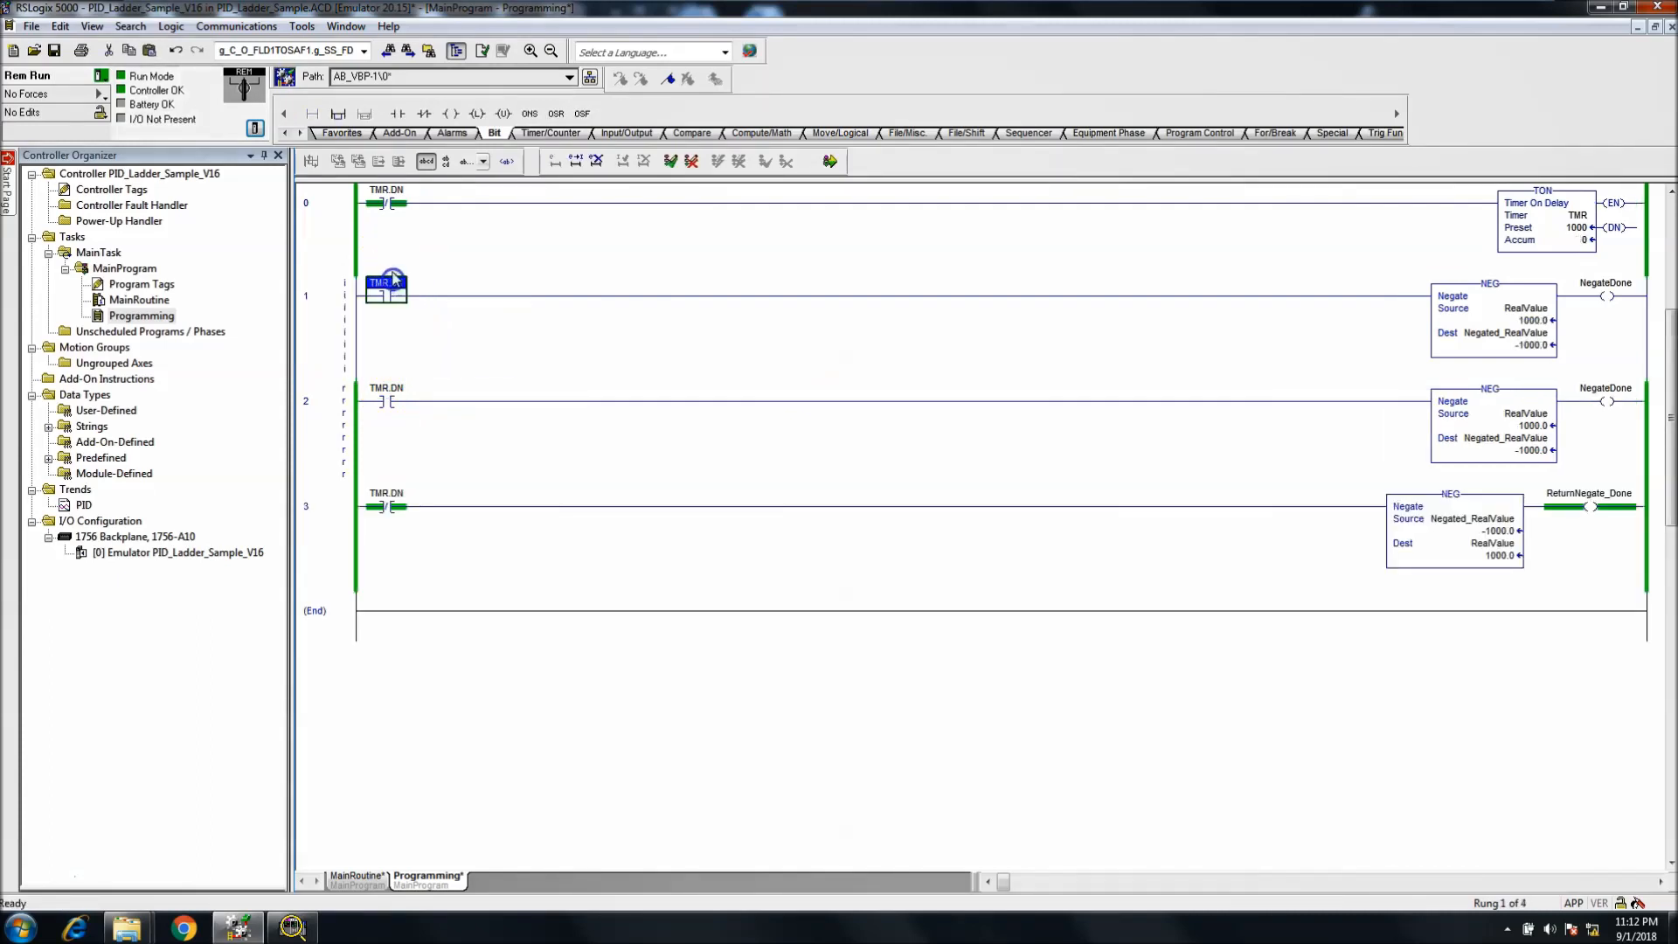
mouse_move(813, 133)
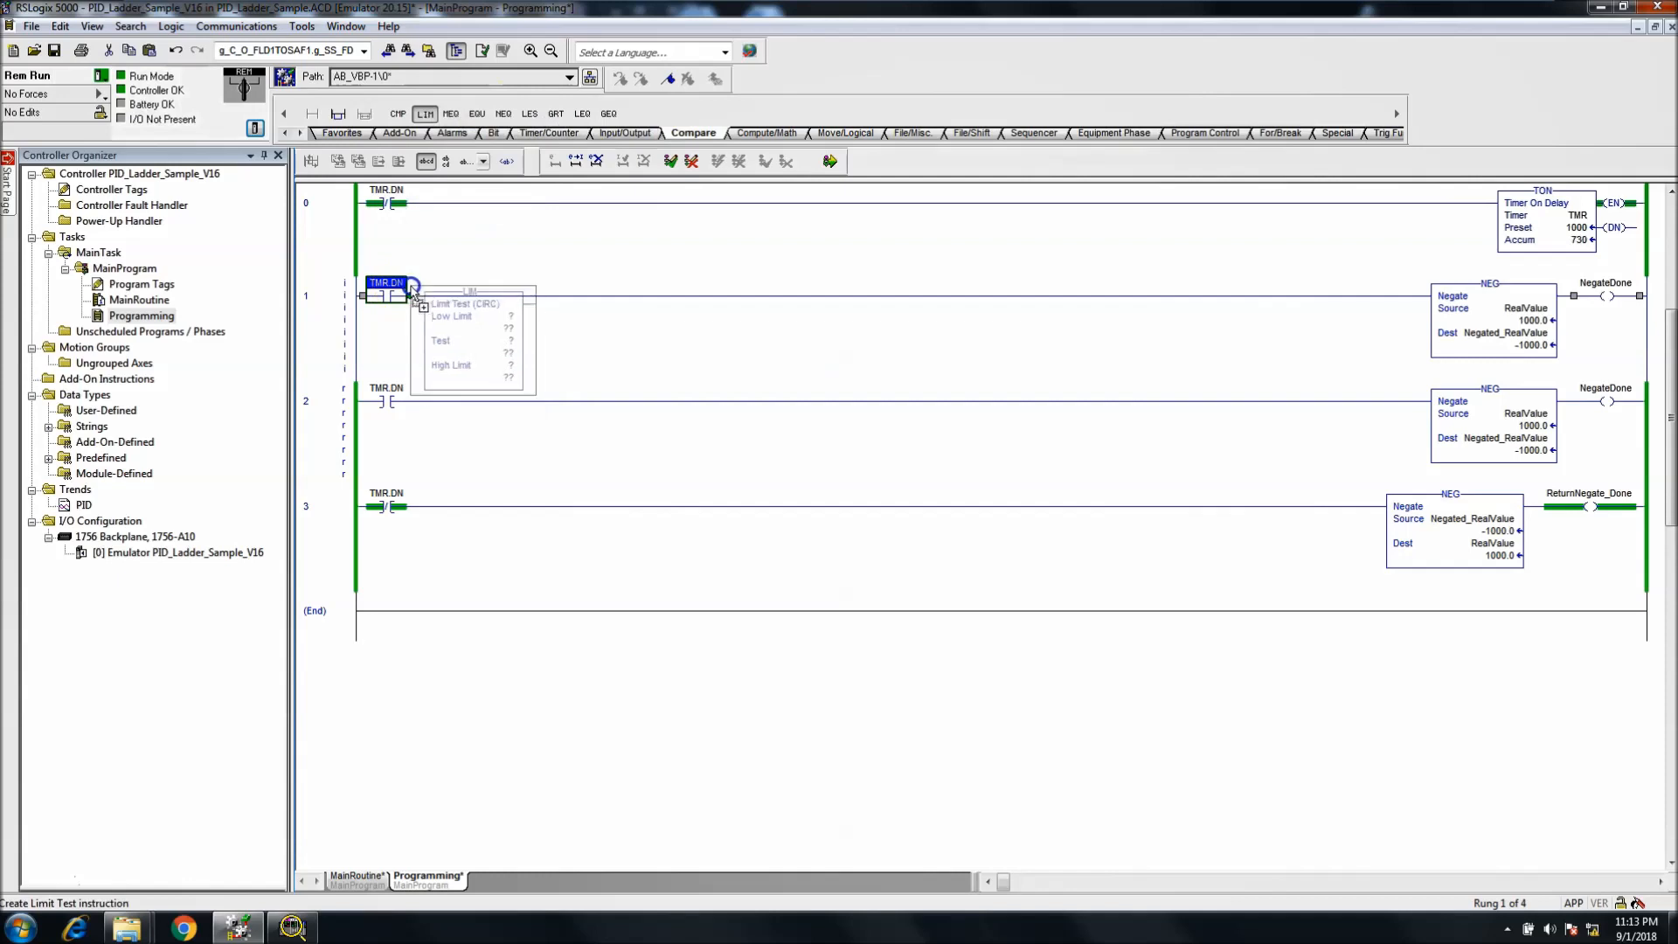
Step: Add a LIM on TMR.ACC with limits 250–500 ahead of the negate on rung 1
click(482, 332)
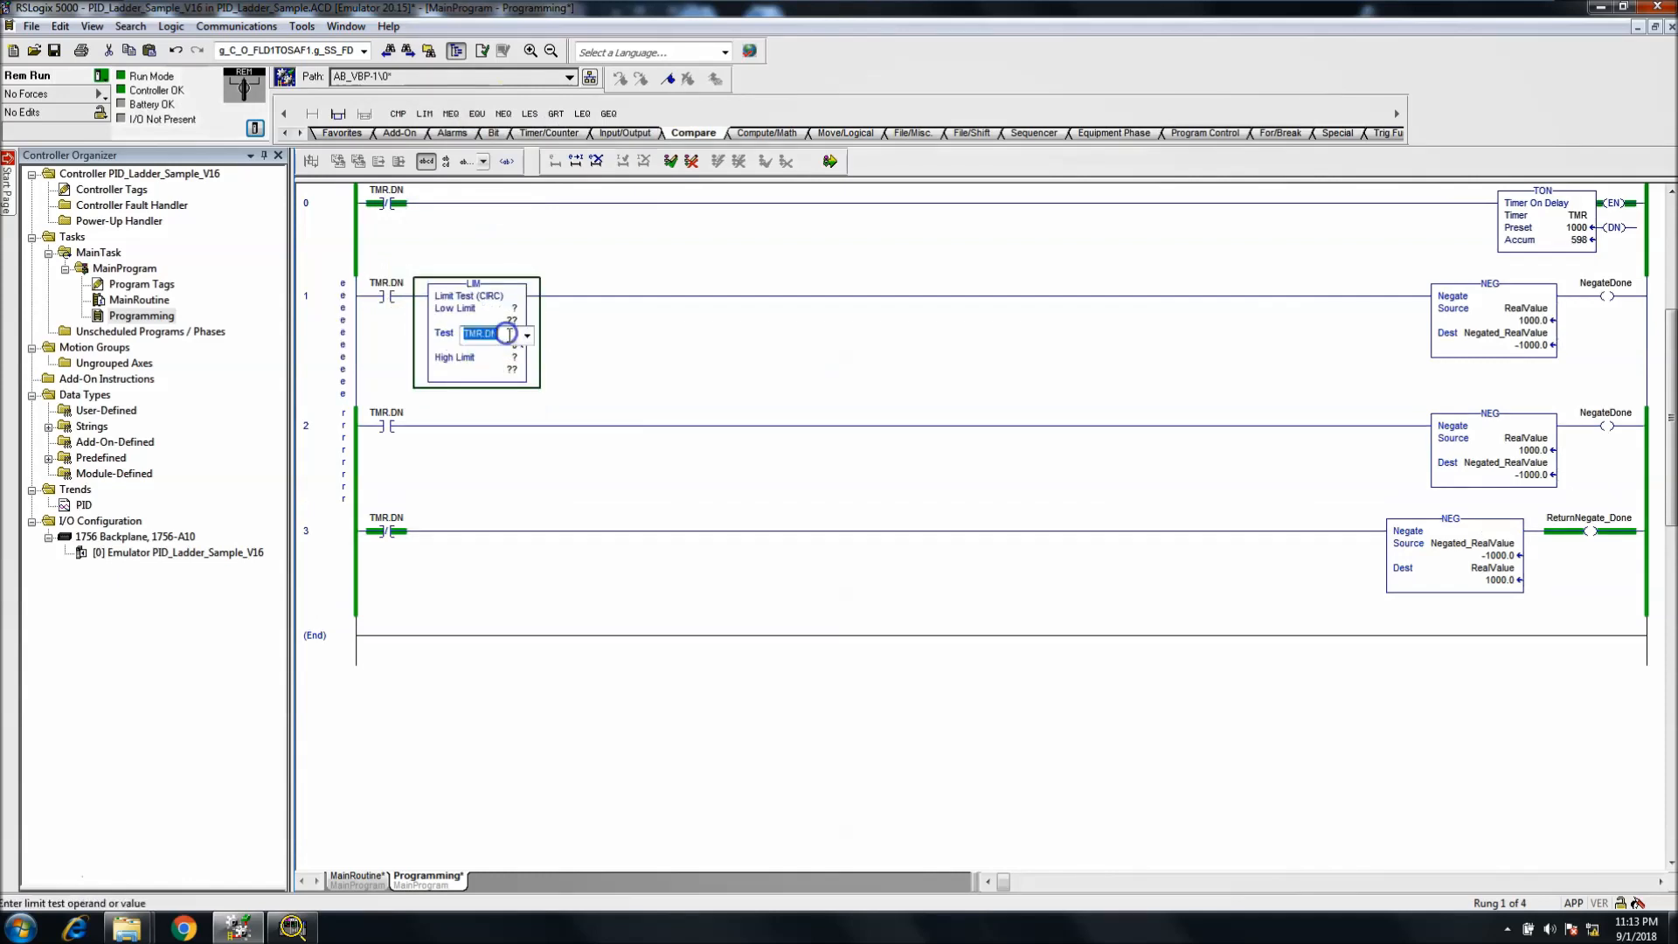
click(524, 334)
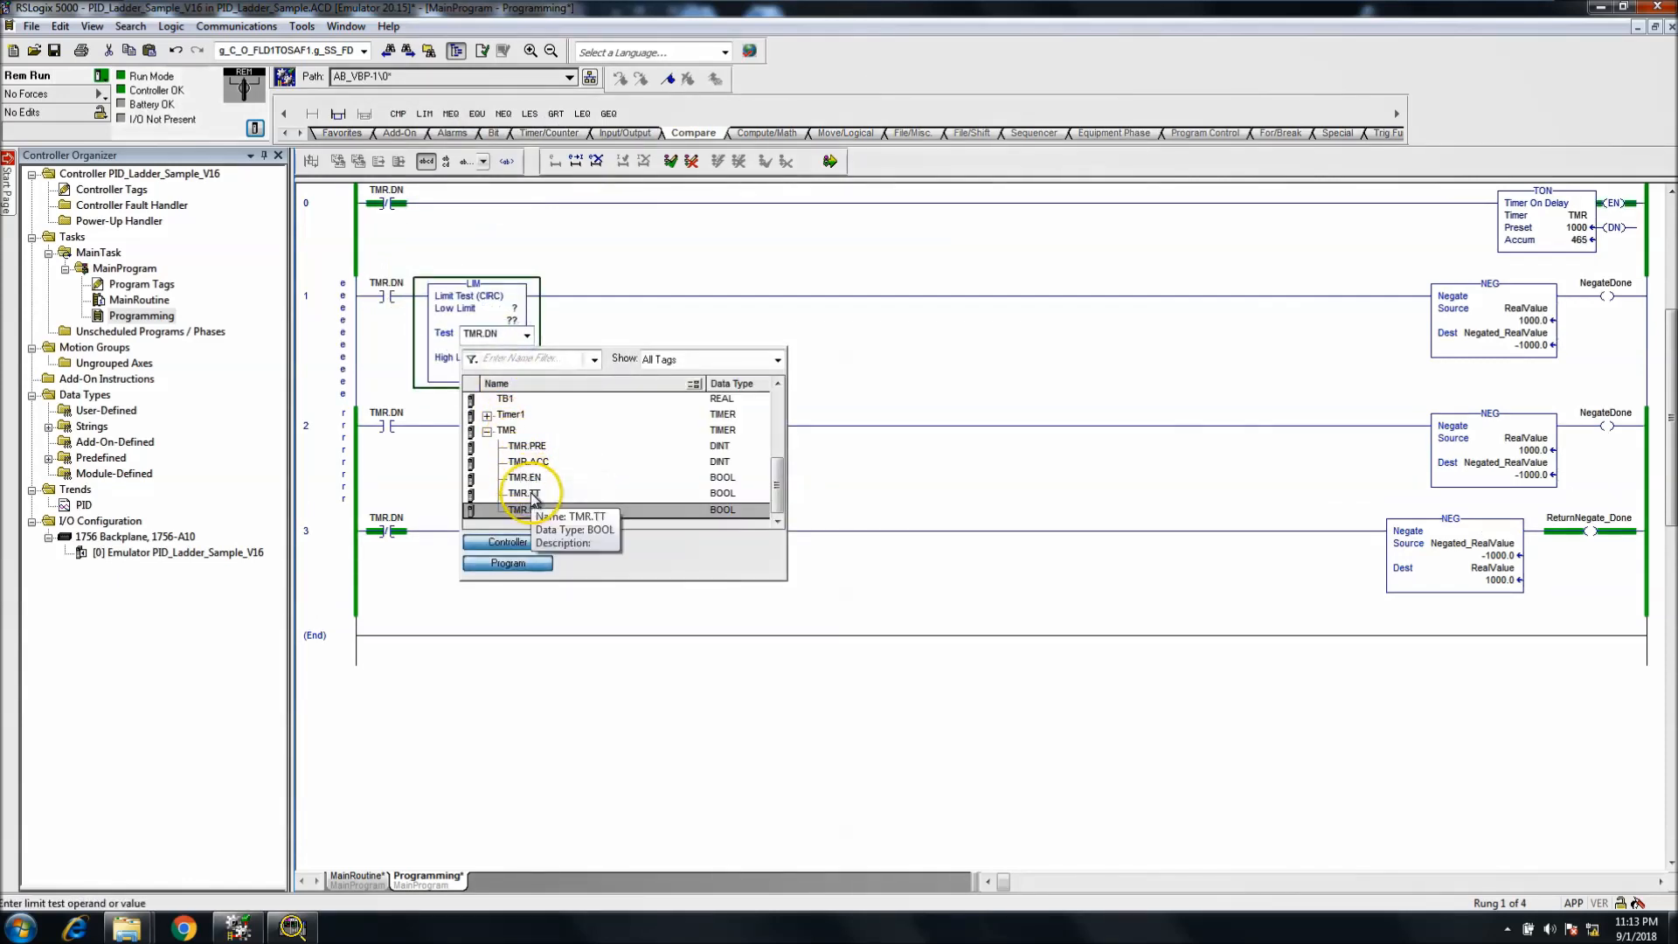
click(525, 461)
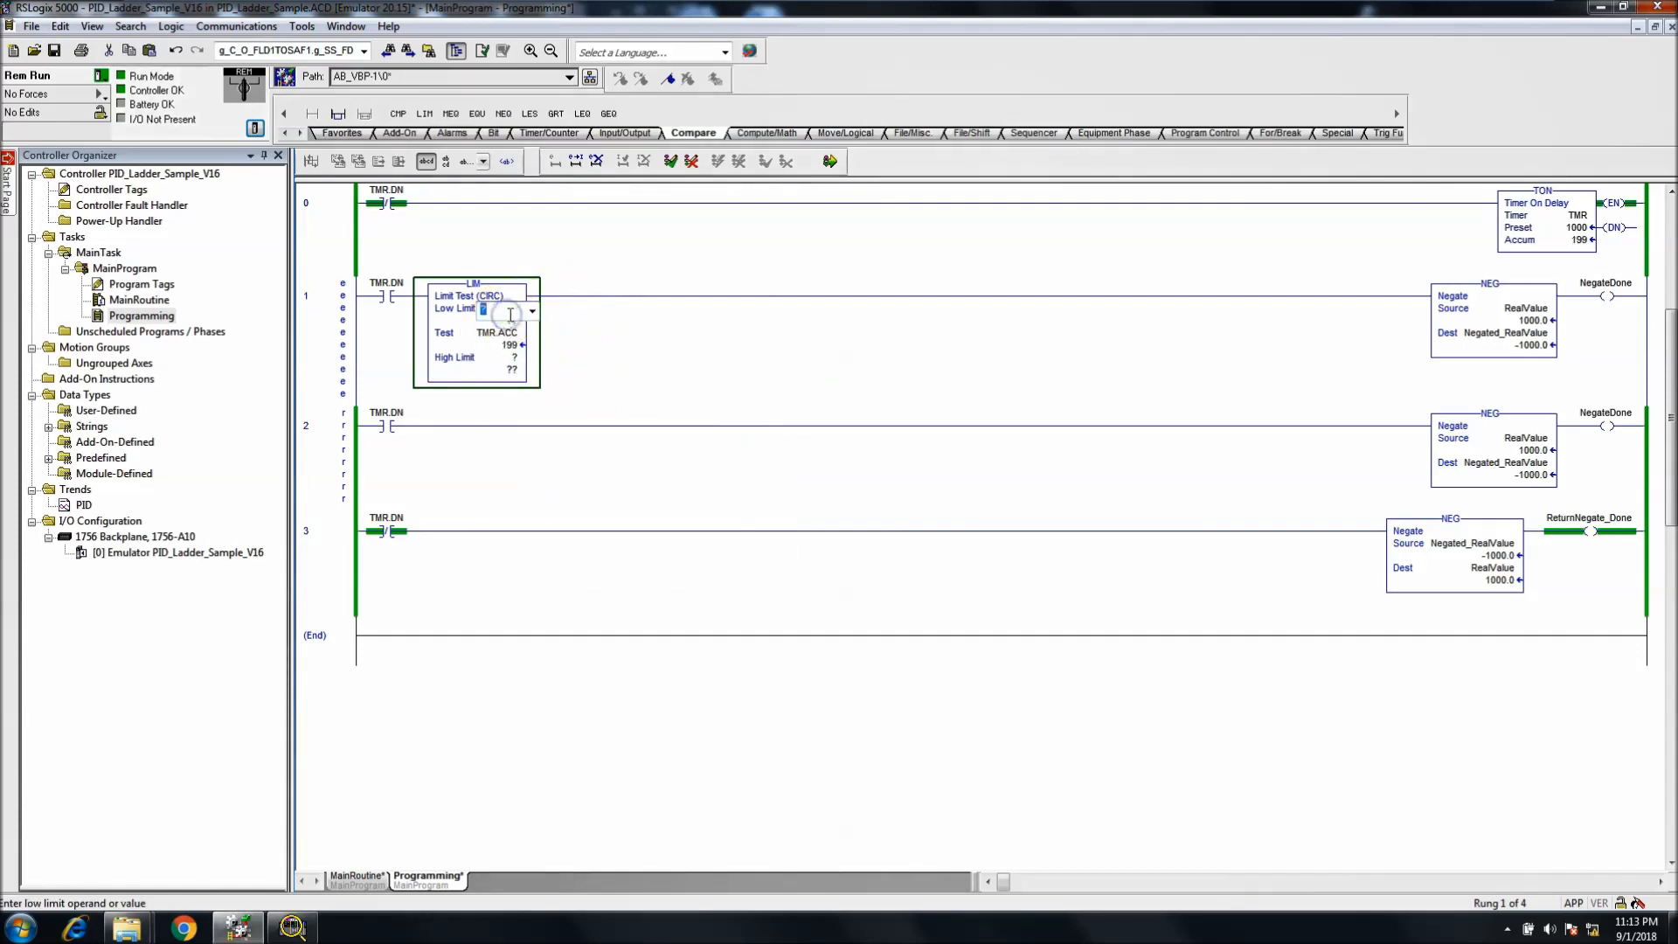
text(250)
click(513, 358)
text(500)
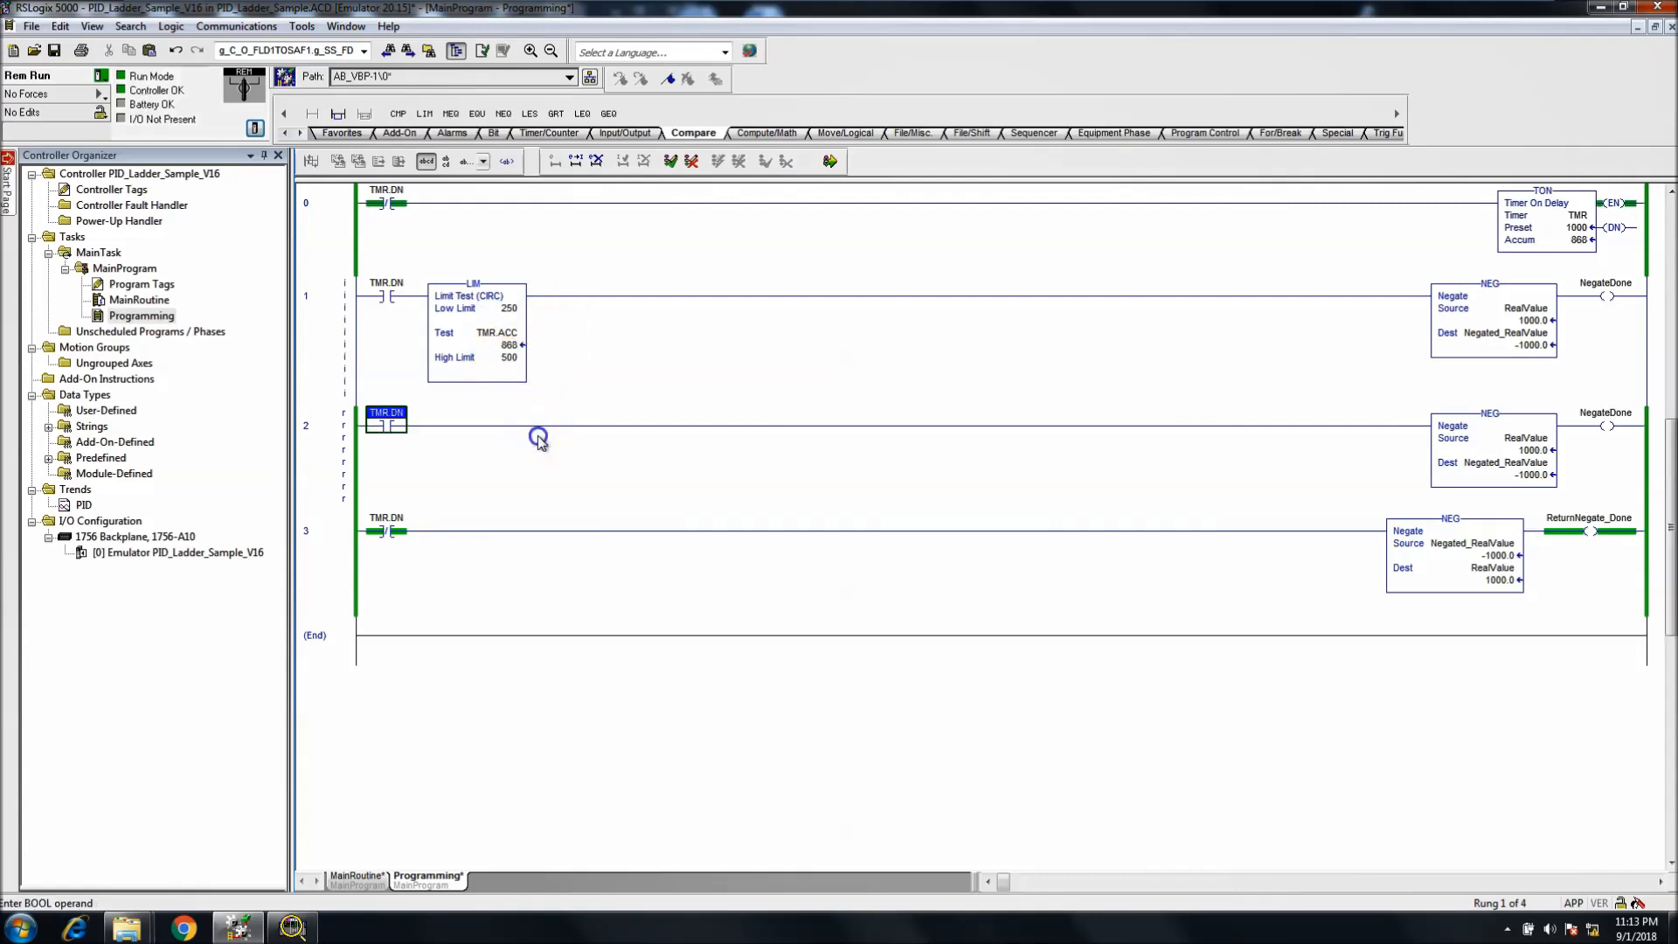
Step: Copy the limit test to rung 3 and set its limits to 750 and 1000
click(460, 307)
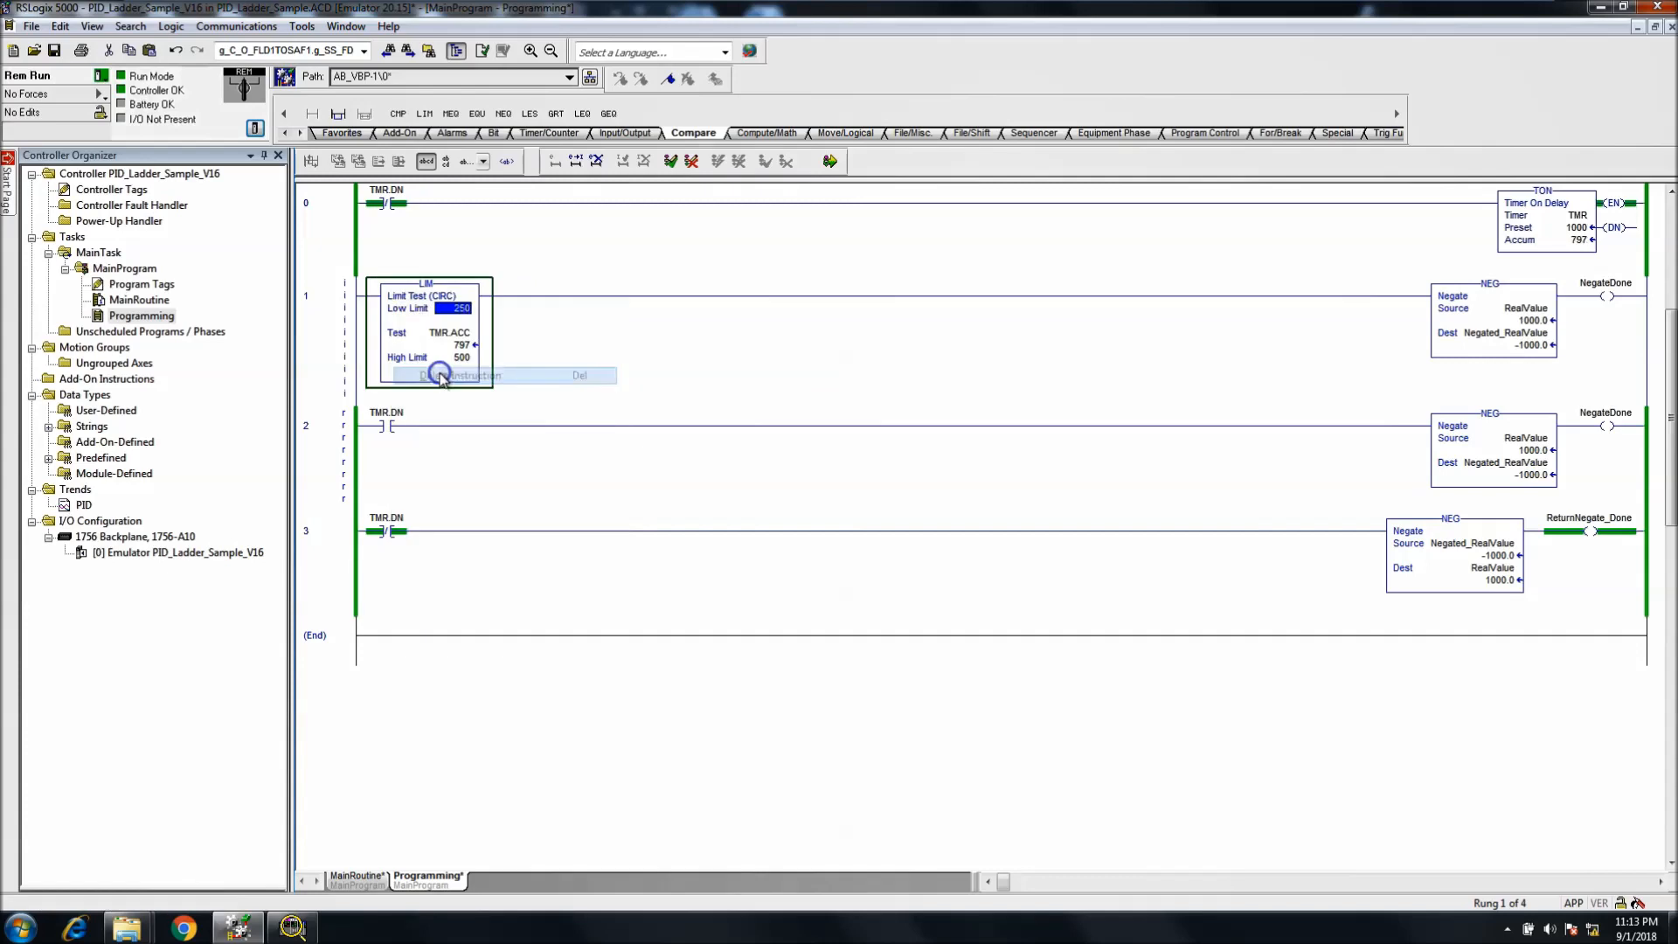
right_click(439, 374)
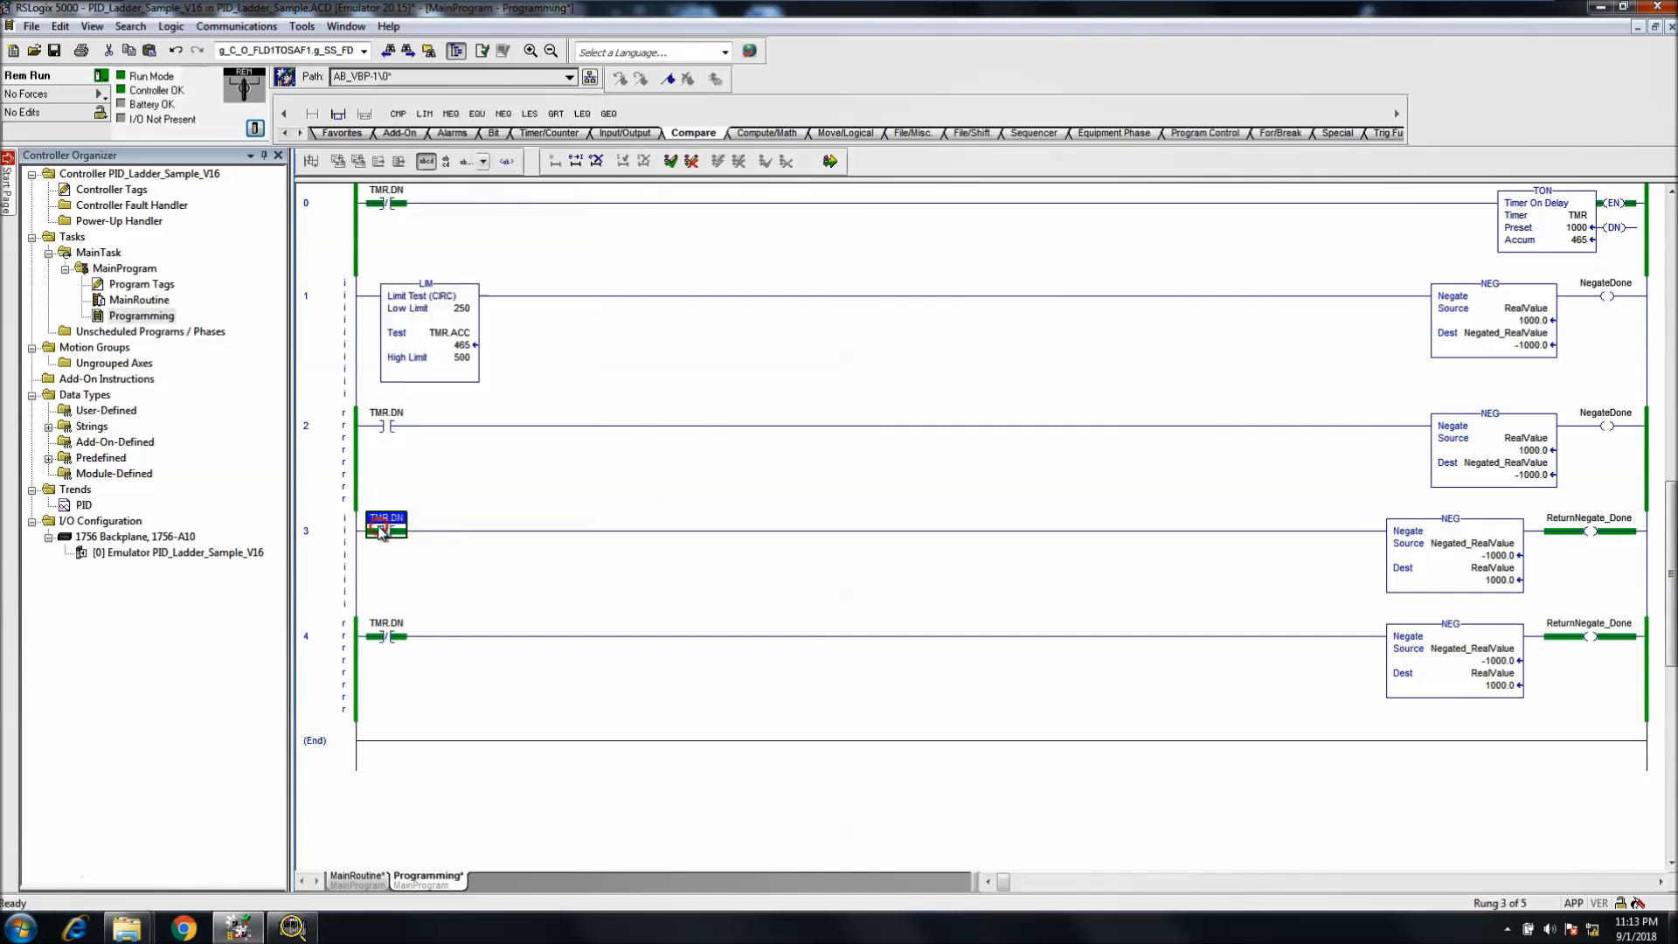
right_click(386, 530)
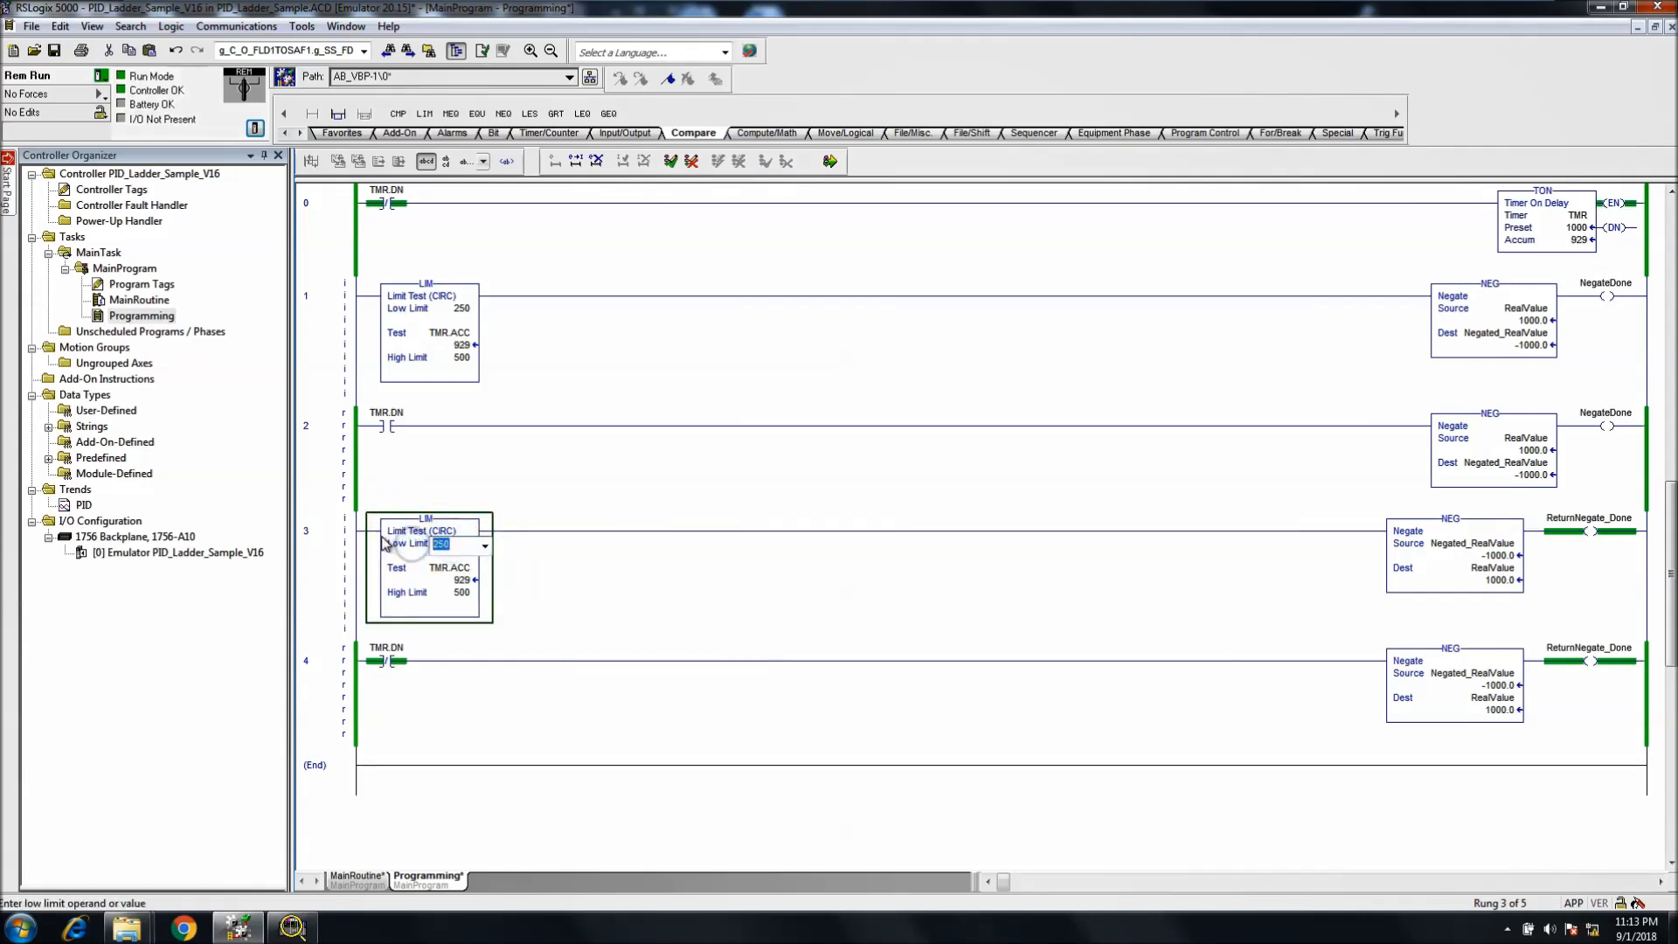
text(750)
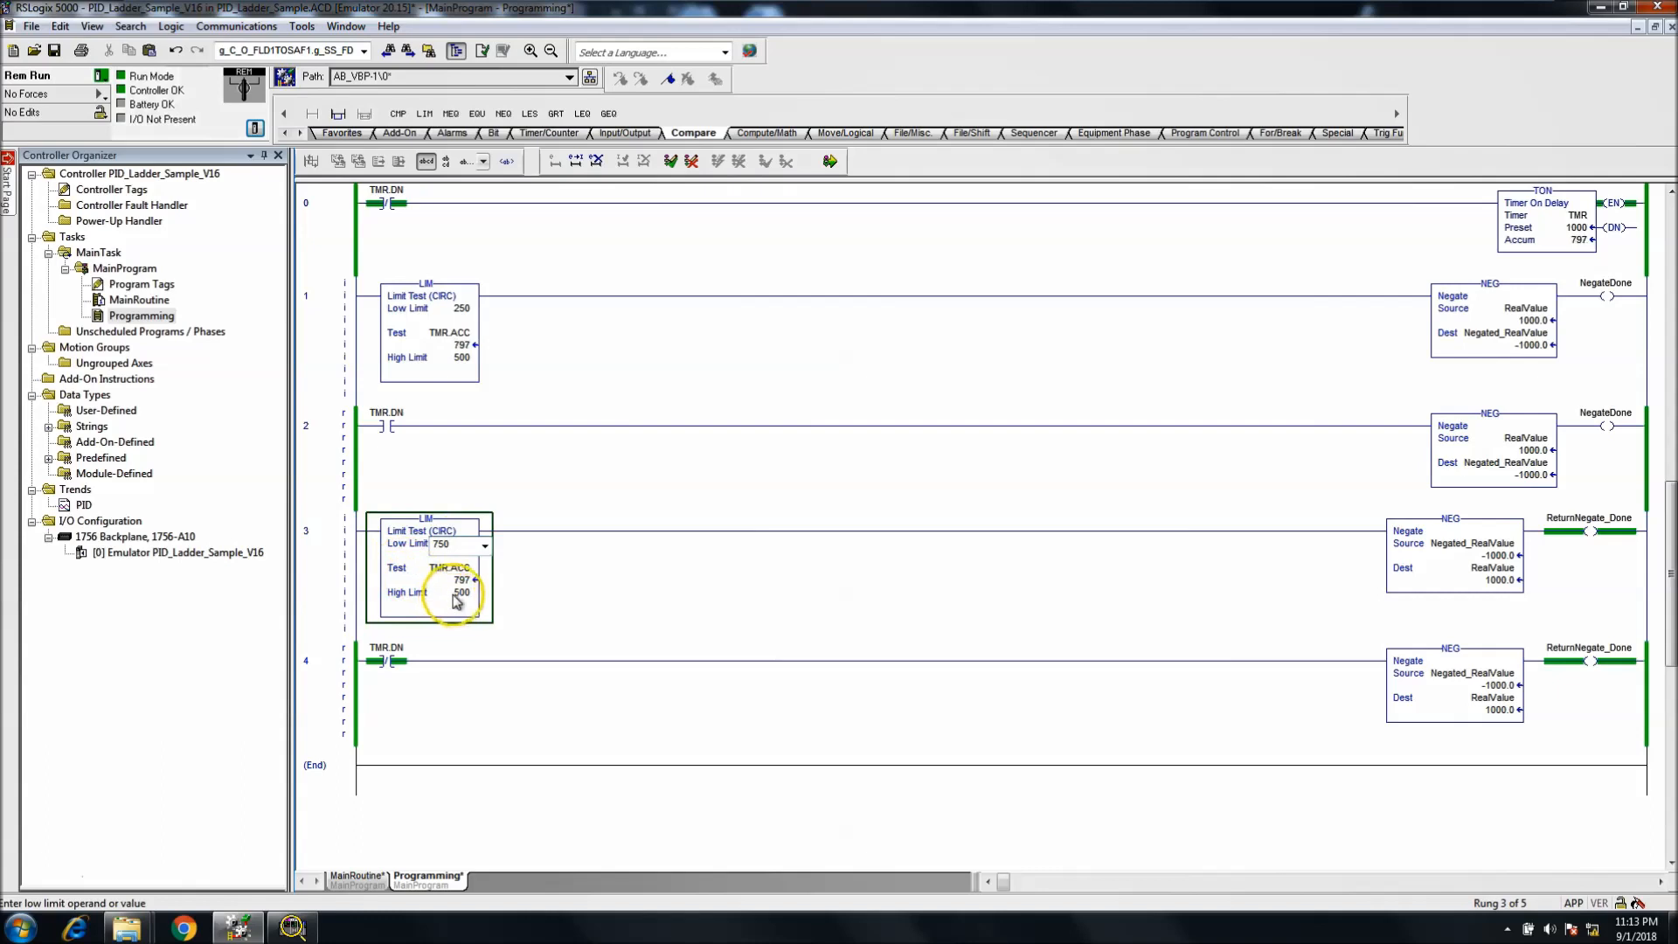
text(1000)
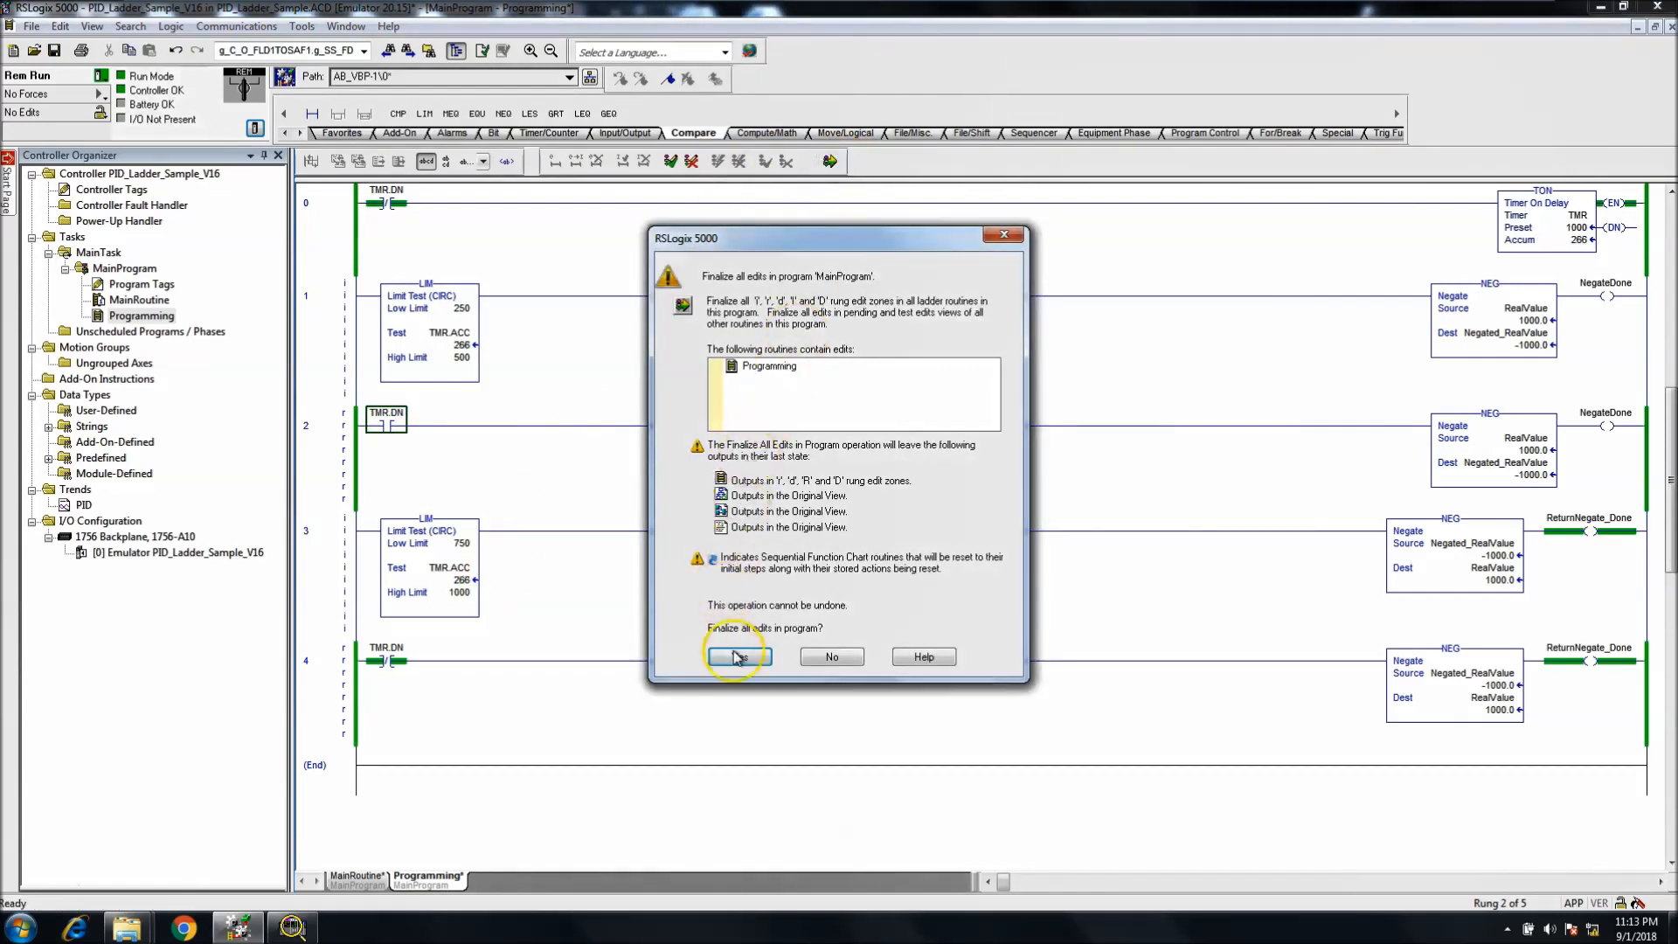
Step: Confirm finalizing all program edits so the limit-test rungs go live
click(738, 655)
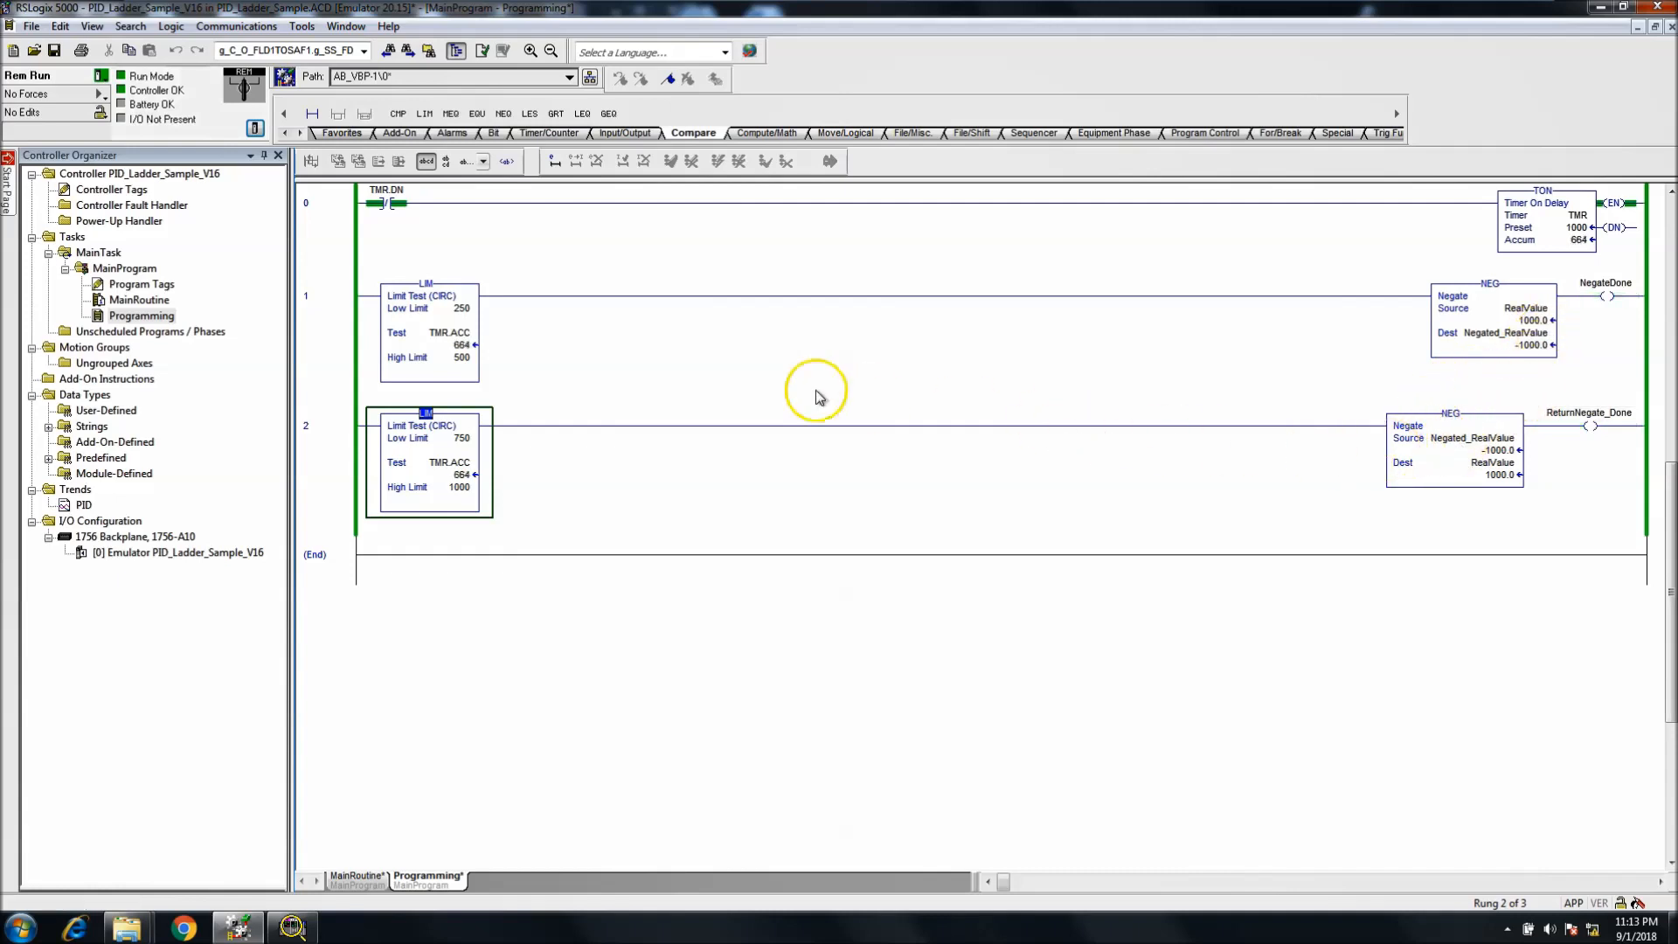
mouse_move(1311, 360)
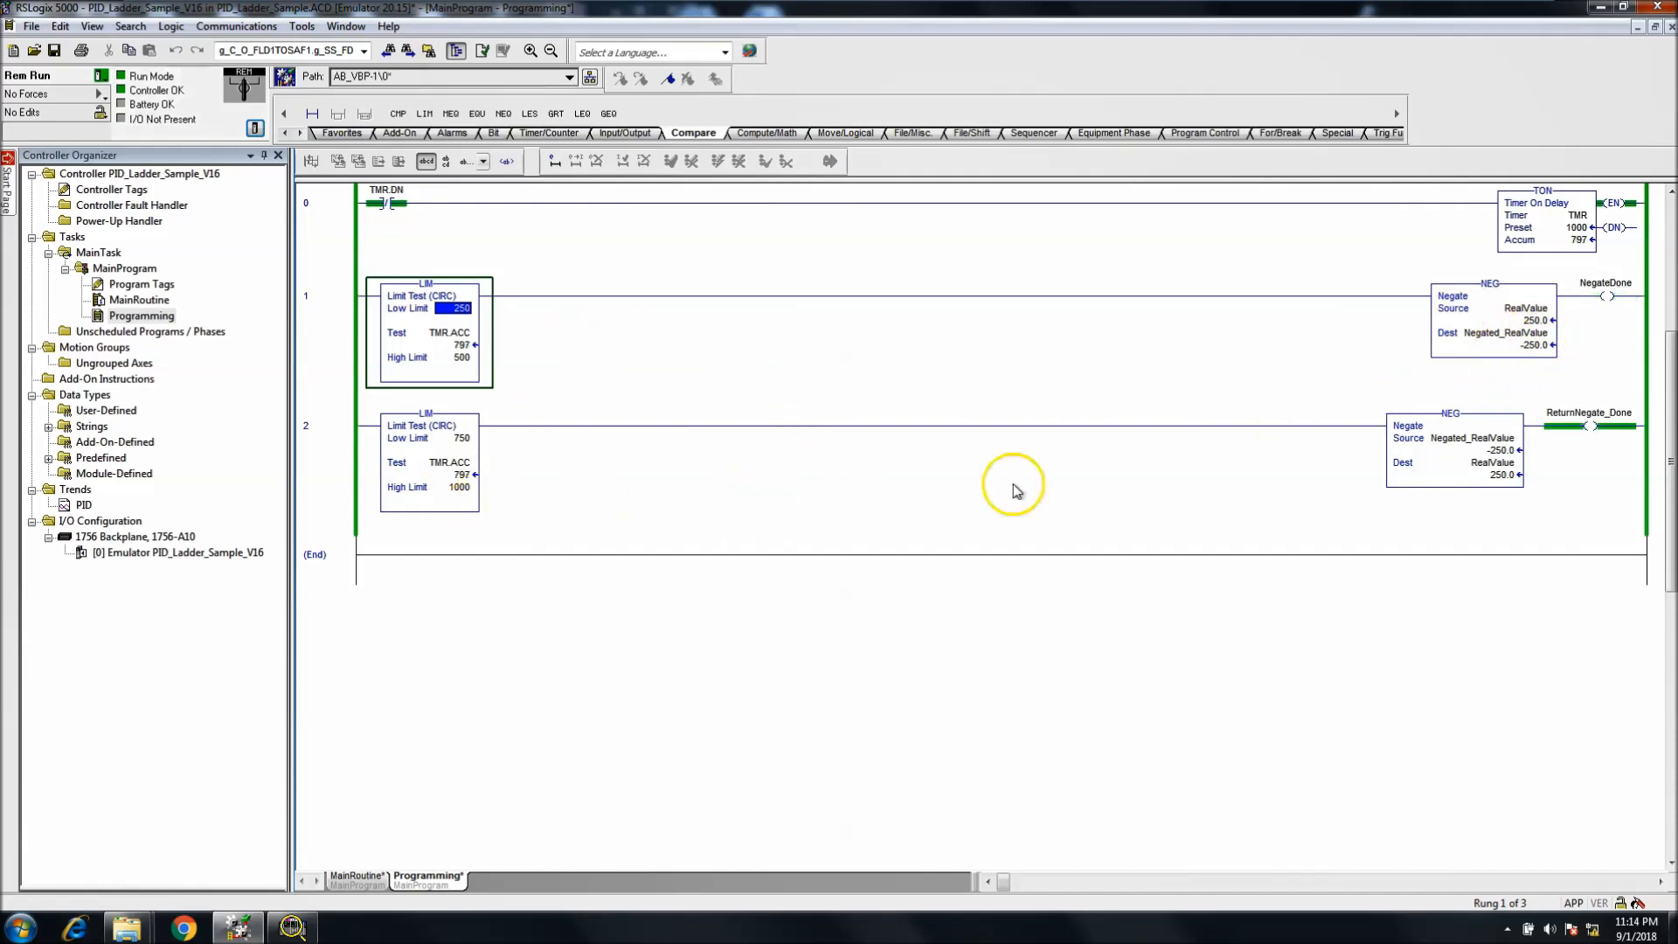
mouse_move(1323, 323)
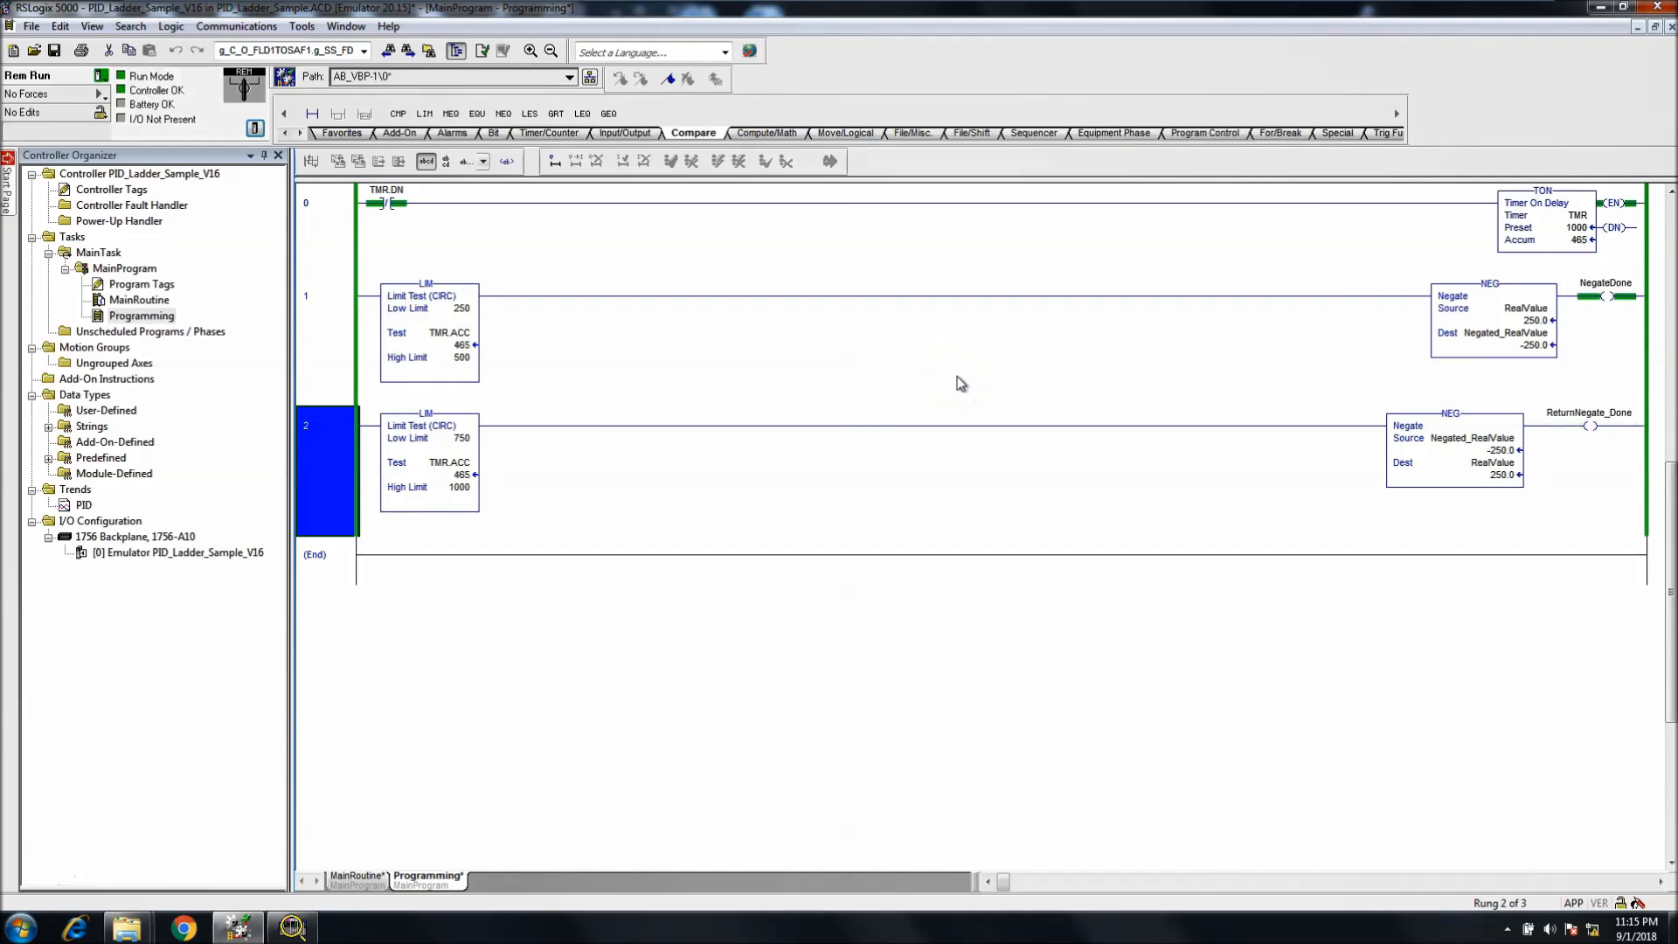
Step: Delete the reverse-negate rung and the LIM on rung 1, then finalize all edits
right_click(327, 470)
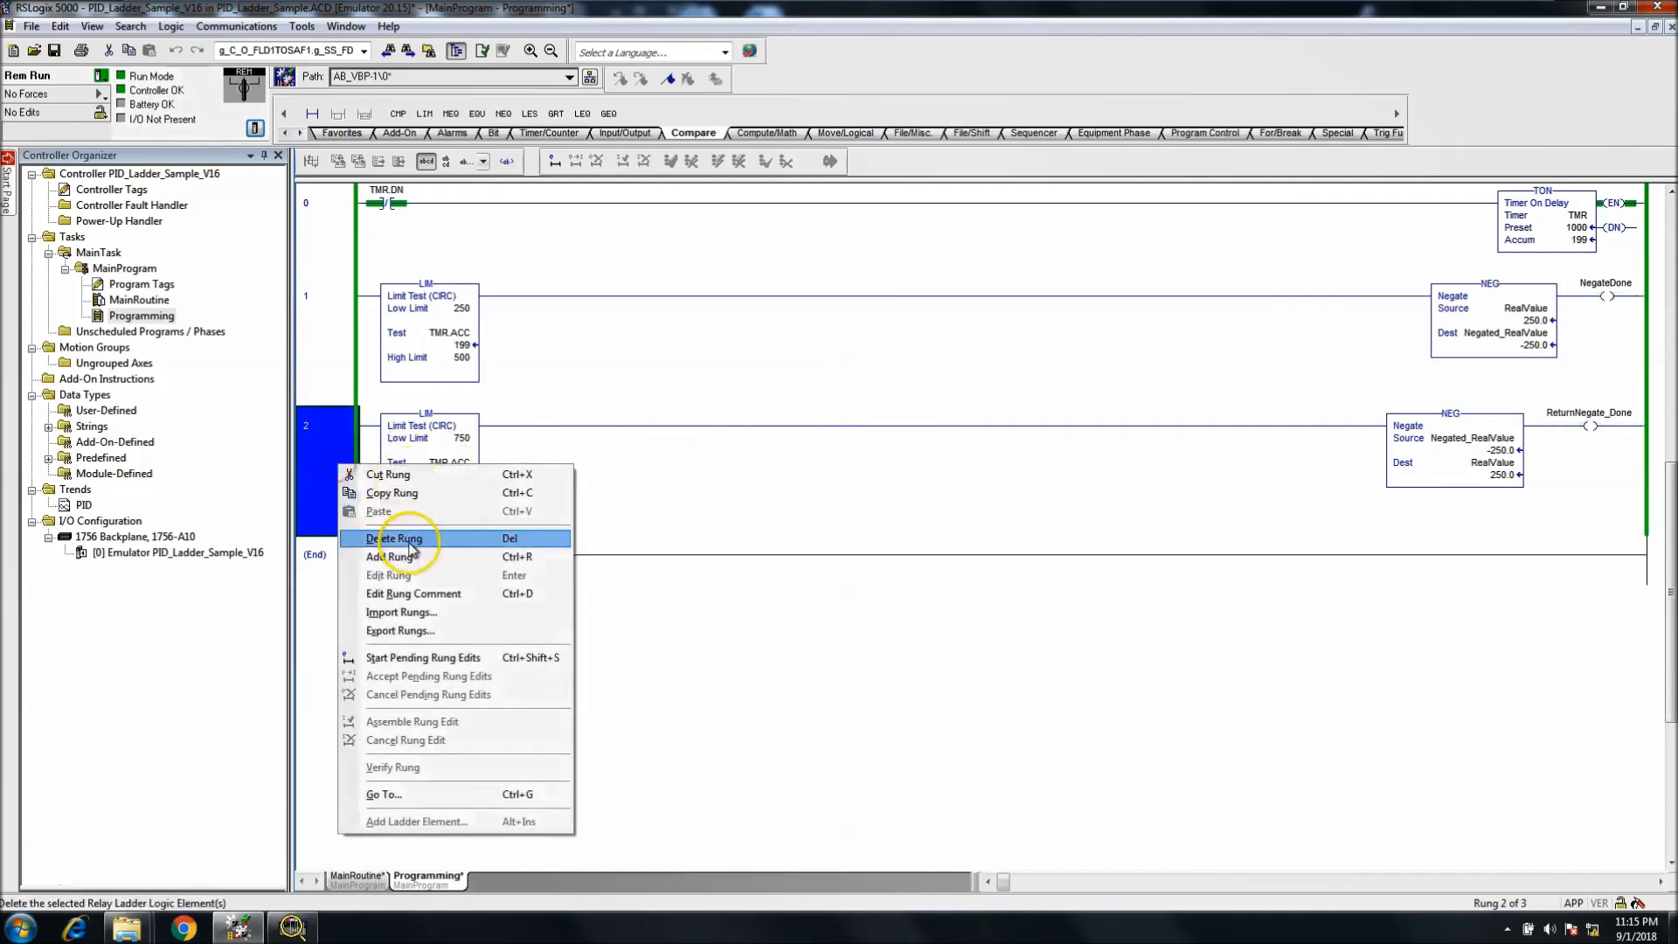
click(829, 160)
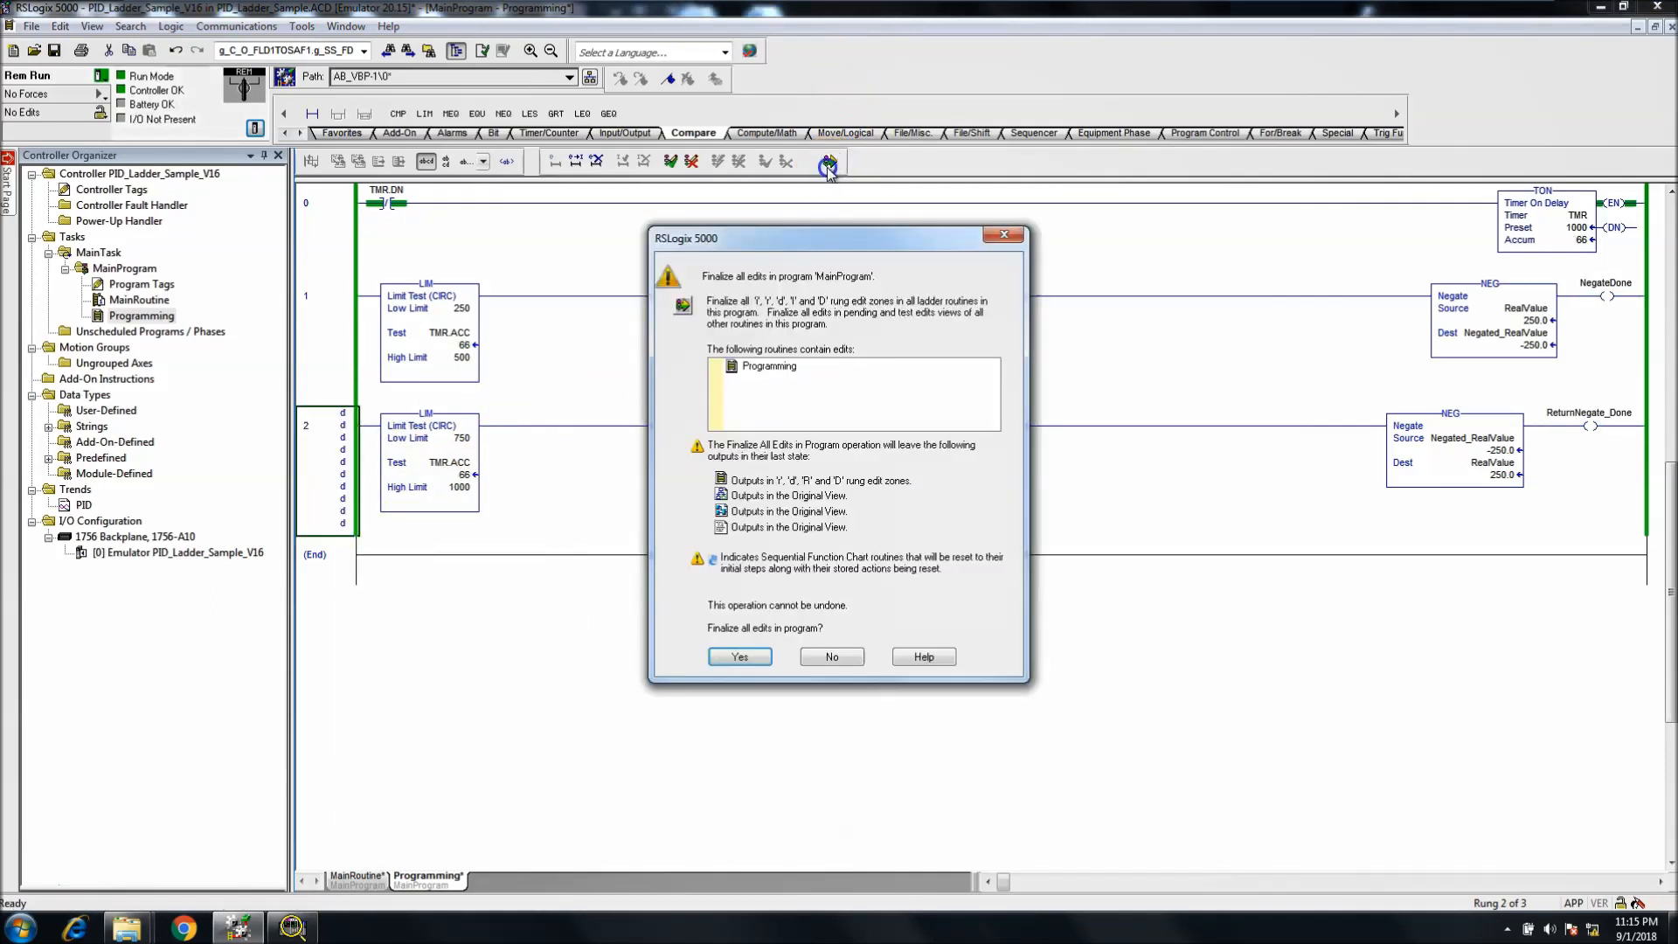
click(737, 656)
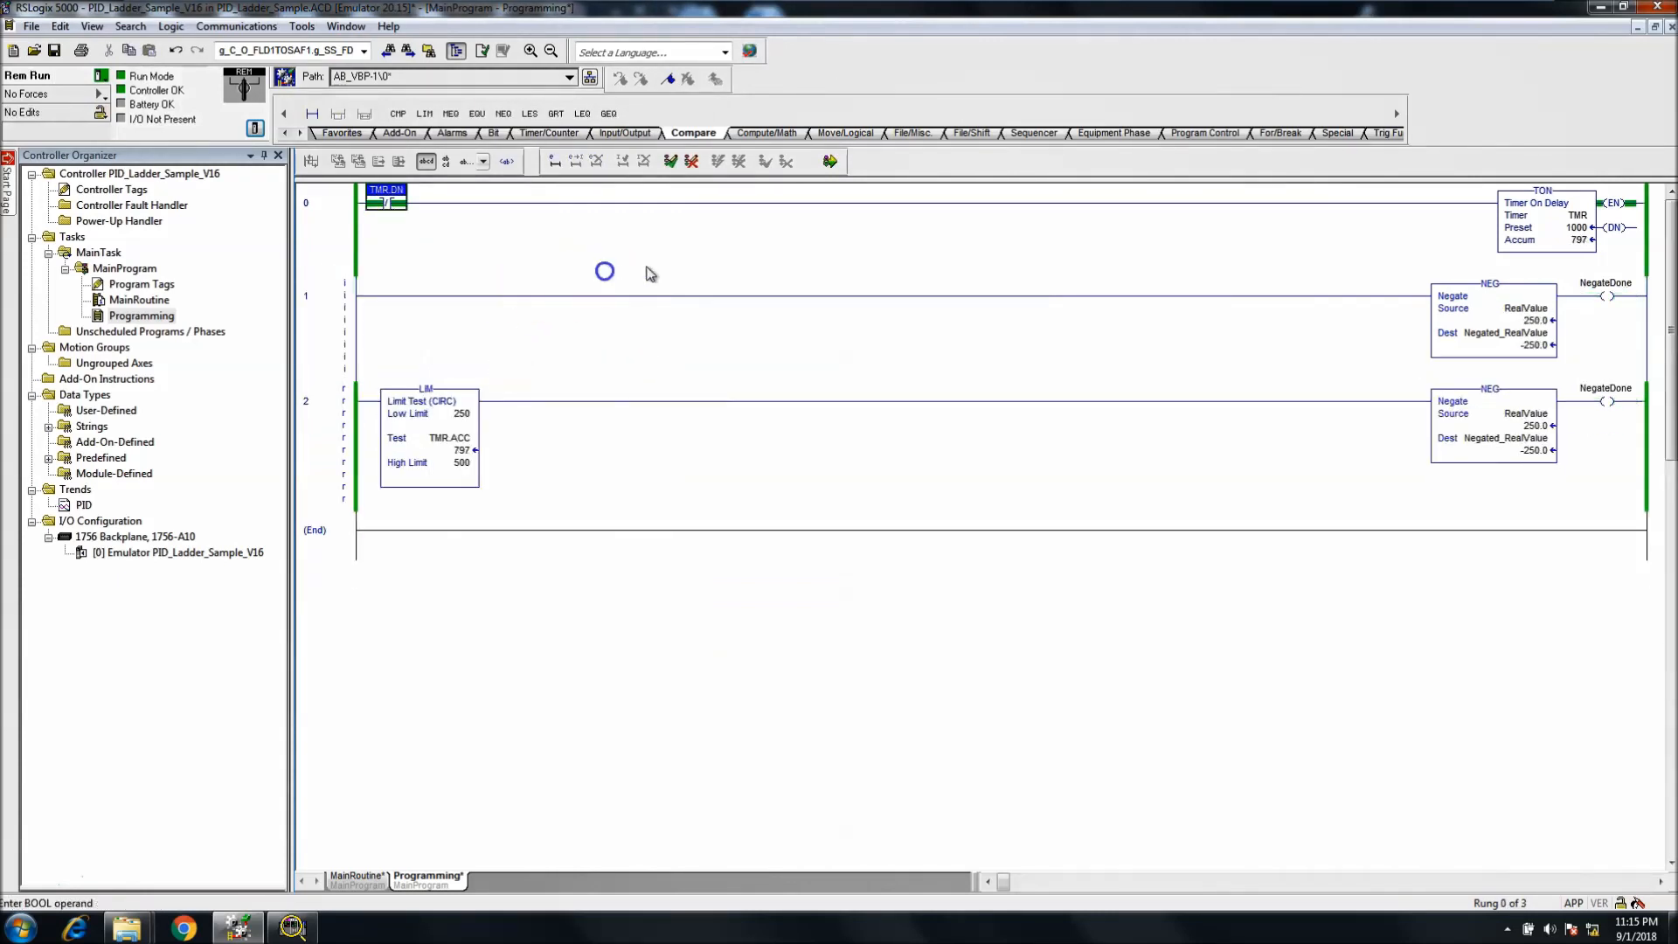
click(828, 161)
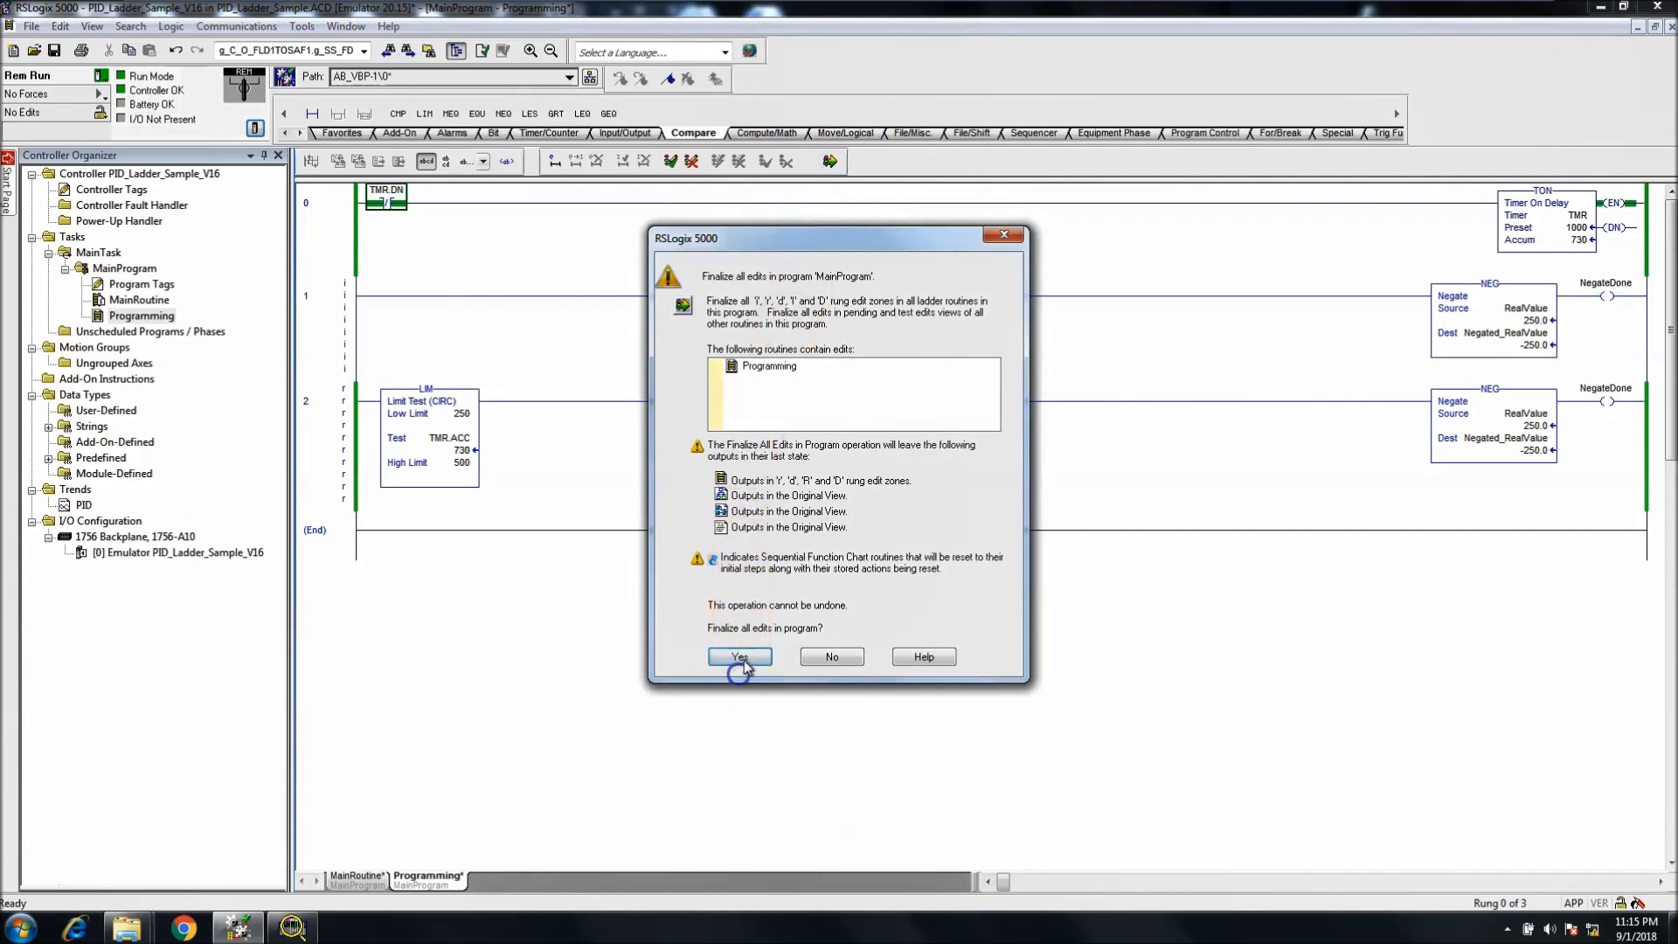
click(740, 655)
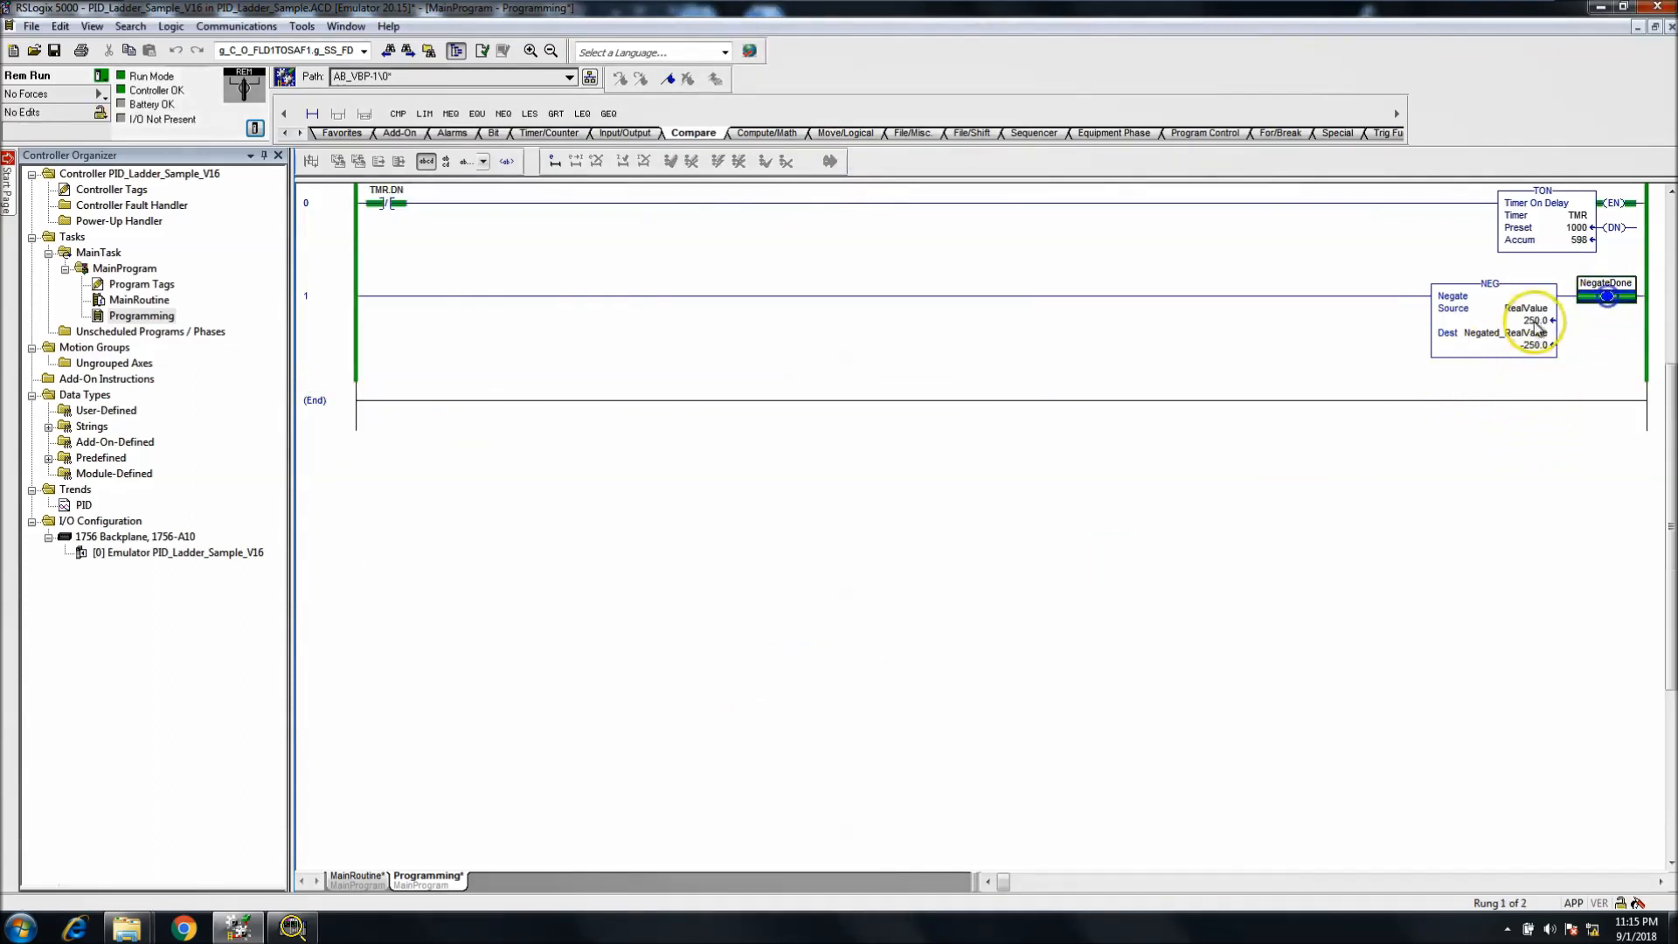
Step: Change RealValue's live value to -300 at the NEG Source
double_click(1531, 322)
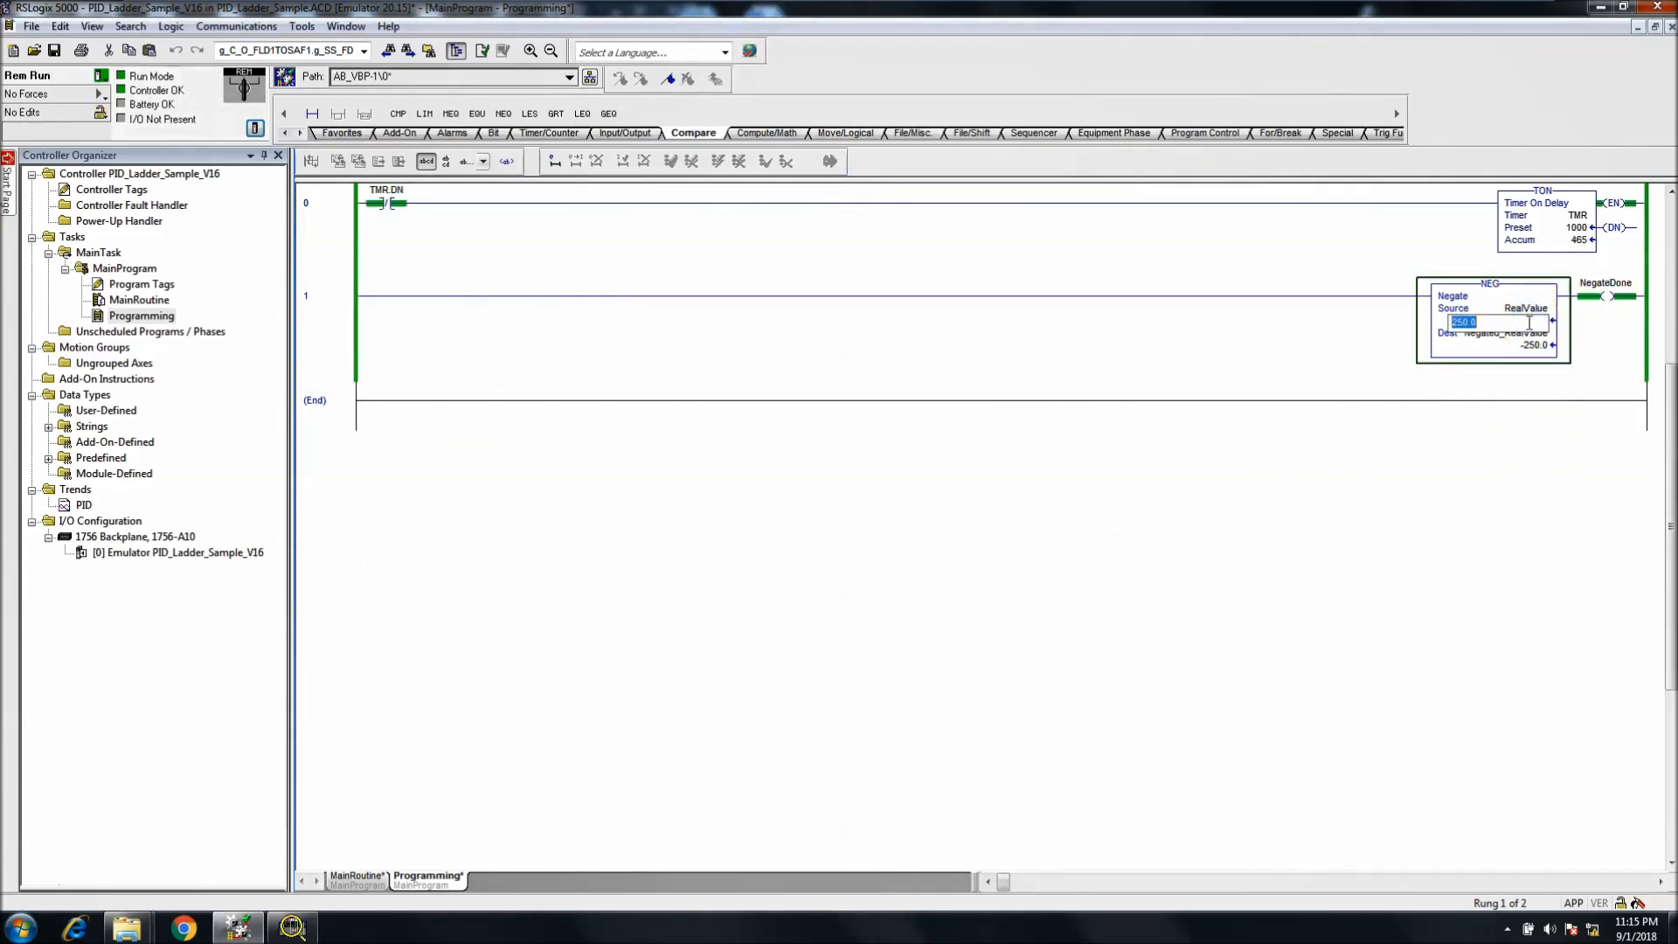
text(30)
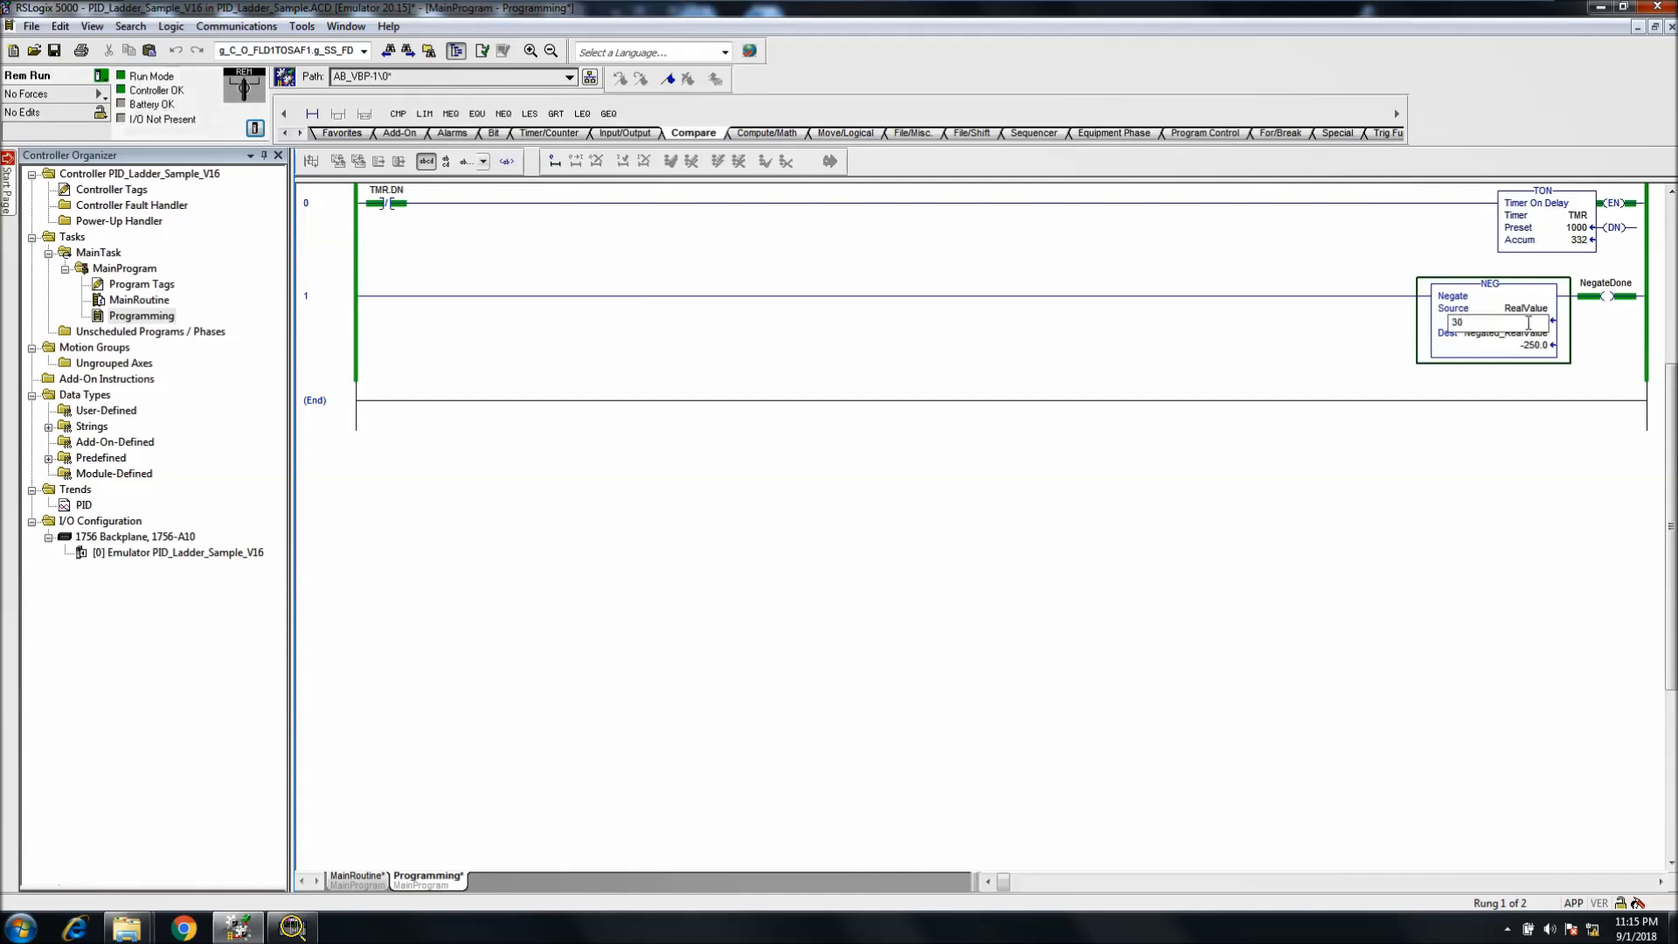
click(1508, 332)
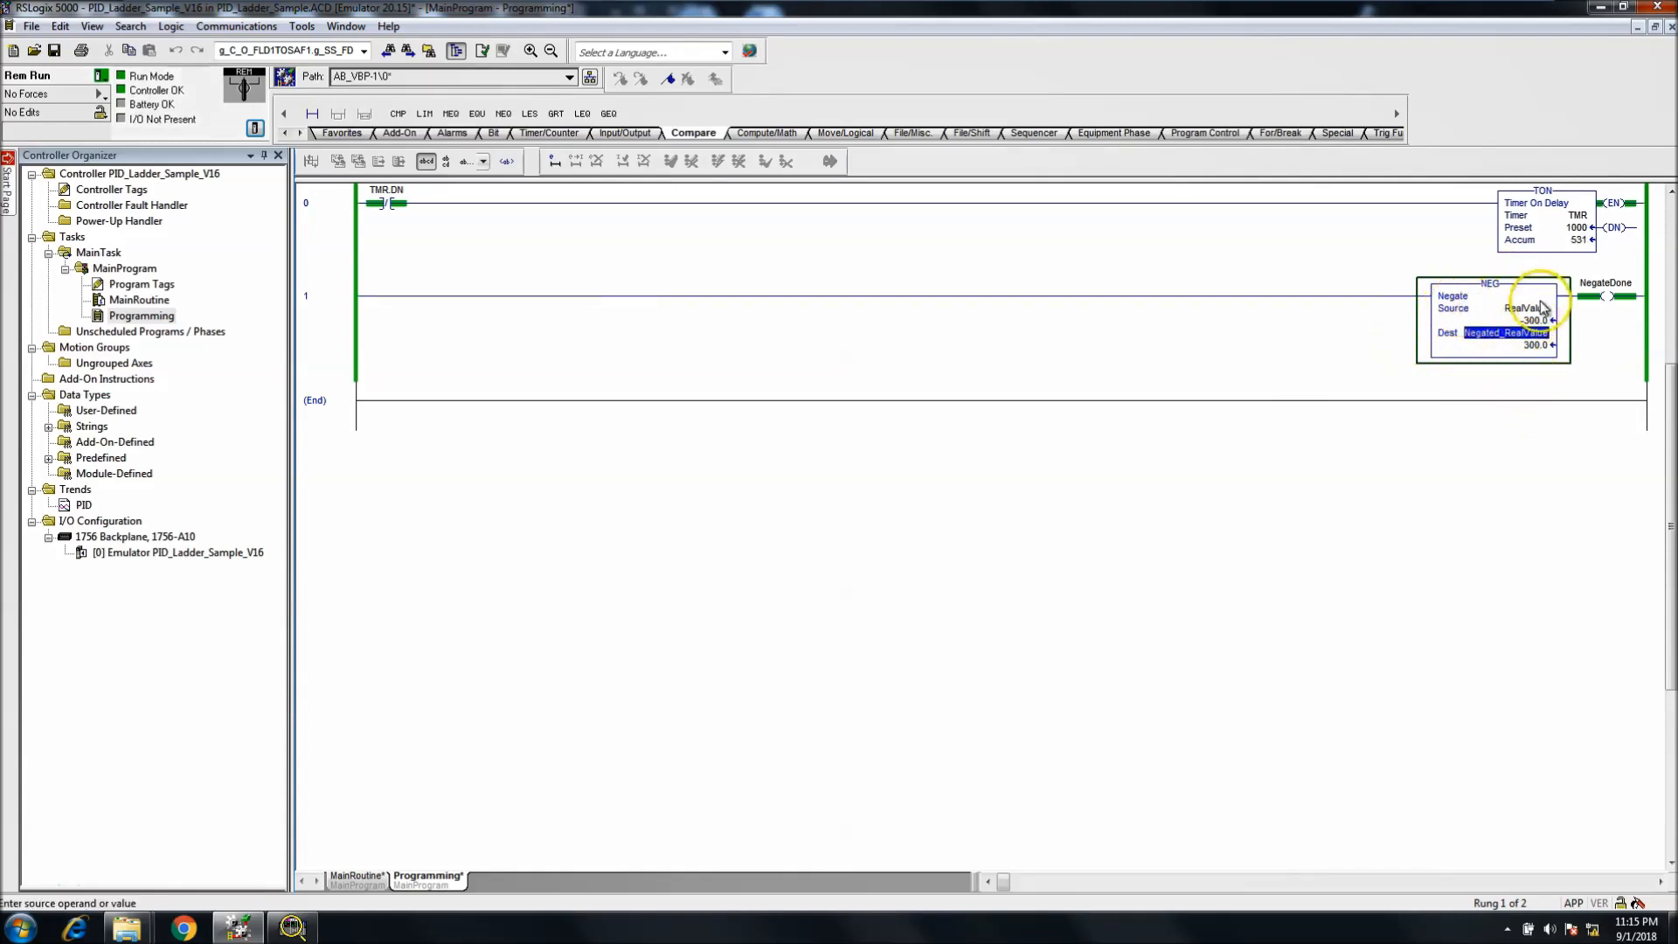
mouse_move(1533, 345)
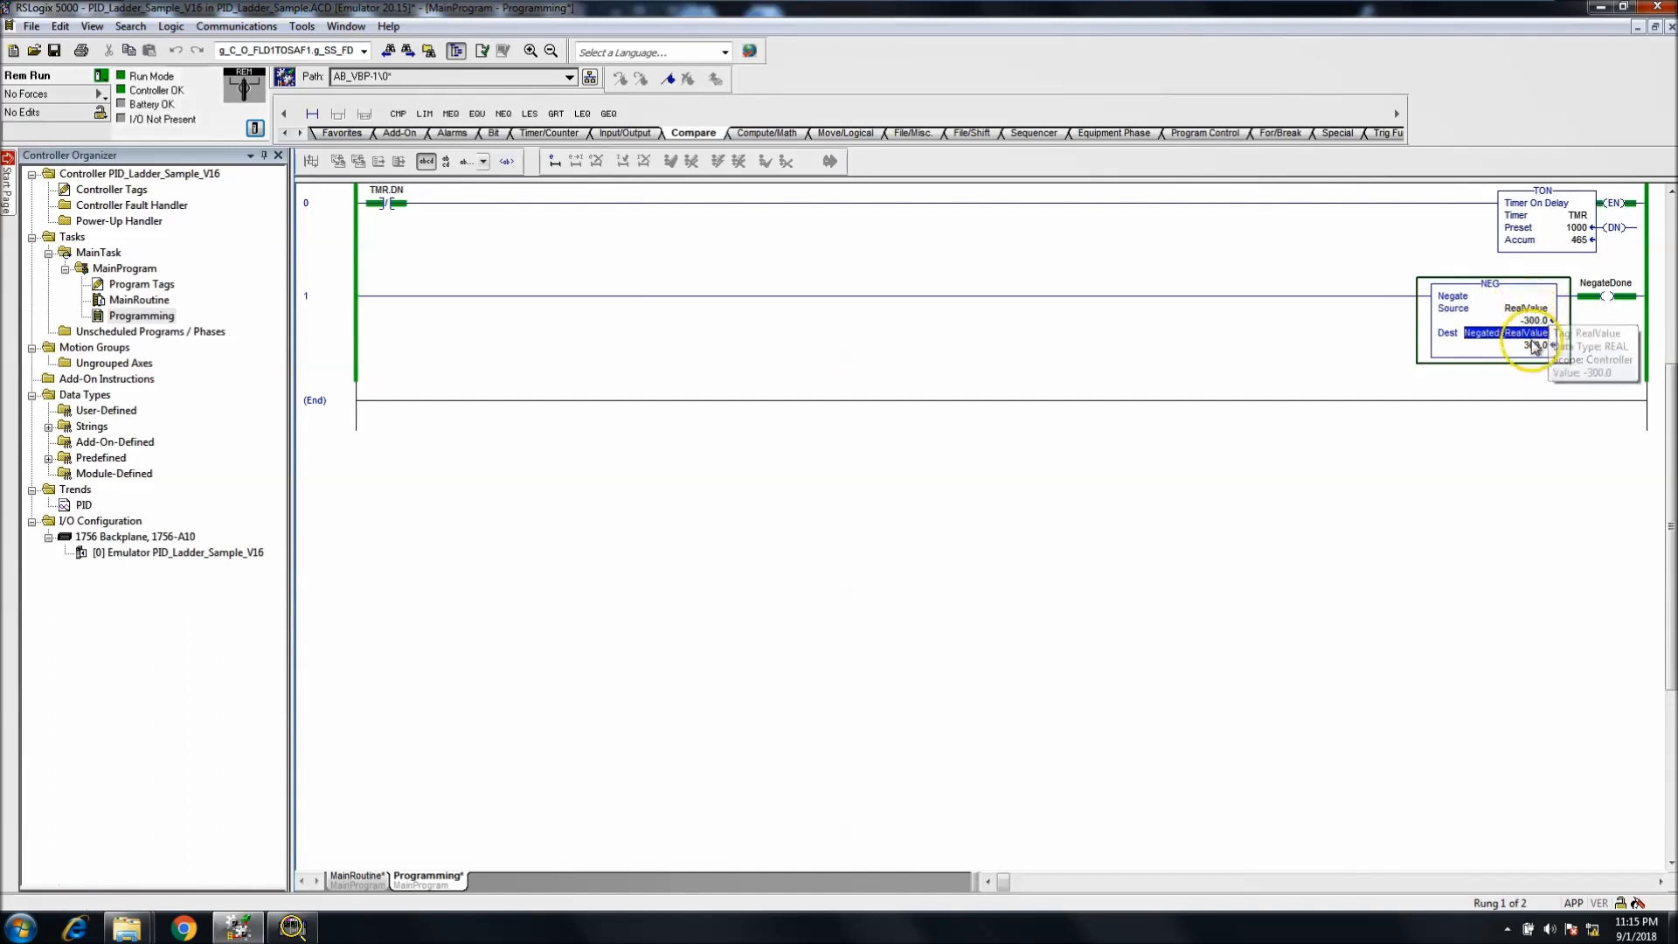
Step: Inspect Negated_RealValue and RealValue to verify the NEG outputs 300
click(1524, 308)
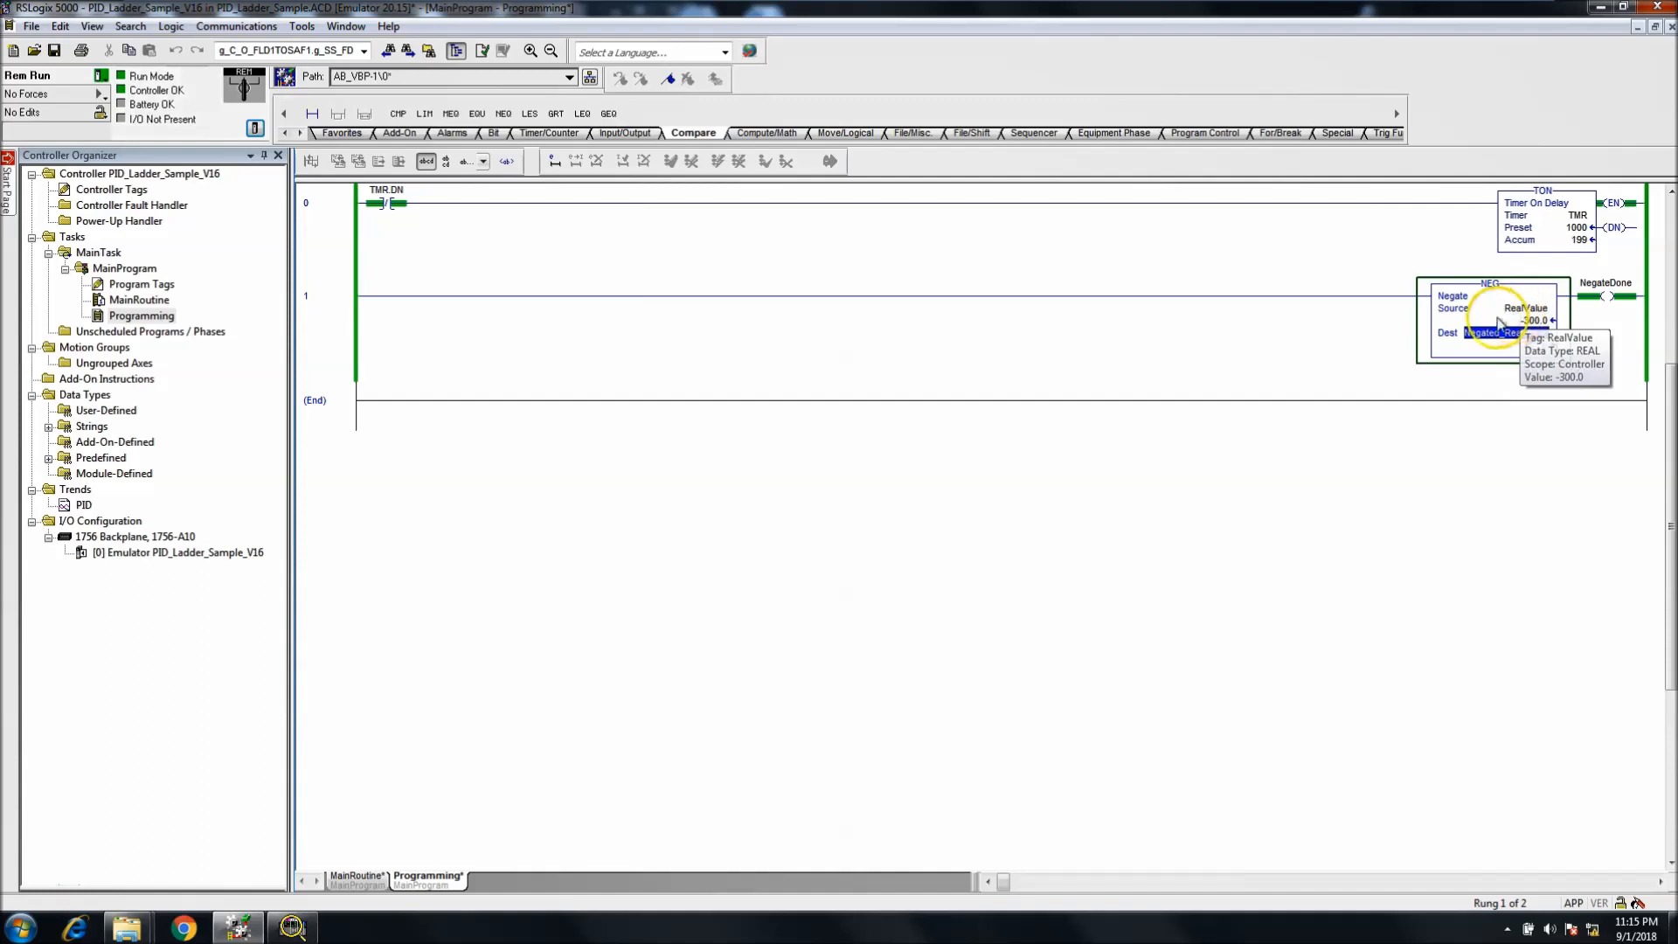
click(1504, 332)
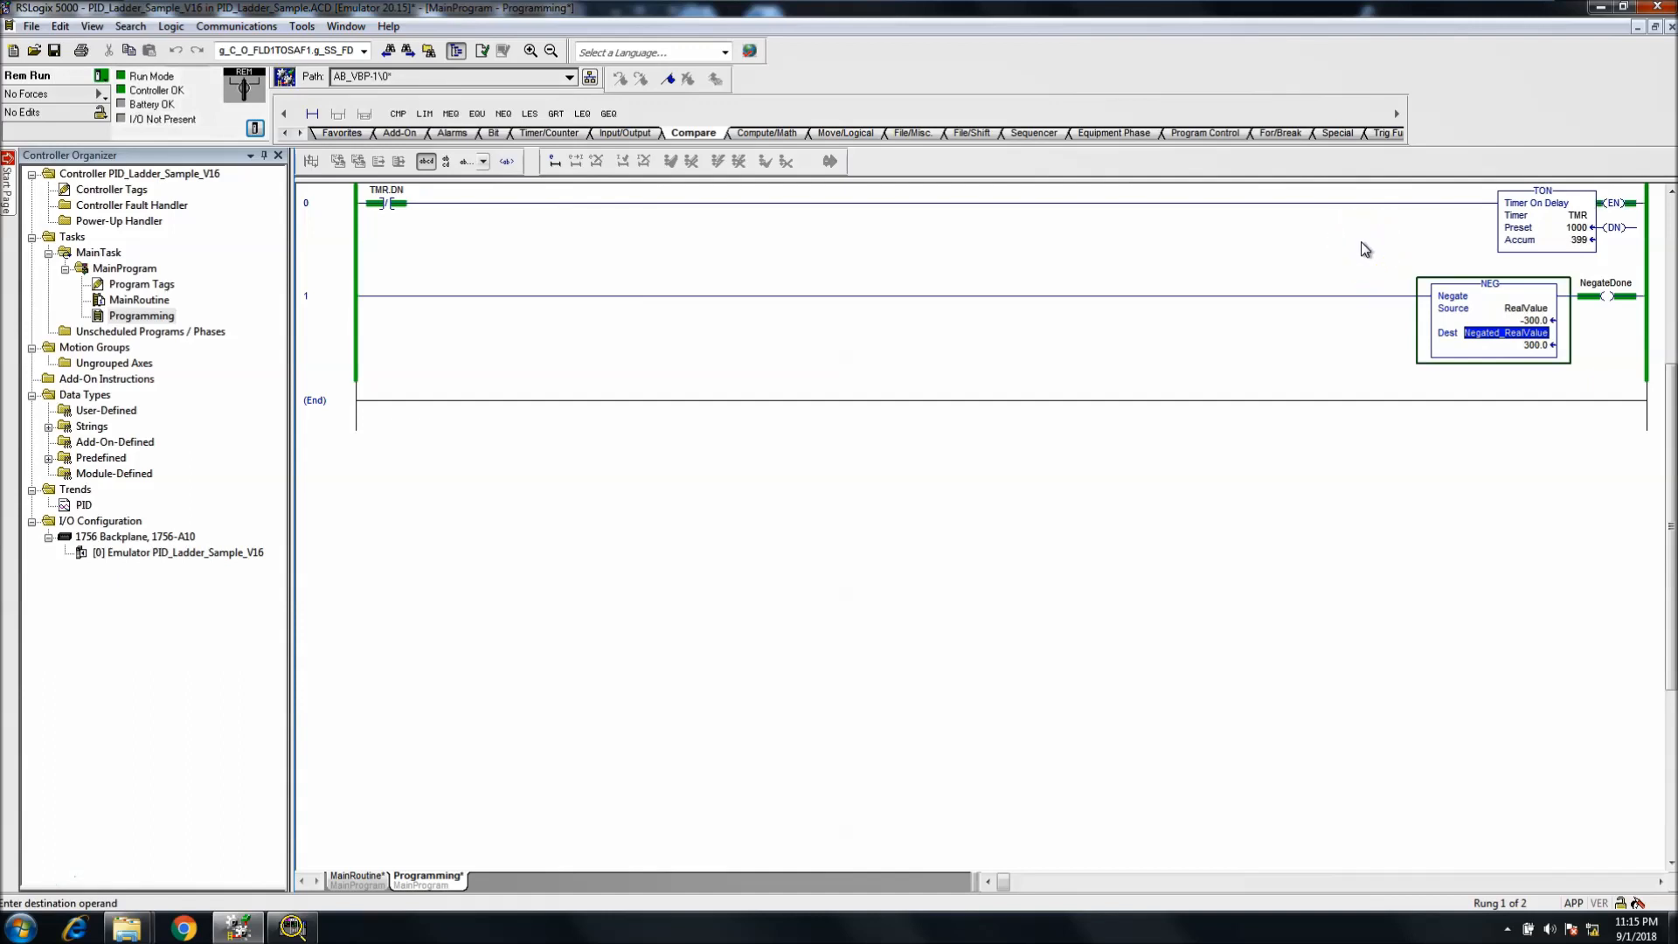
click(1487, 296)
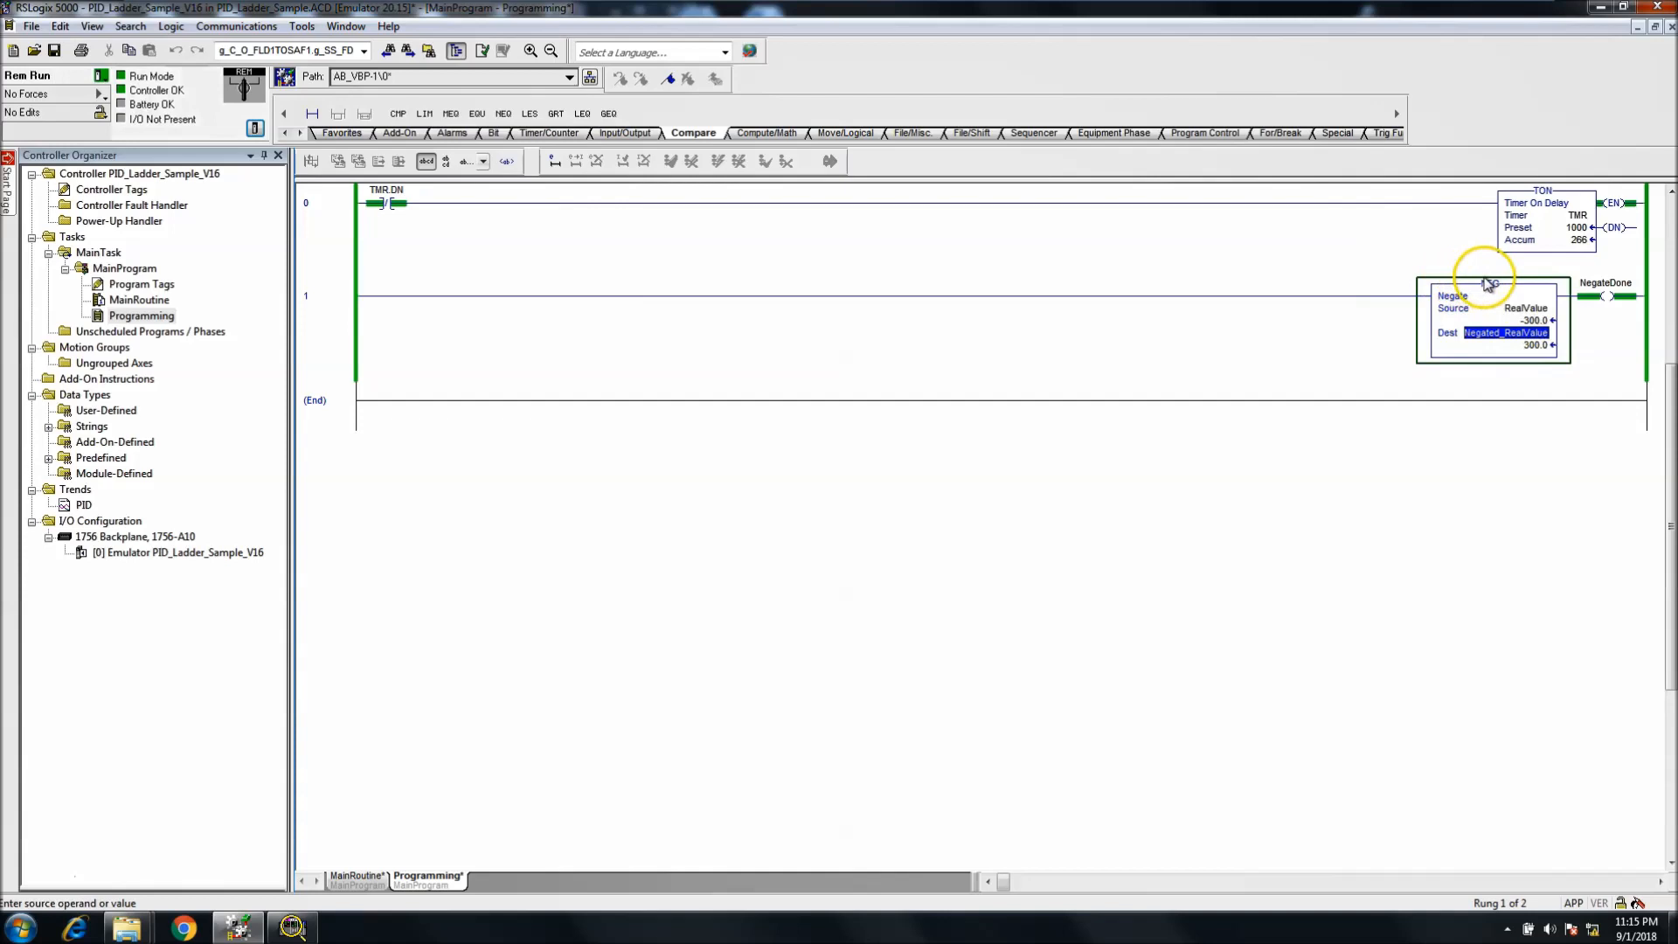